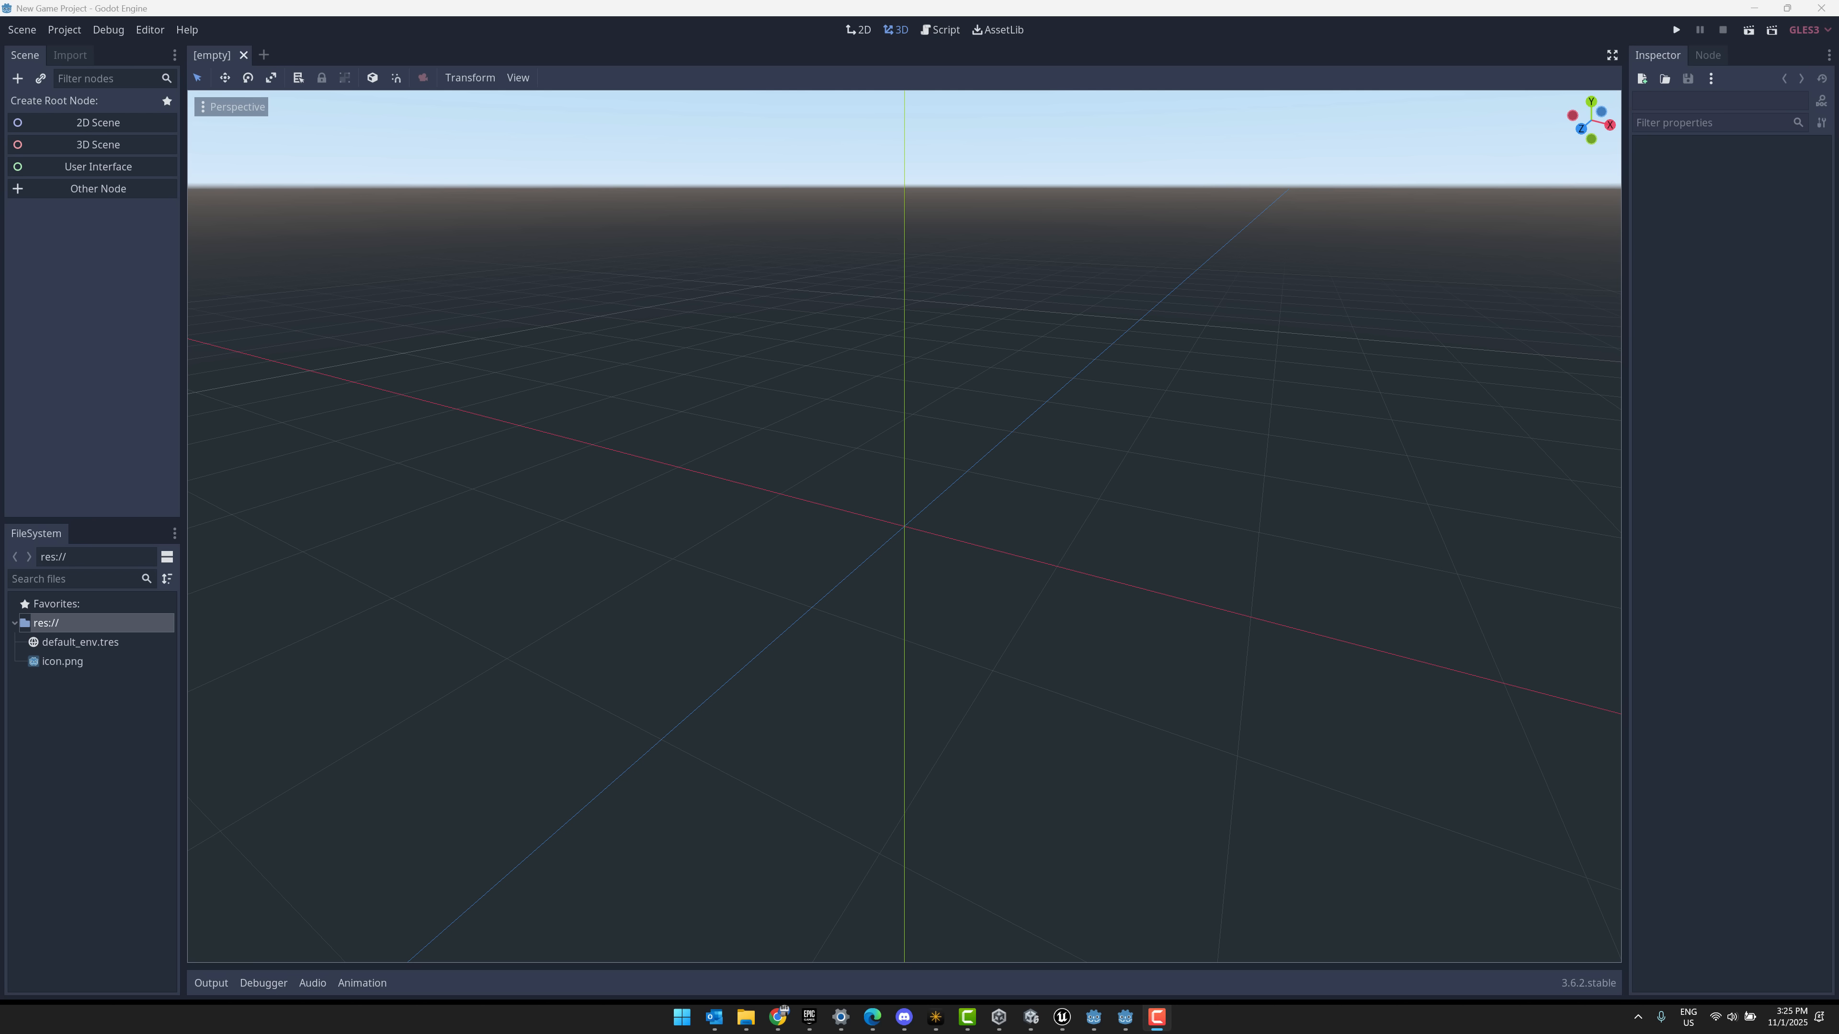
mouse_move(864, 319)
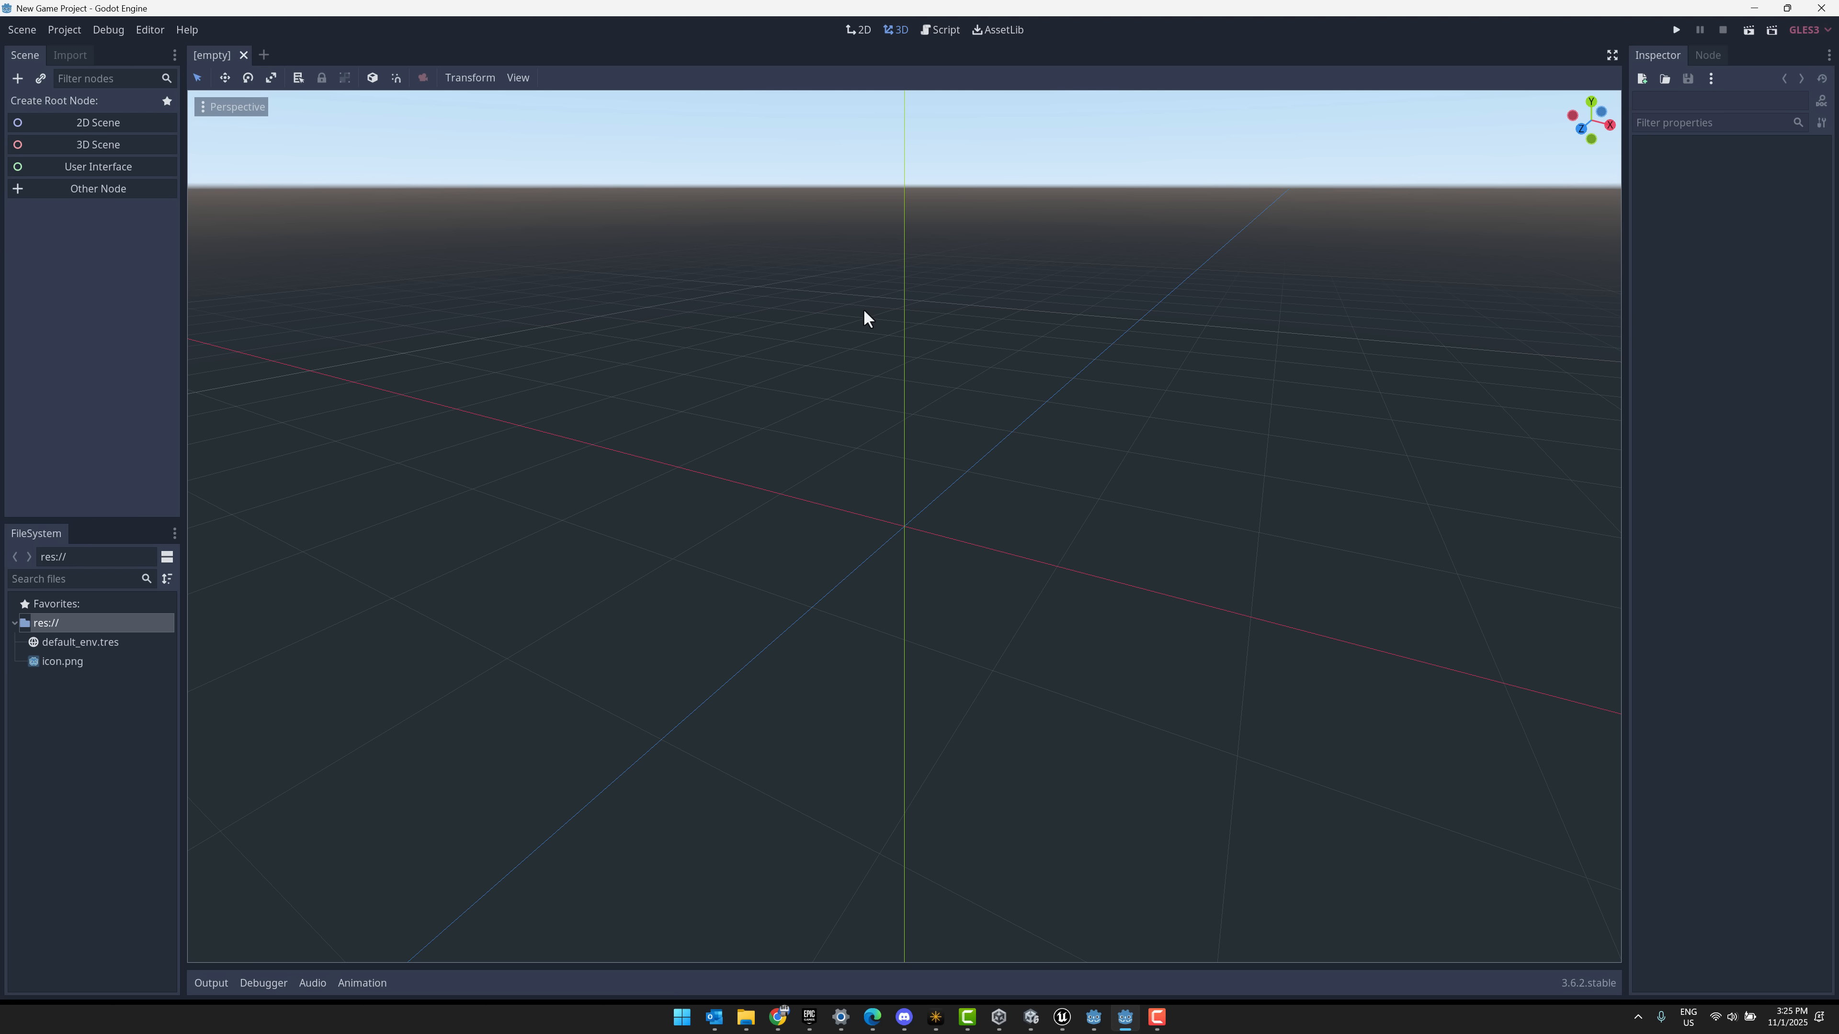
mouse_move(1727, 125)
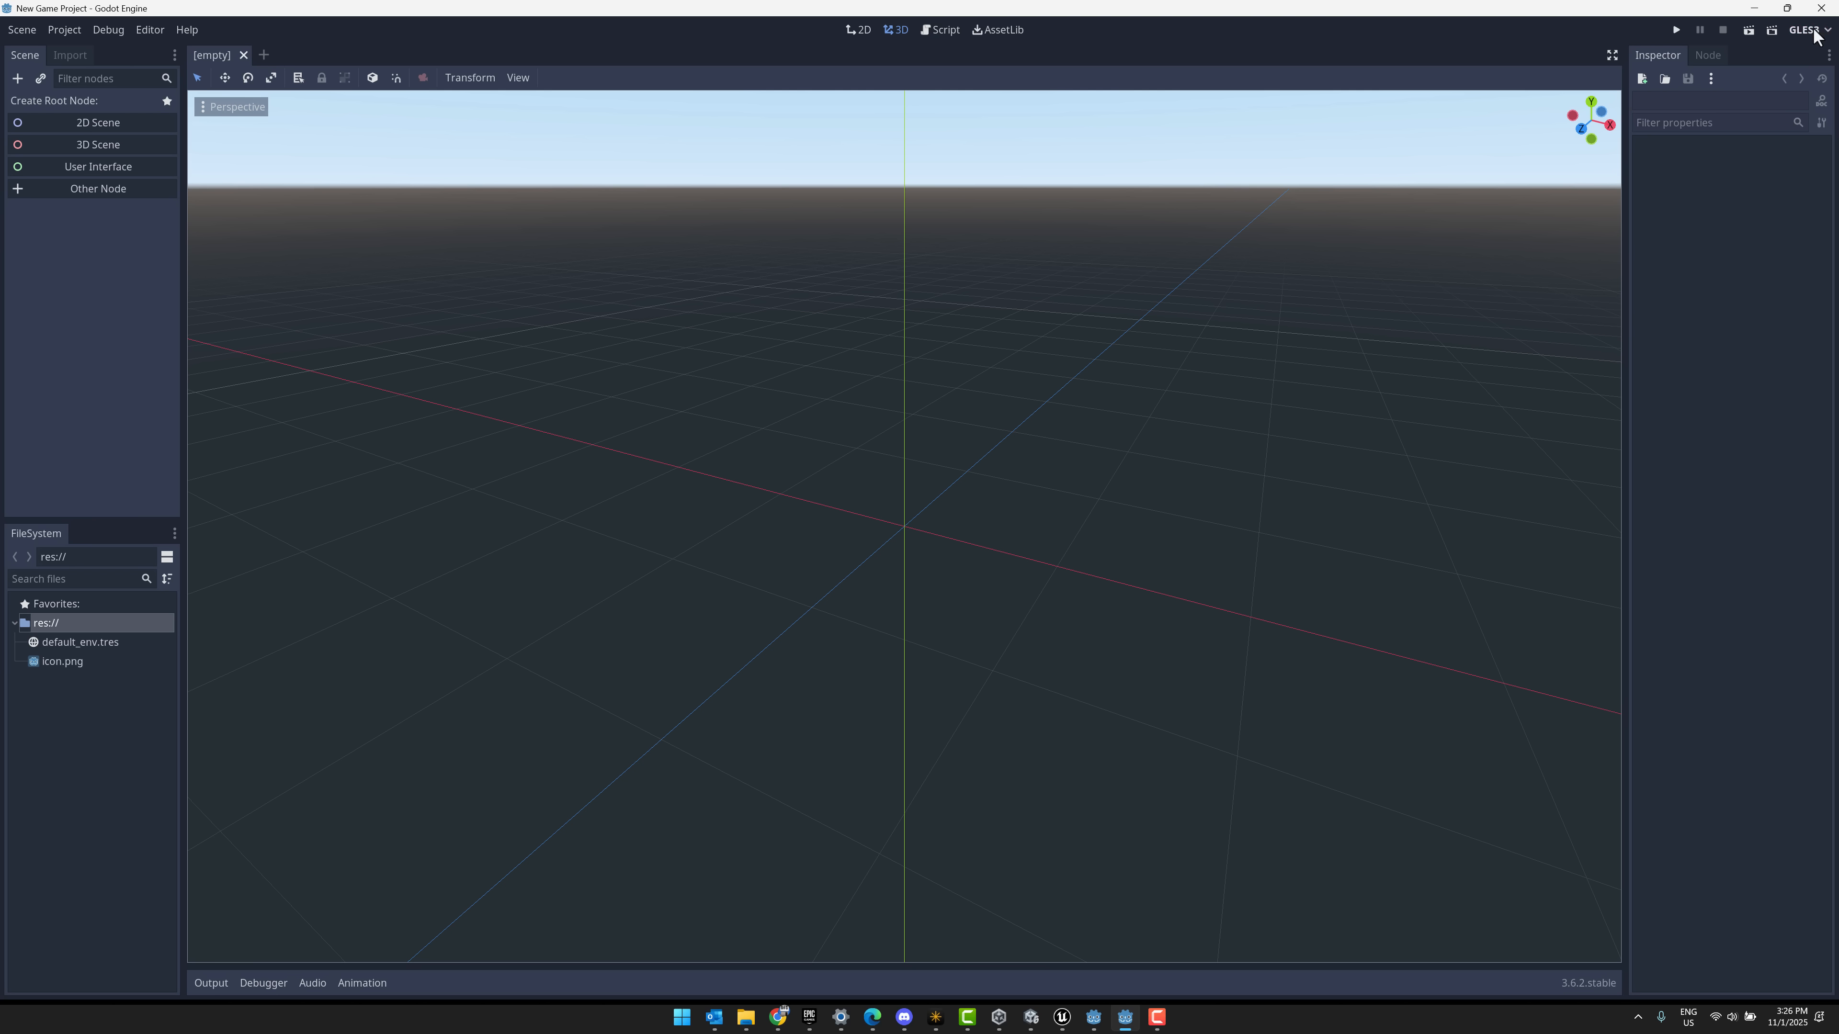
mouse_move(1760, 341)
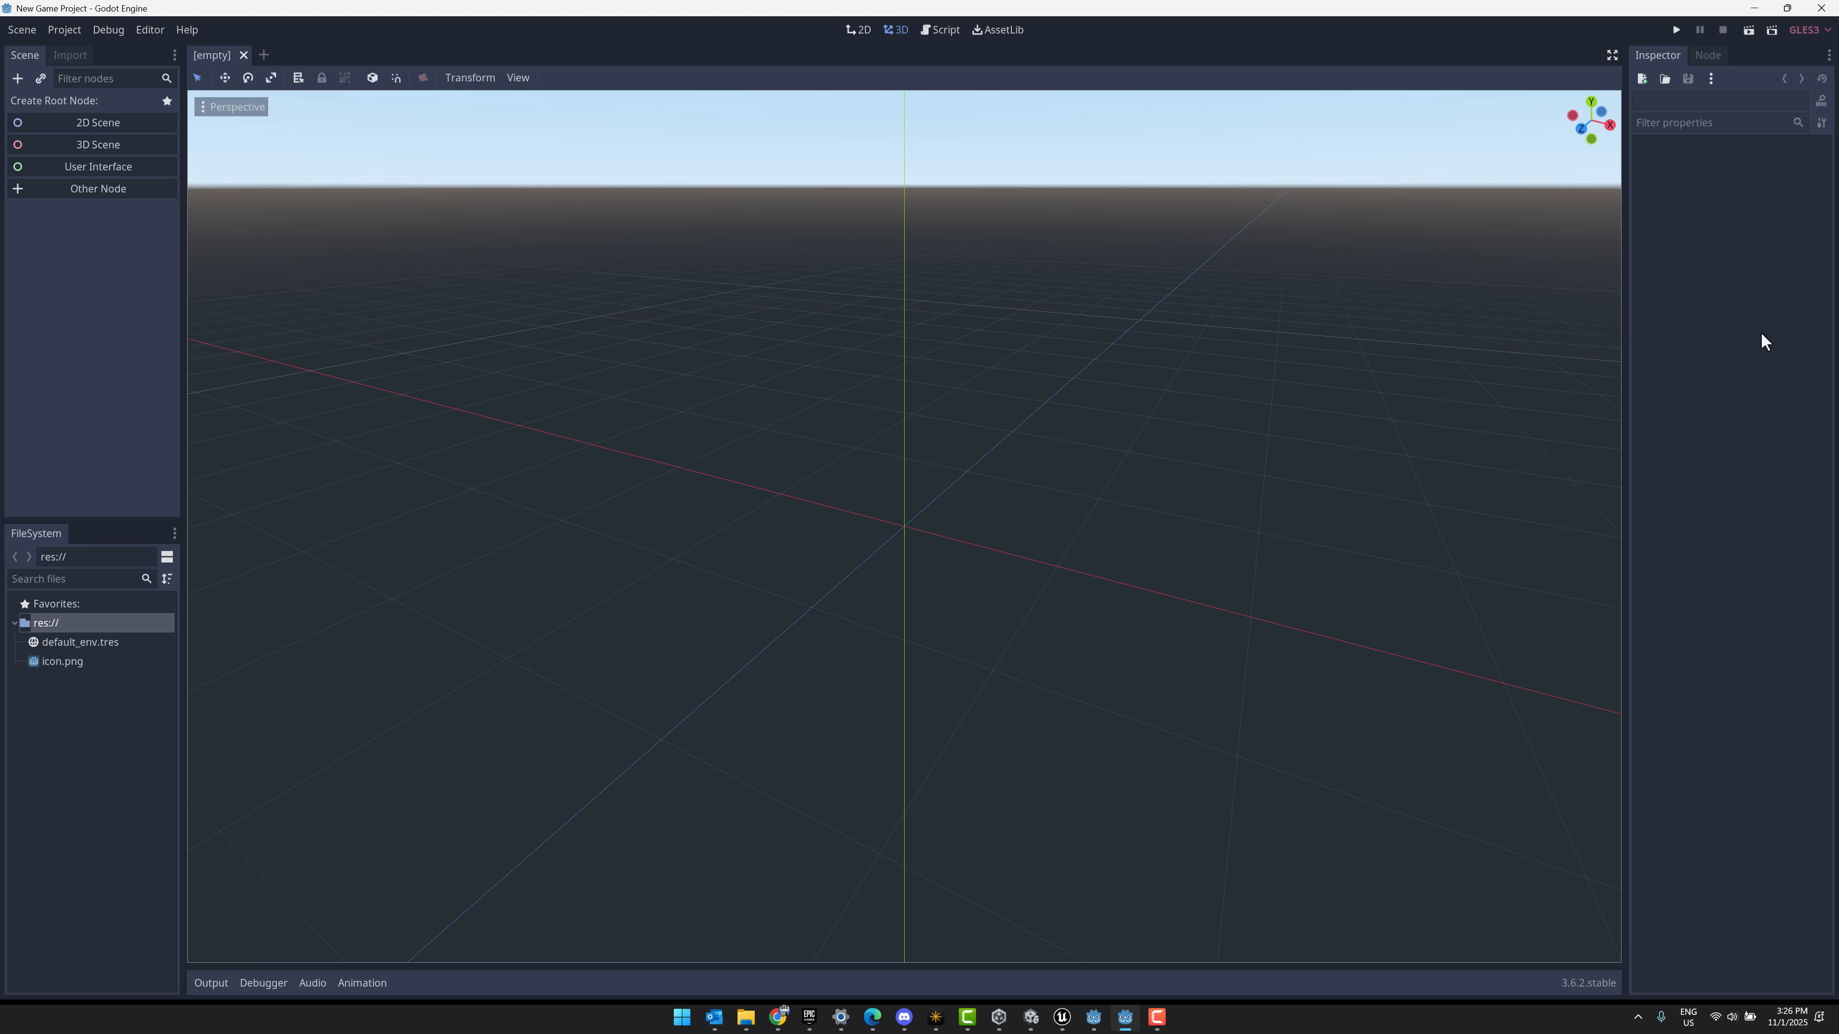
mouse_move(1006, 1025)
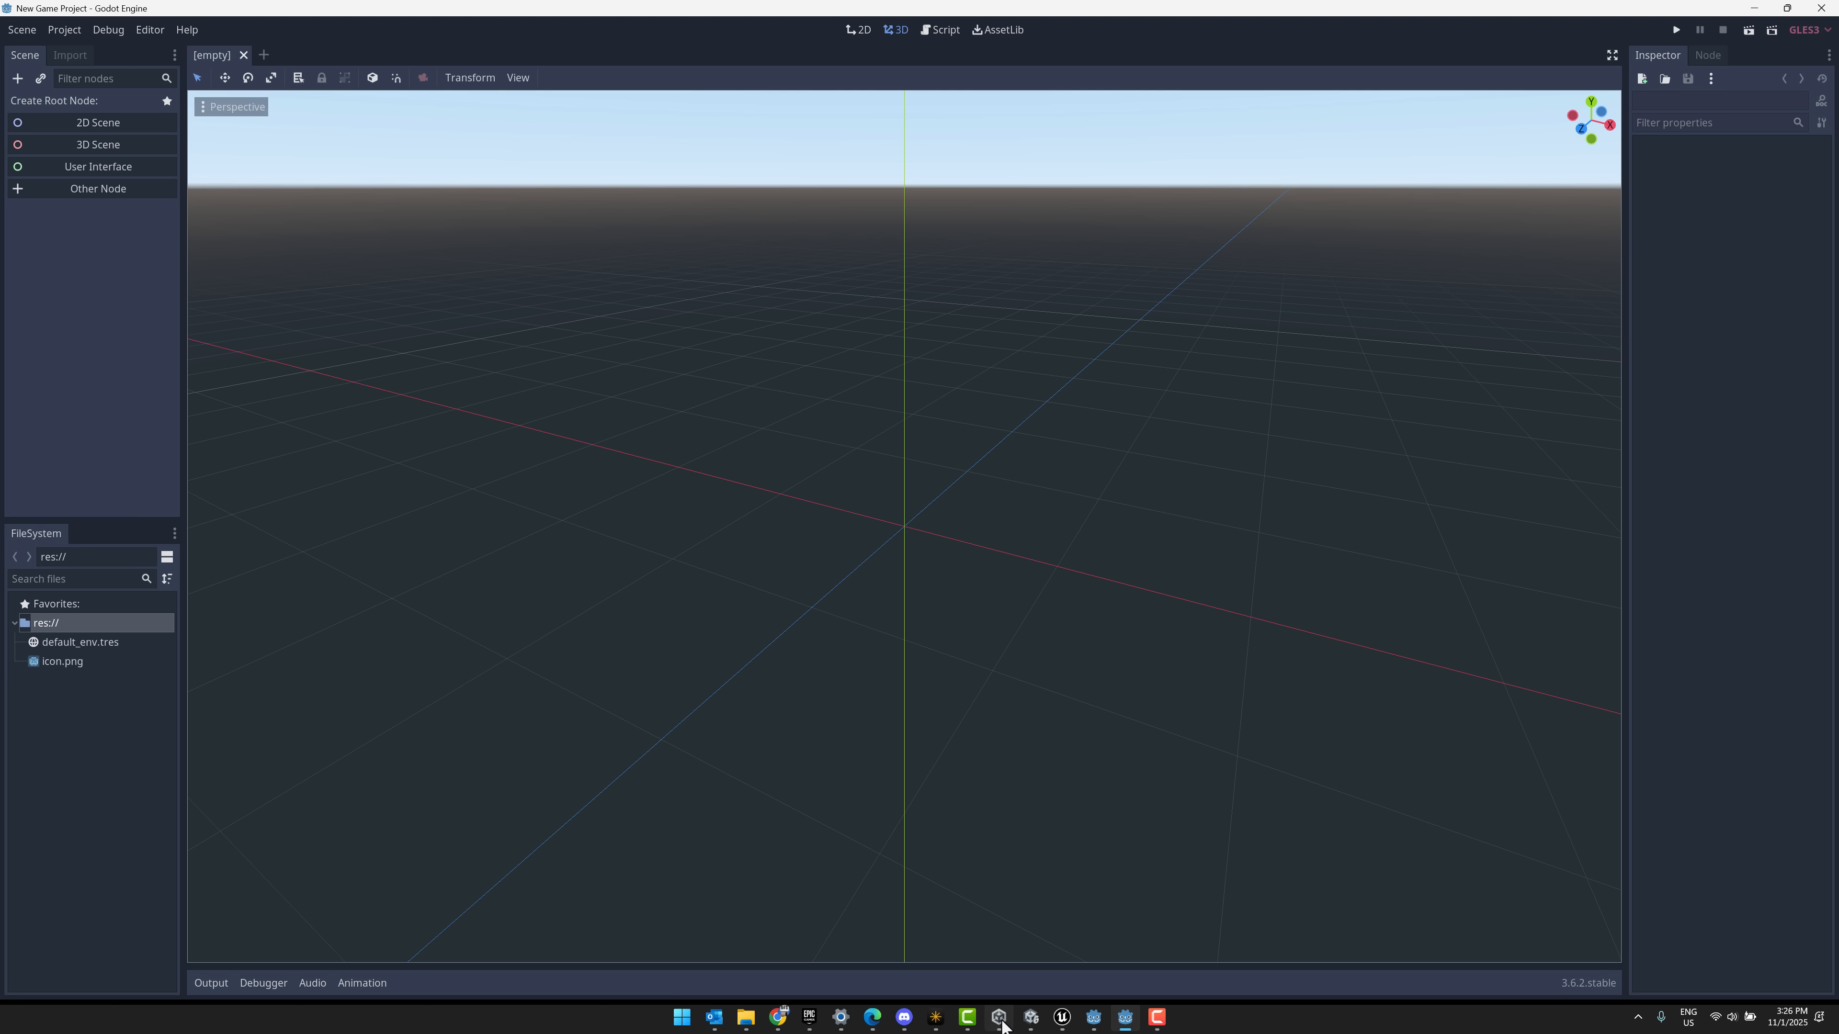
Bring the Unity 6 editor with the Dystopia_Soldiers_Demo scene to the front
left_click(1030, 1017)
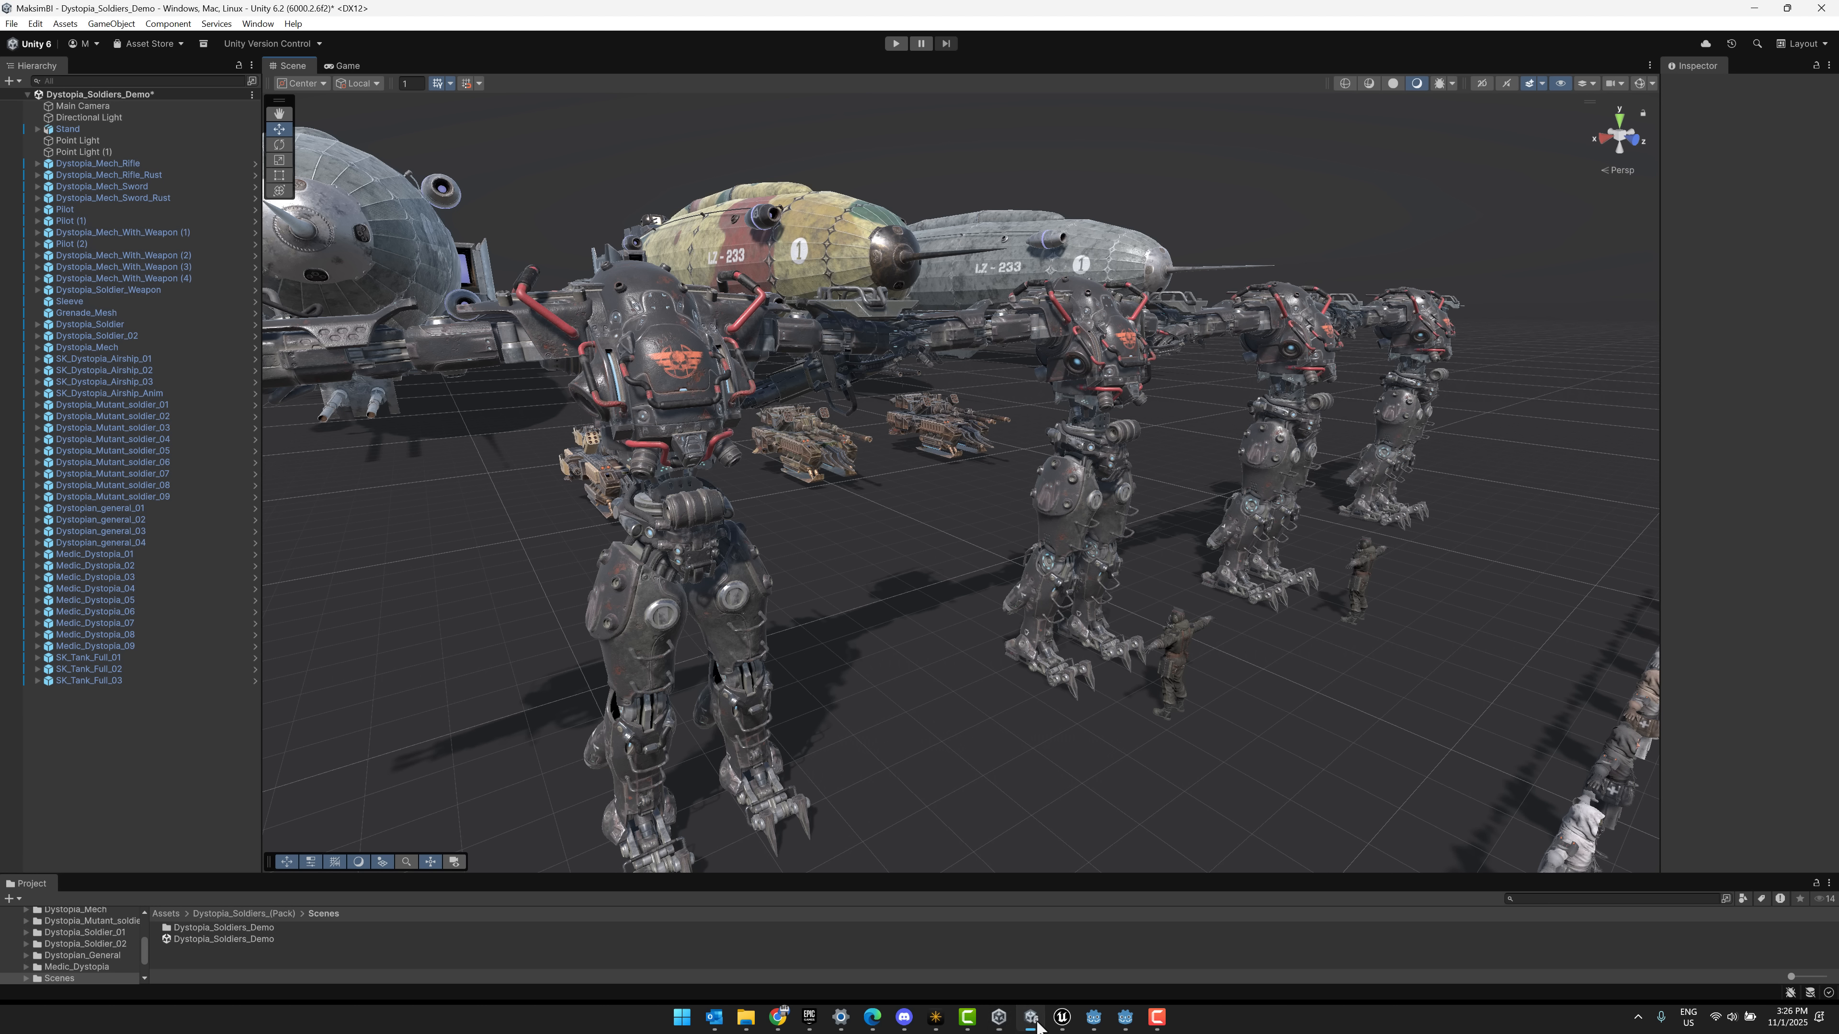
mouse_move(940, 717)
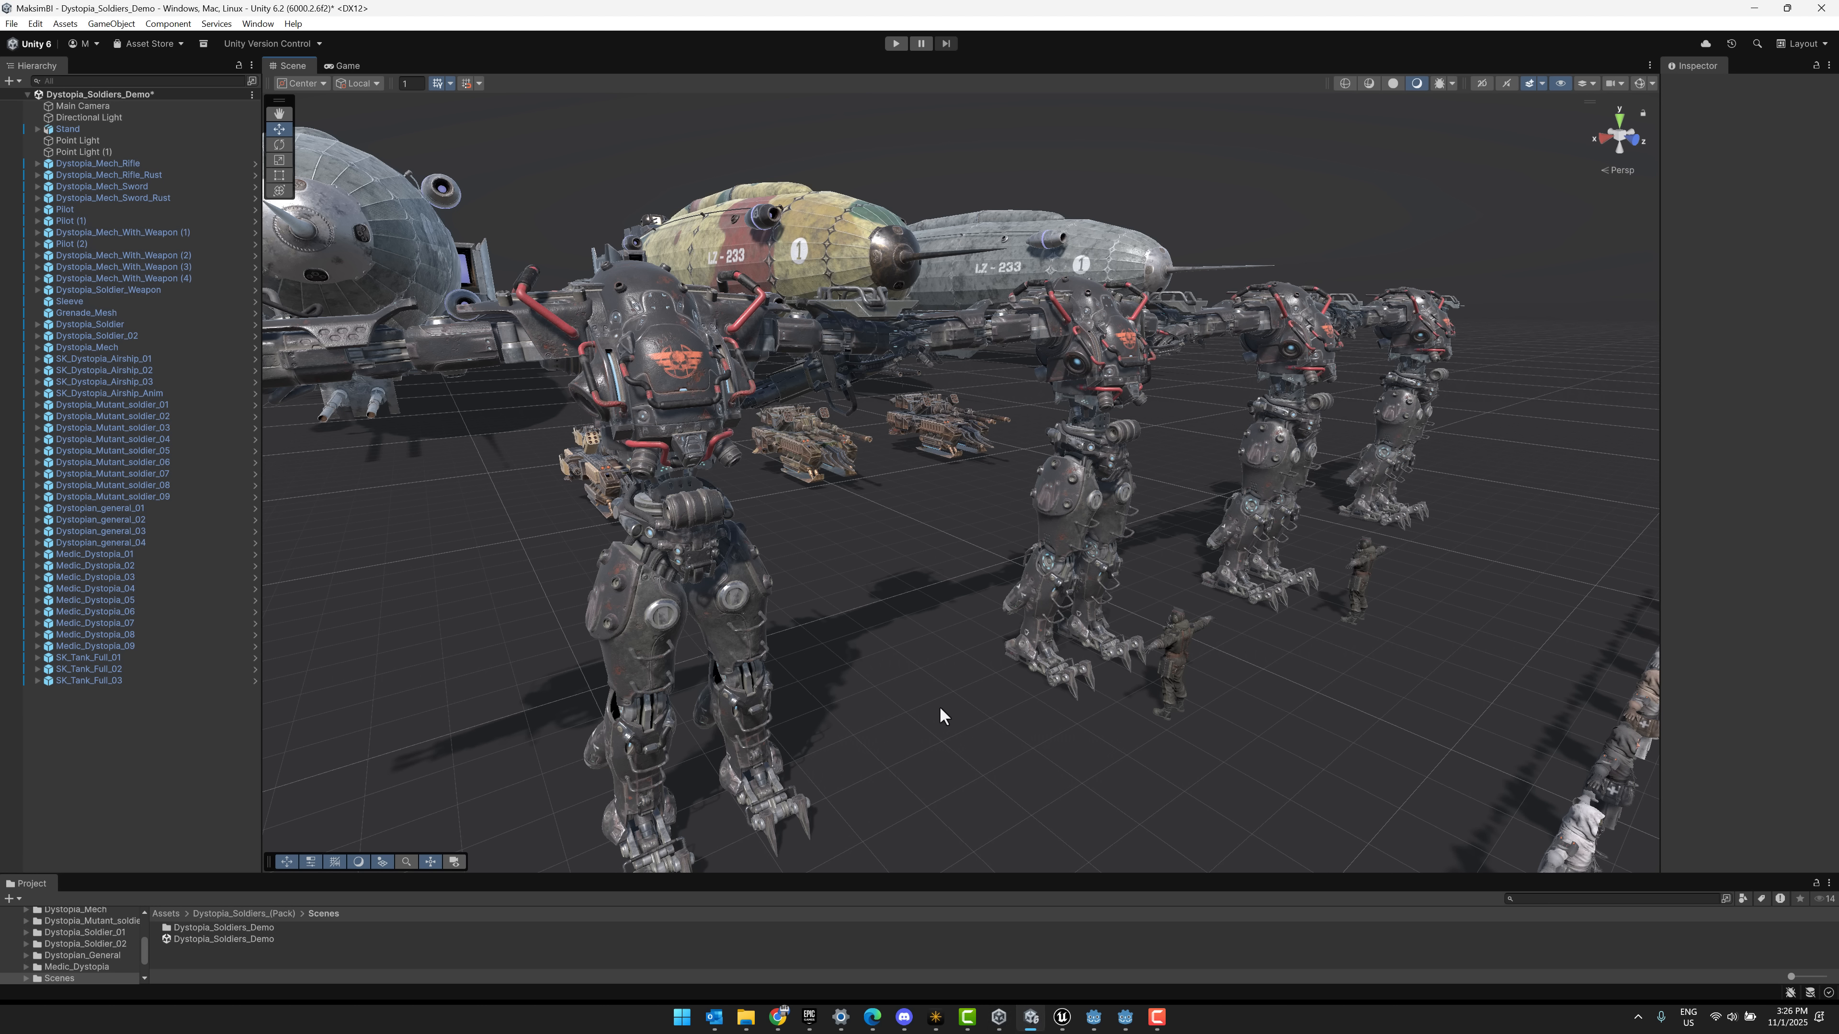
mouse_move(895, 581)
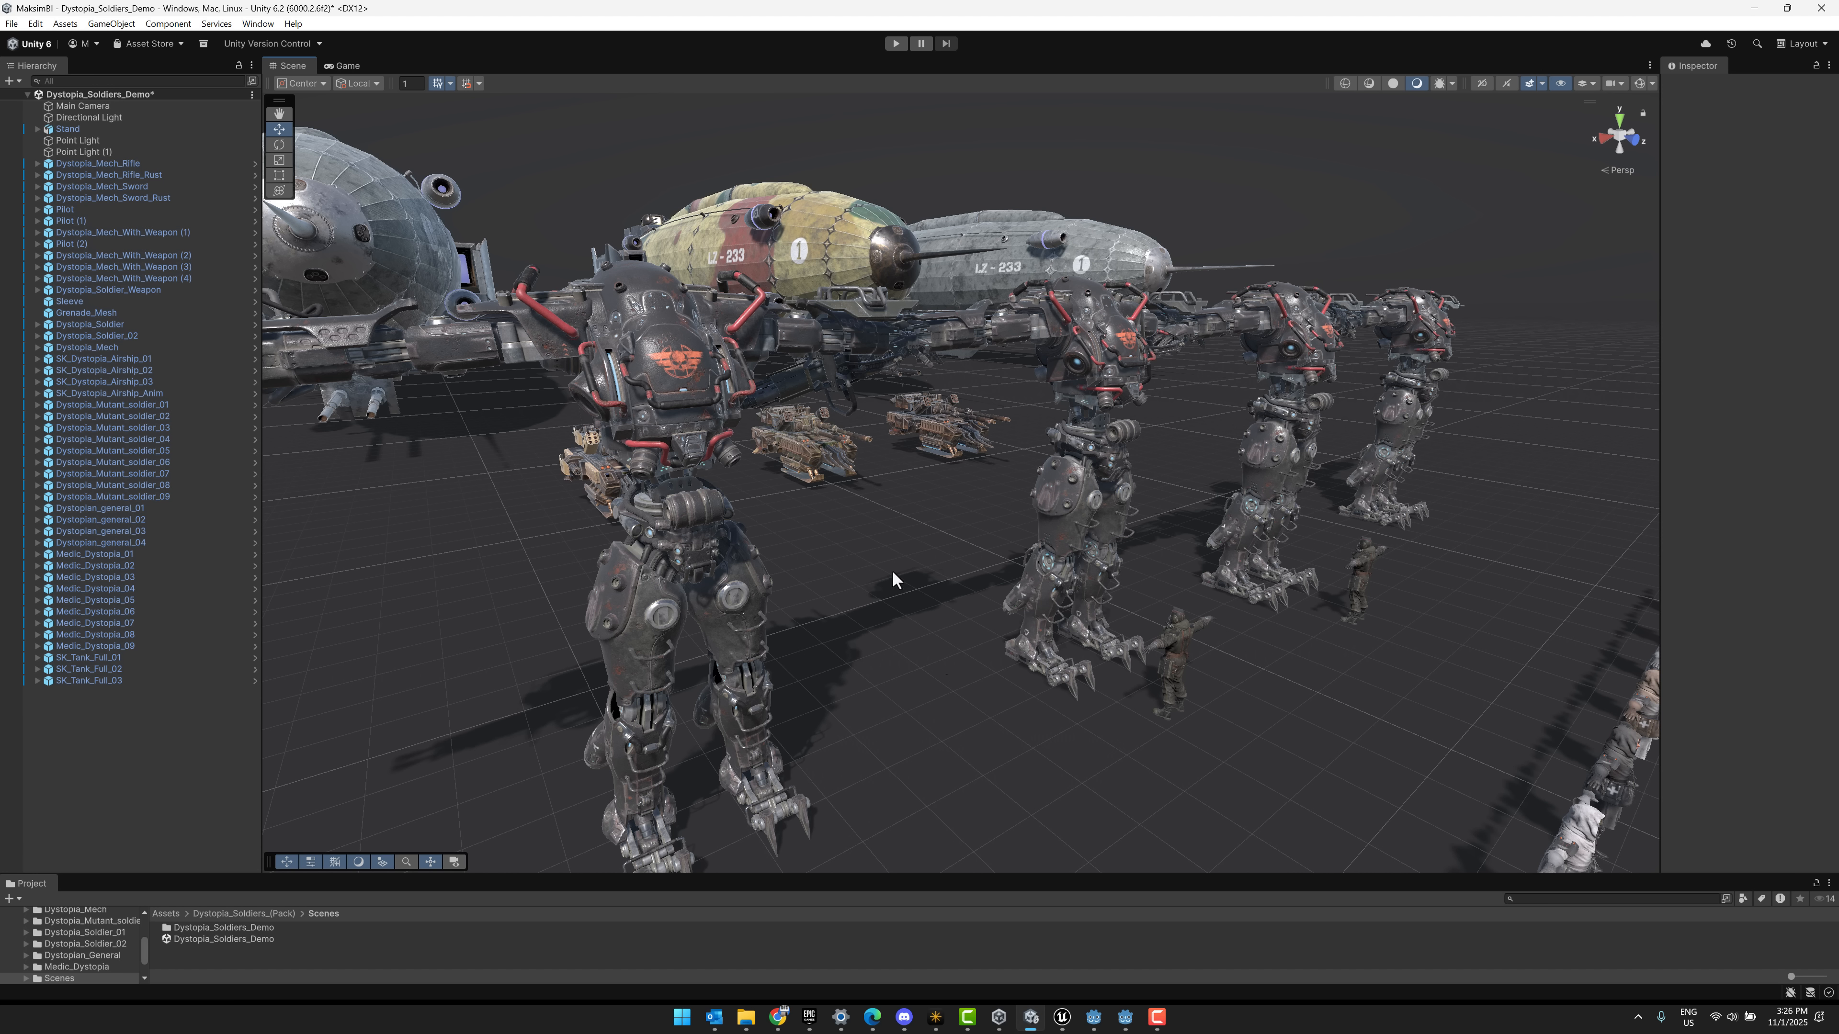
mouse_move(632, 111)
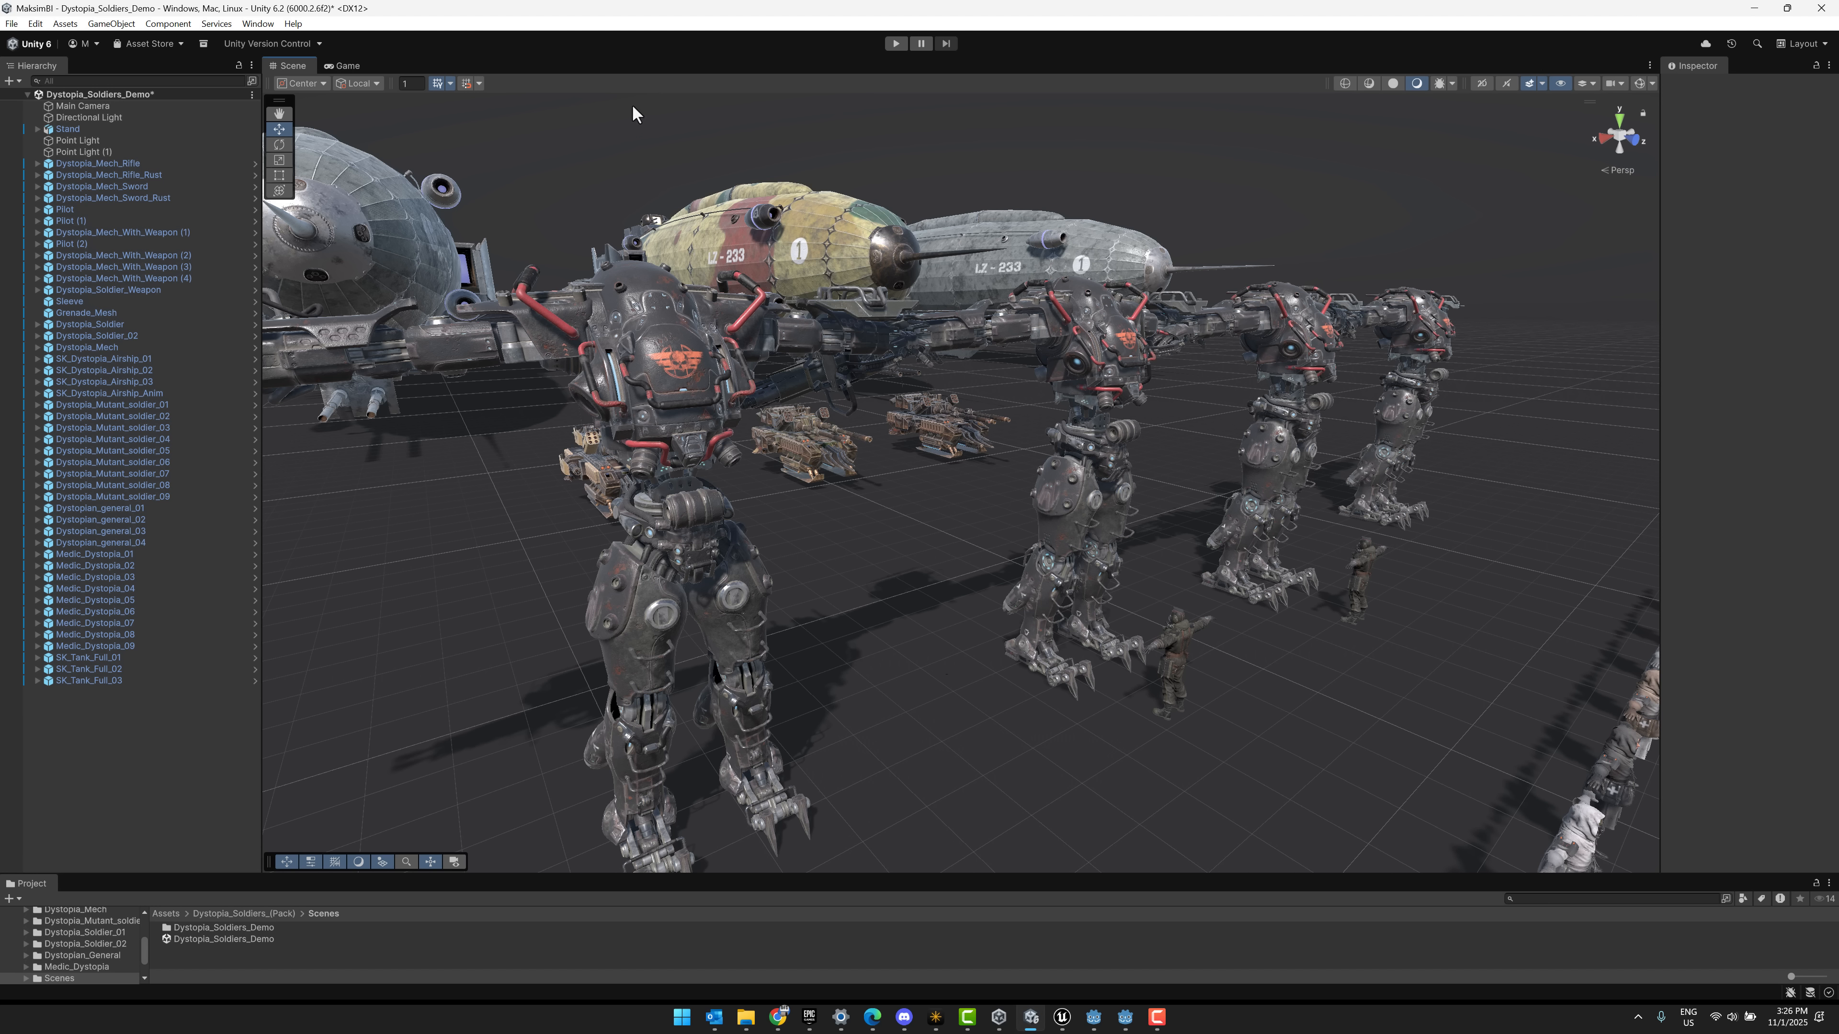
mouse_move(617, 15)
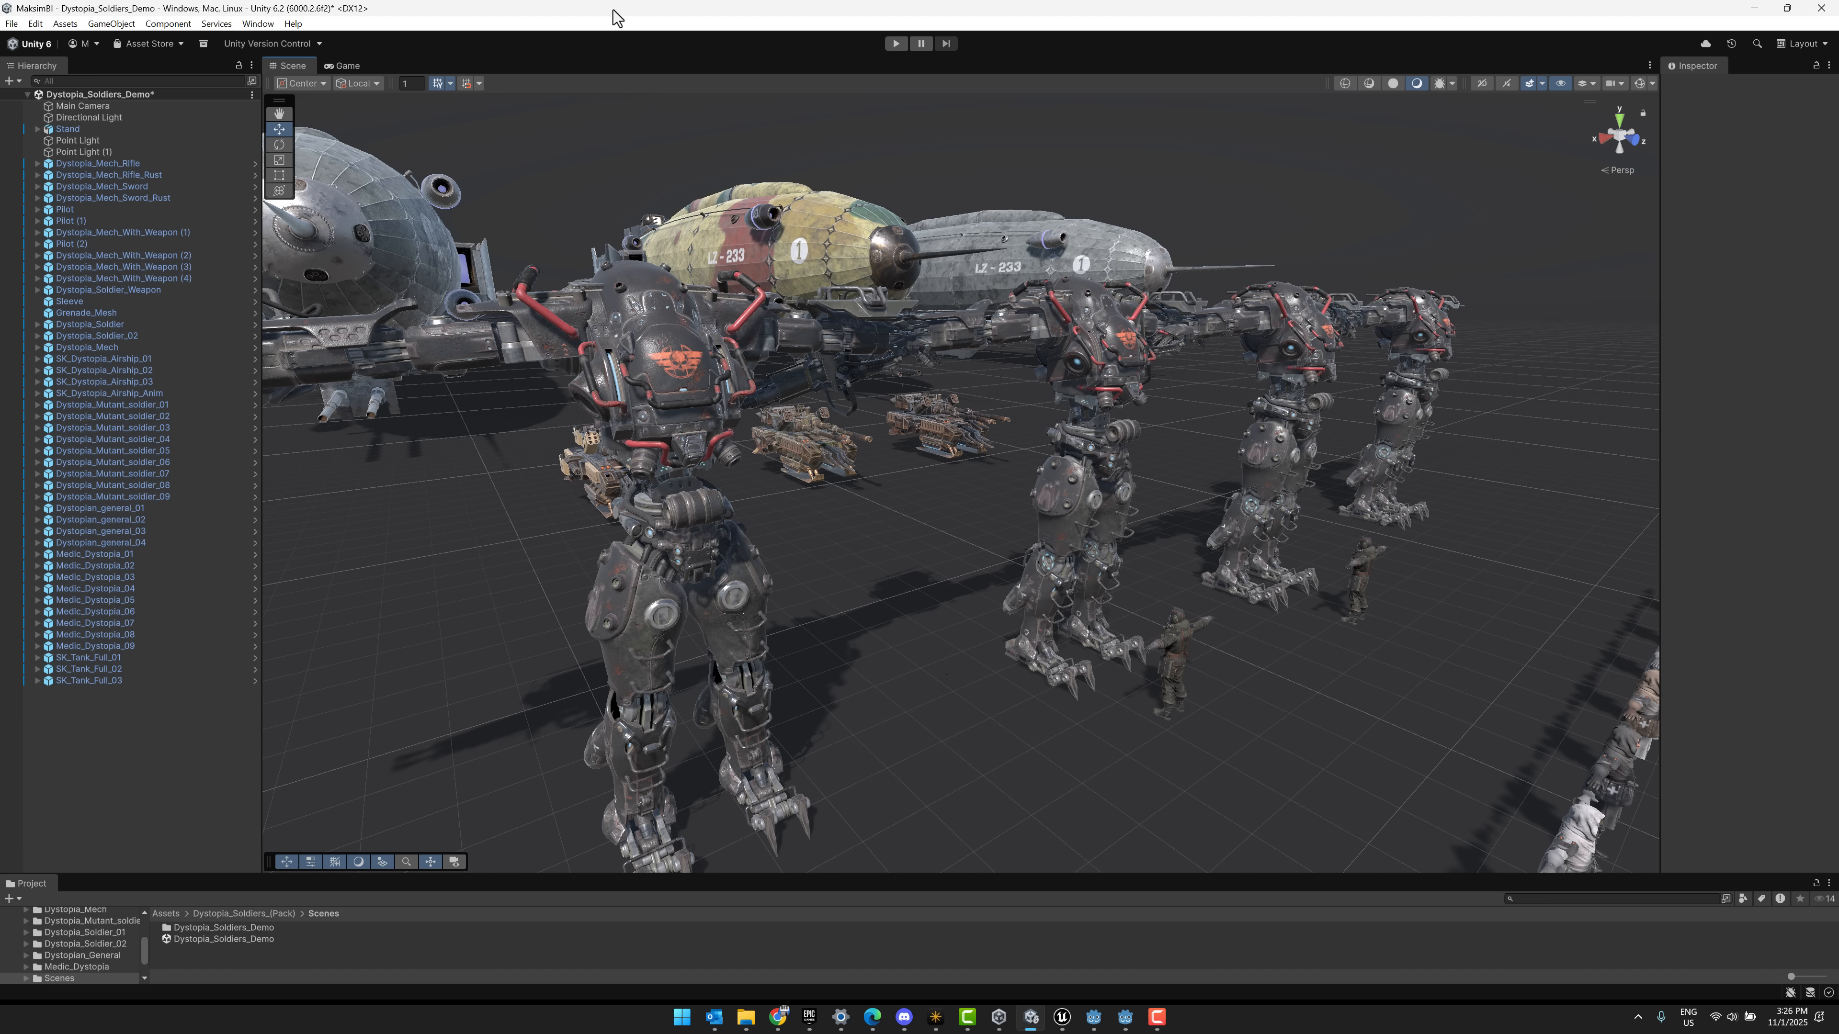
mouse_move(661, 23)
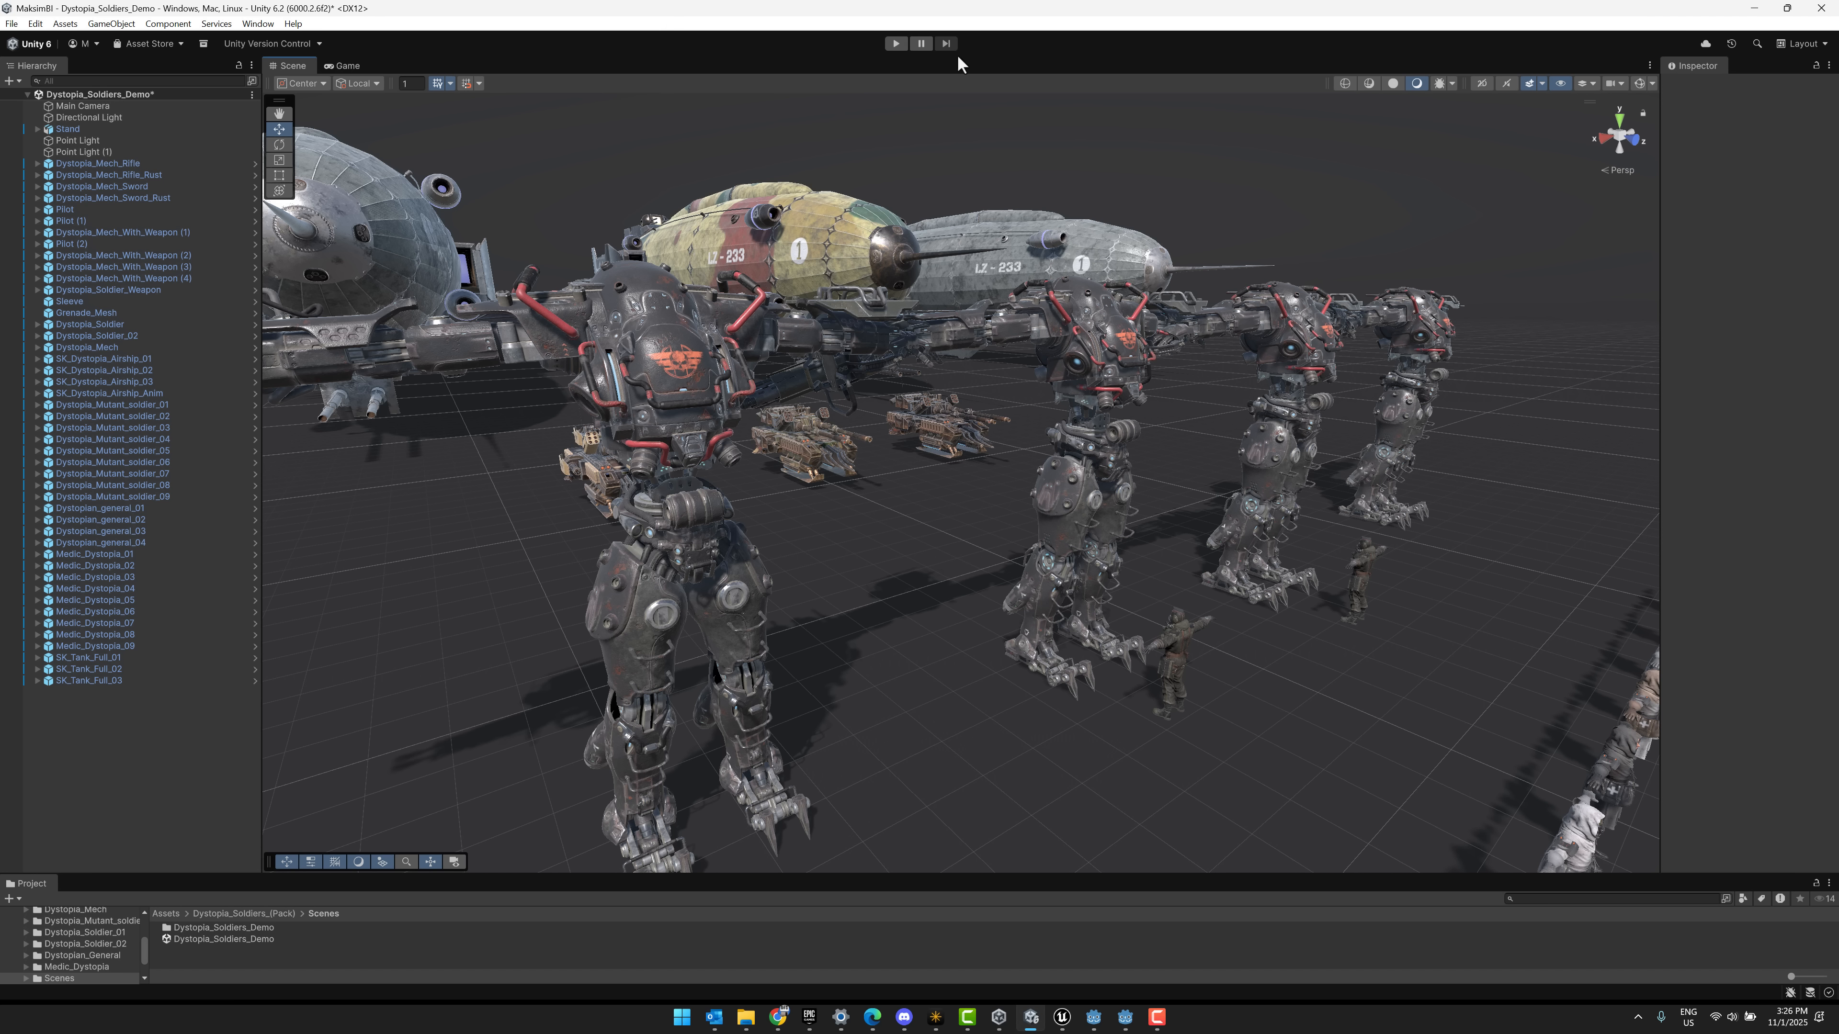
mouse_move(1134, 362)
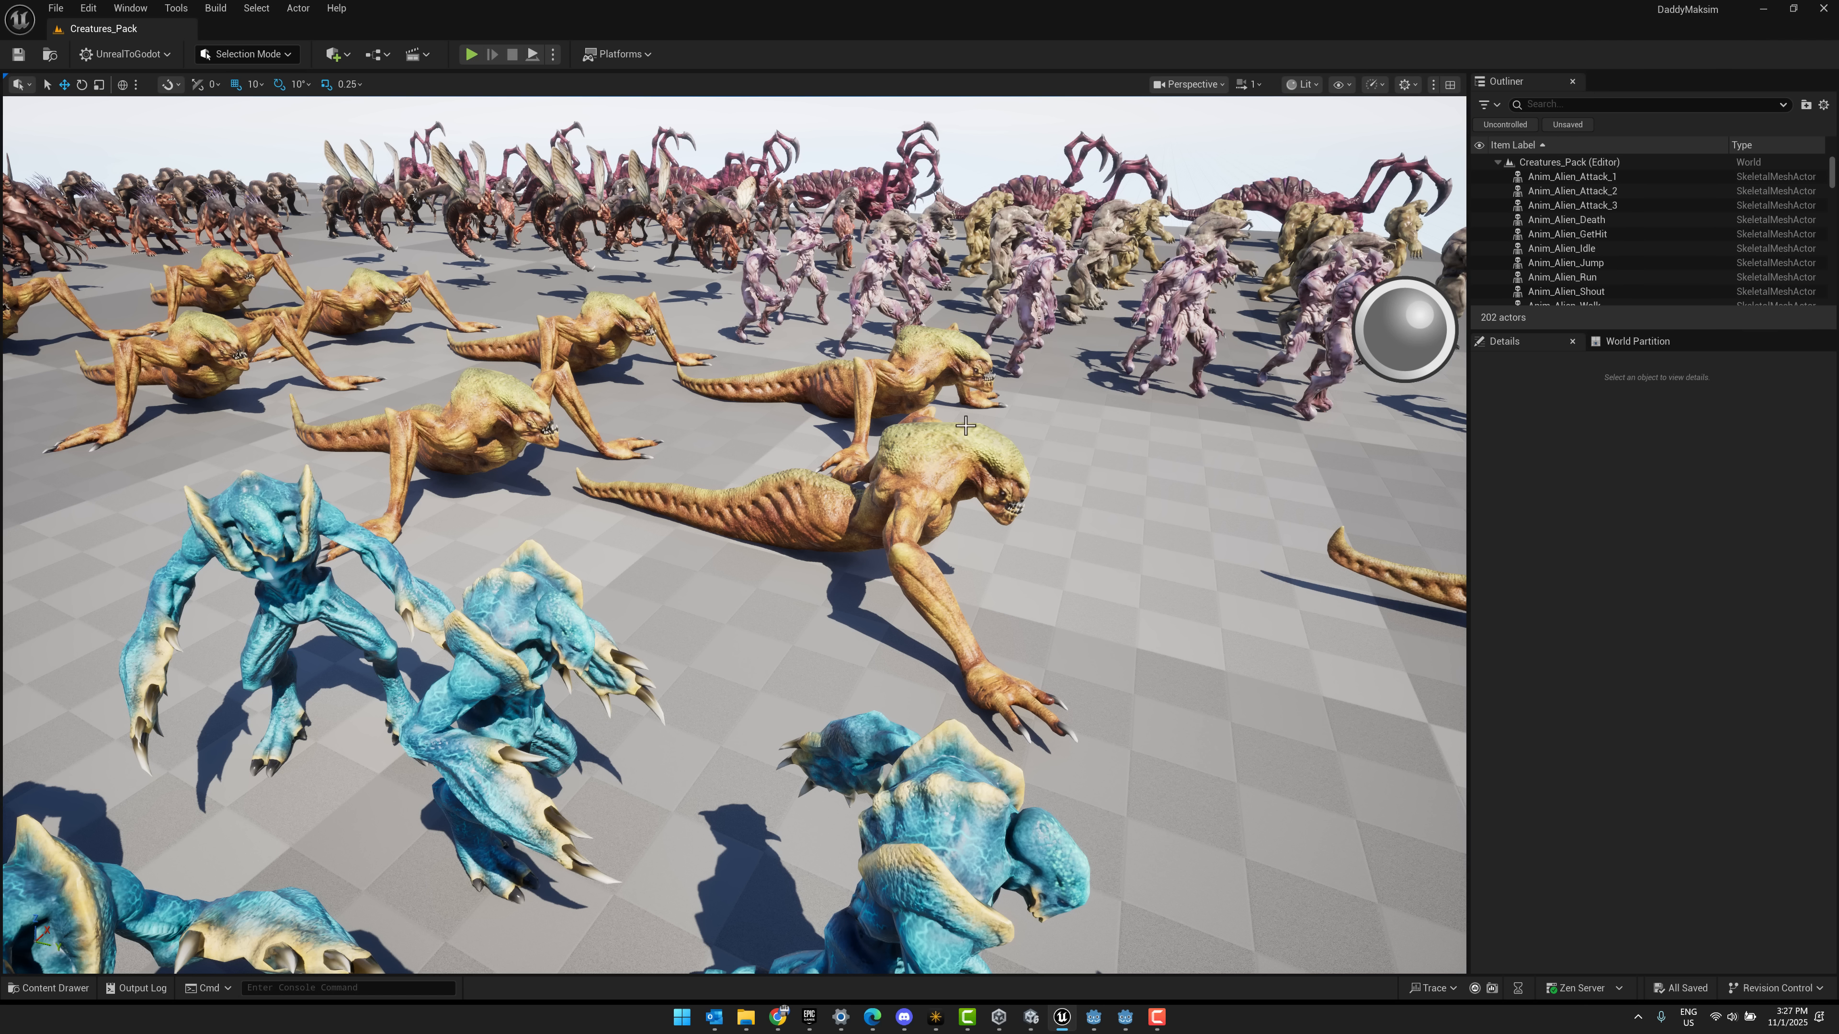
mouse_move(1620, 345)
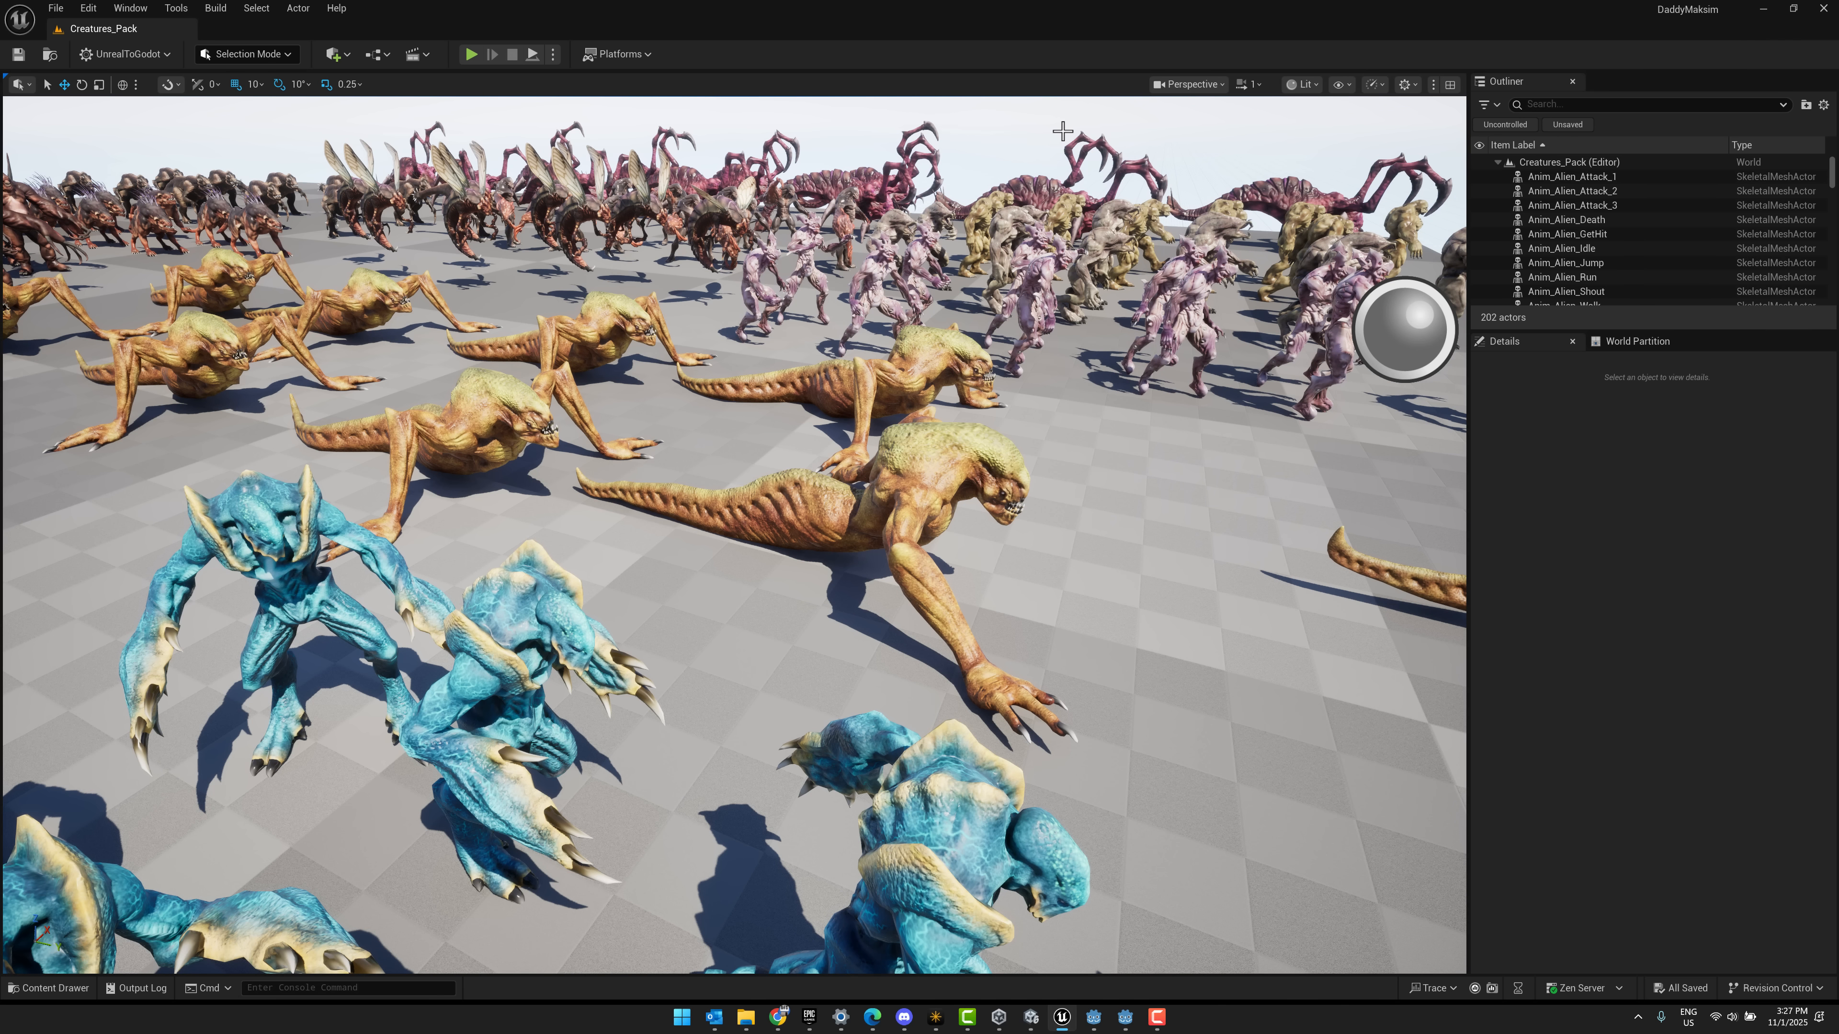
mouse_move(1195, 536)
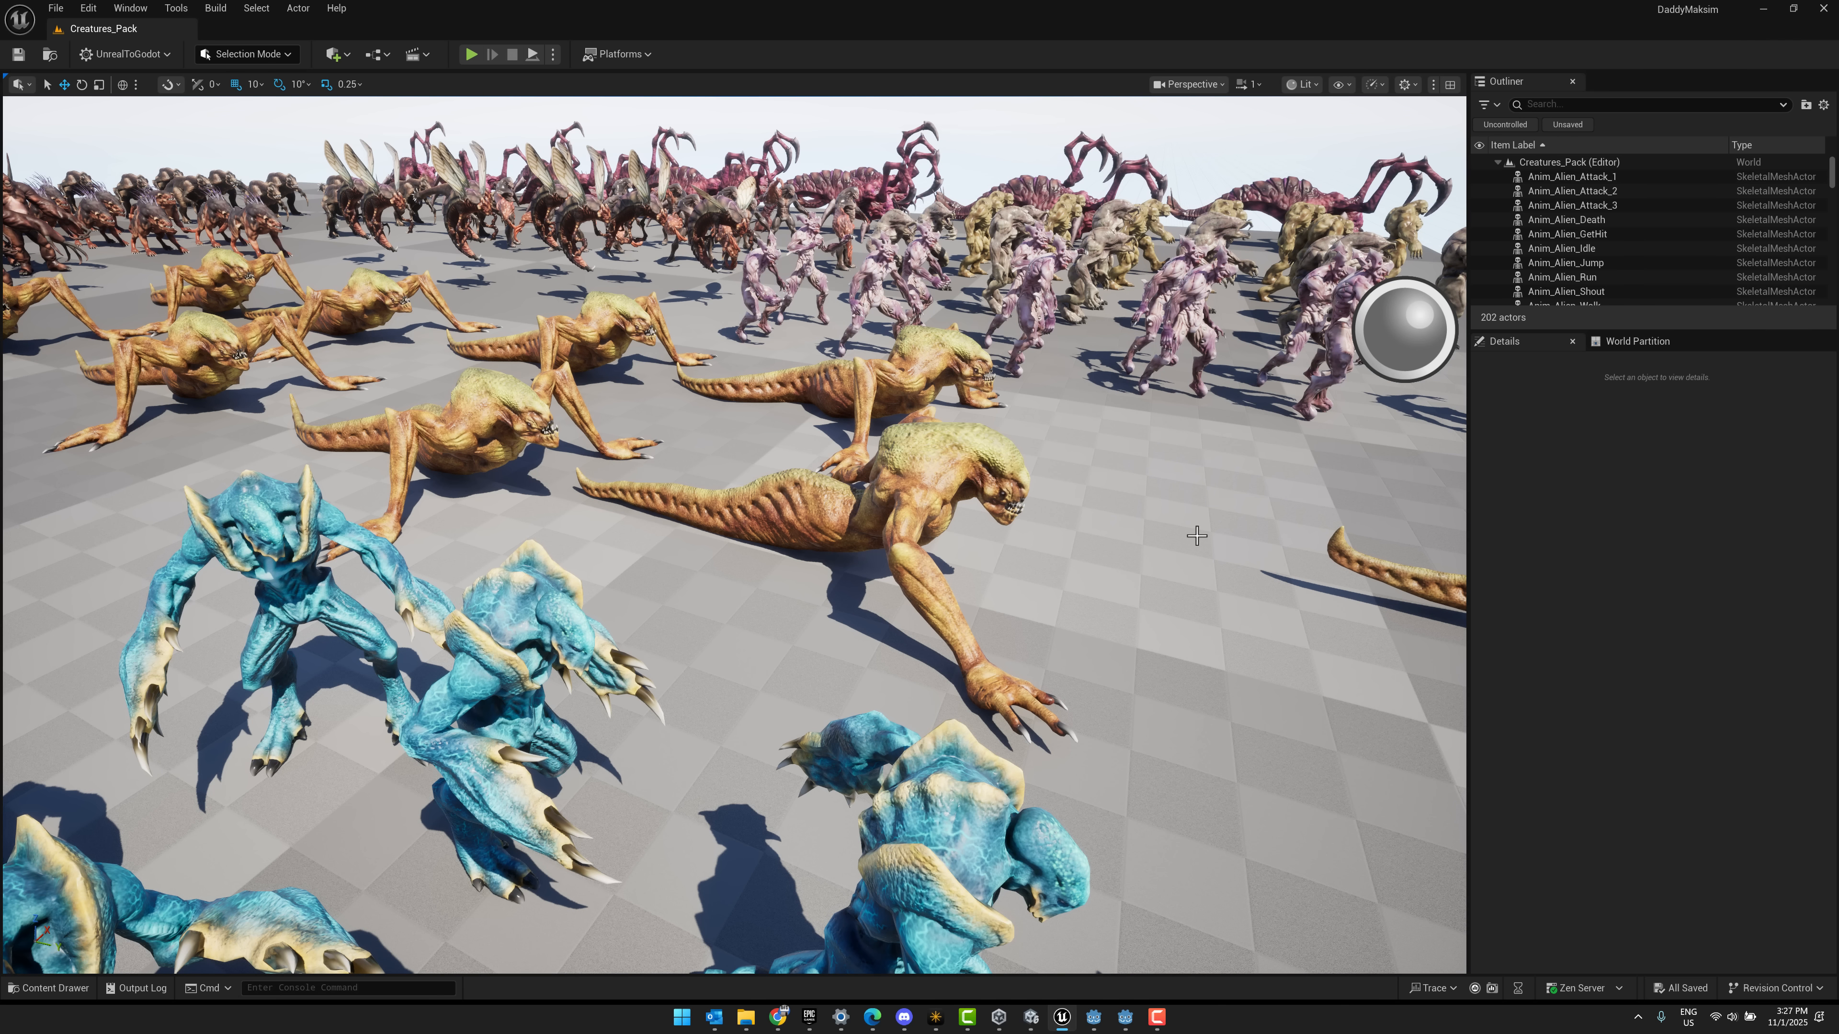
mouse_move(1094, 1017)
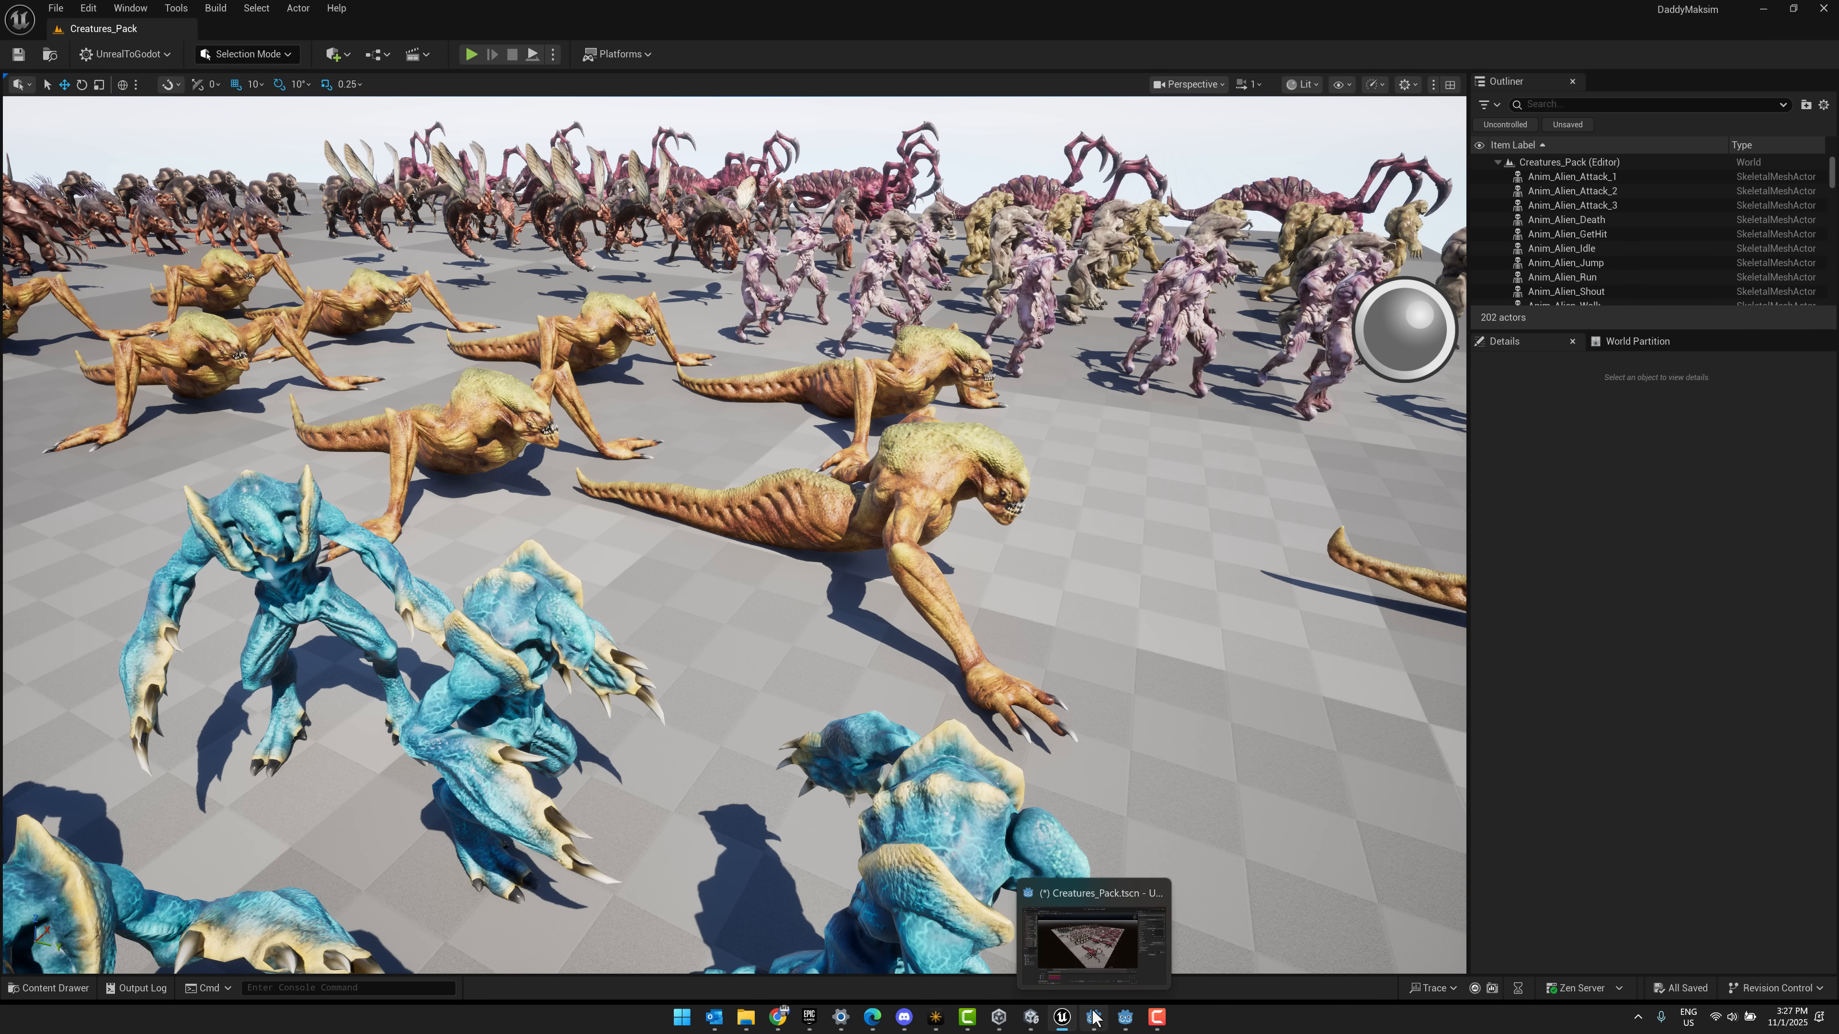
Switch between the Godot 4.6, Unreal and Unity editors, ending on Godot 4.6 with Creatures_Pack.tscn
left_click(1094, 1017)
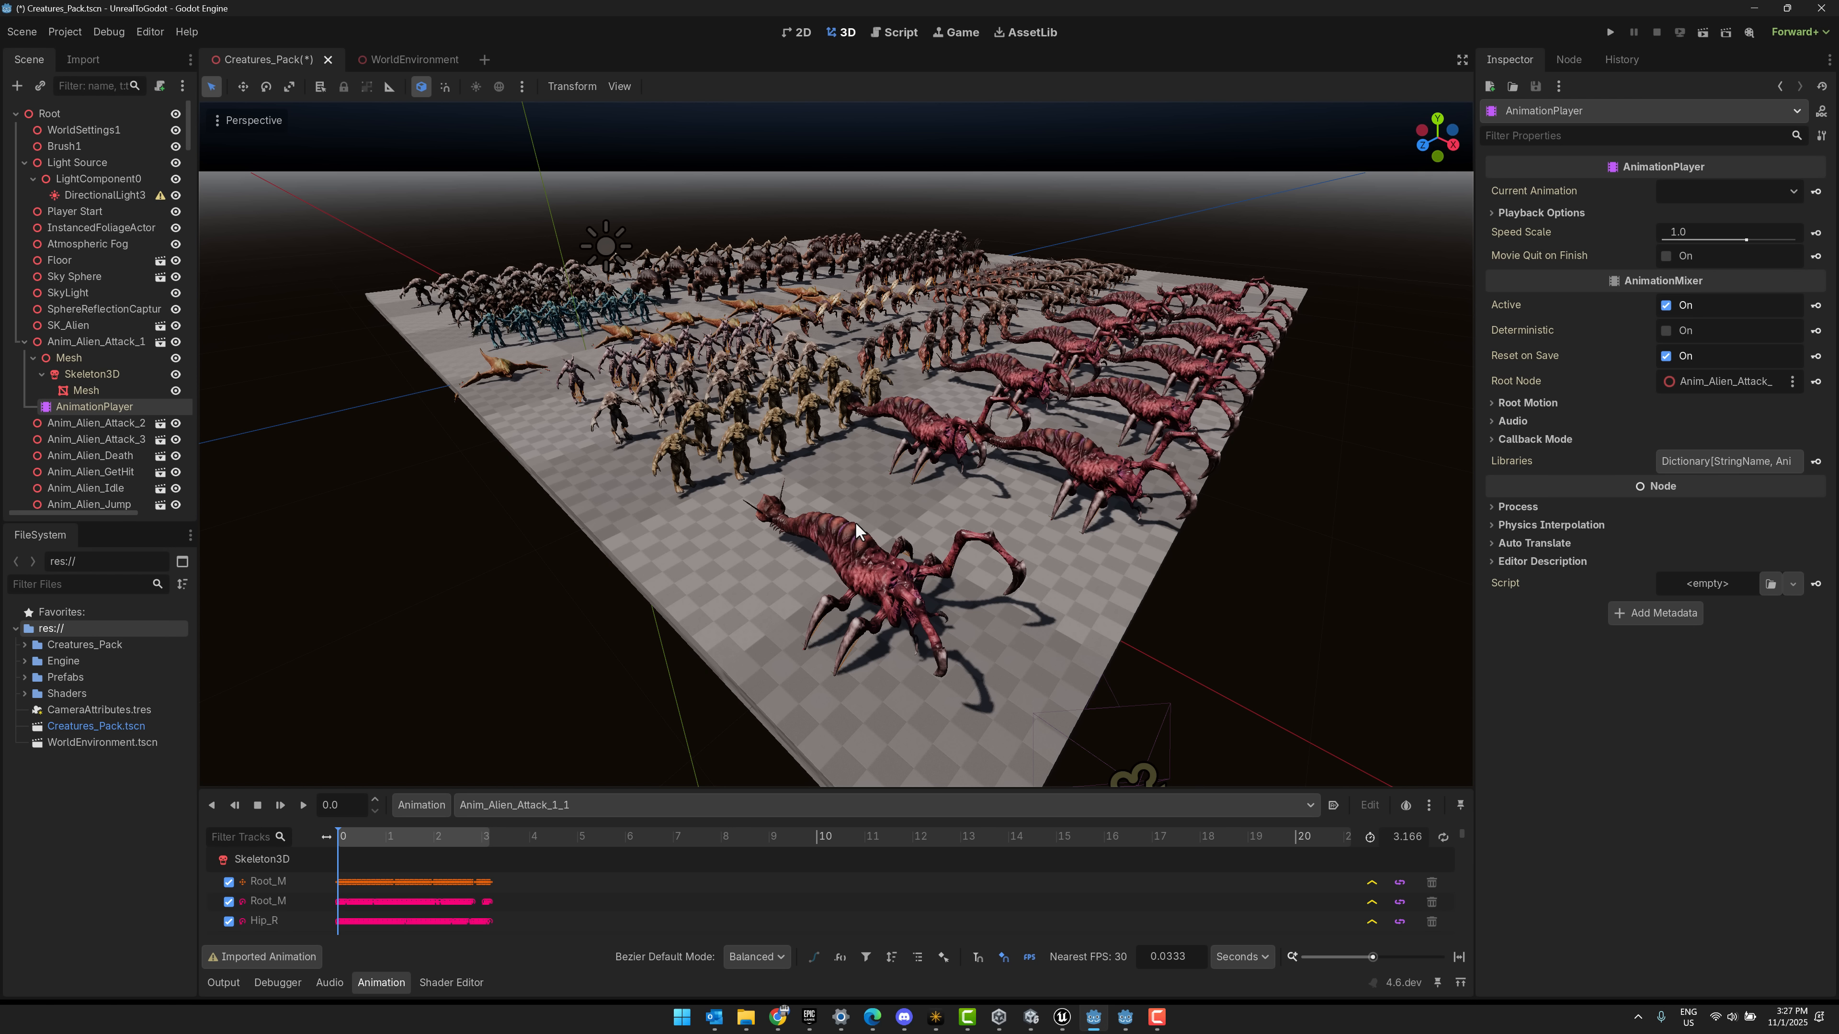
mouse_move(999, 396)
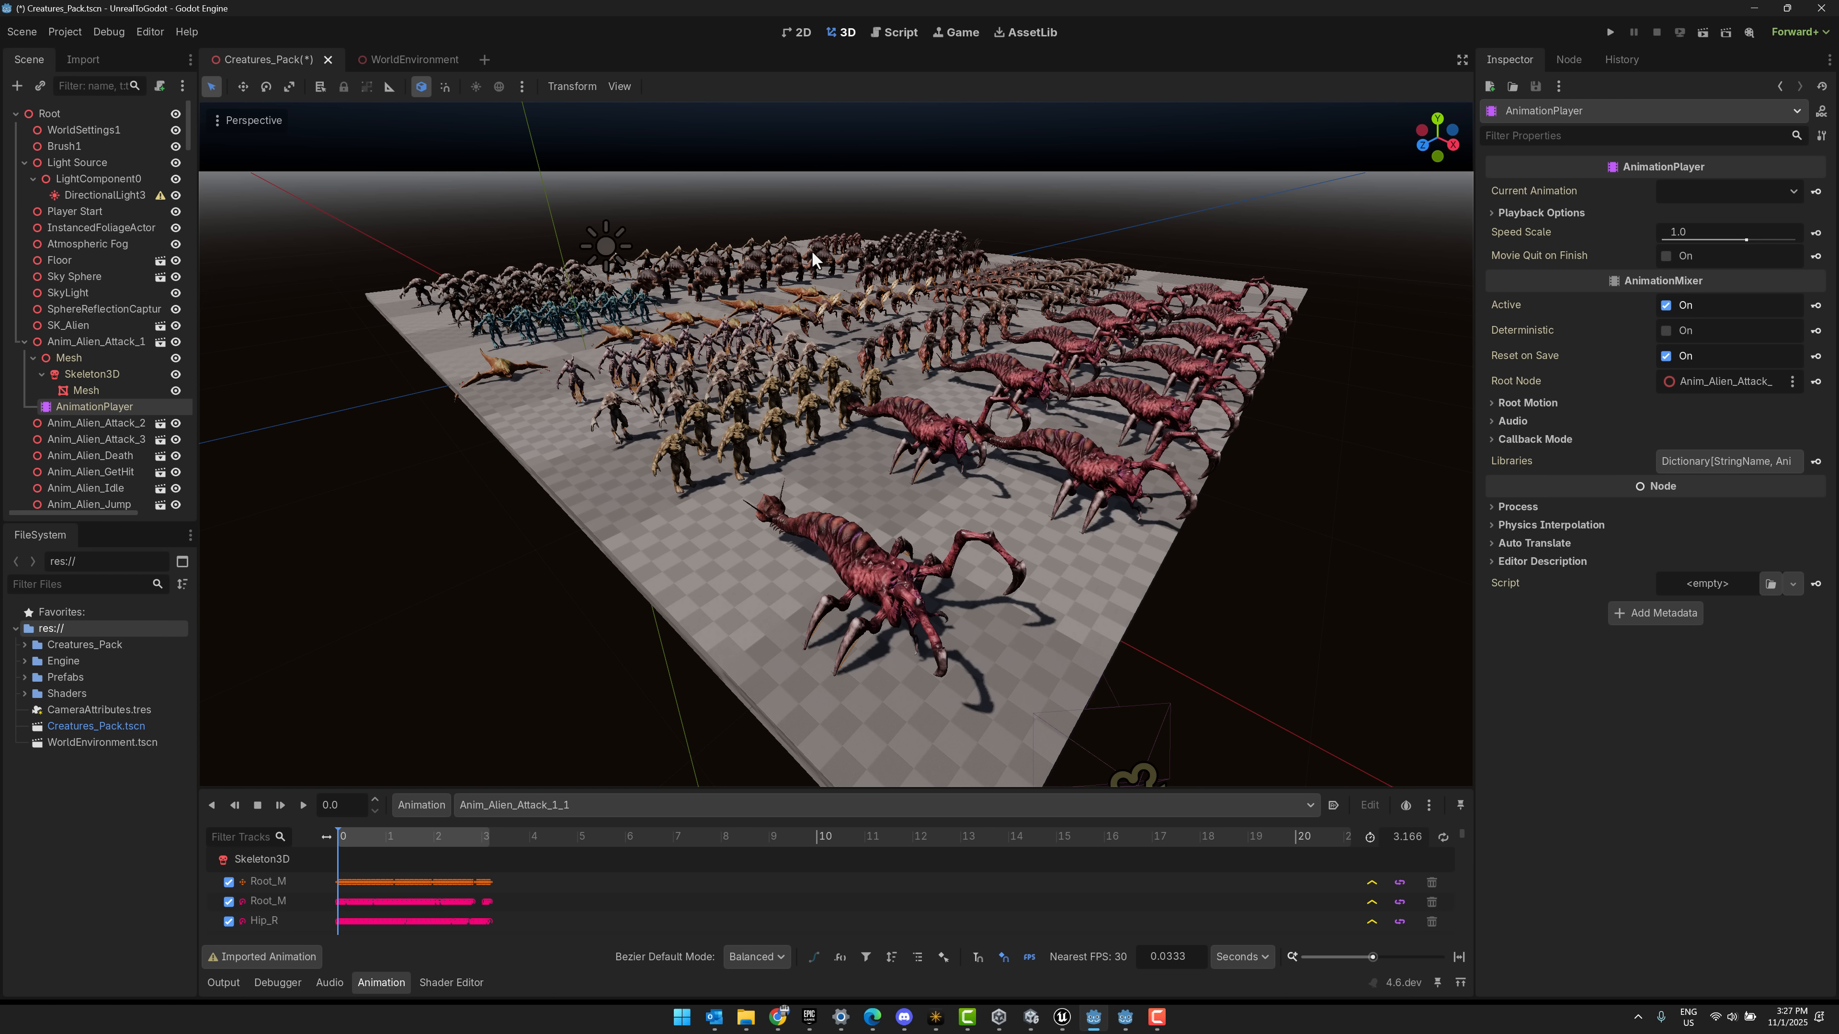
mouse_move(1080, 760)
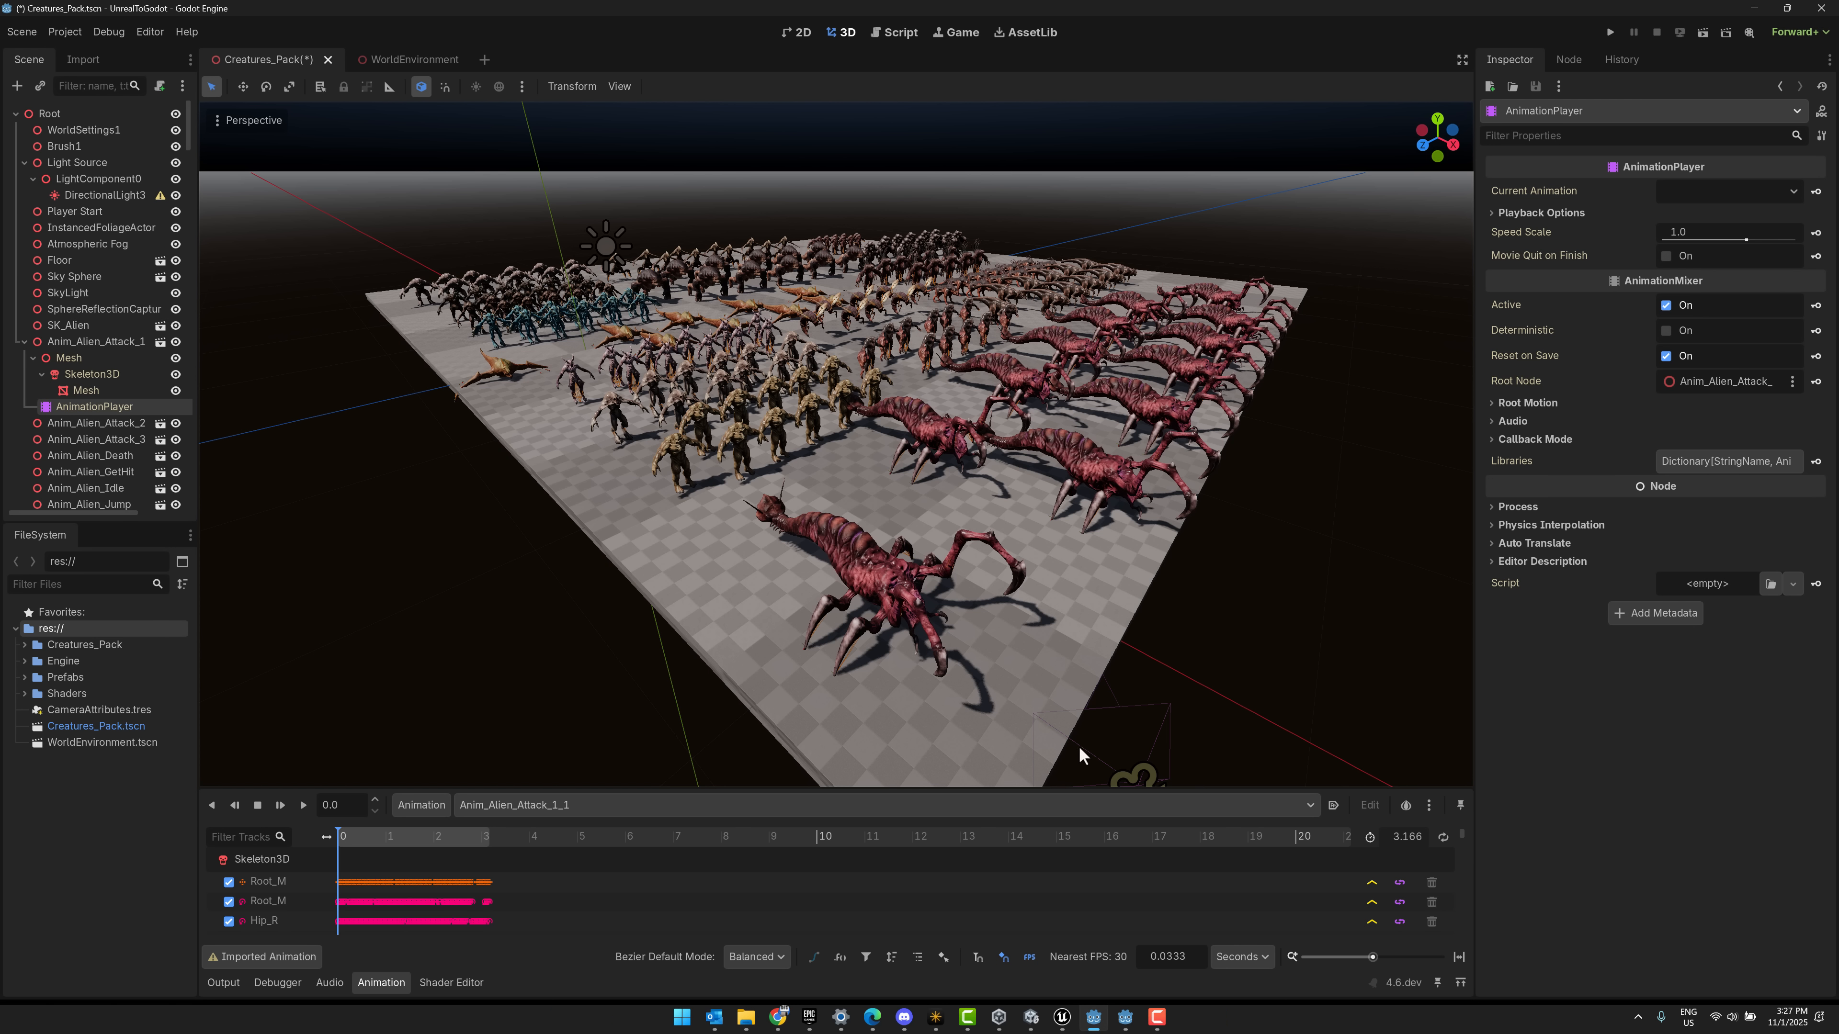
left_click(1062, 1017)
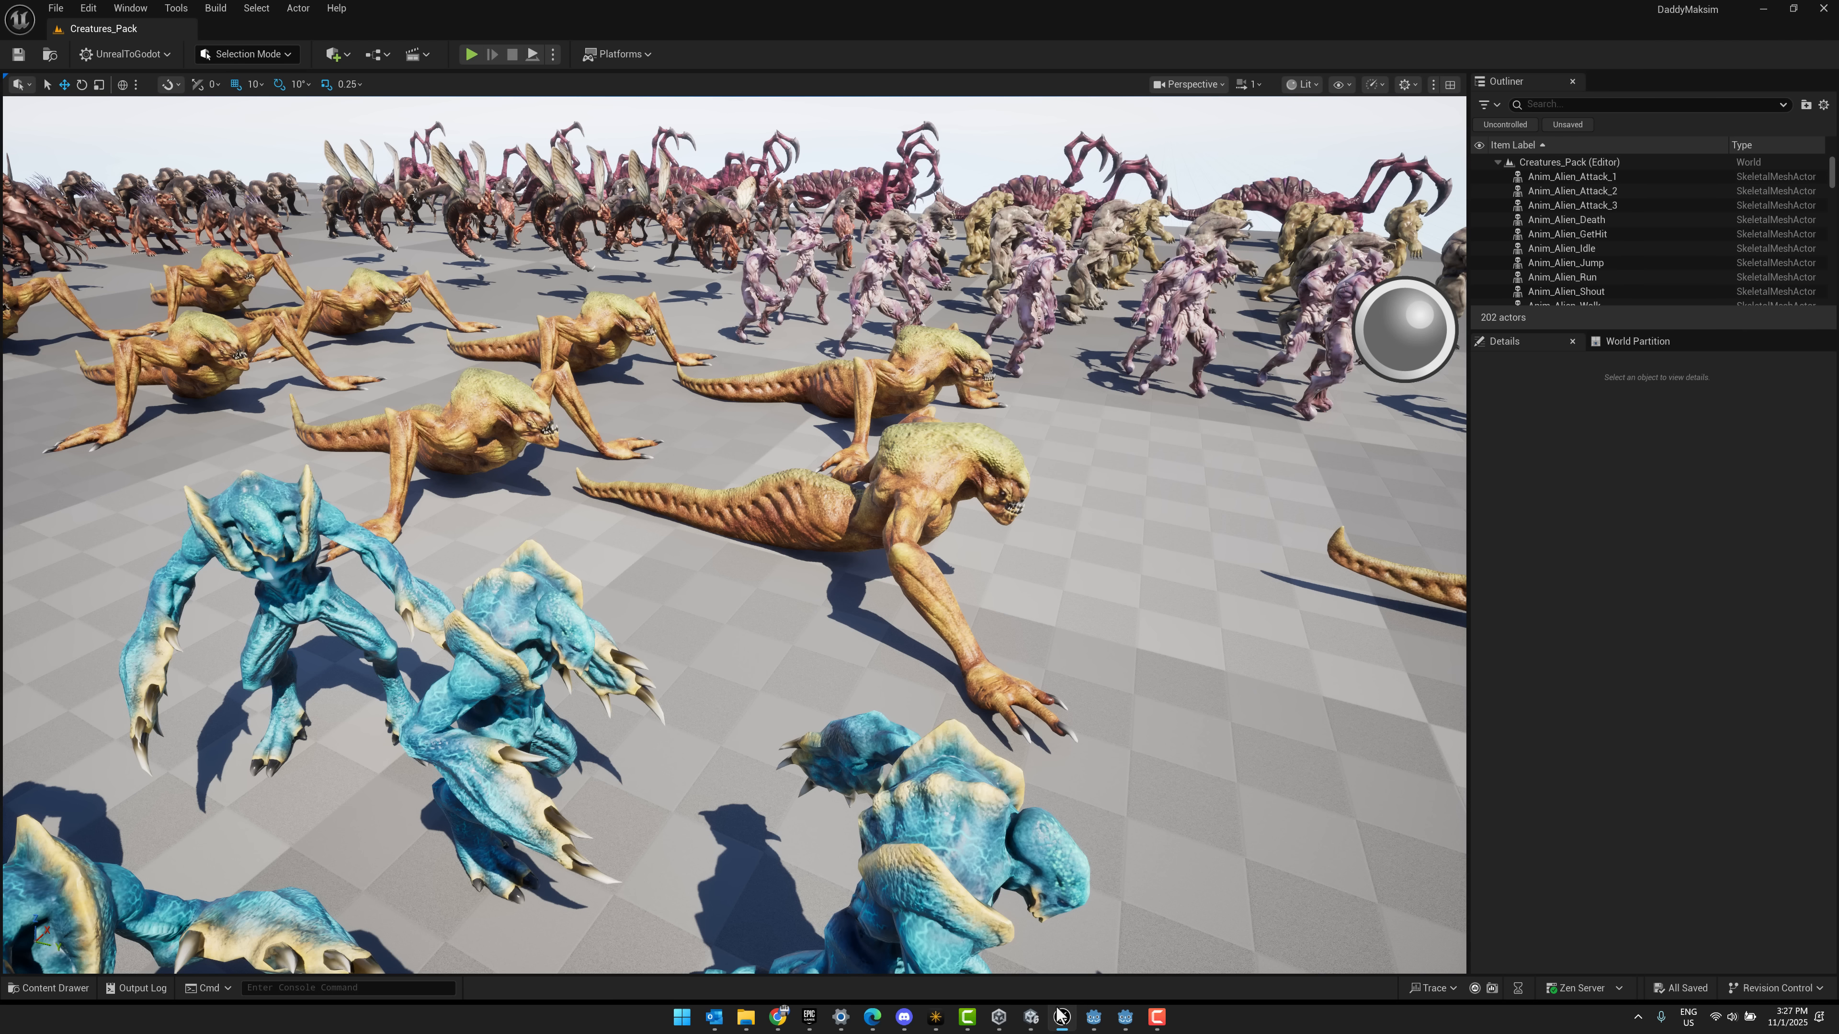
left_click(1031, 1017)
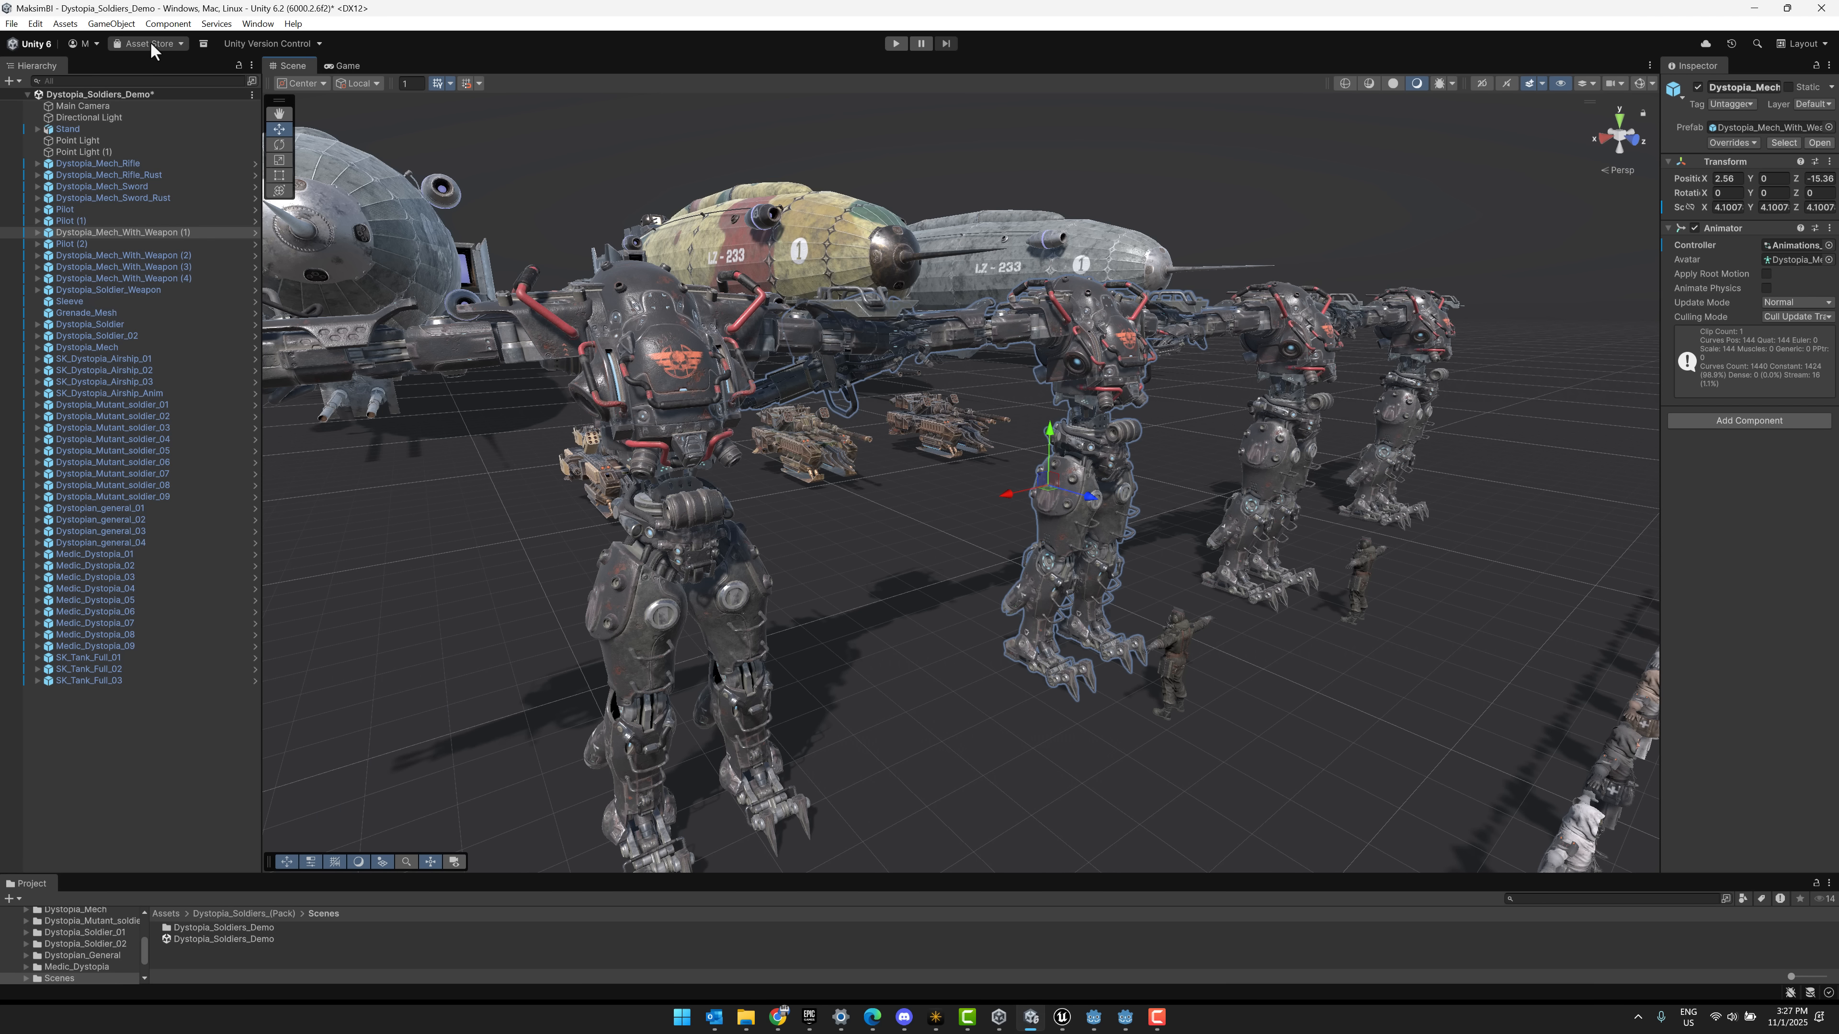
mouse_move(177, 65)
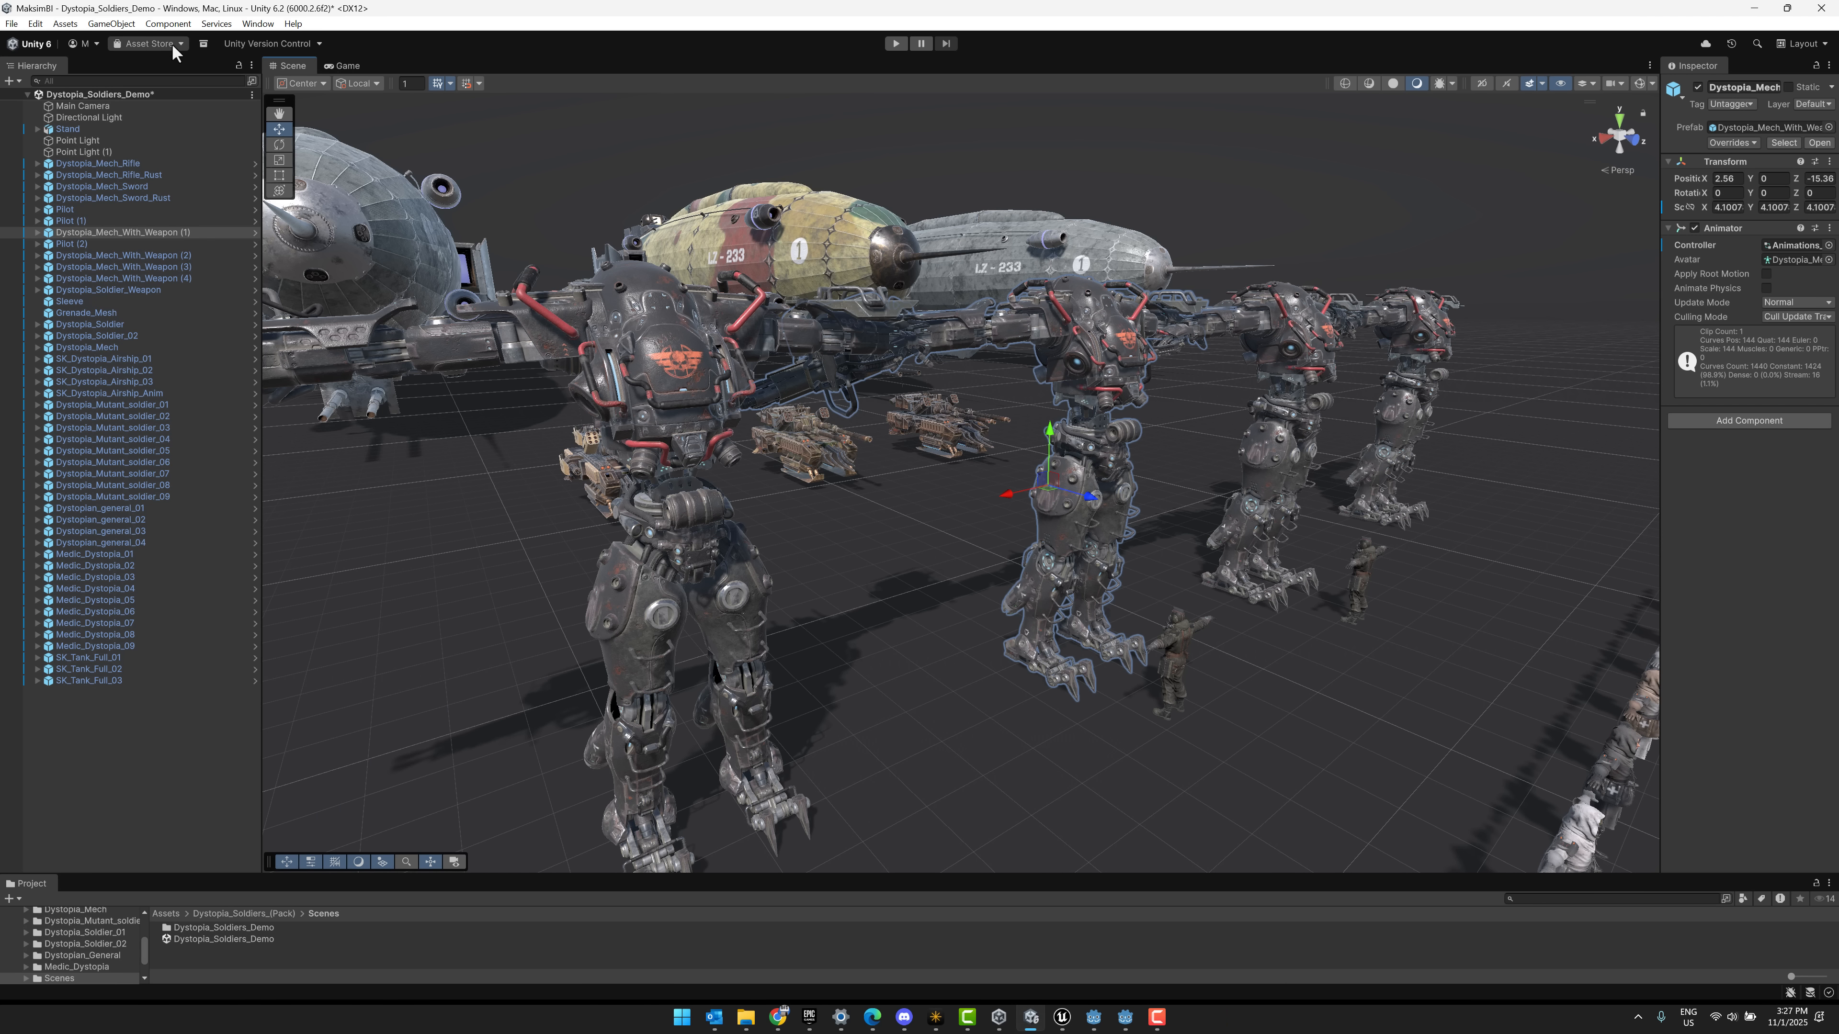
mouse_move(1108, 359)
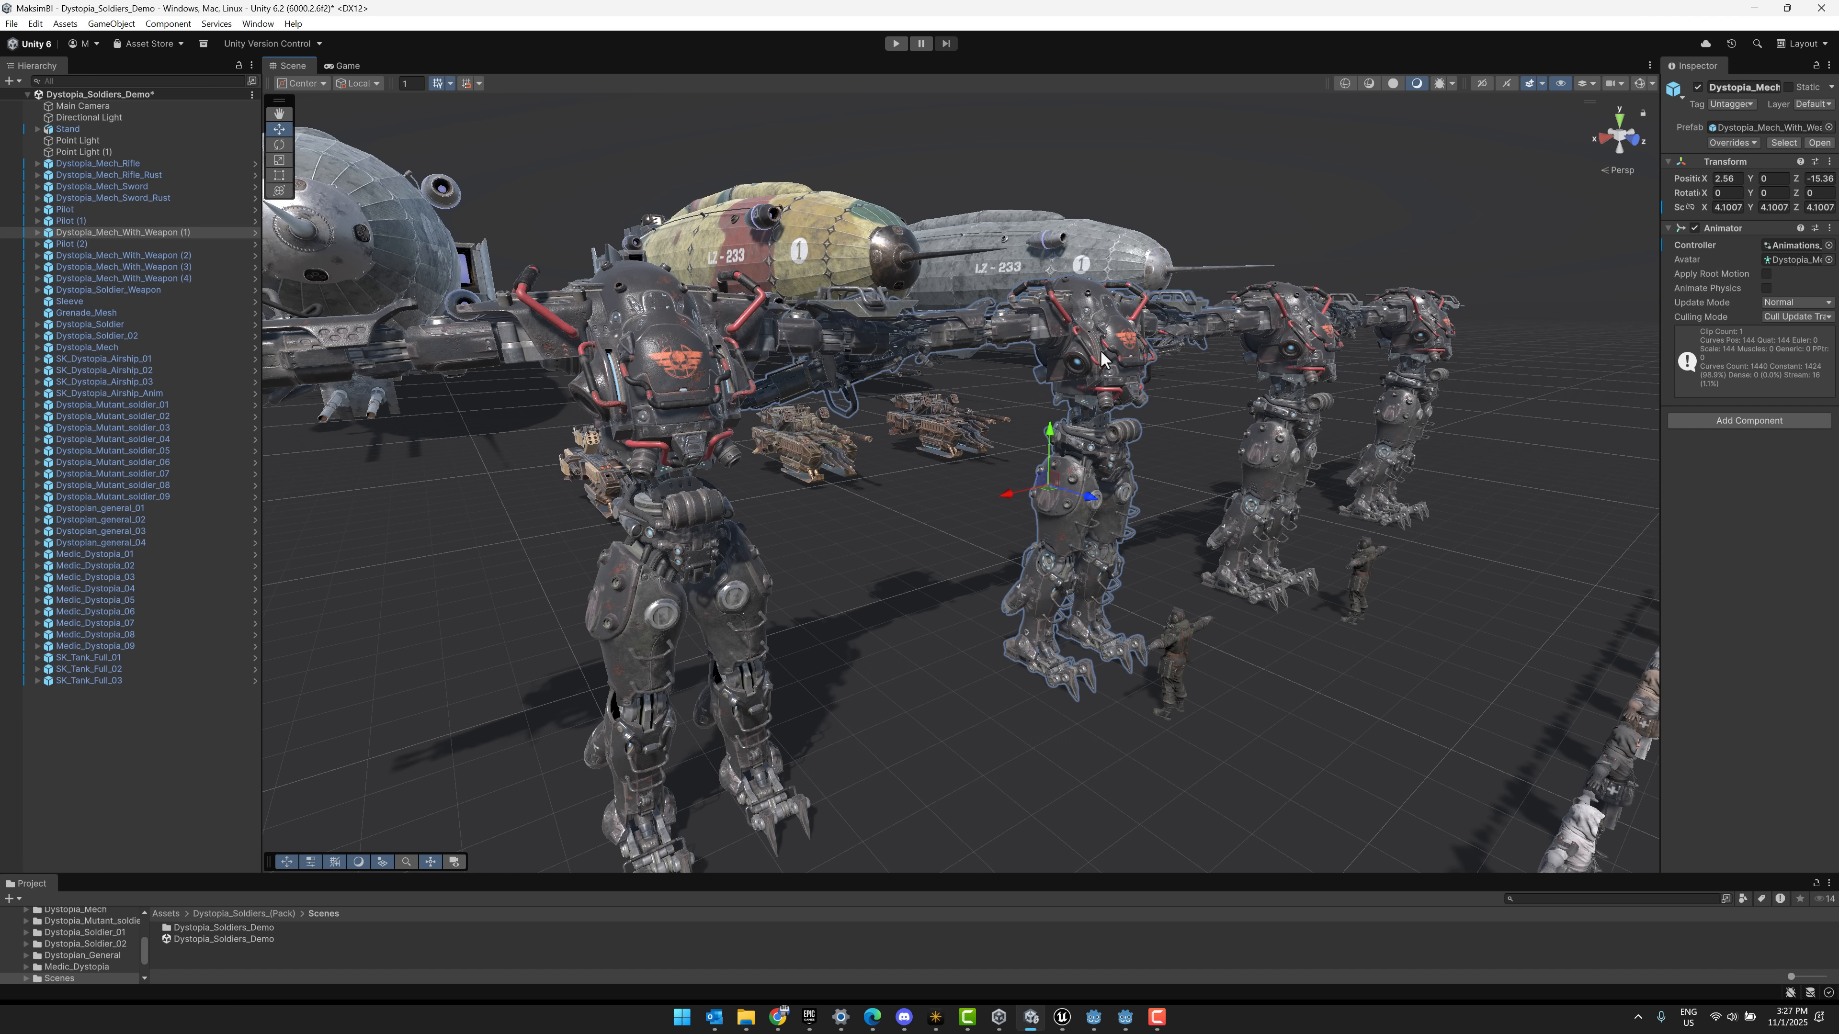
mouse_move(1803, 310)
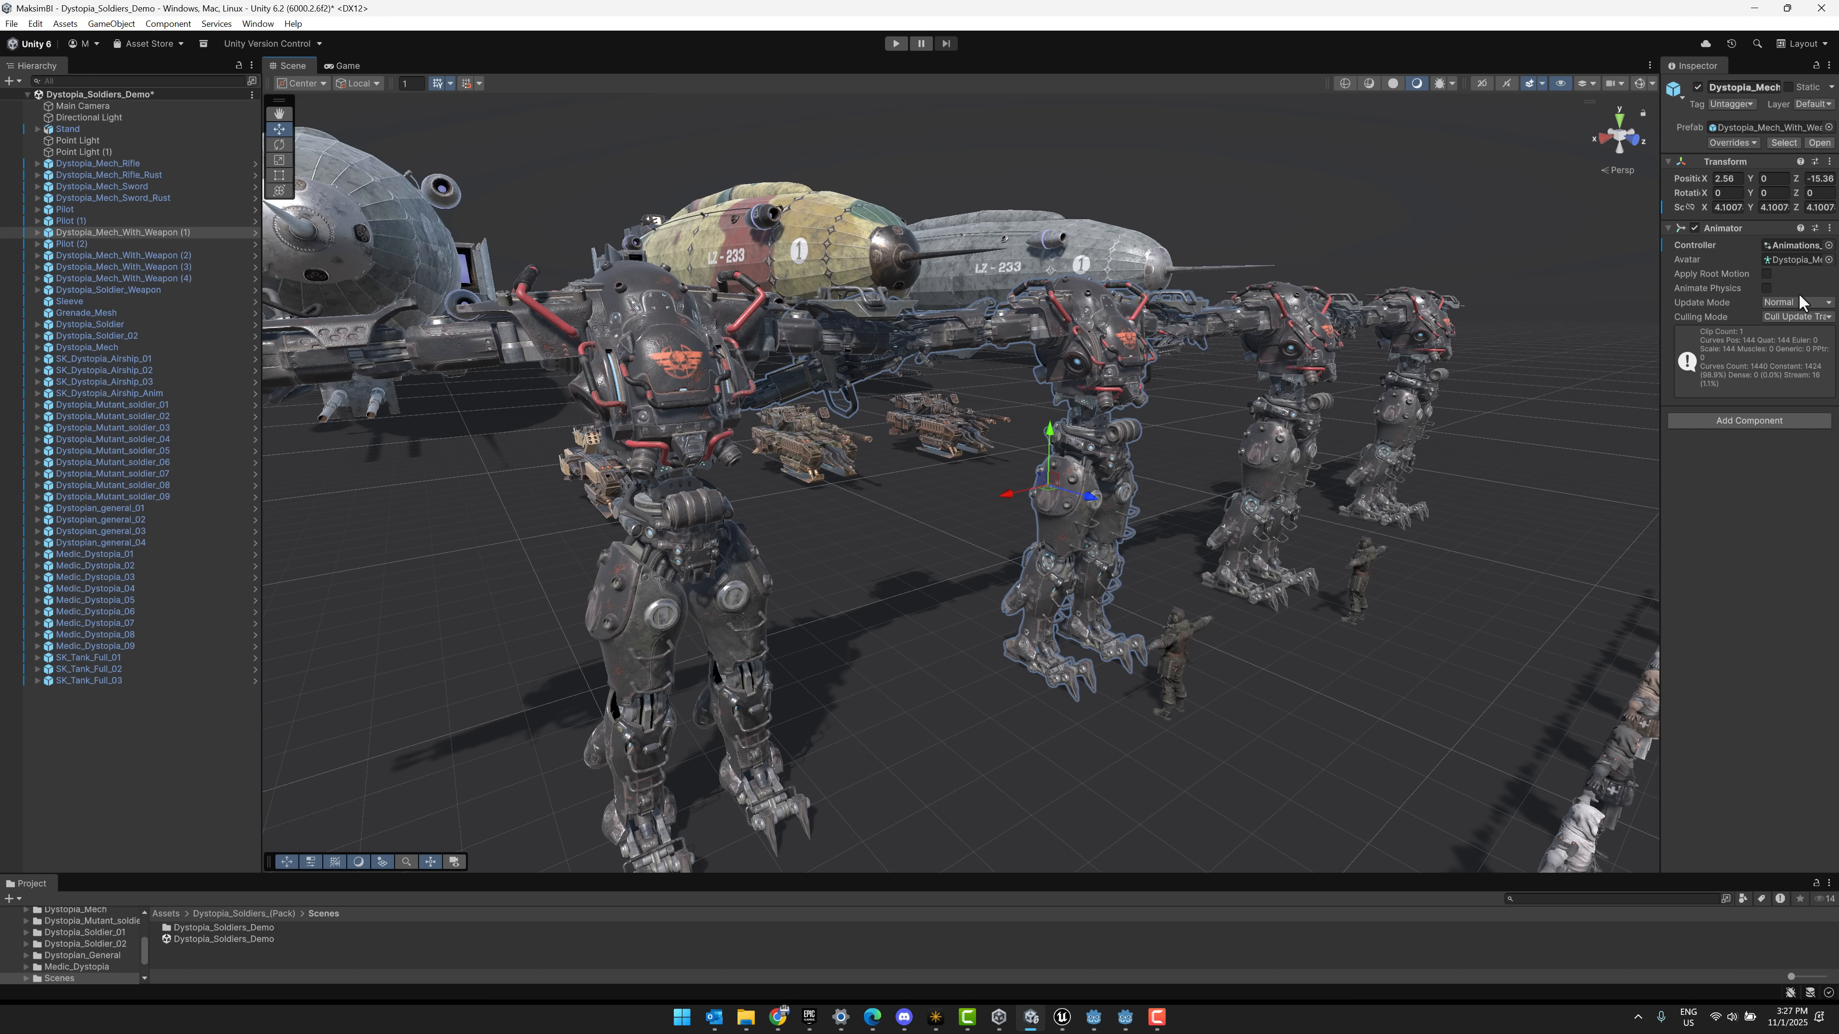
mouse_move(1153, 733)
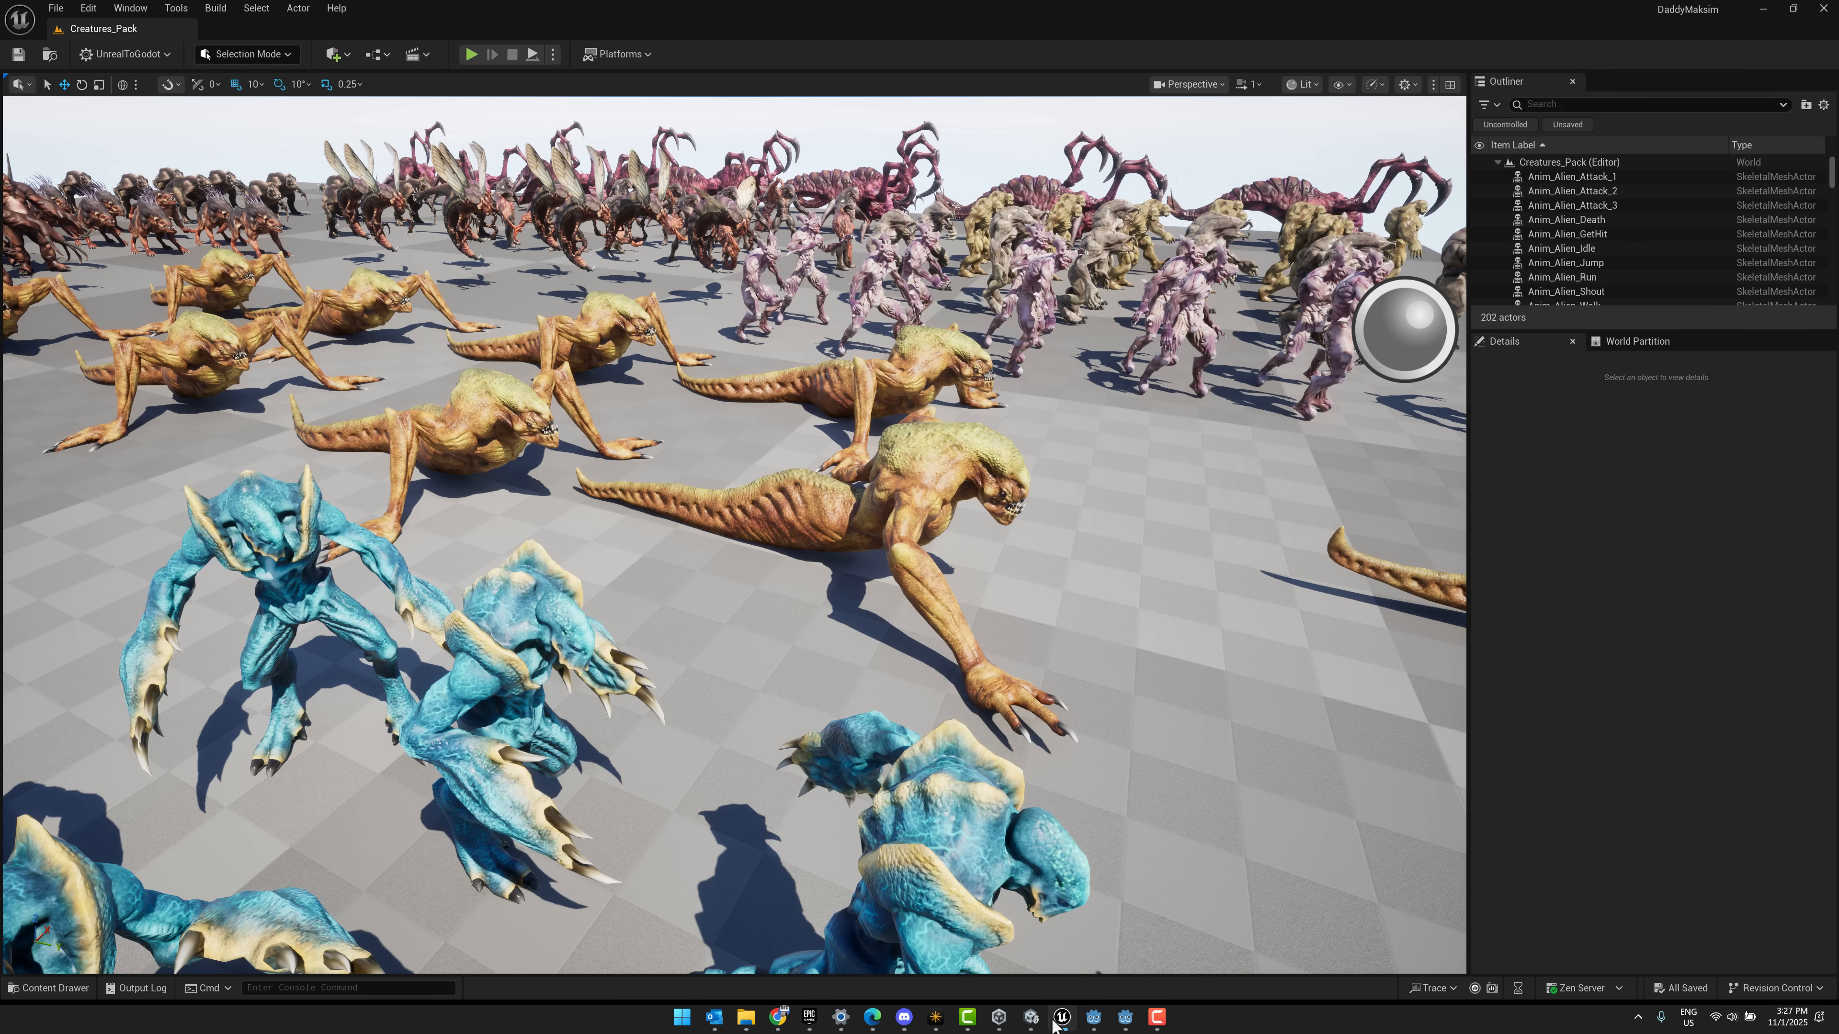
left_click(1093, 1018)
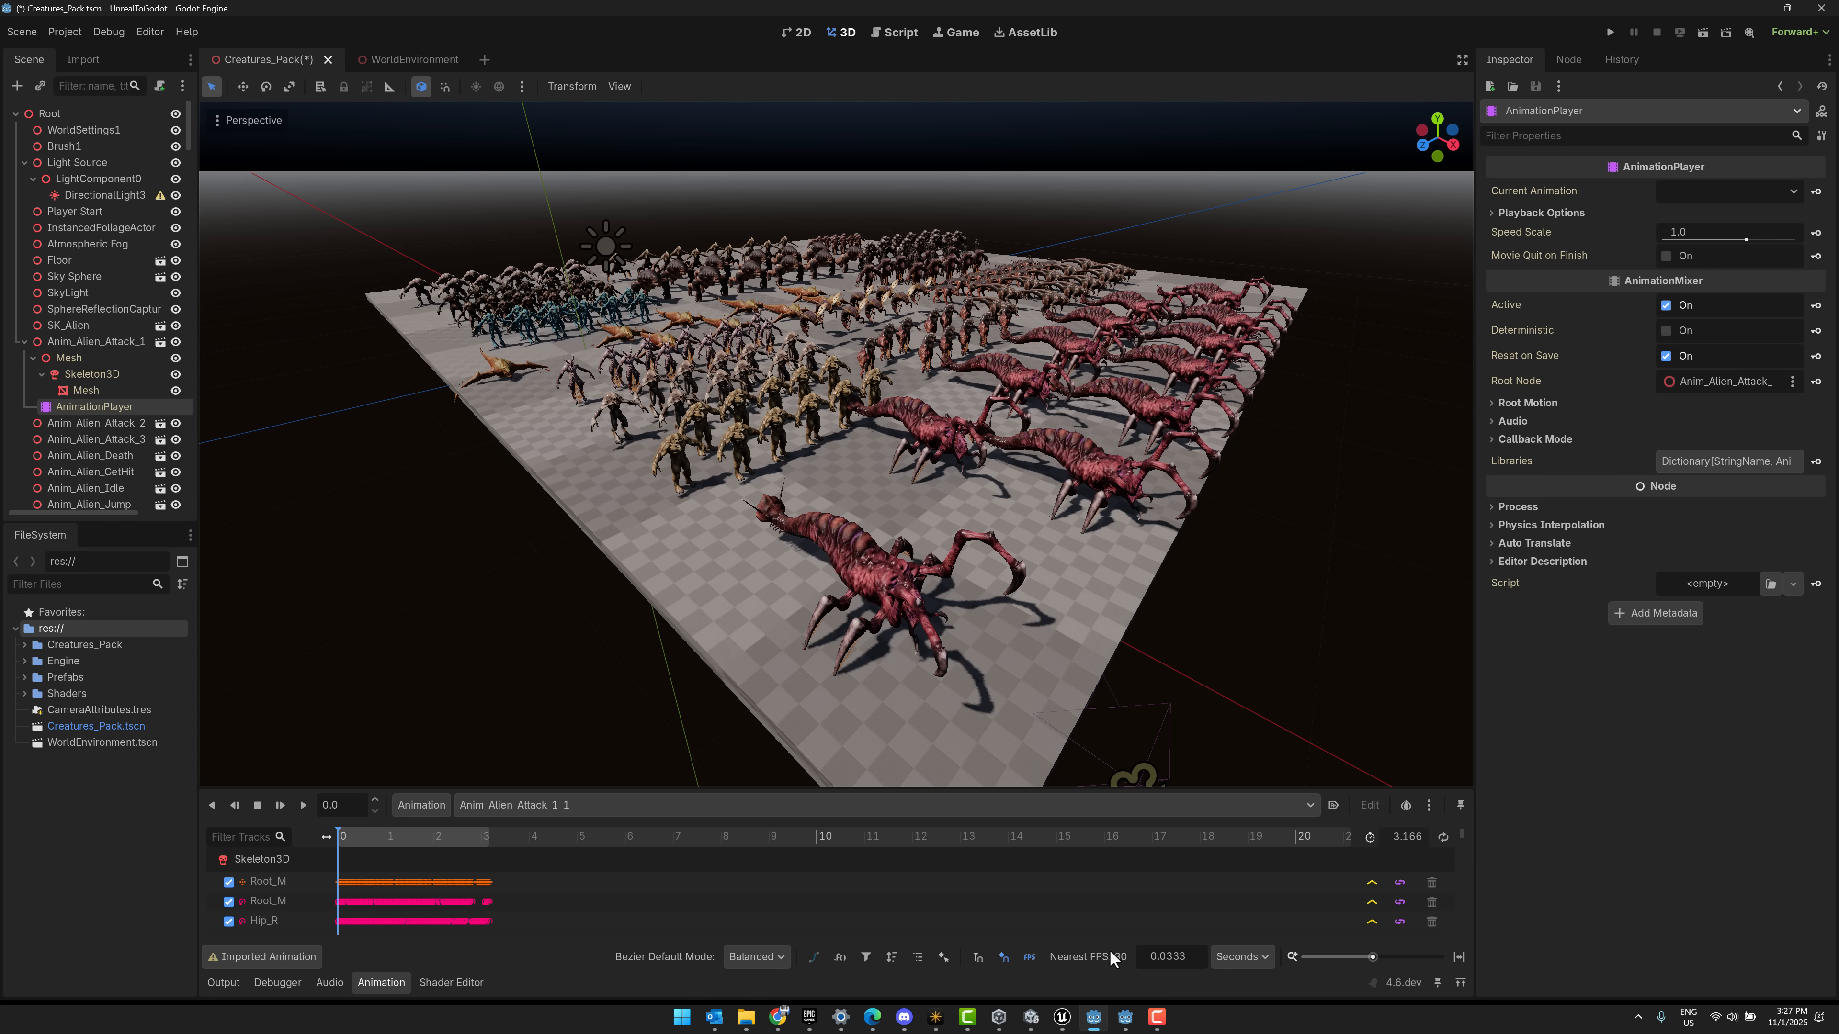
mouse_move(917, 561)
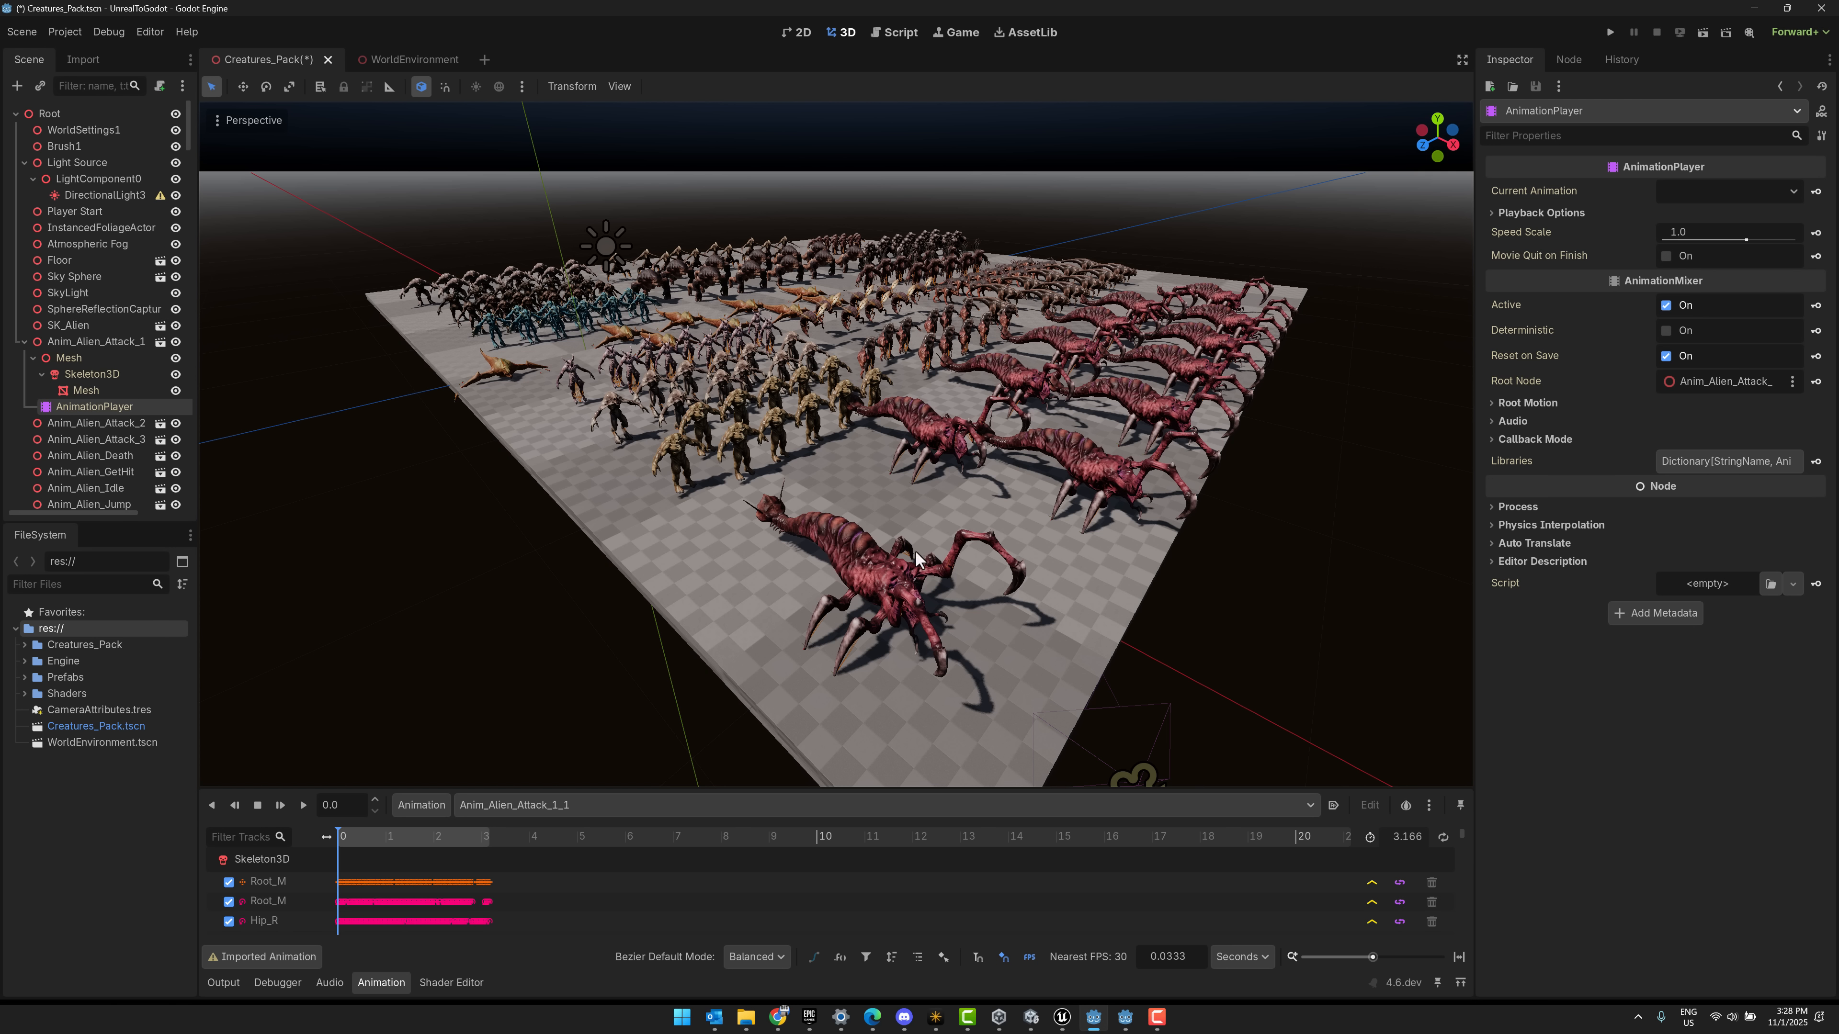
In Editor Settings > Interface > Theme, toggle the style Classic then back to Modern and close
left_click(150, 32)
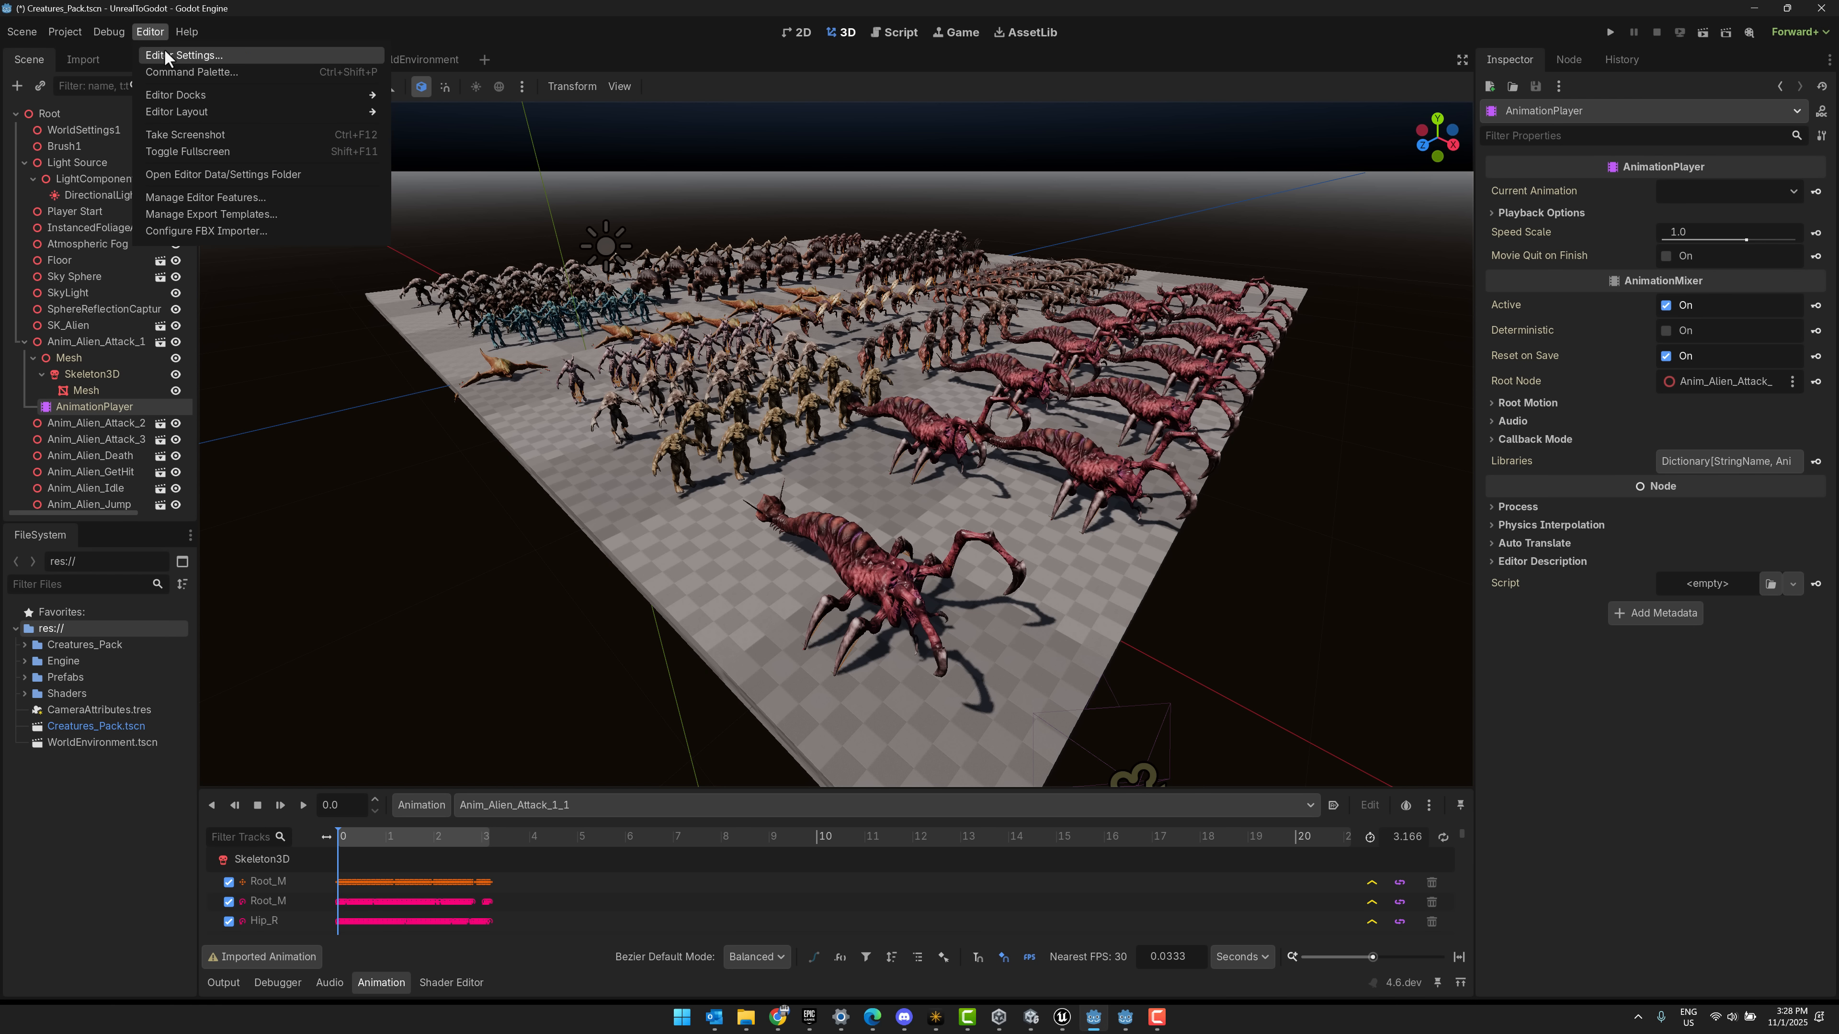
left_click(183, 56)
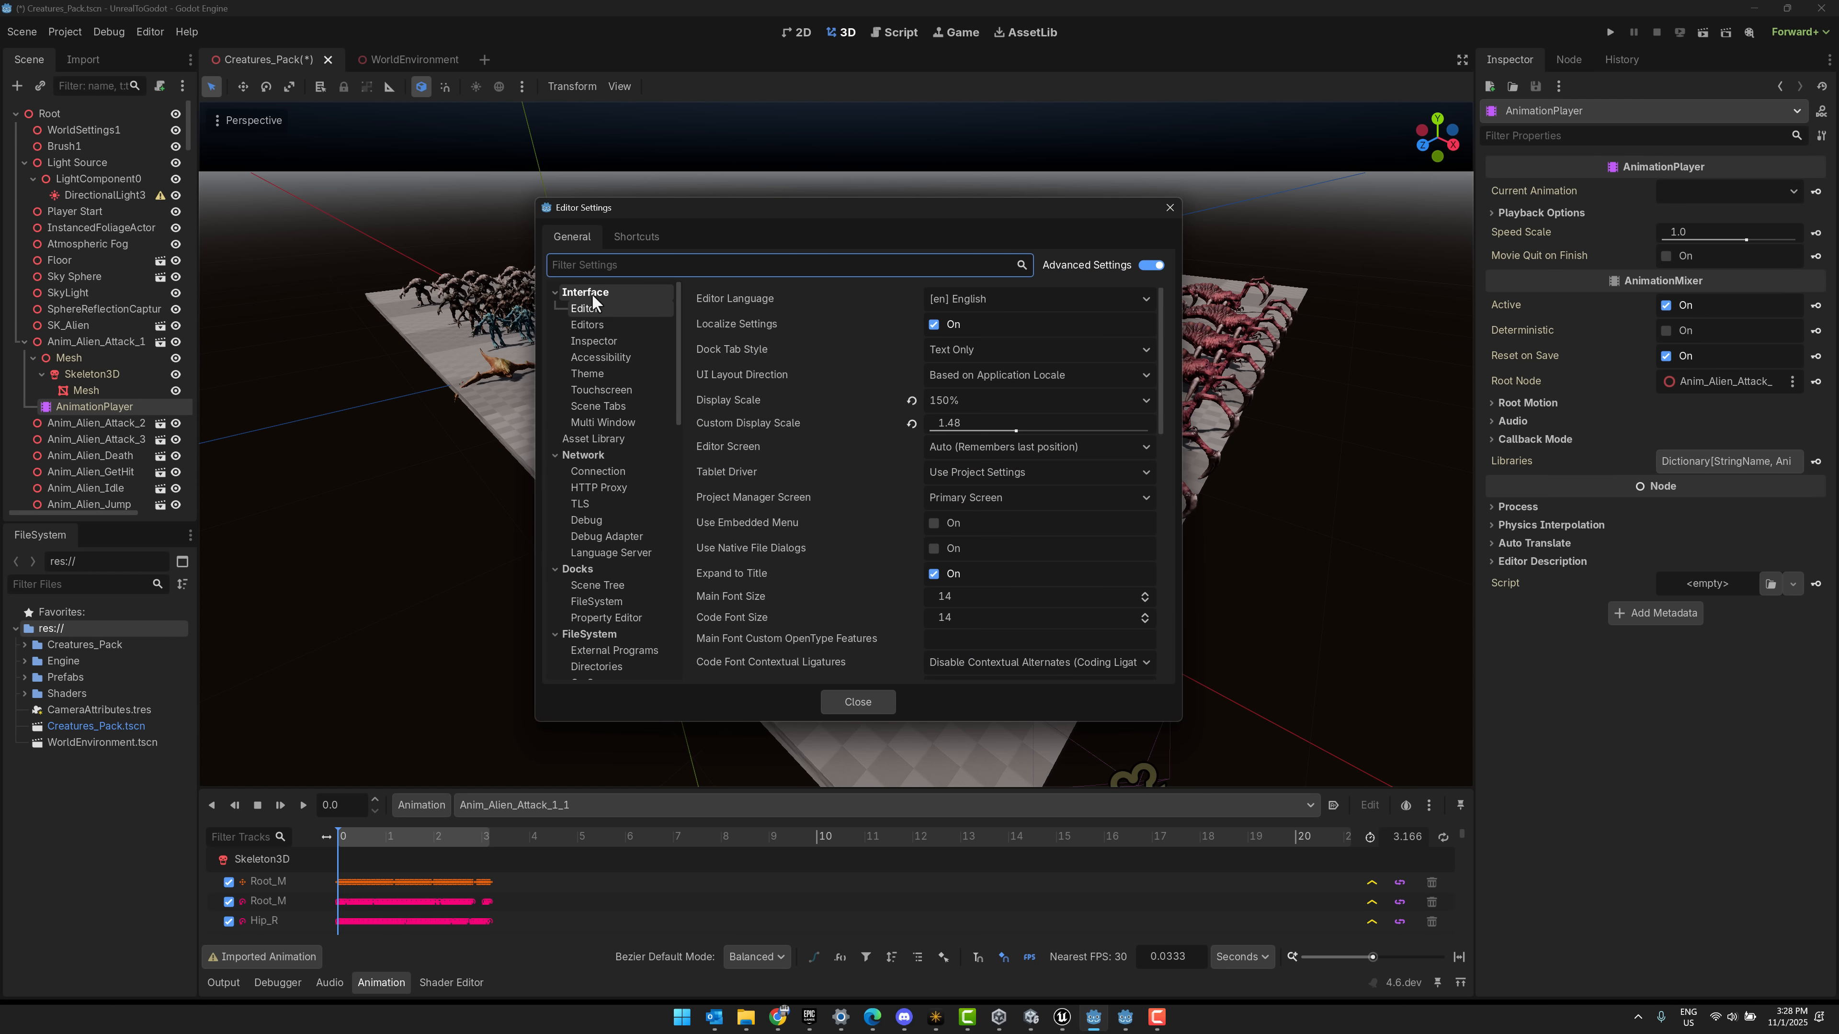
left_click(587, 374)
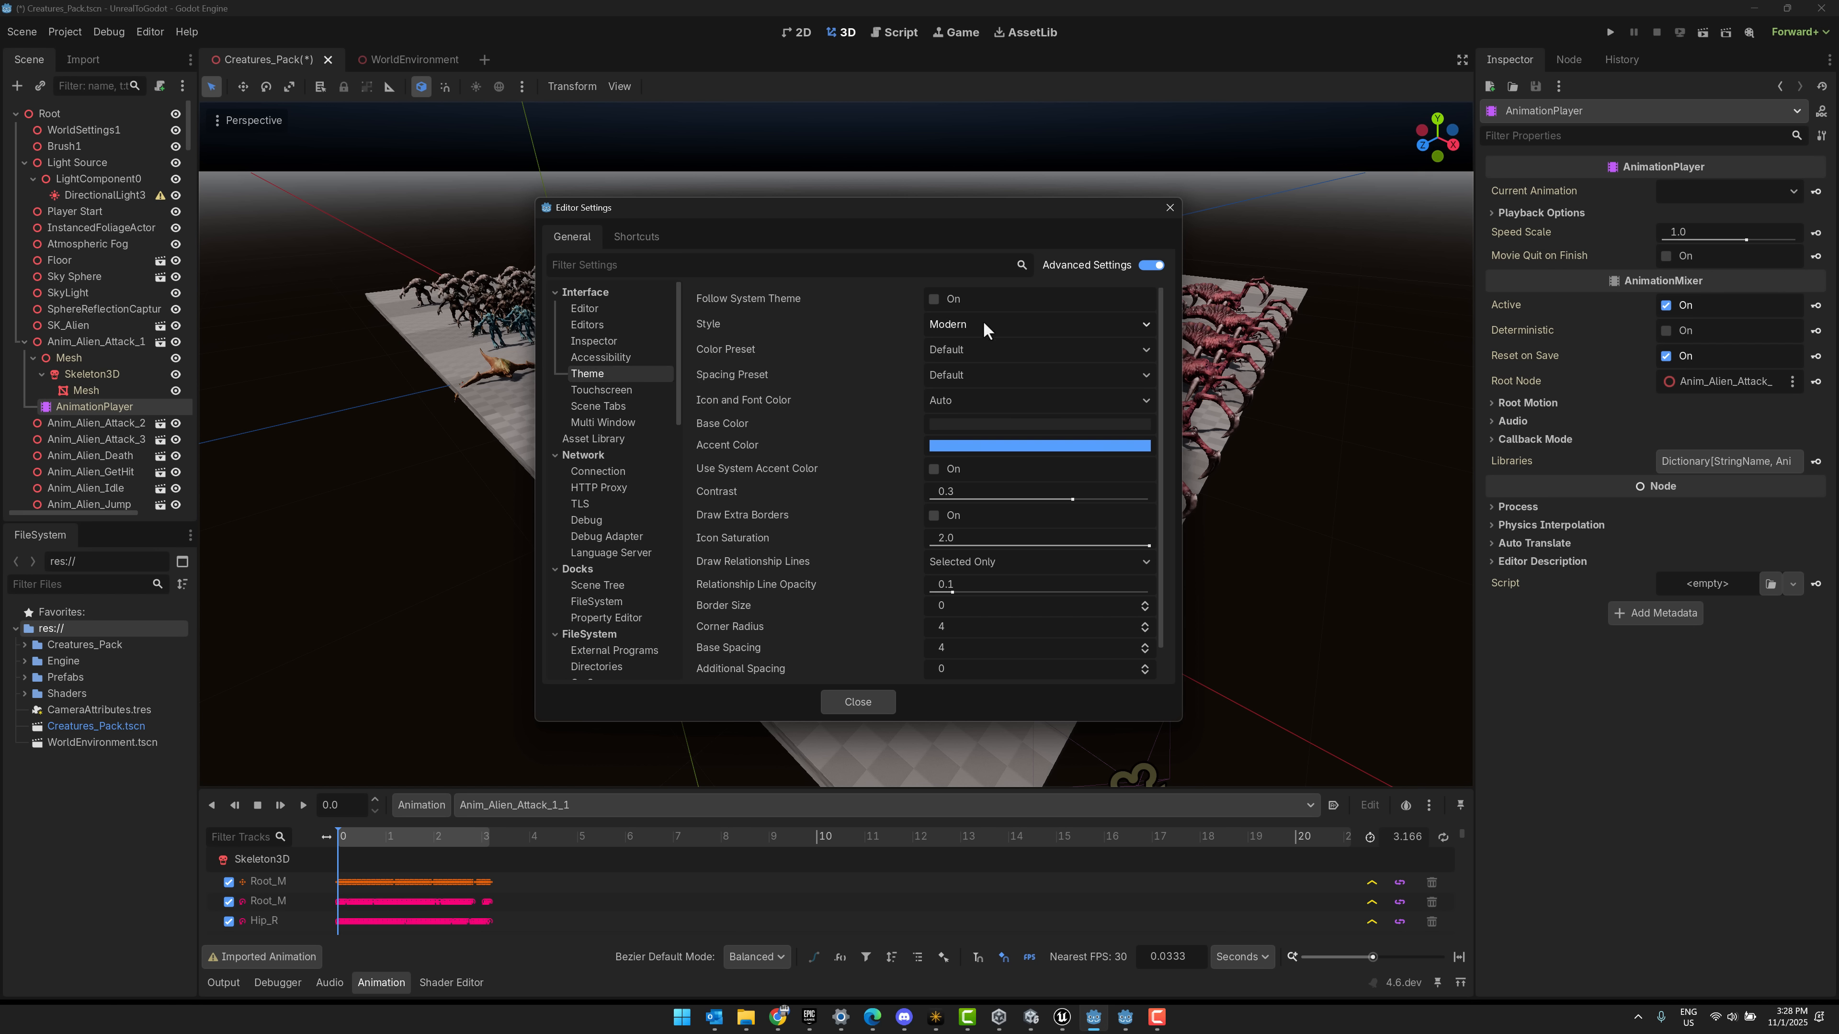
left_click(1040, 324)
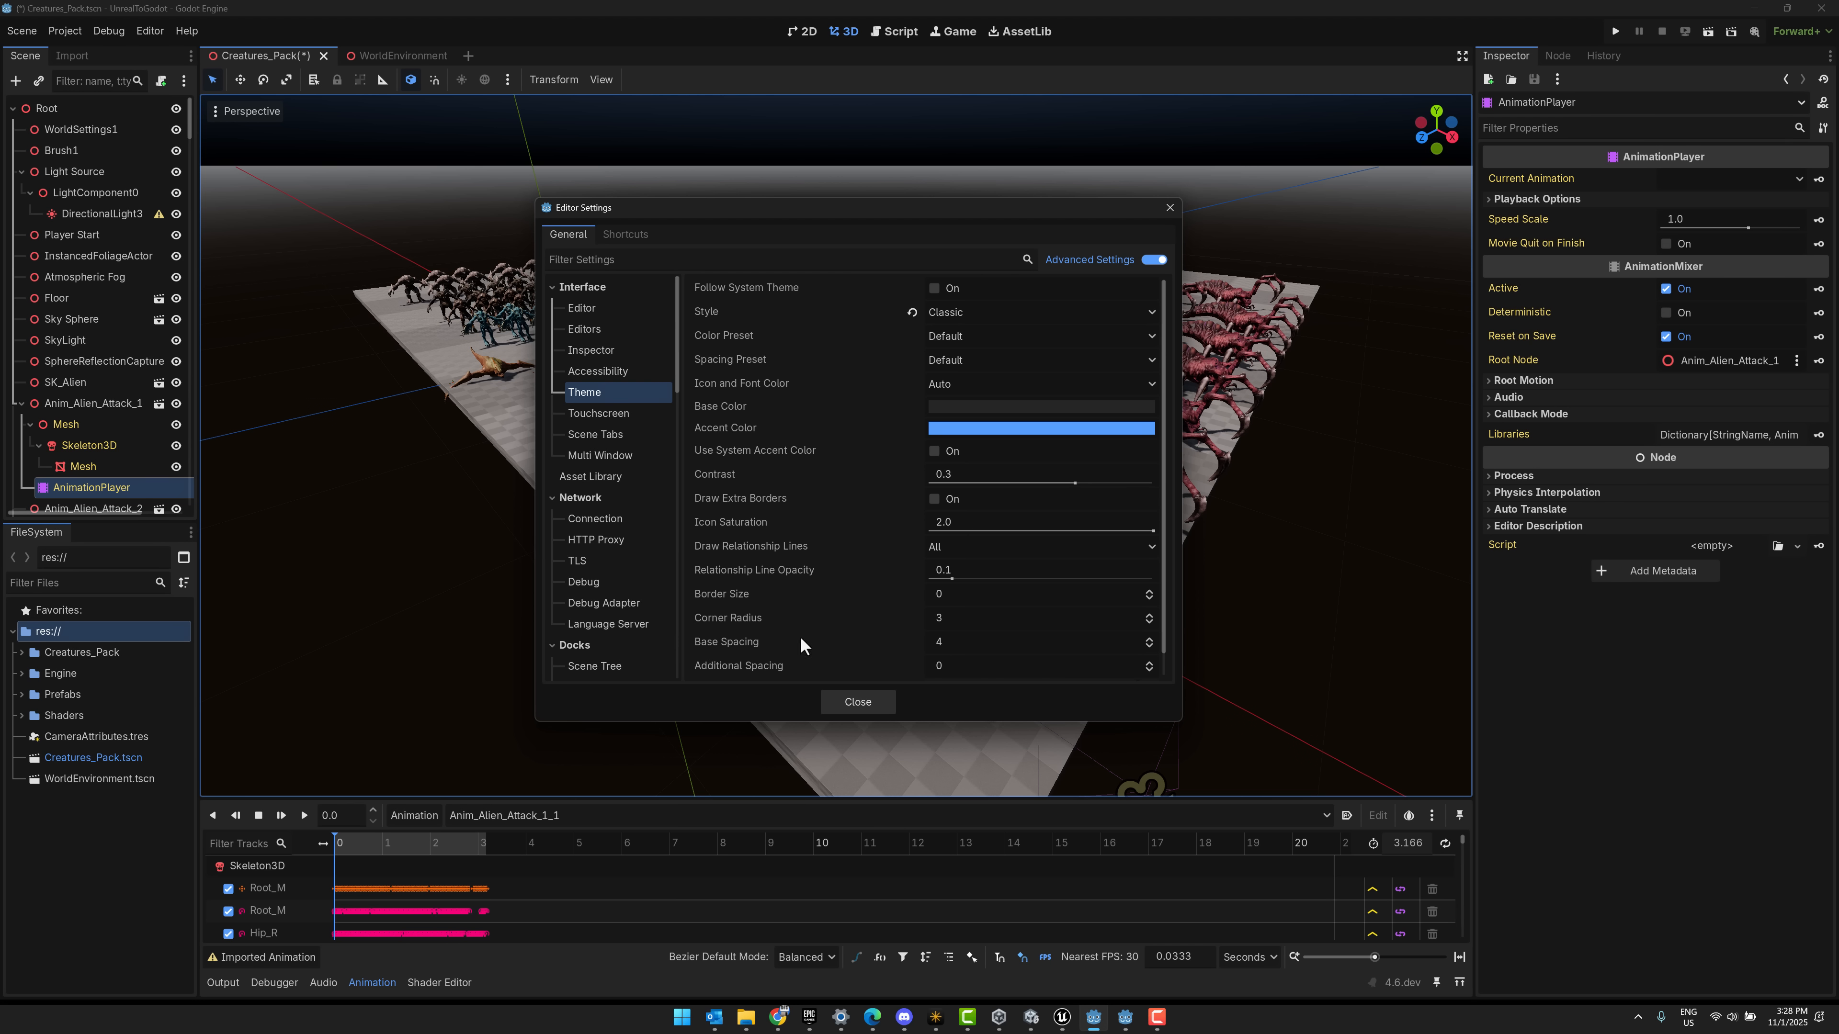
left_click(1041, 313)
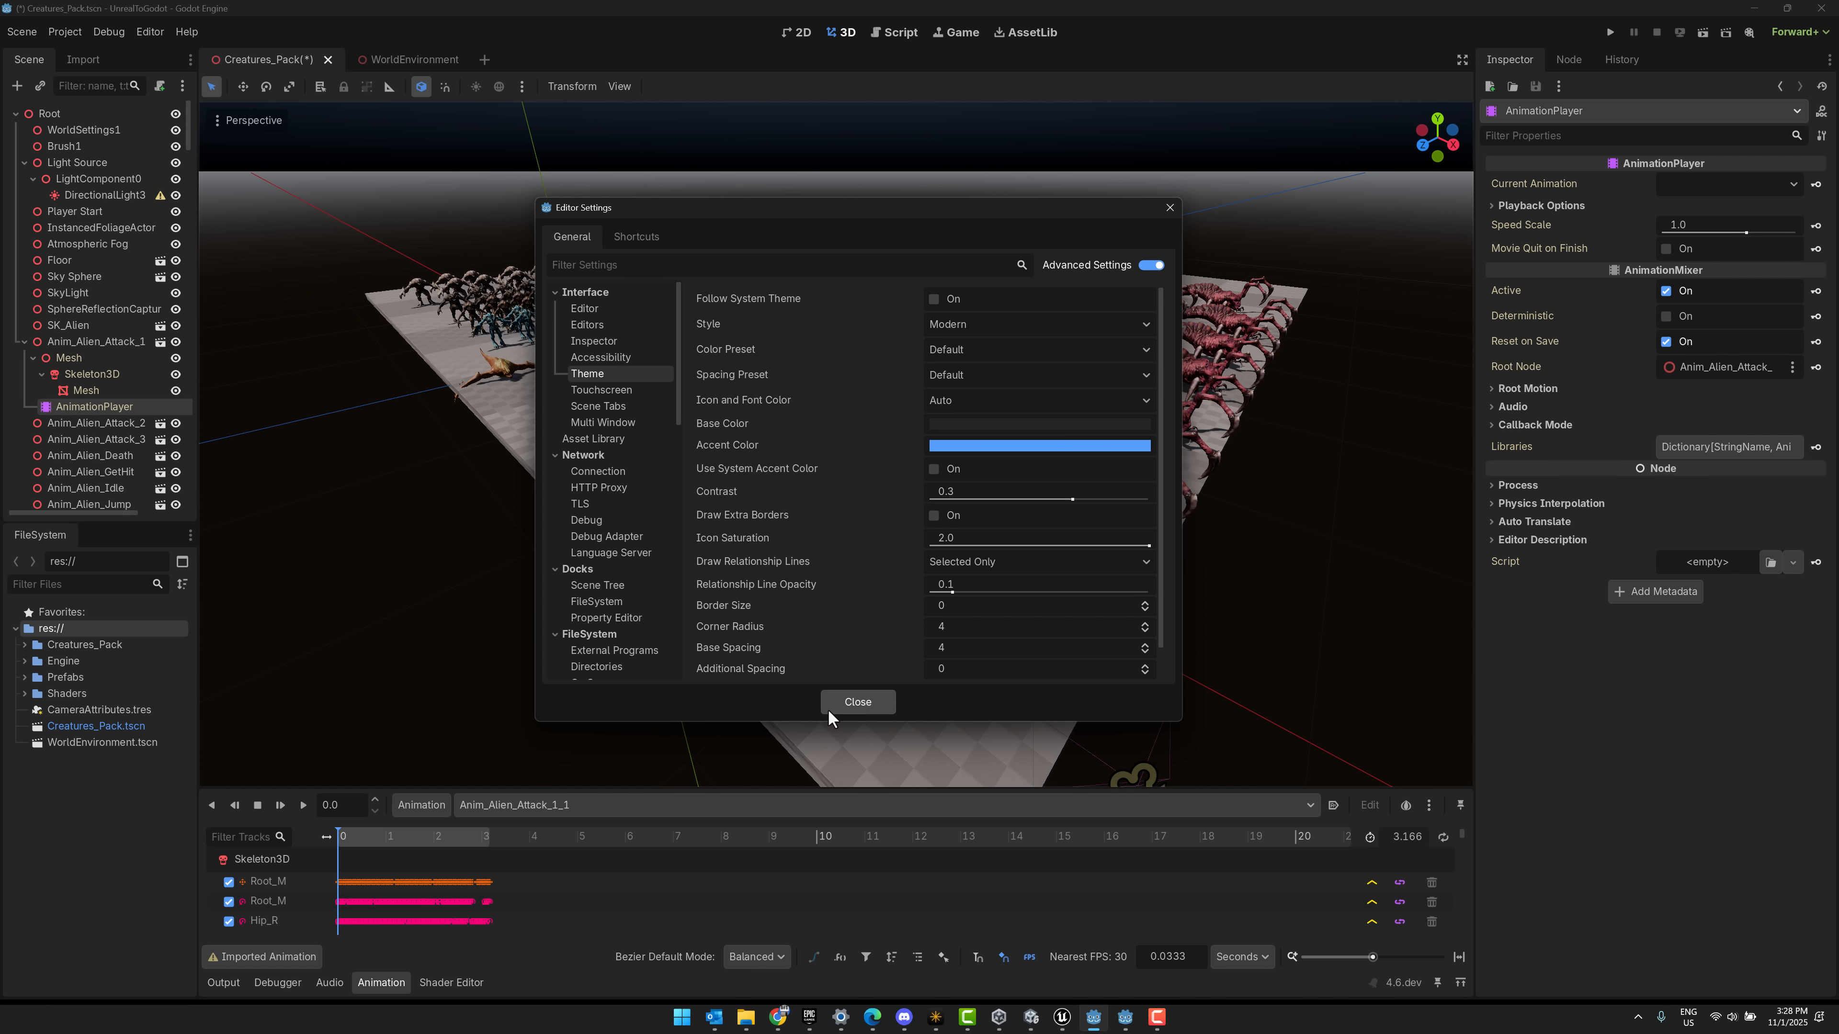
left_click(858, 702)
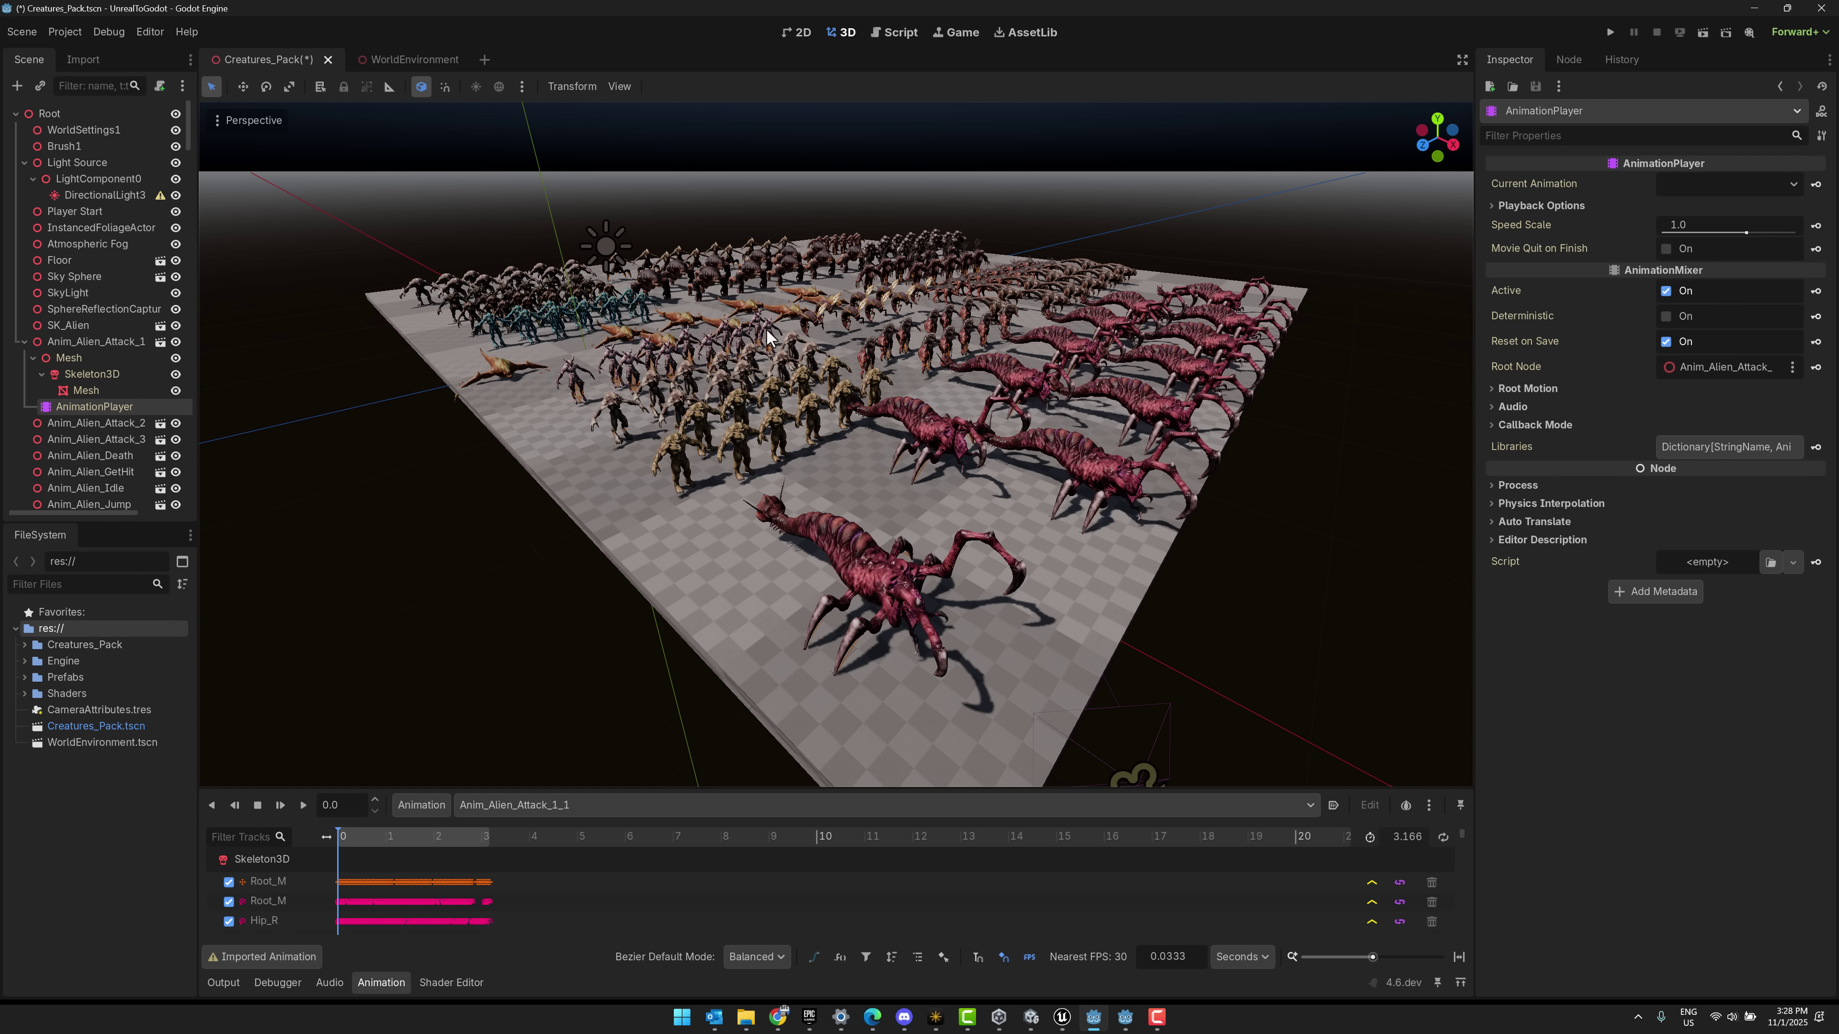
mouse_move(778, 356)
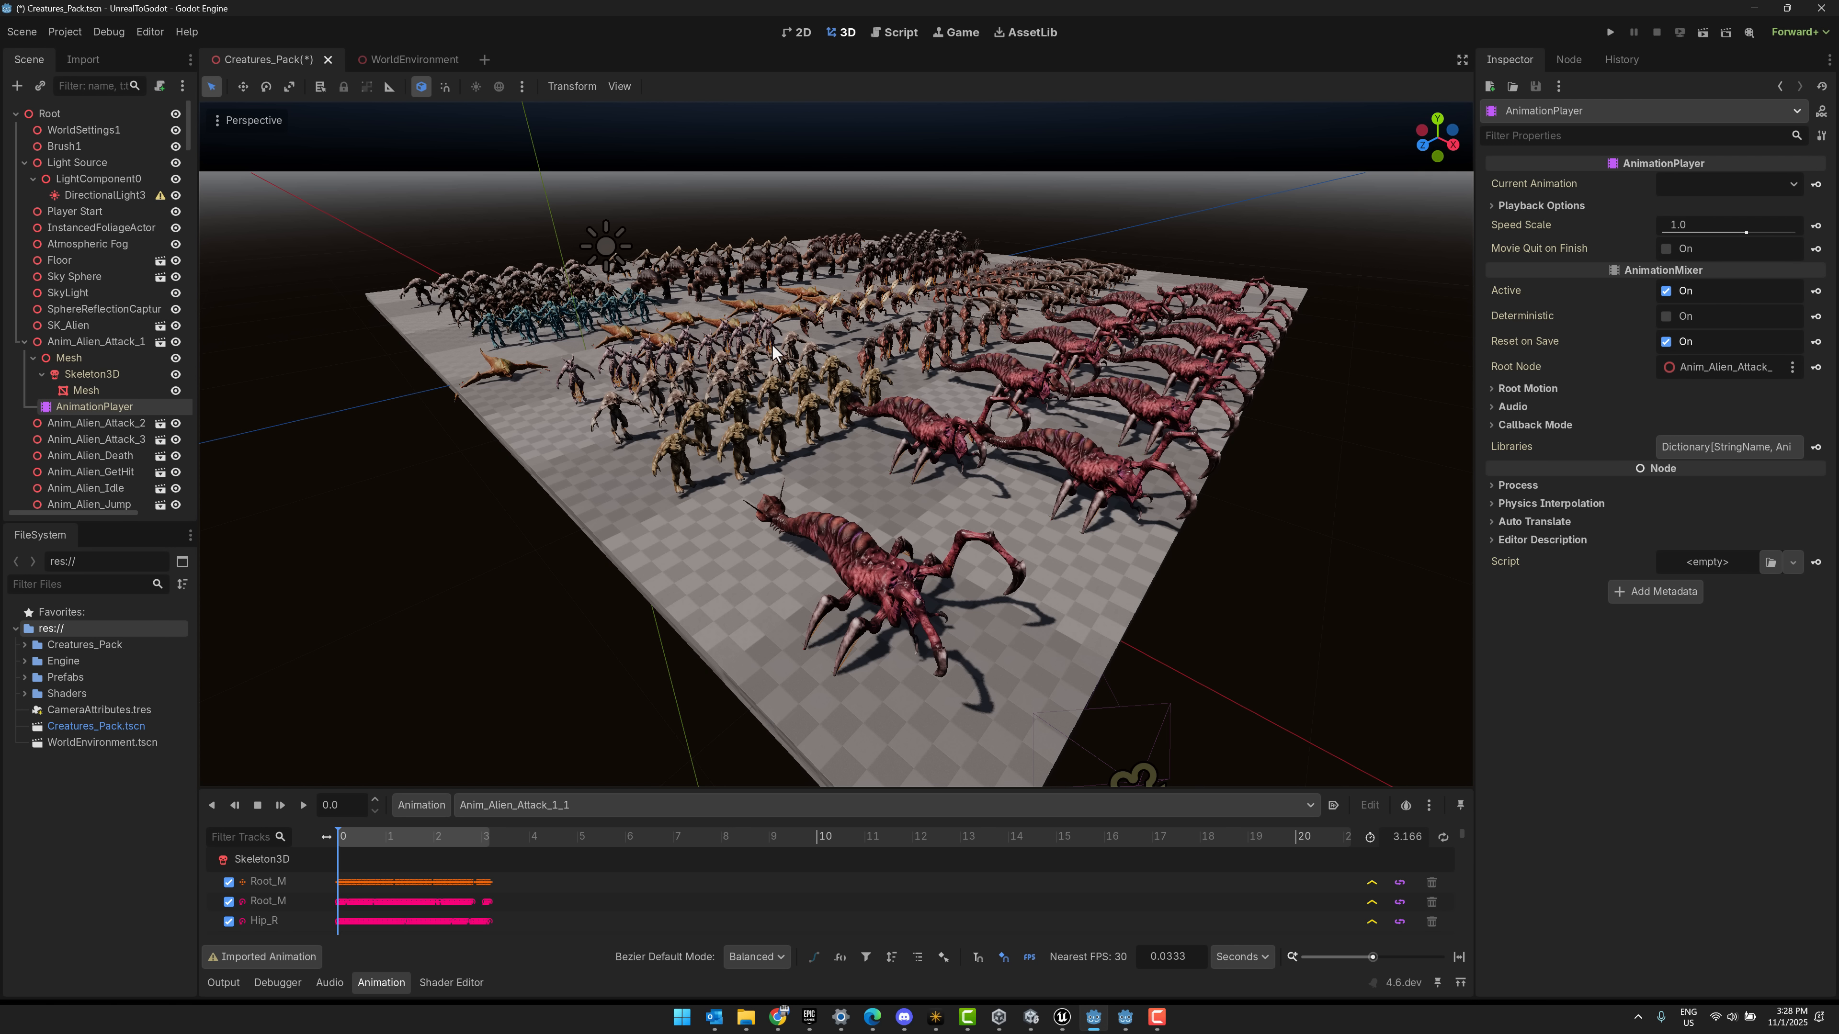
mouse_move(357, 10)
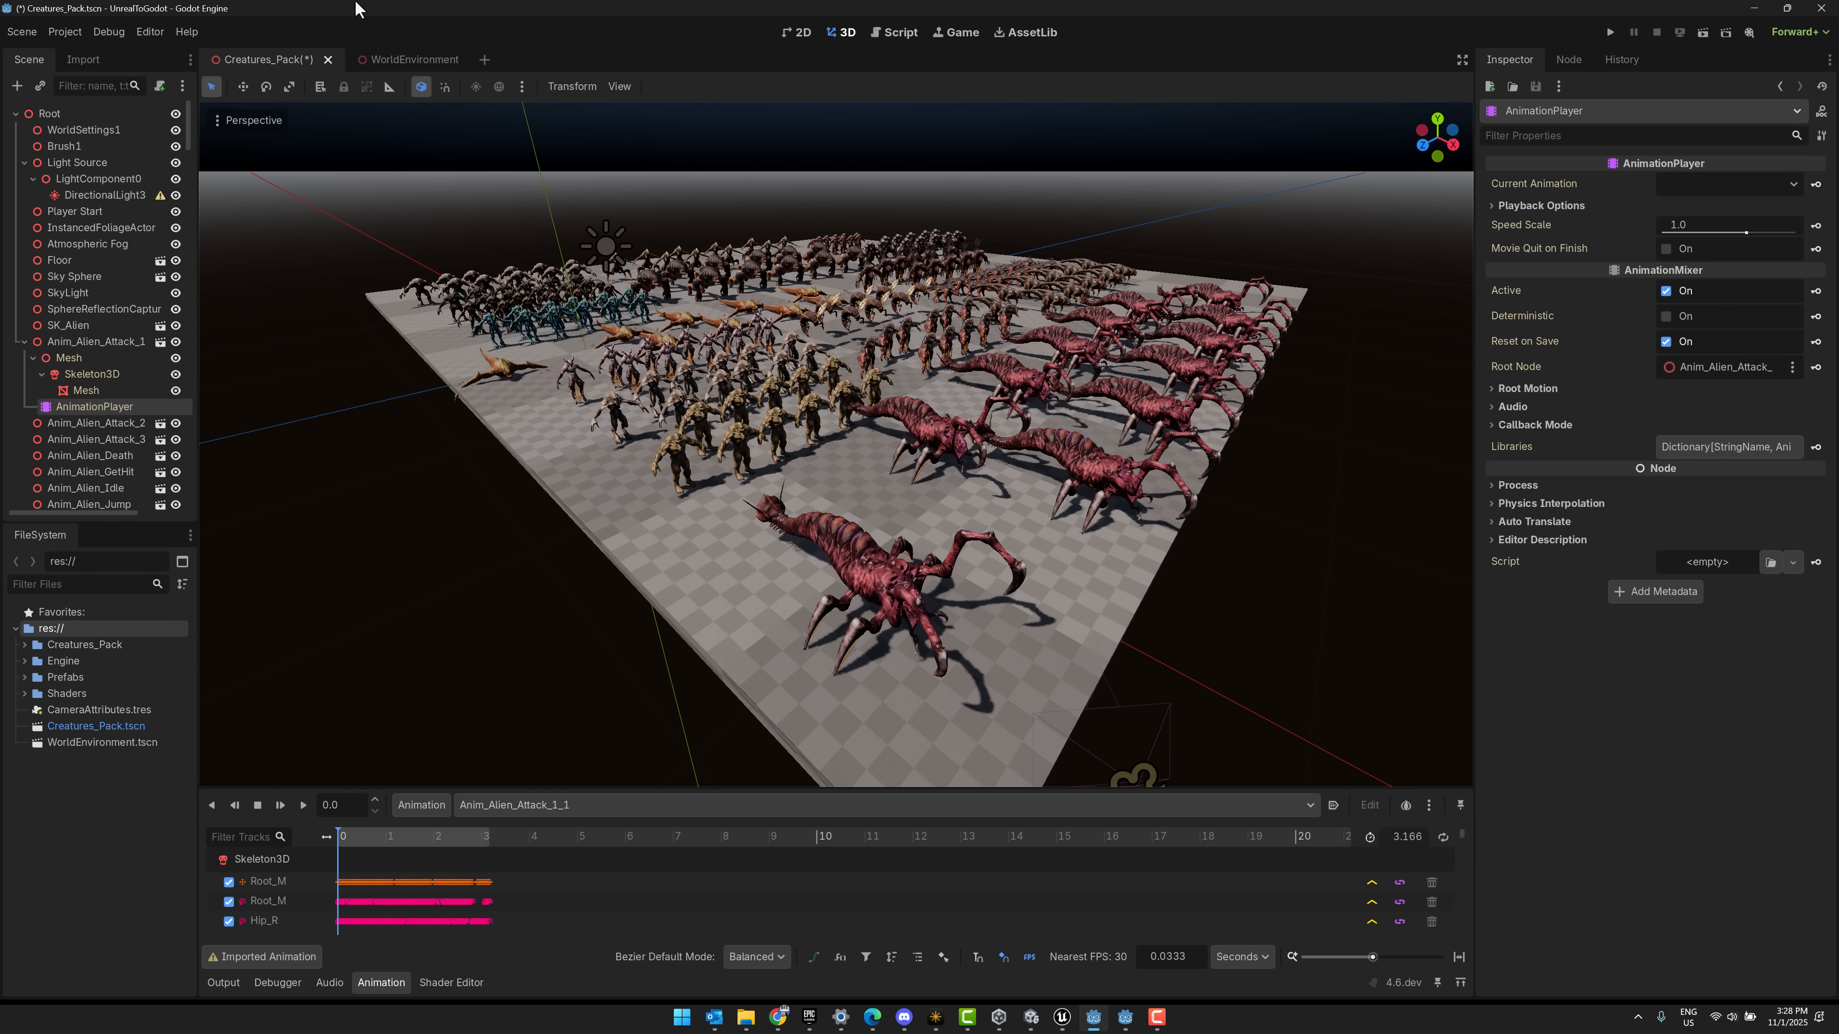
mouse_move(661, 251)
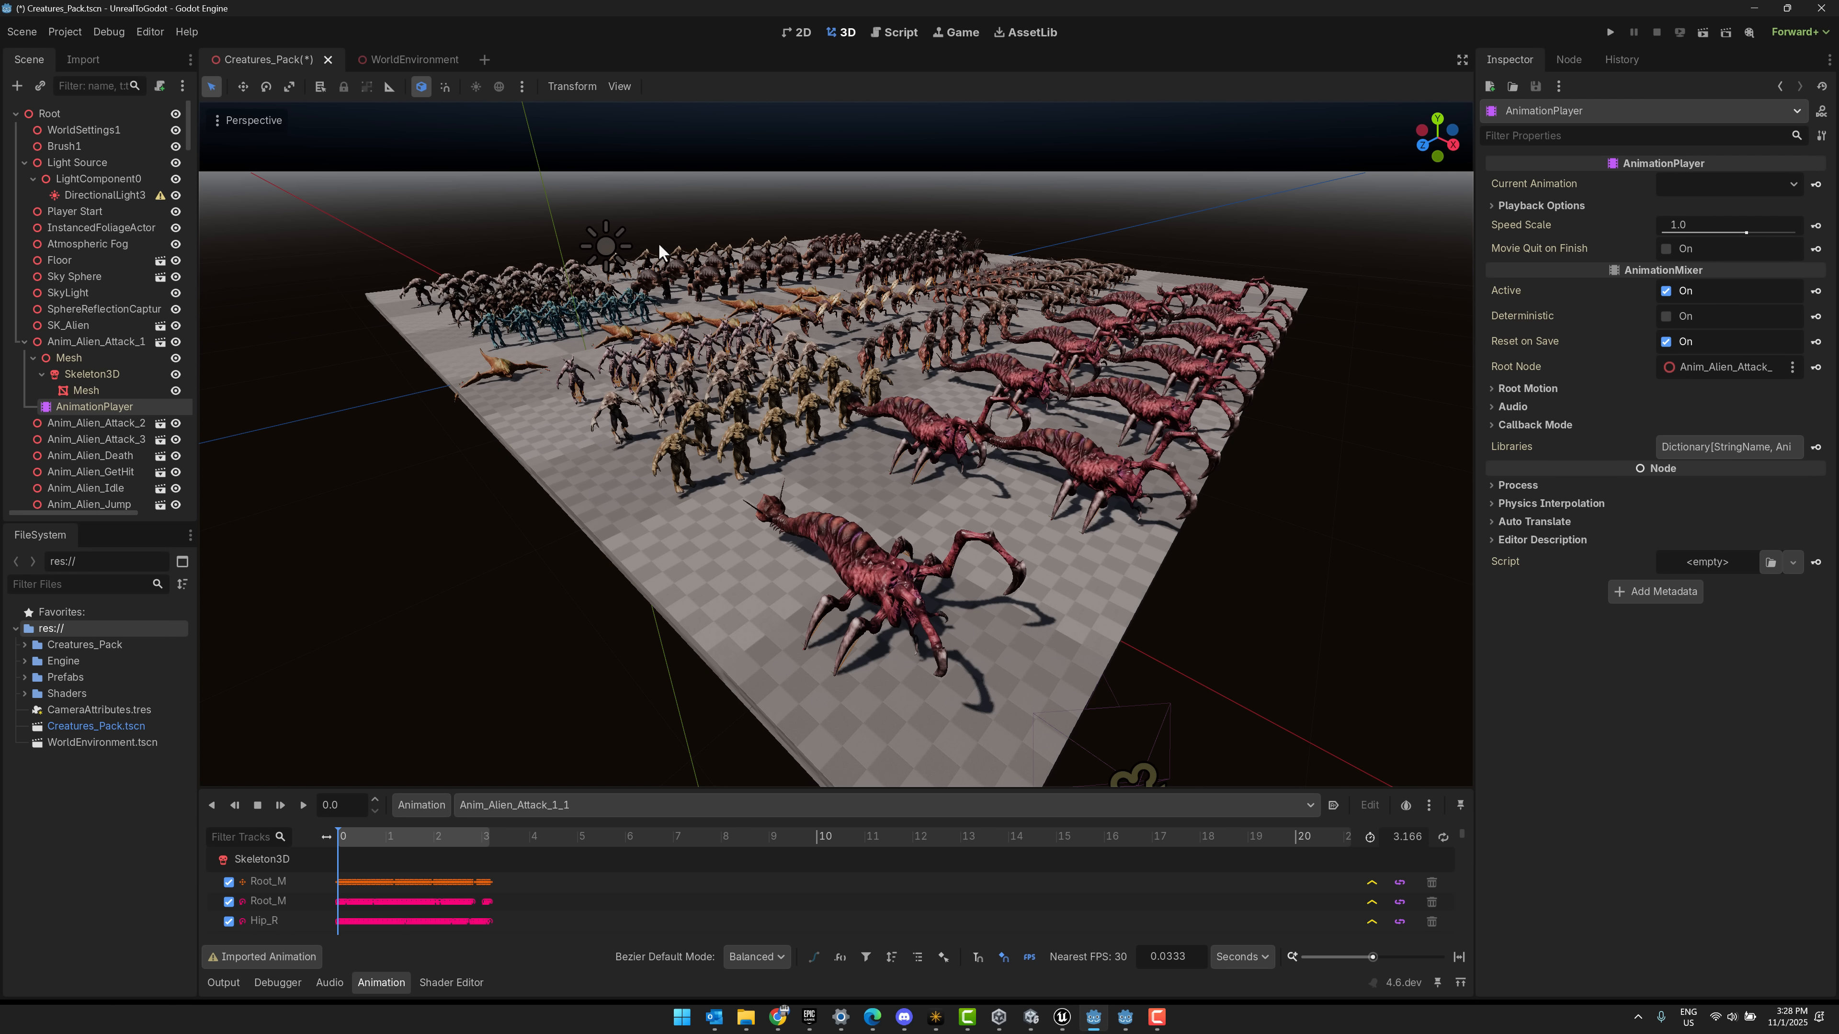
mouse_move(654, 771)
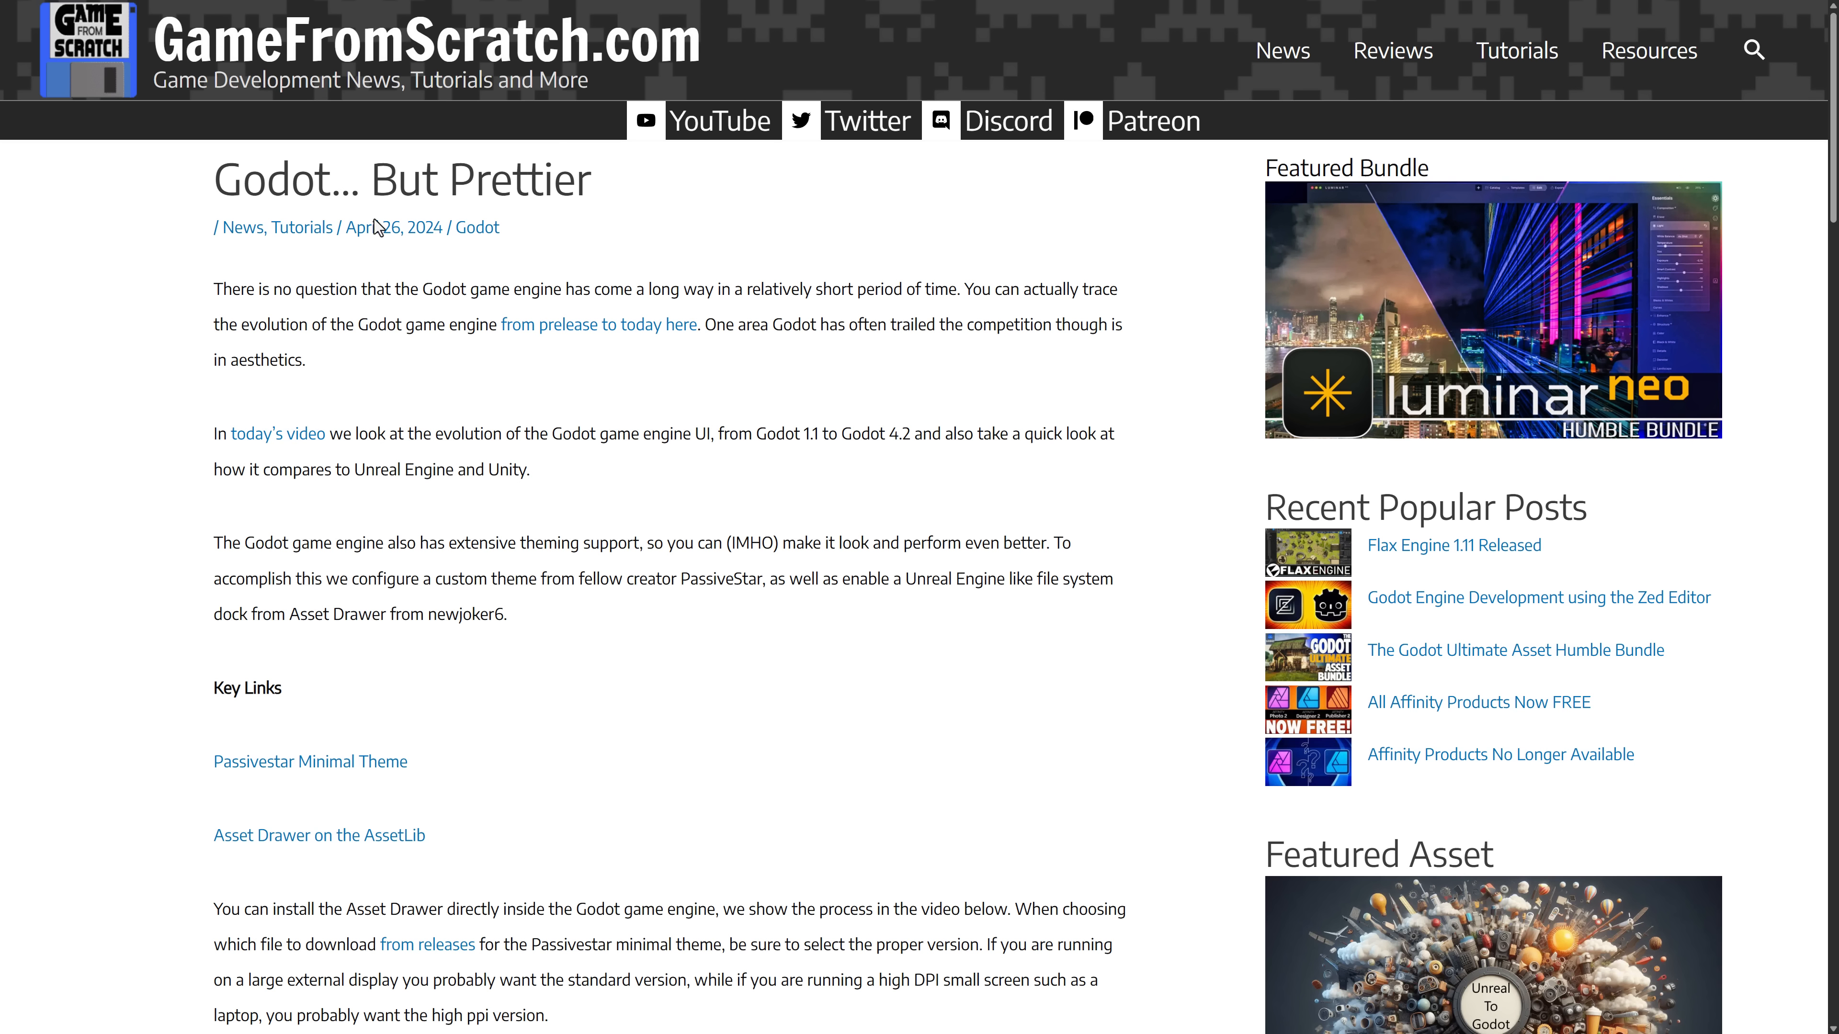
mouse_move(739, 442)
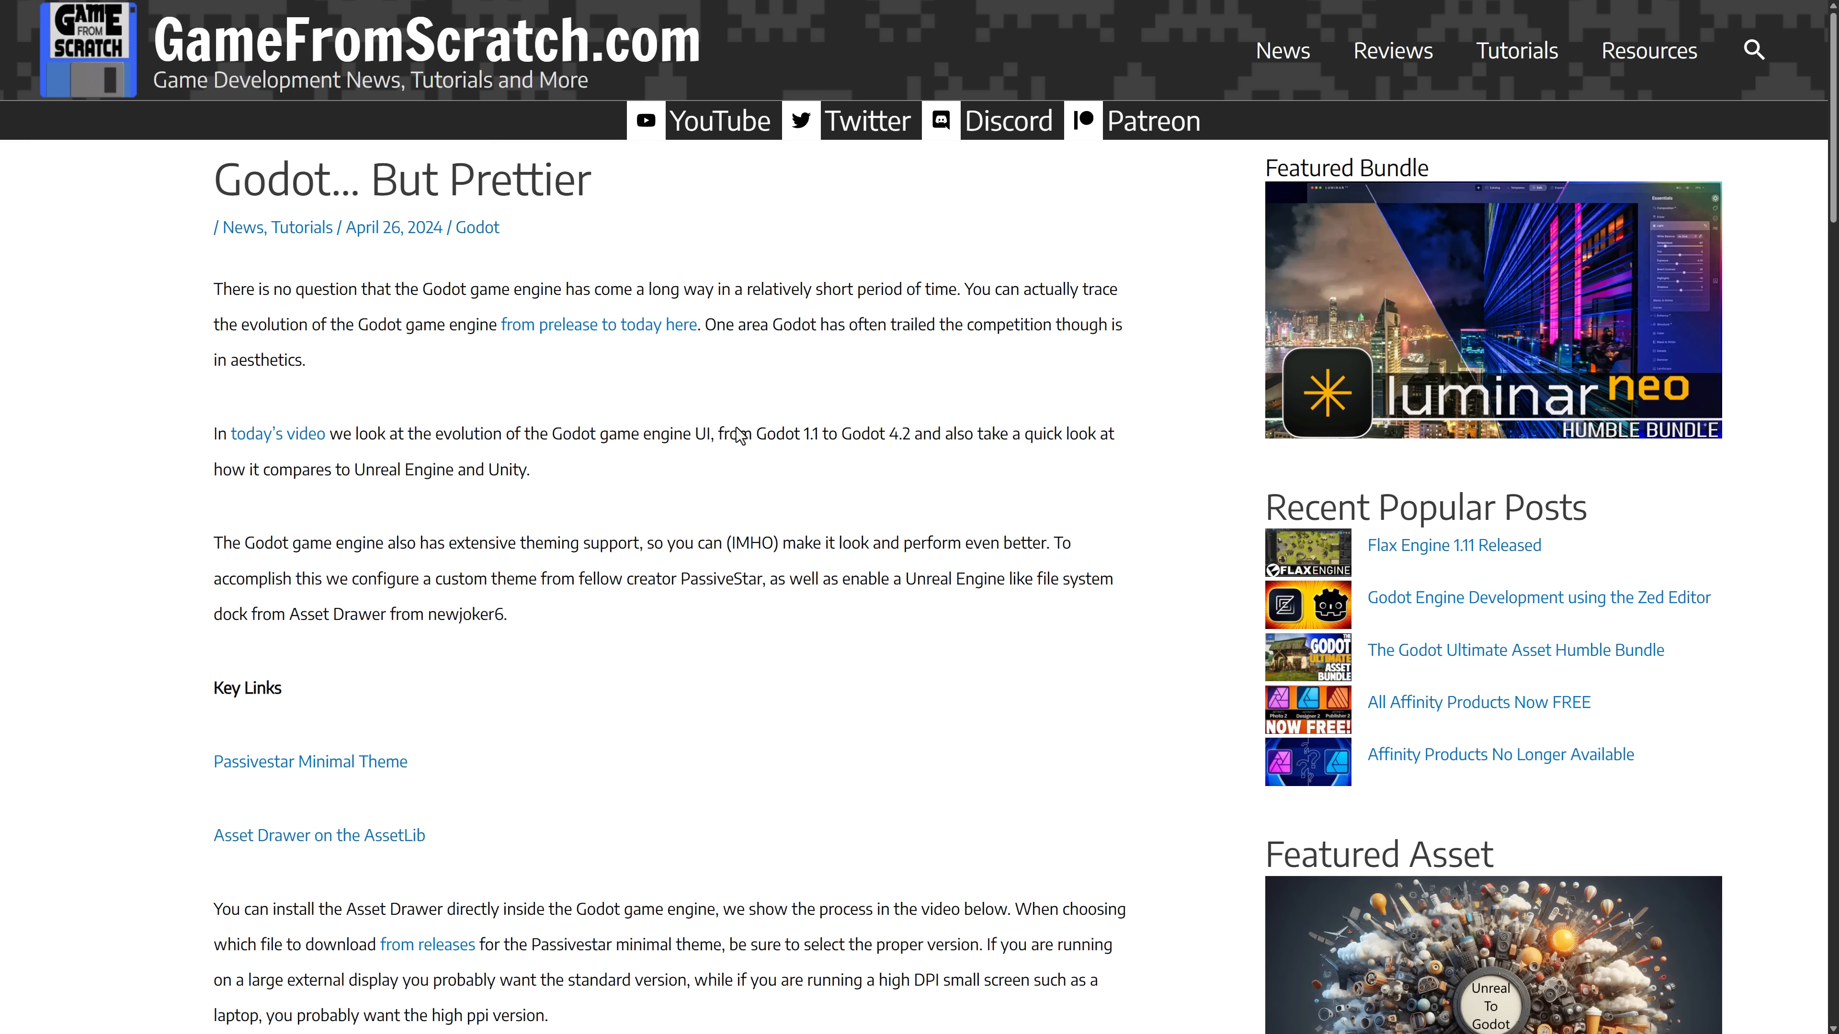
mouse_move(718, 427)
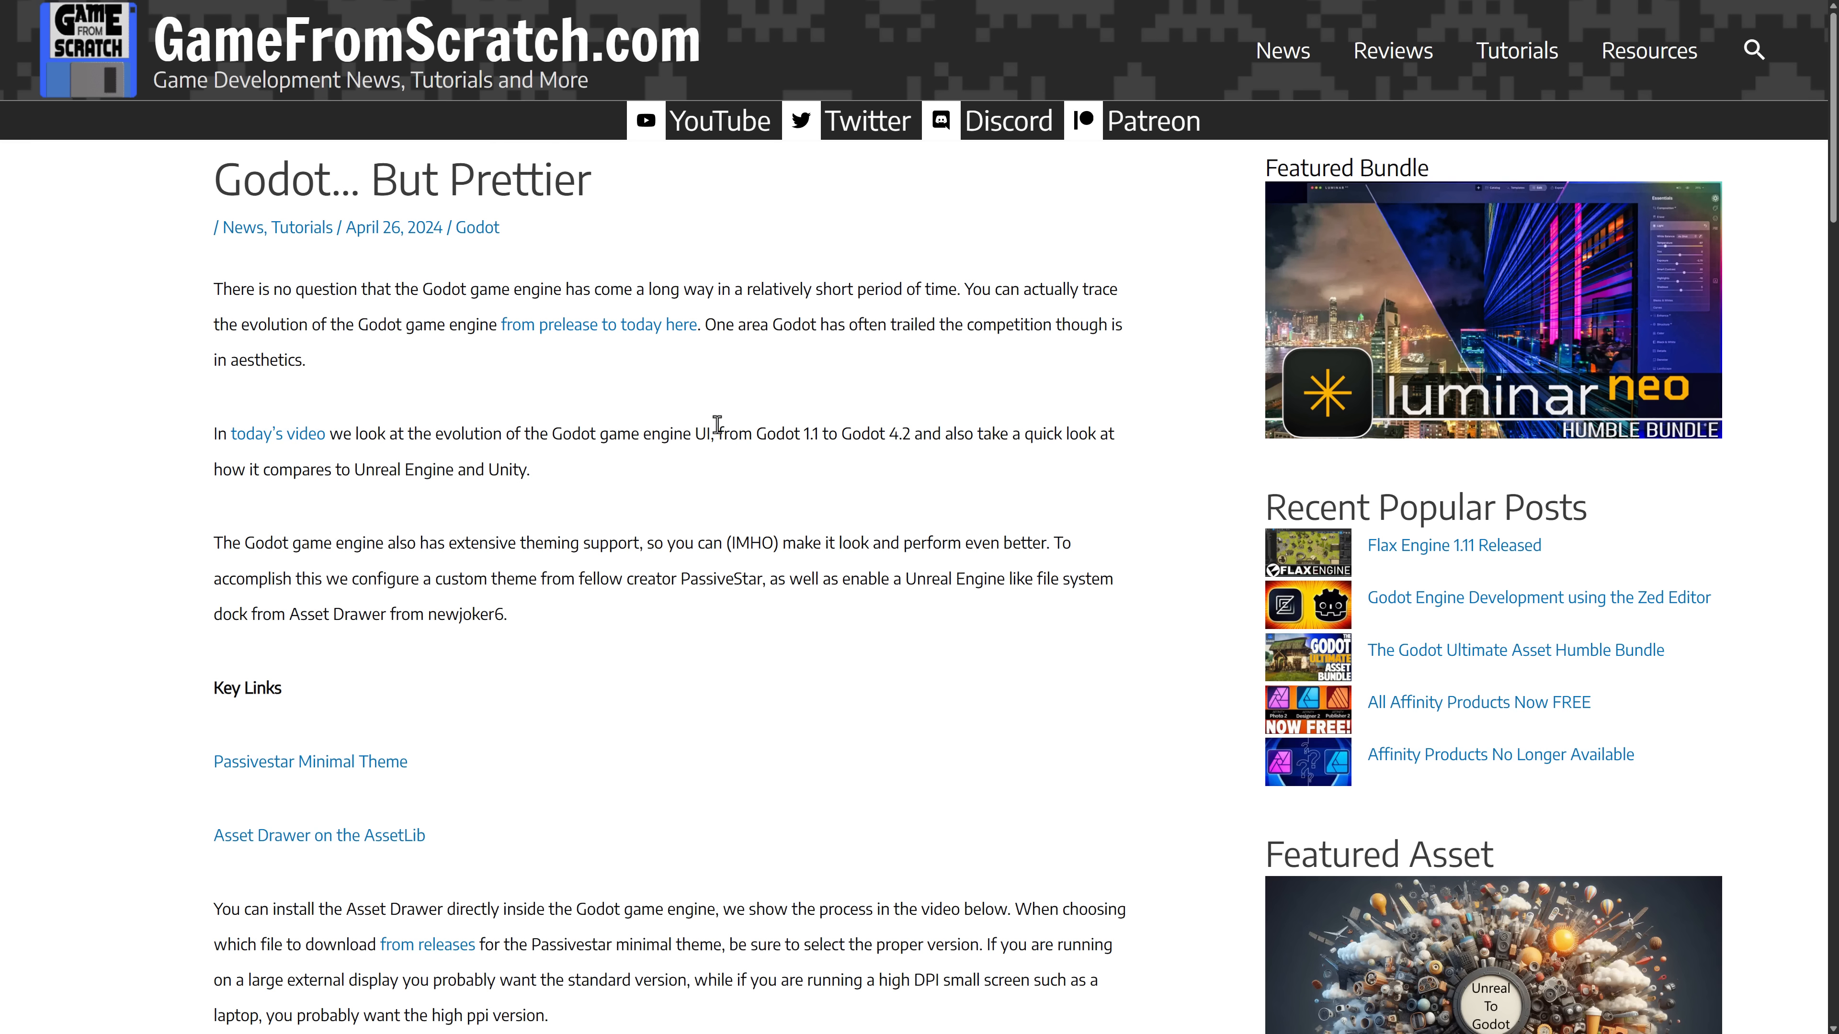
mouse_move(837, 487)
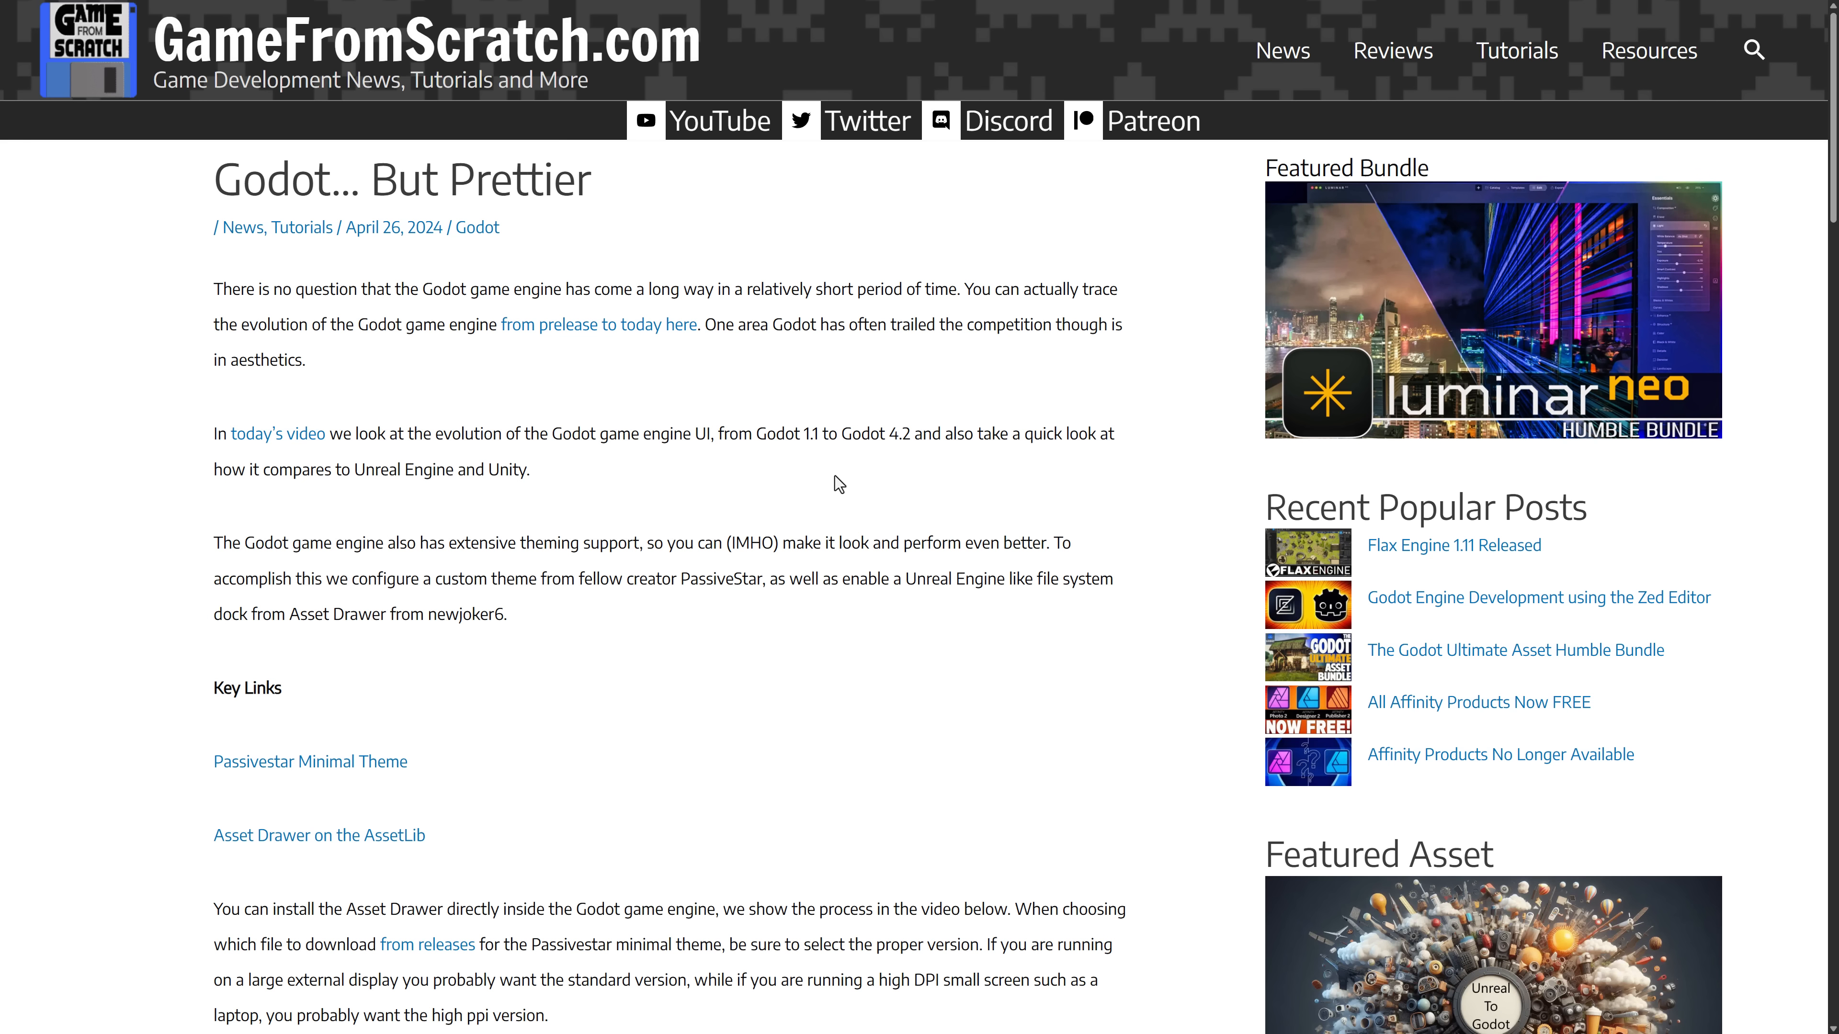
Scroll through the 'Godot… But Prettier' and 'Godot Minimal Theme 2.0' articles
scroll("down", 3)
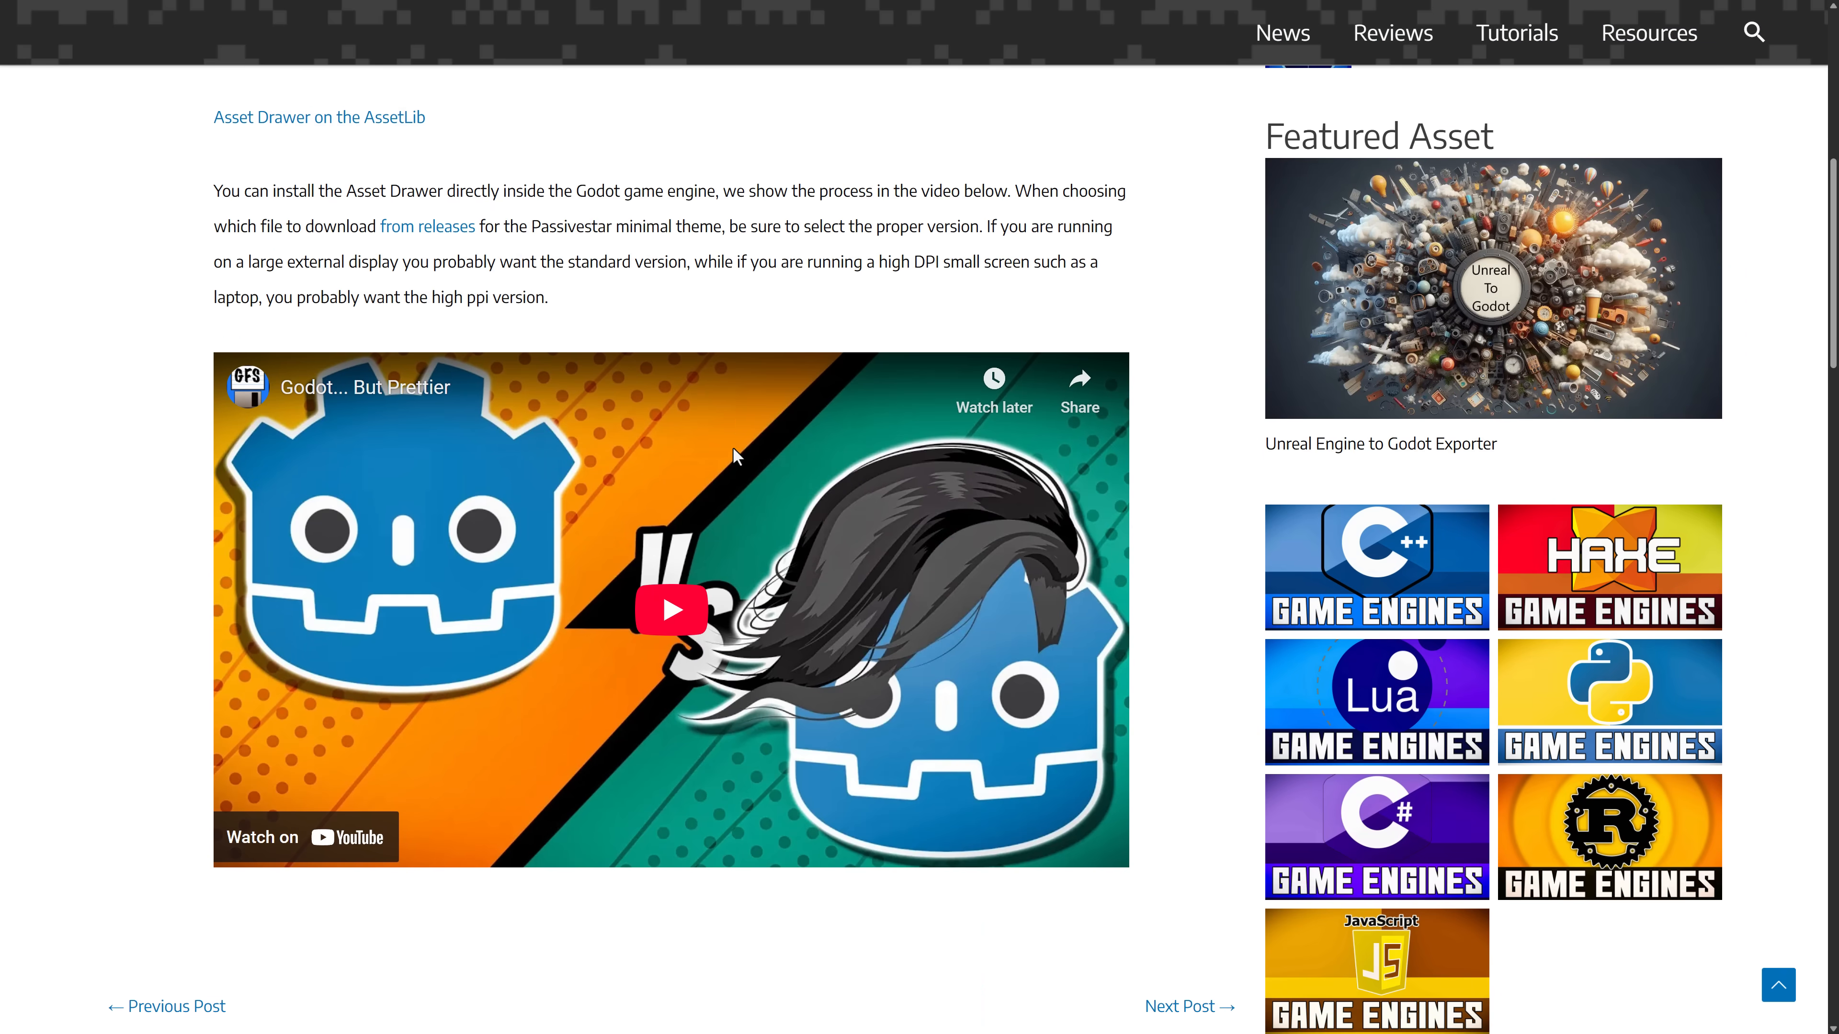
mouse_move(530, 378)
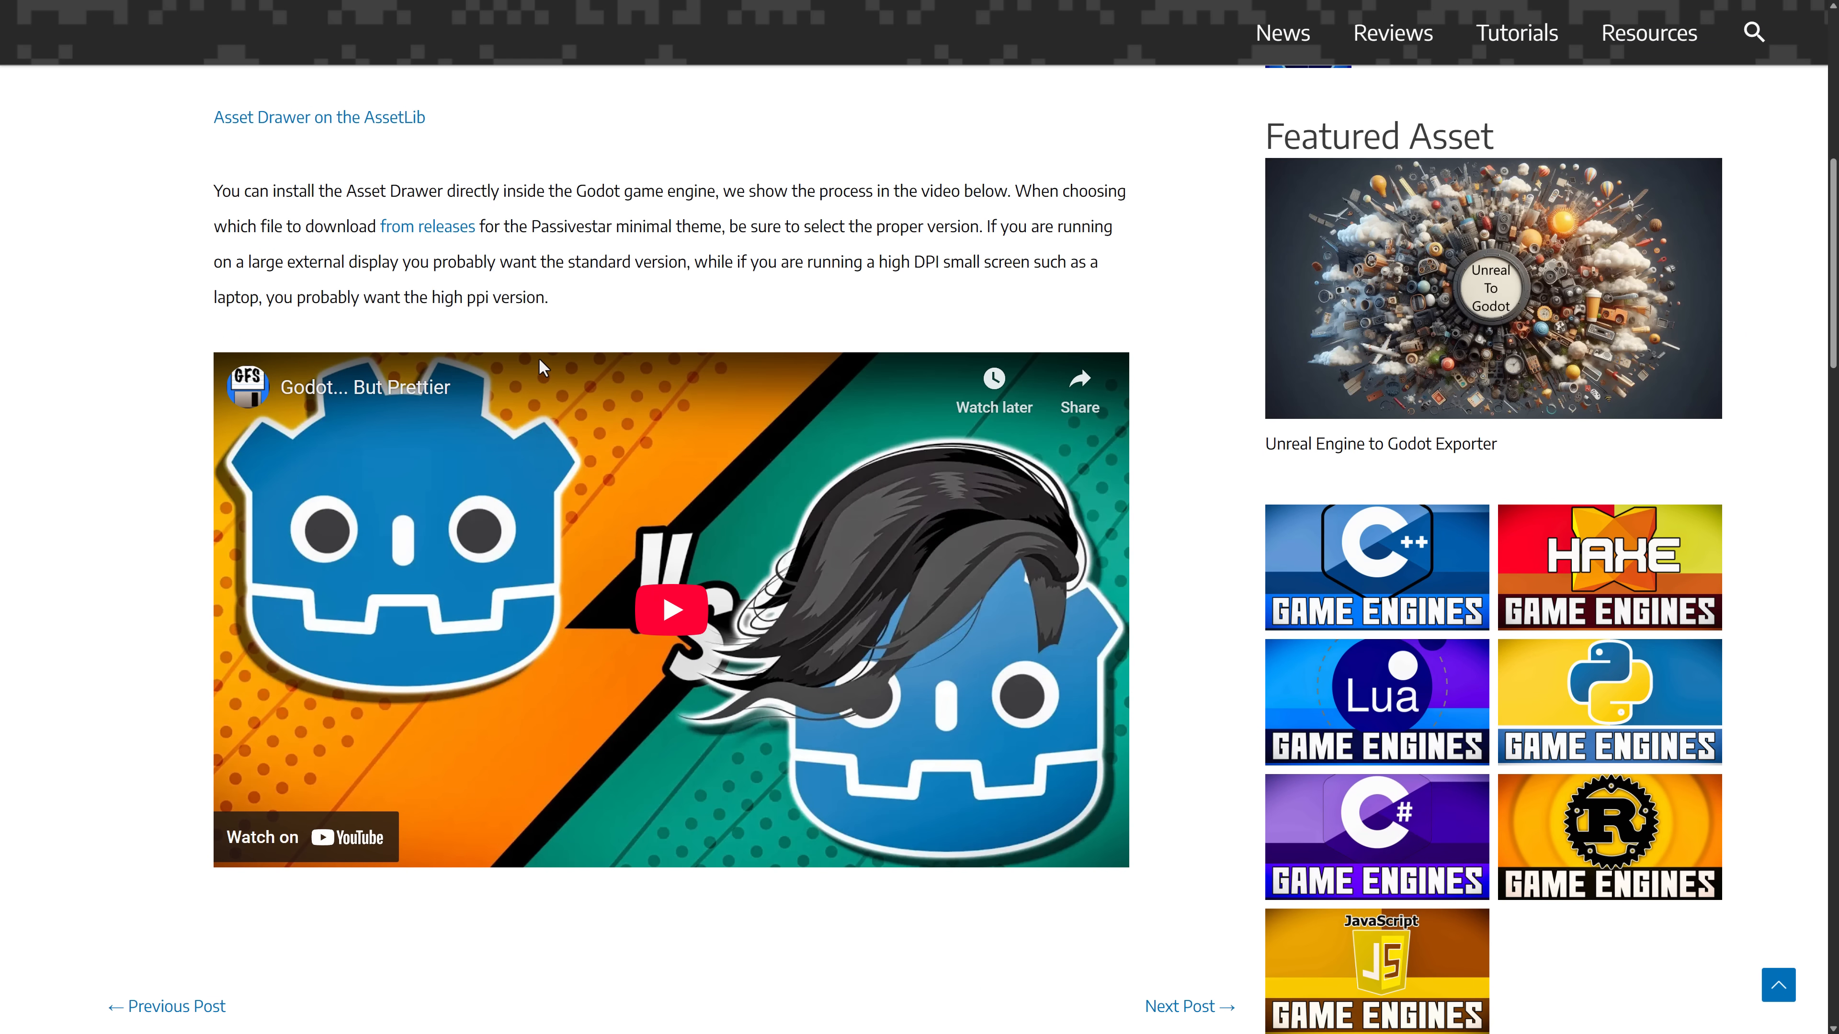
scroll("up", 3)
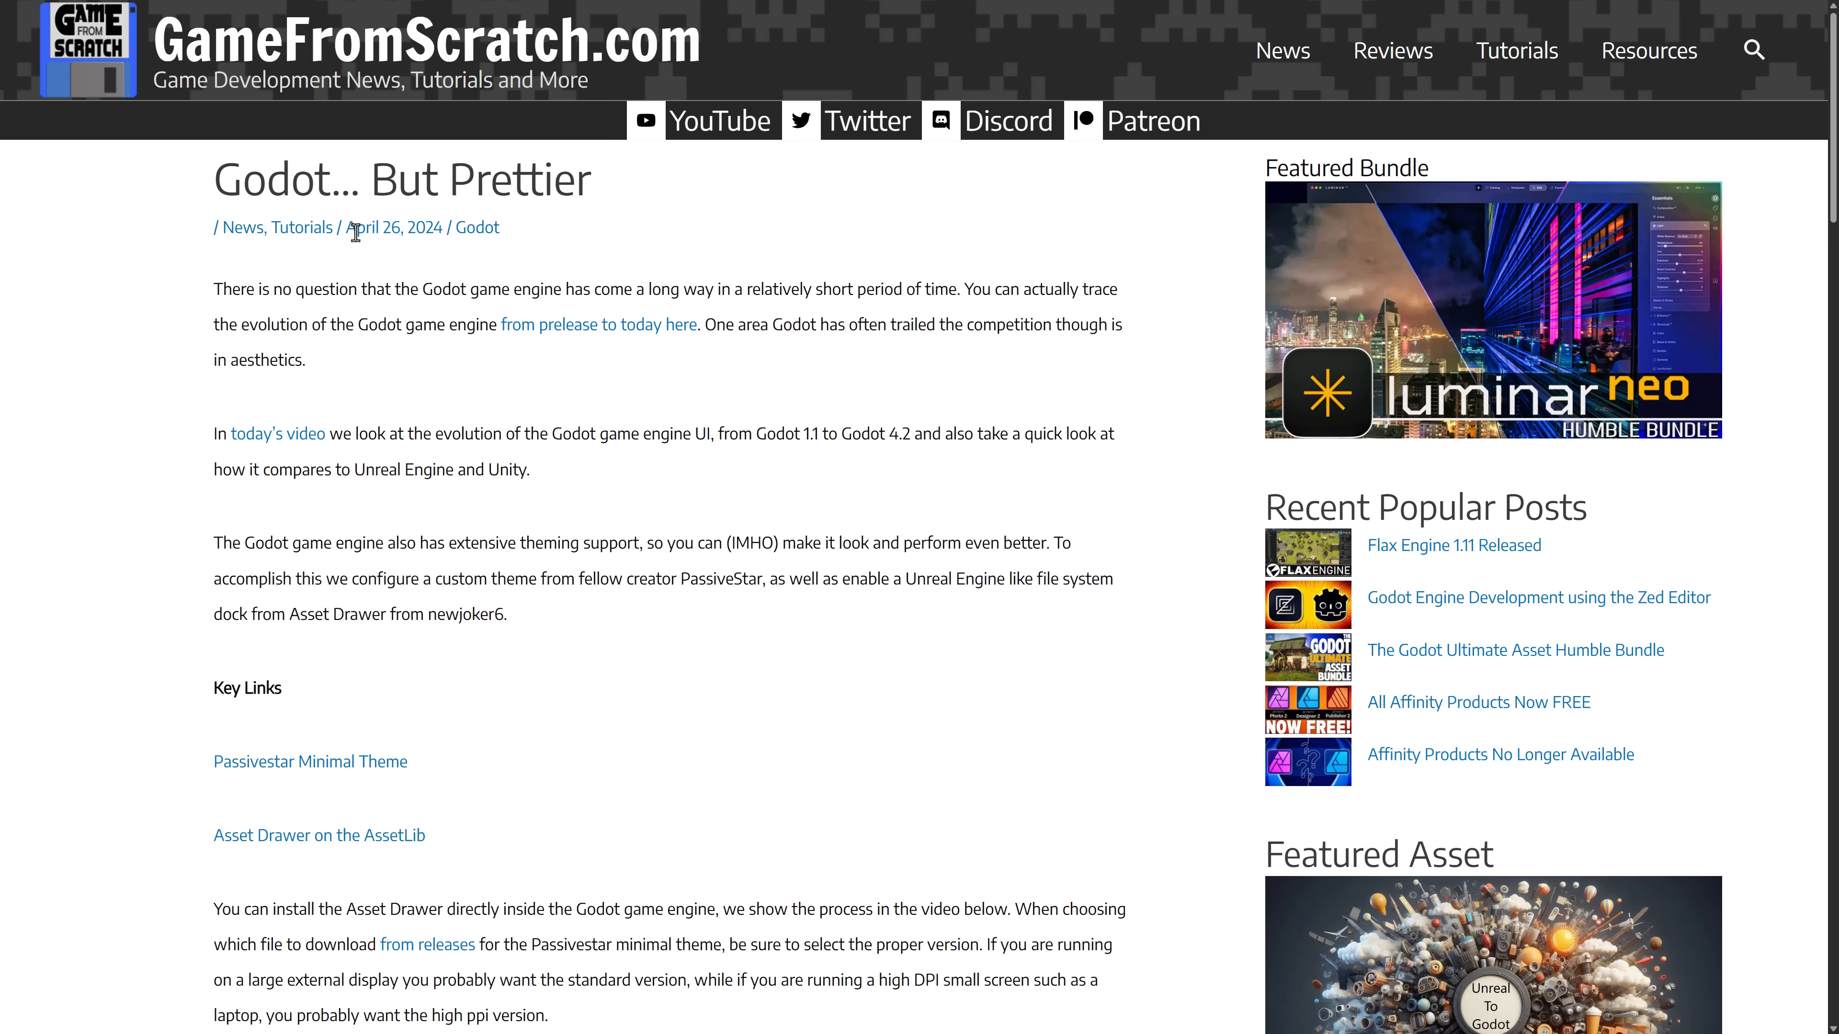
mouse_move(932, 483)
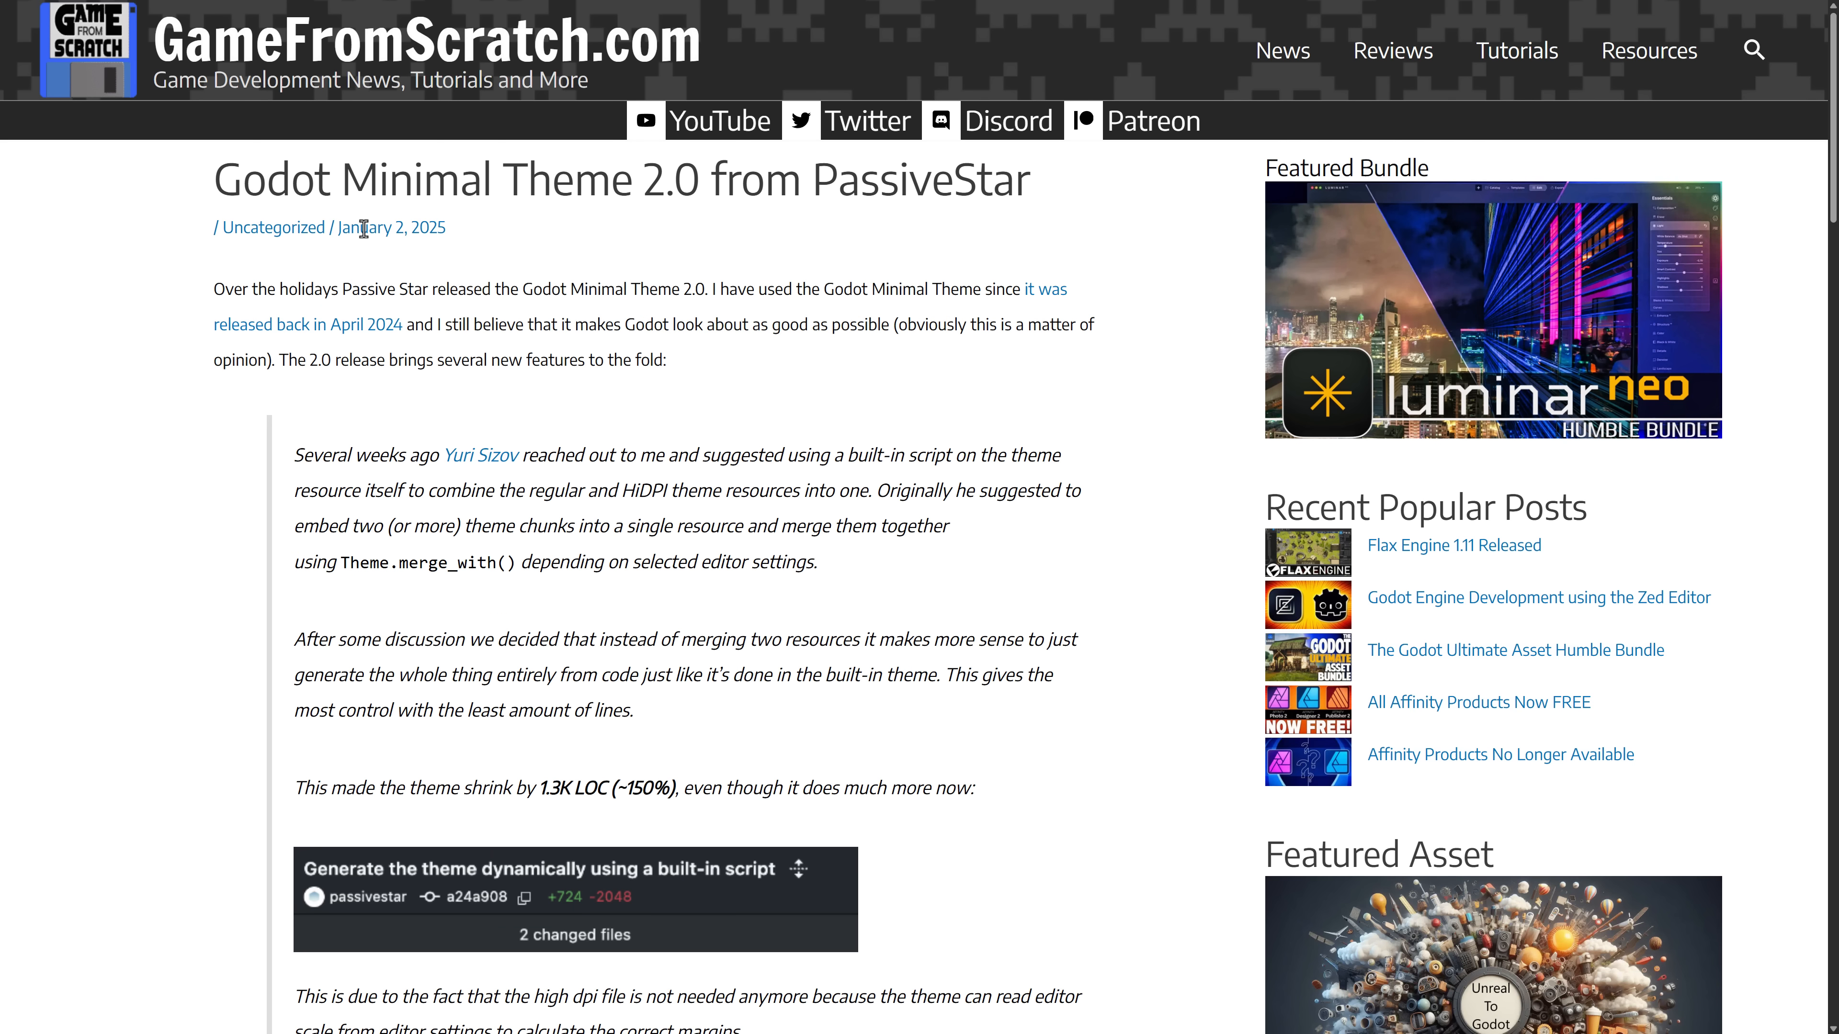
mouse_move(609, 280)
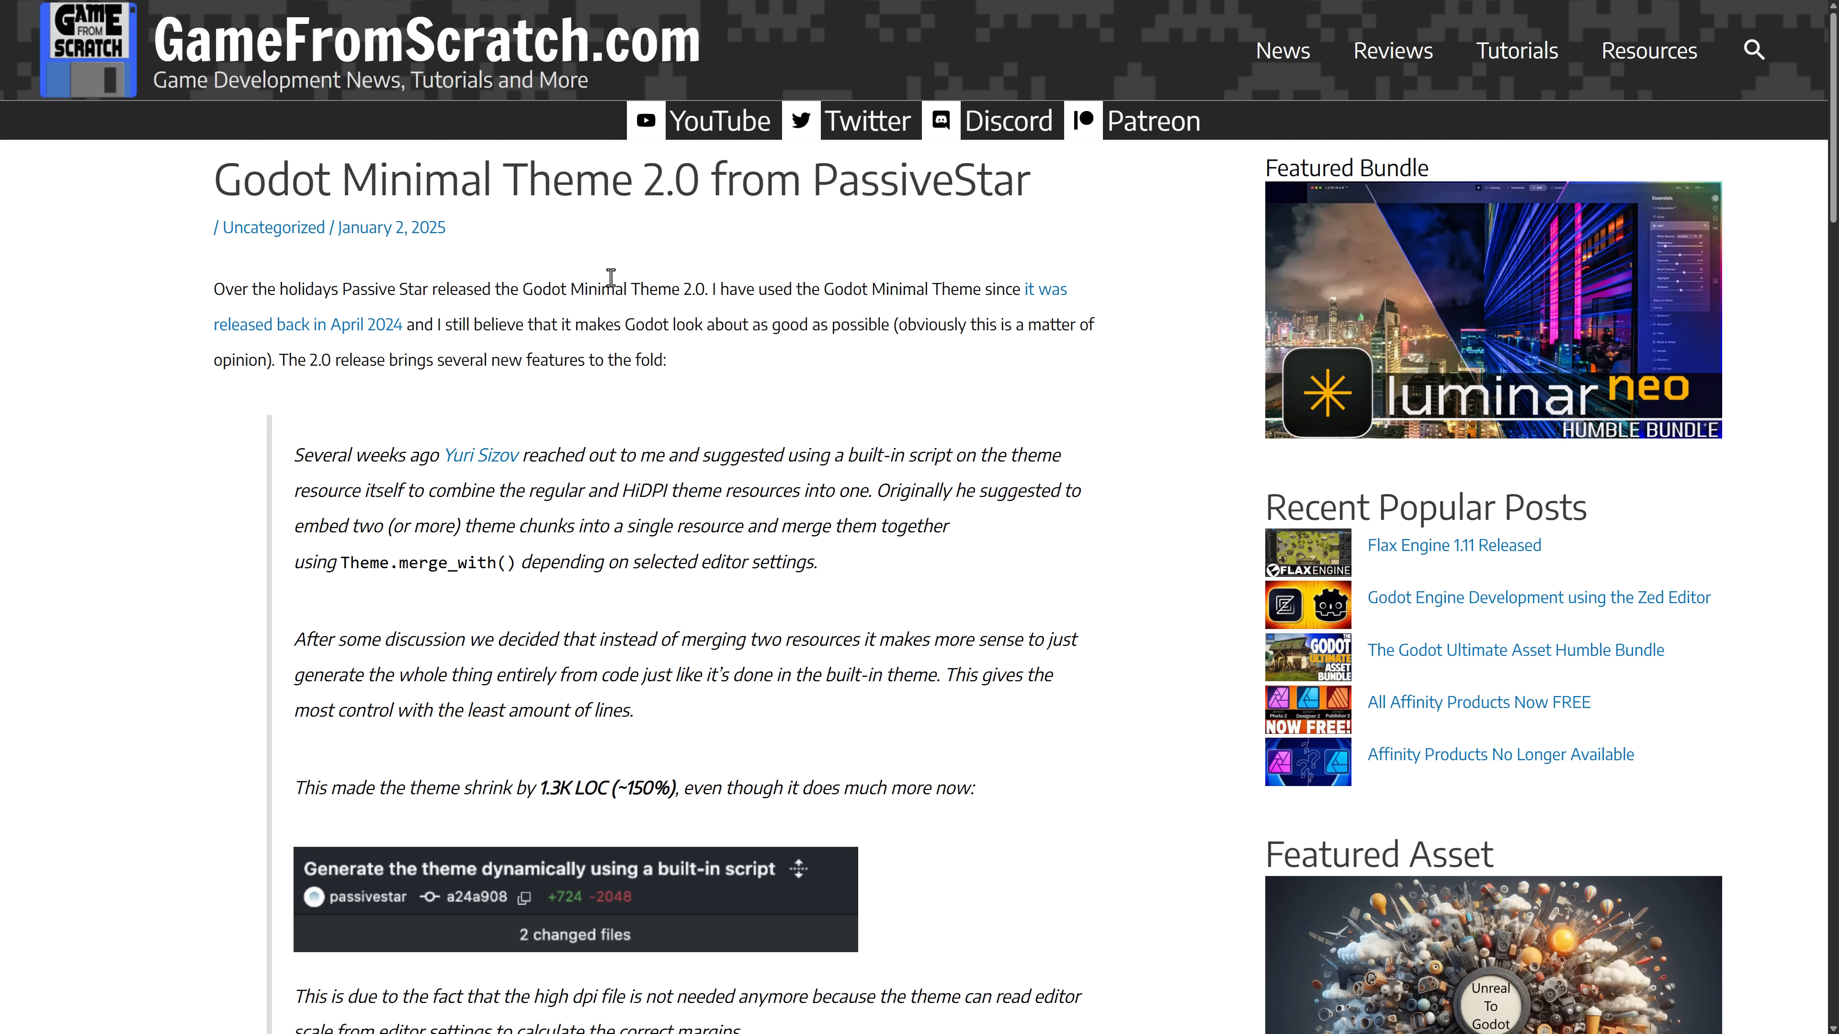
scroll("down", 3)
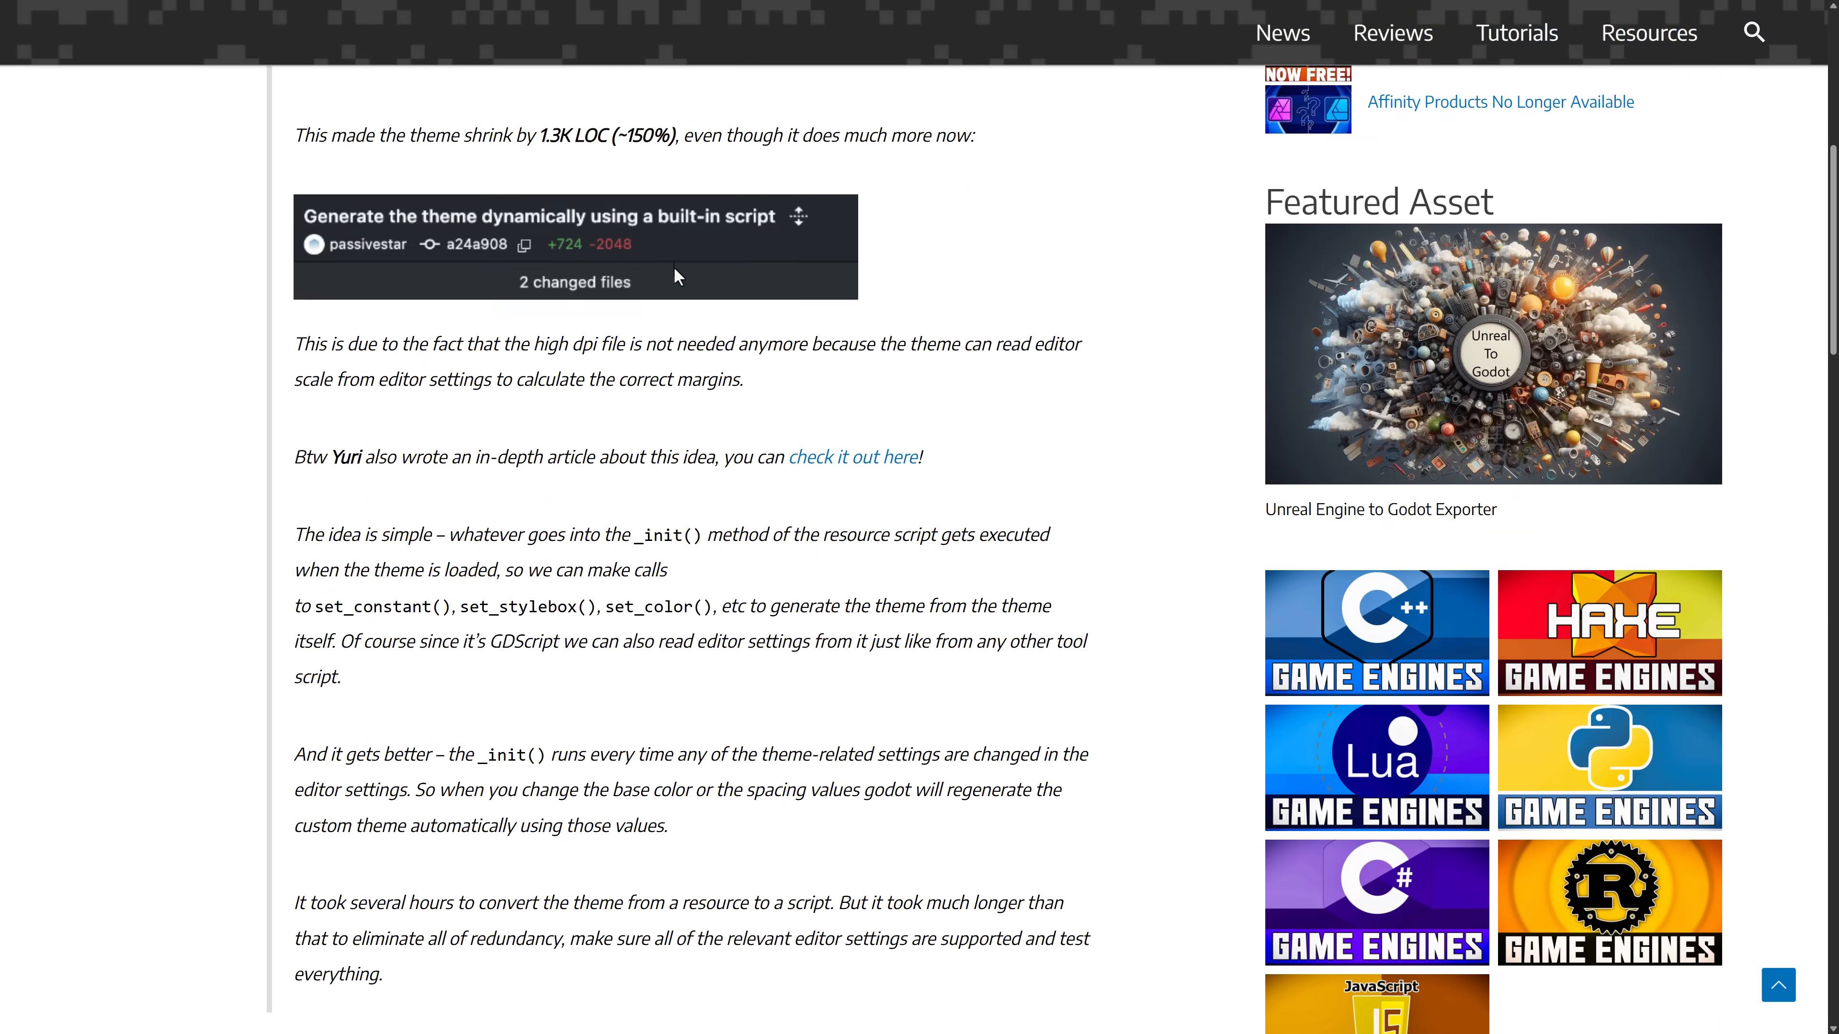
scroll("down", 3)
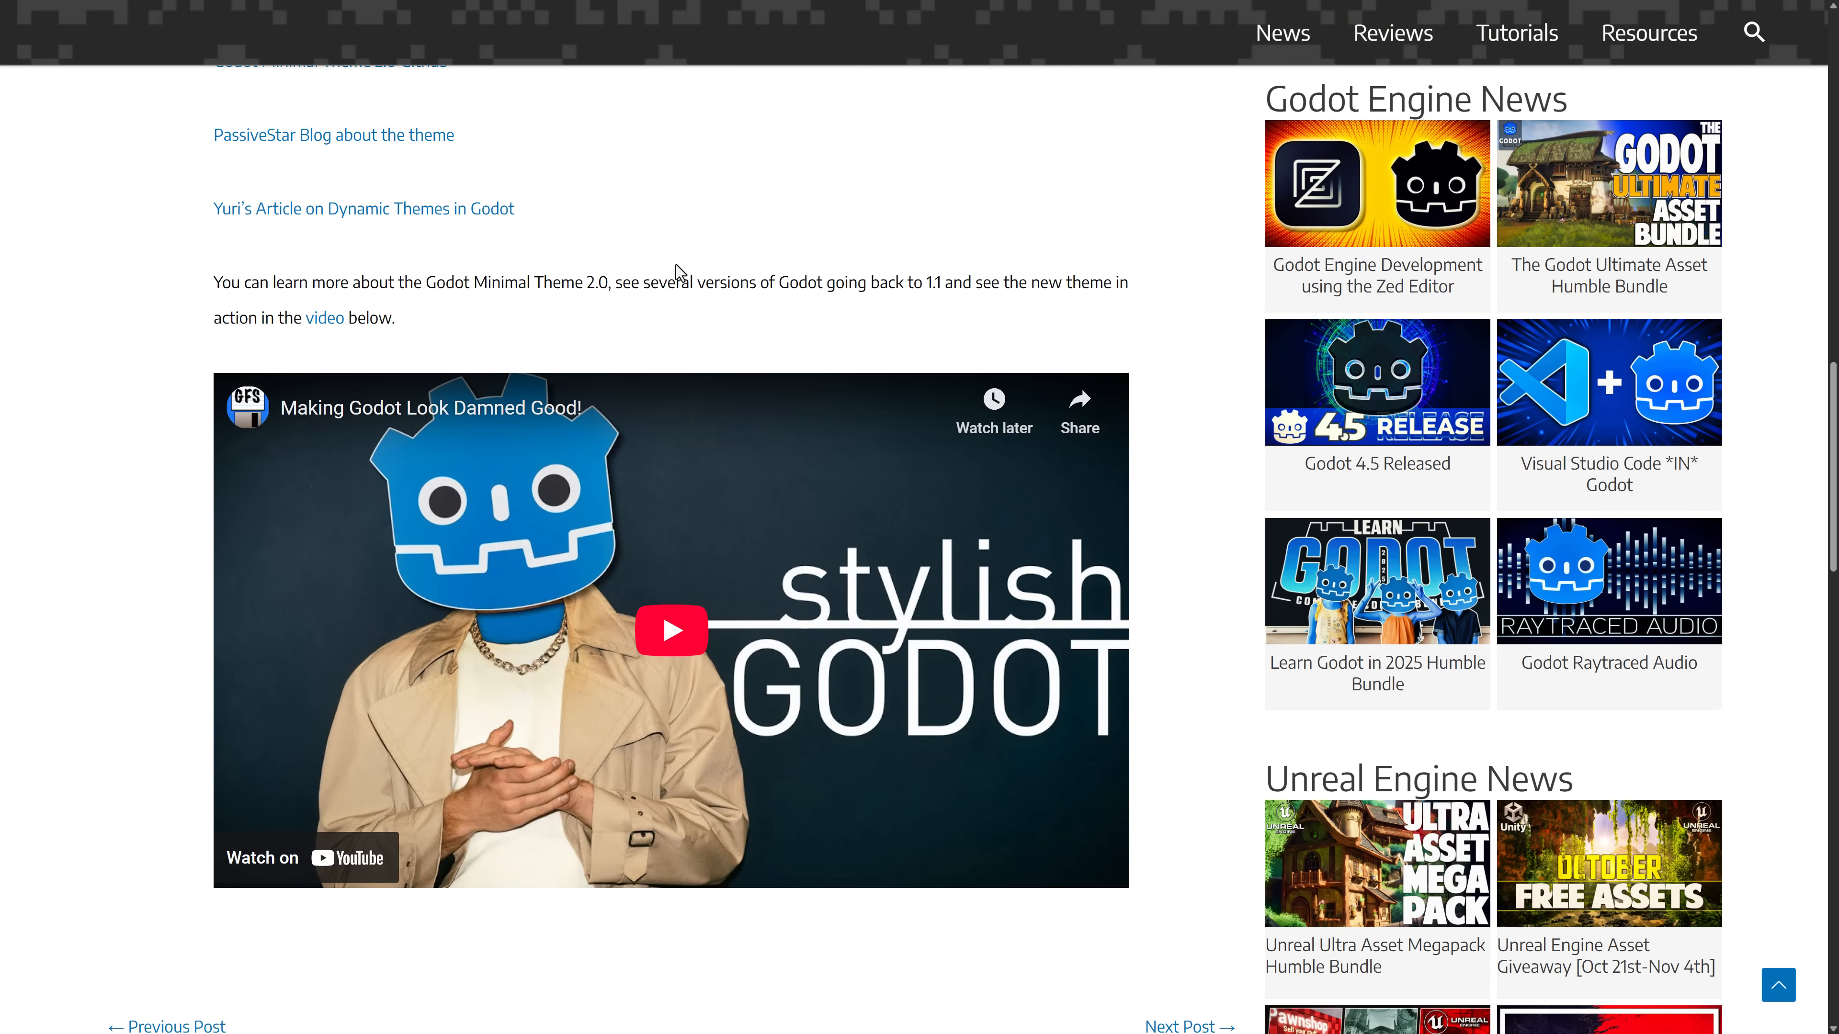
scroll("up", 3)
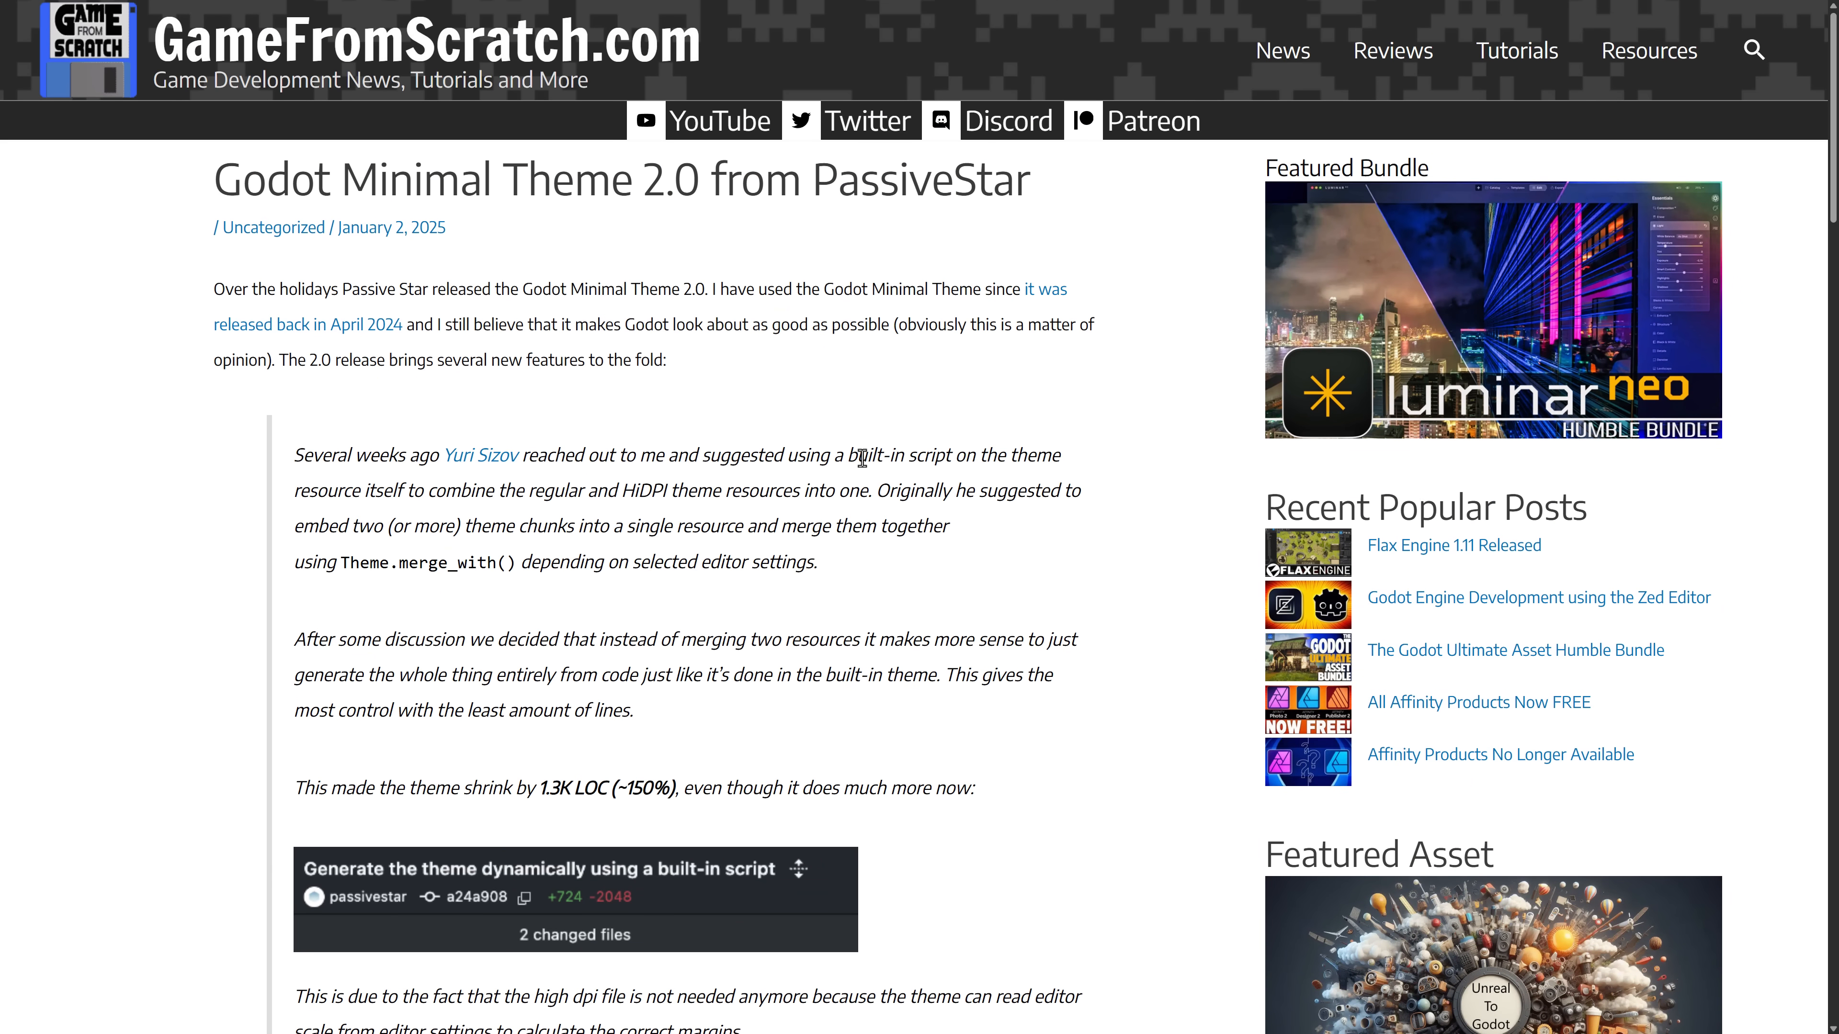
scroll("down", 3)
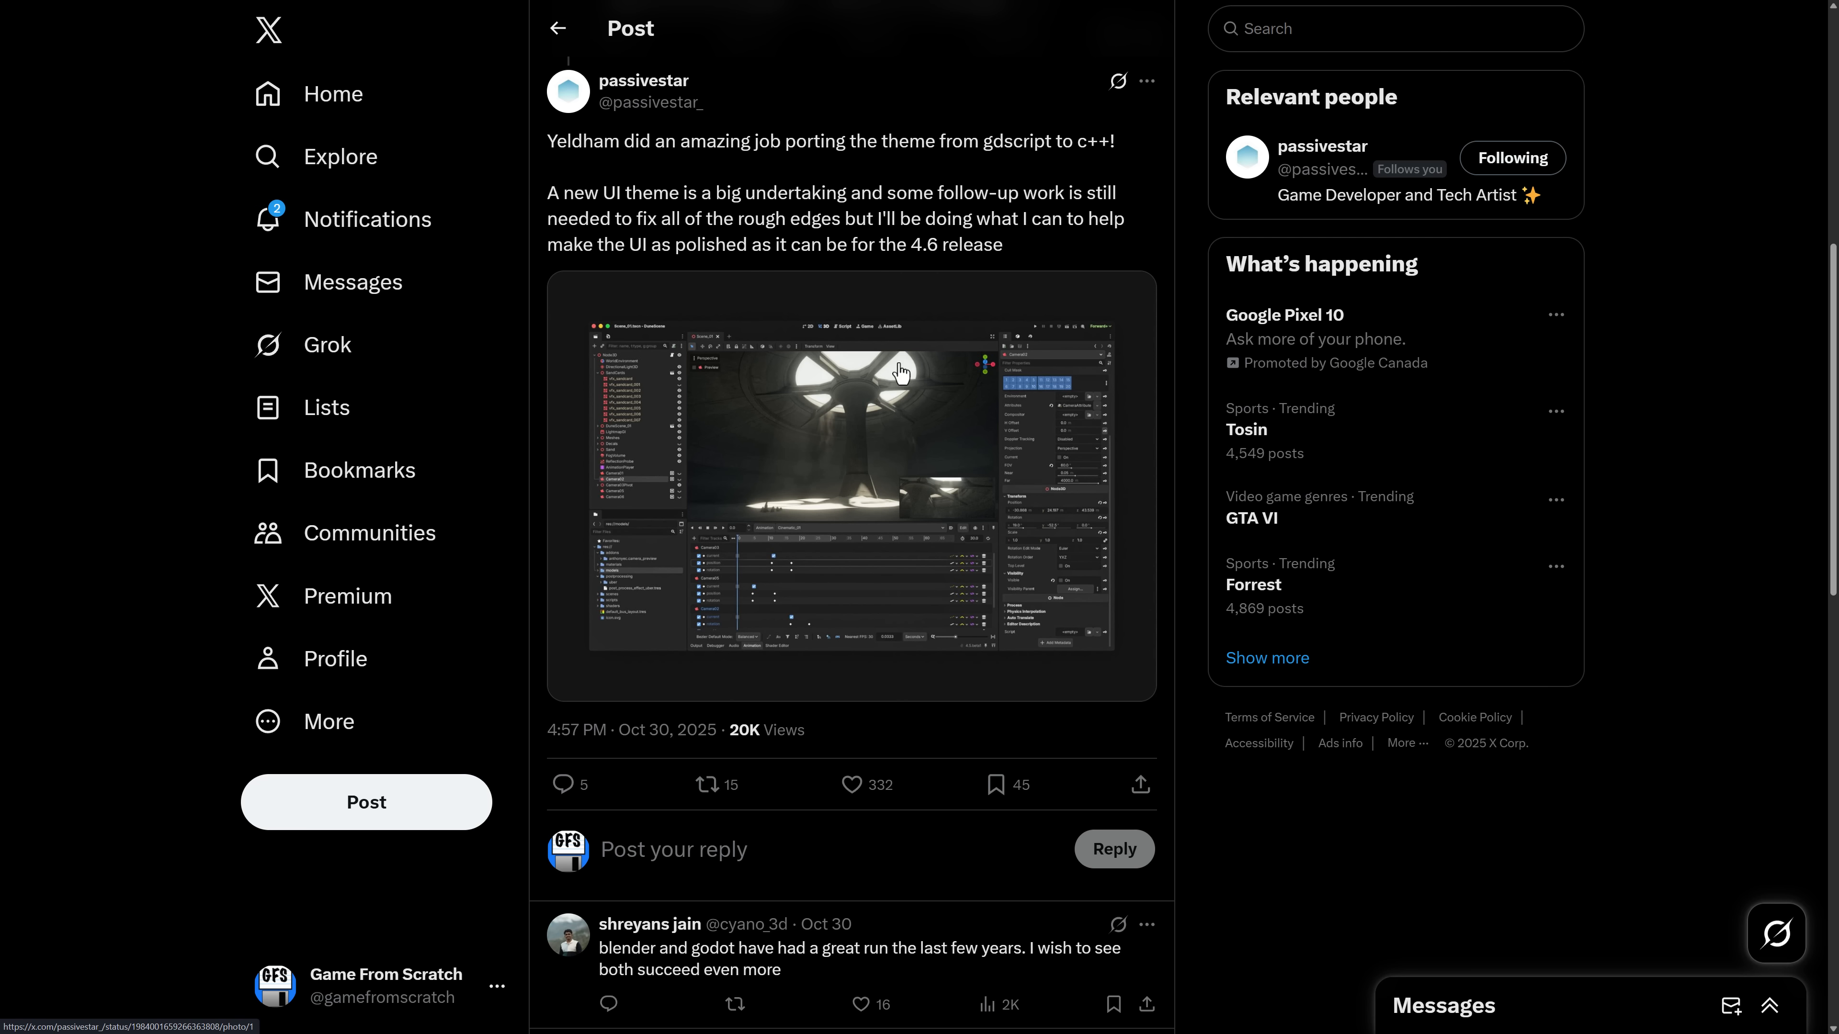
scroll("up", 3)
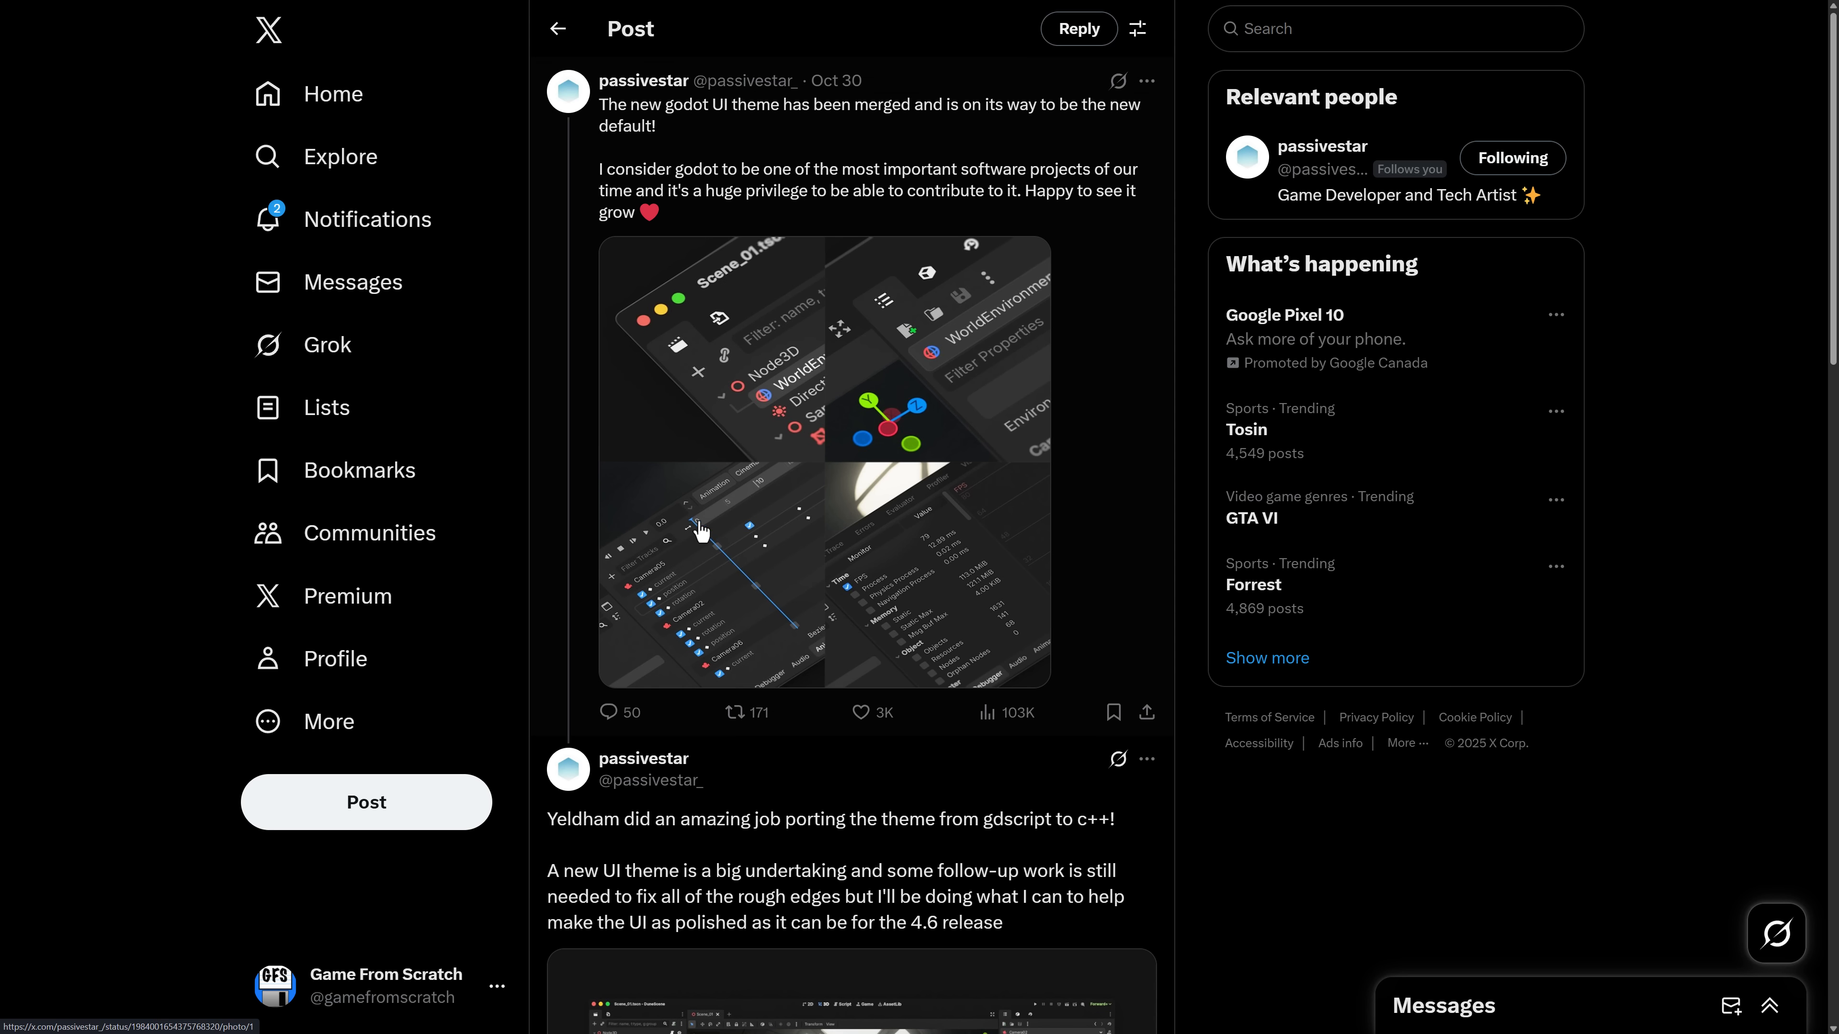
mouse_move(728, 124)
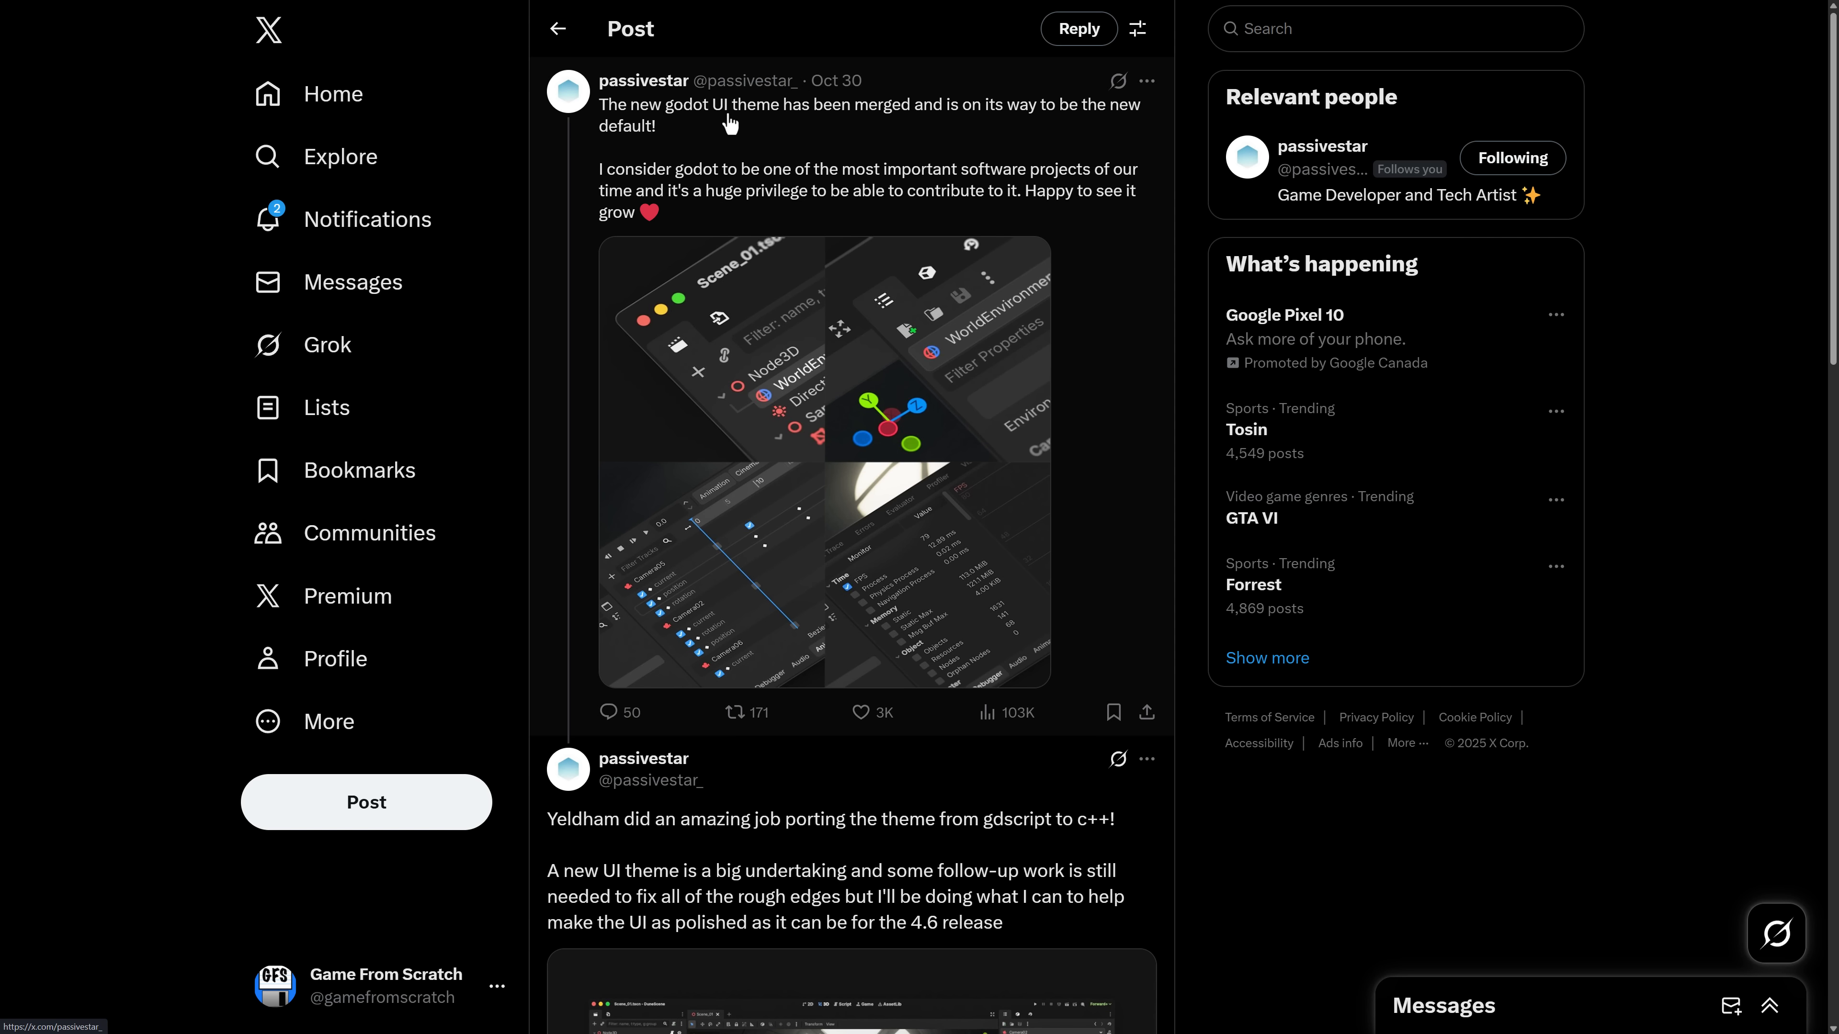
mouse_move(1053, 126)
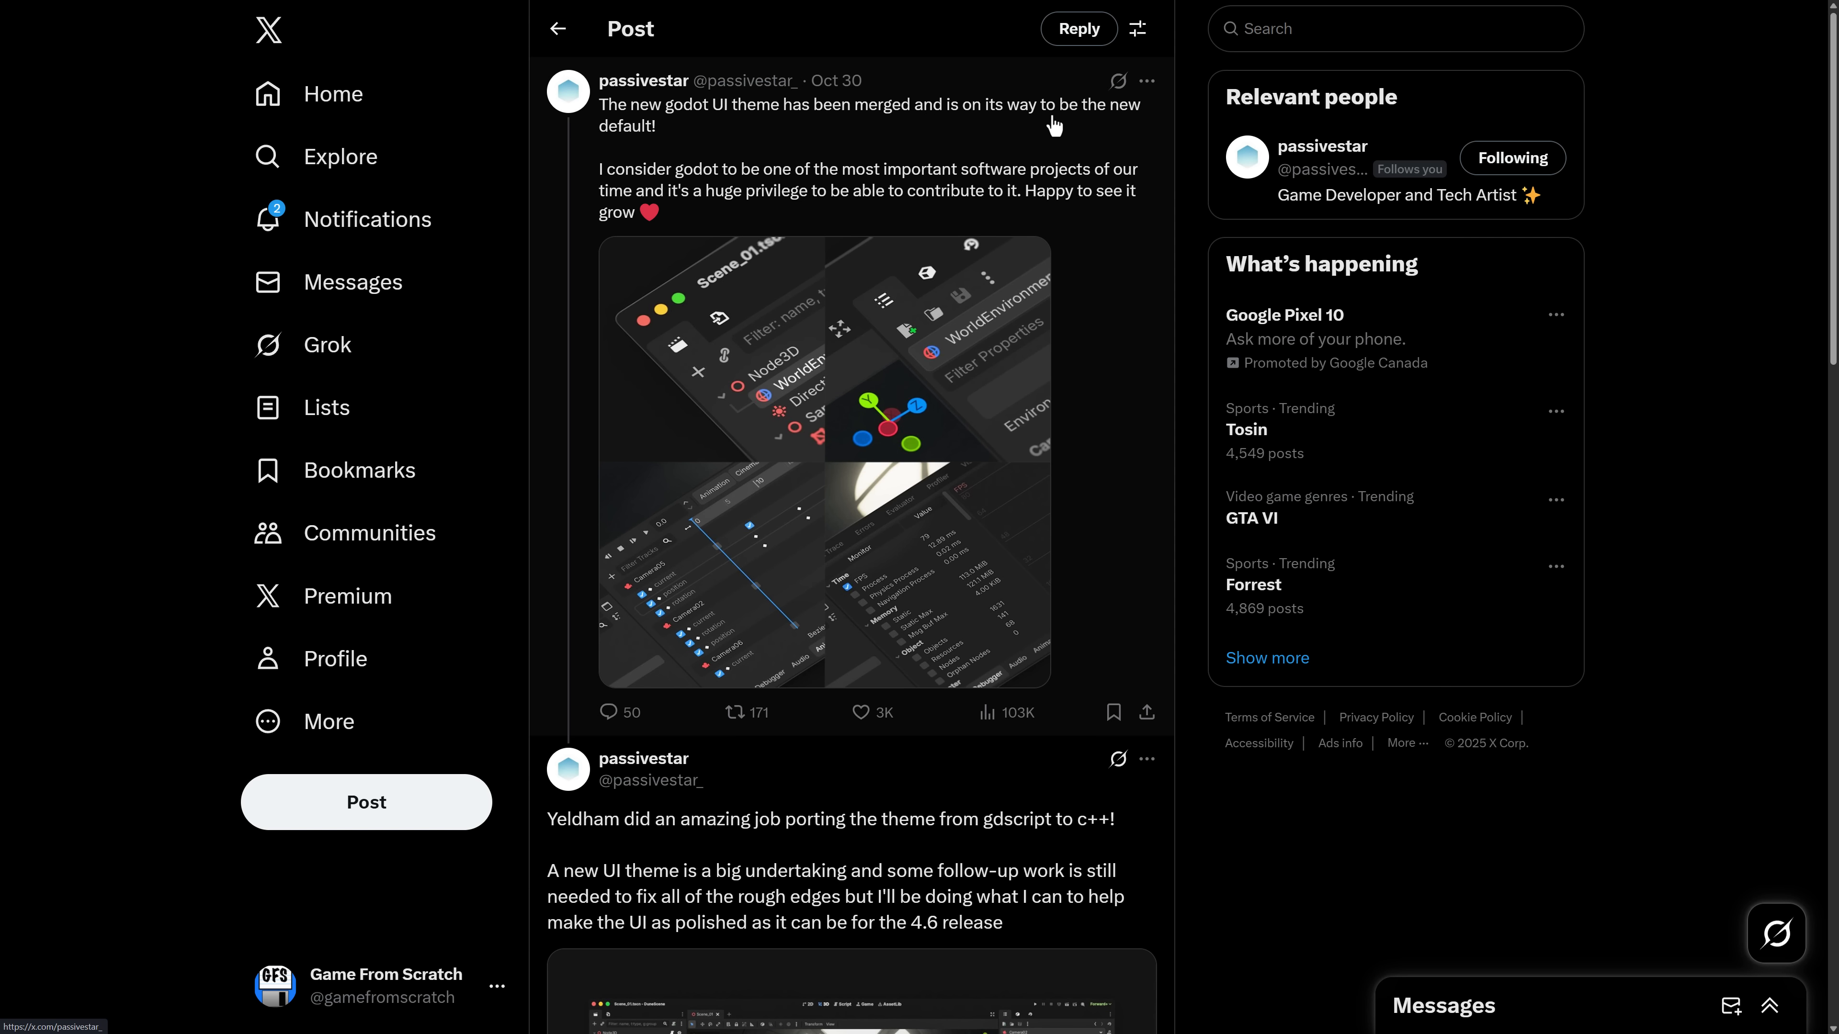
mouse_move(600, 189)
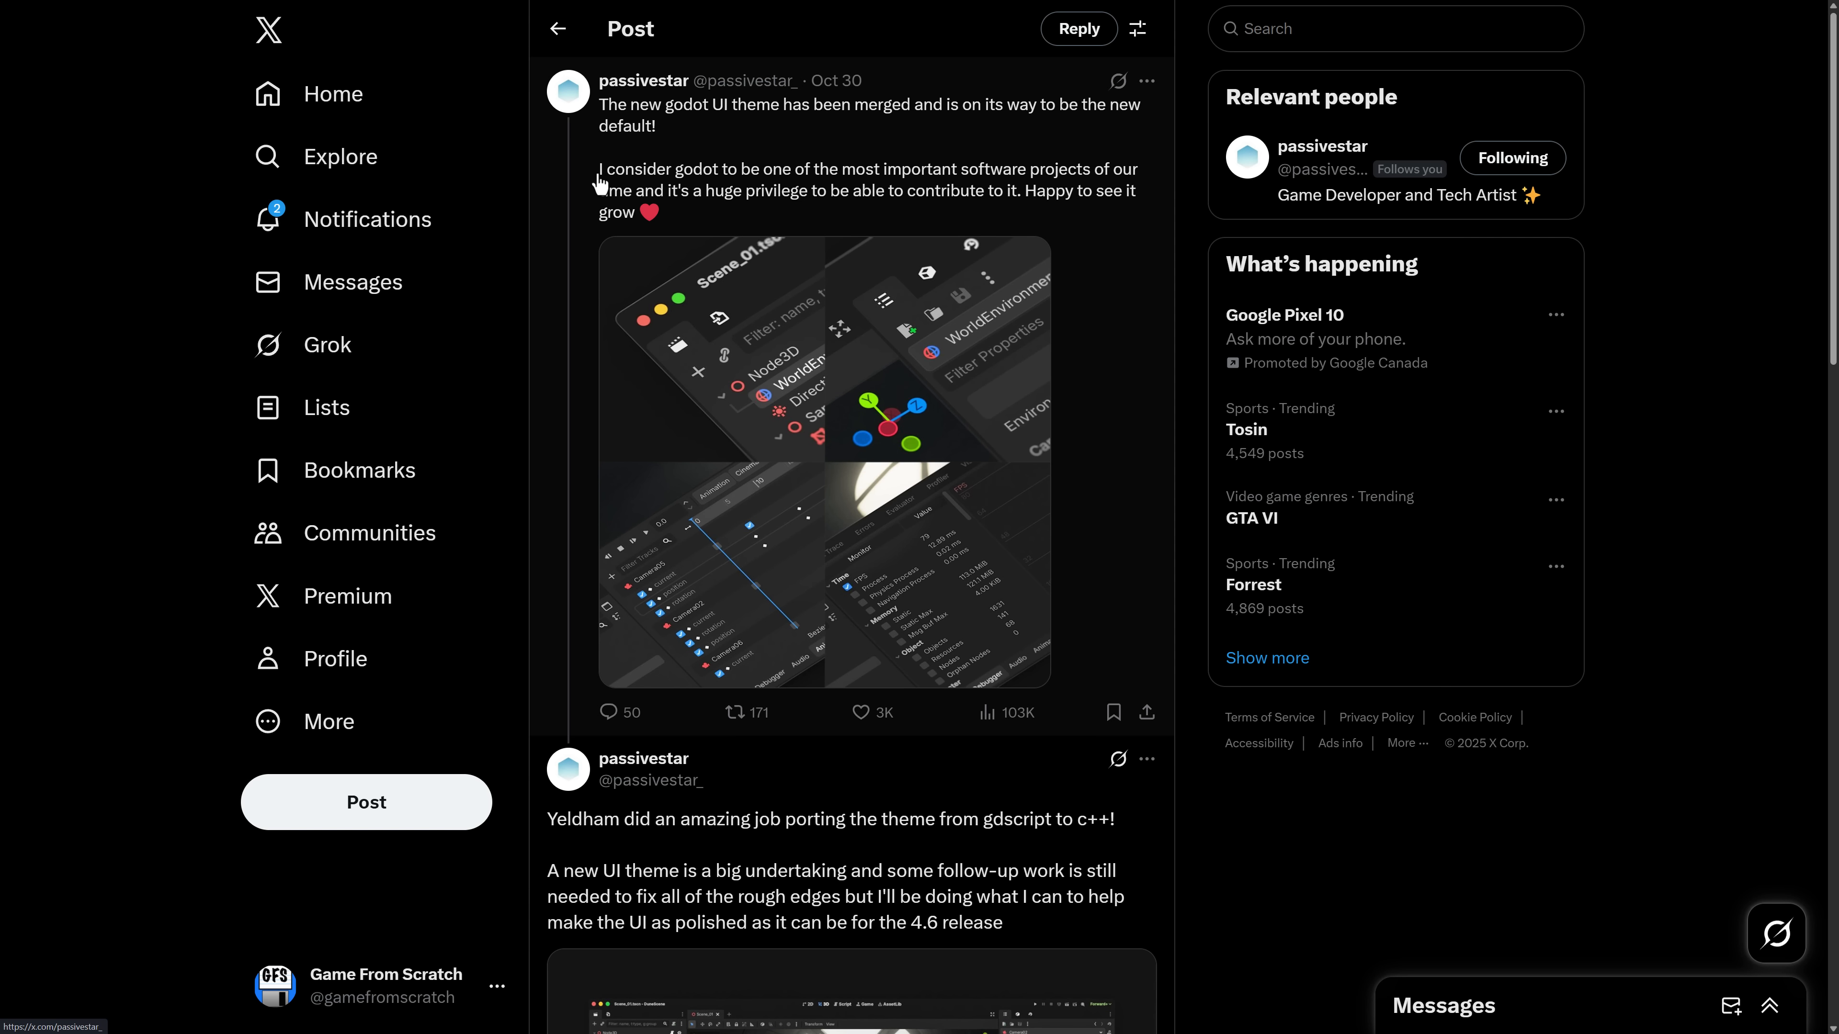
mouse_move(932, 178)
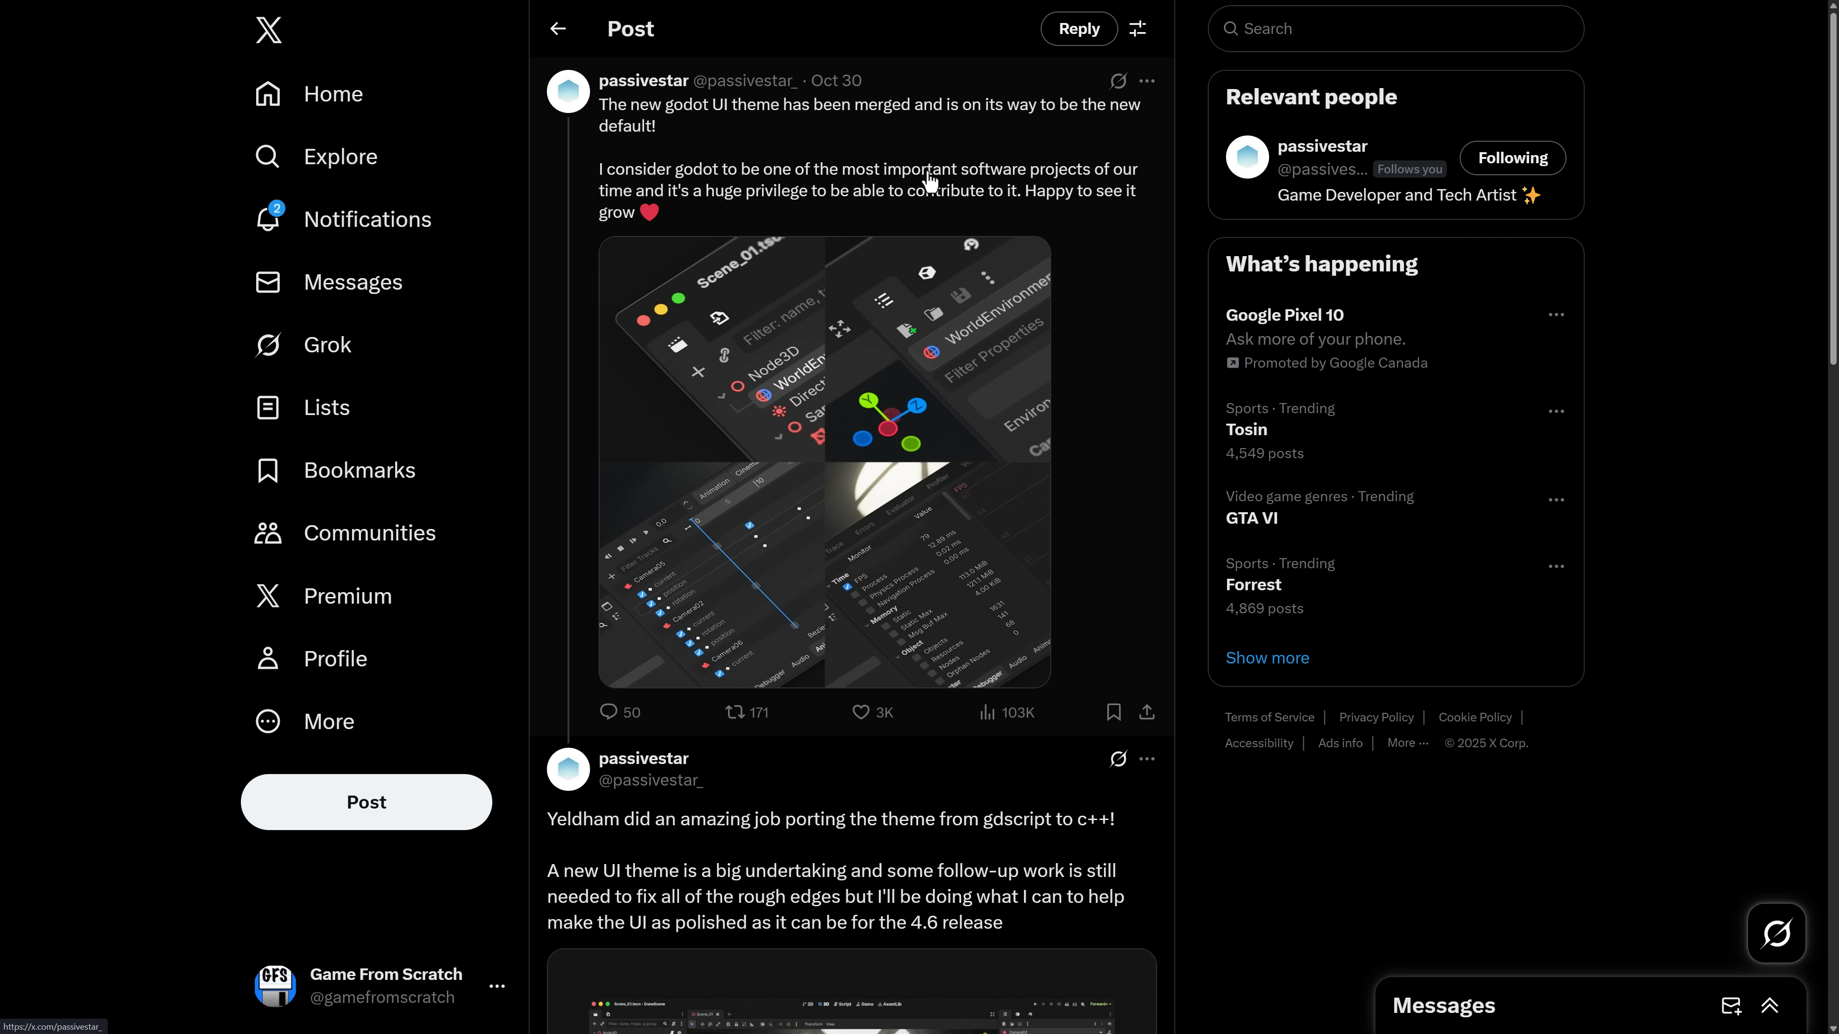
mouse_move(905, 205)
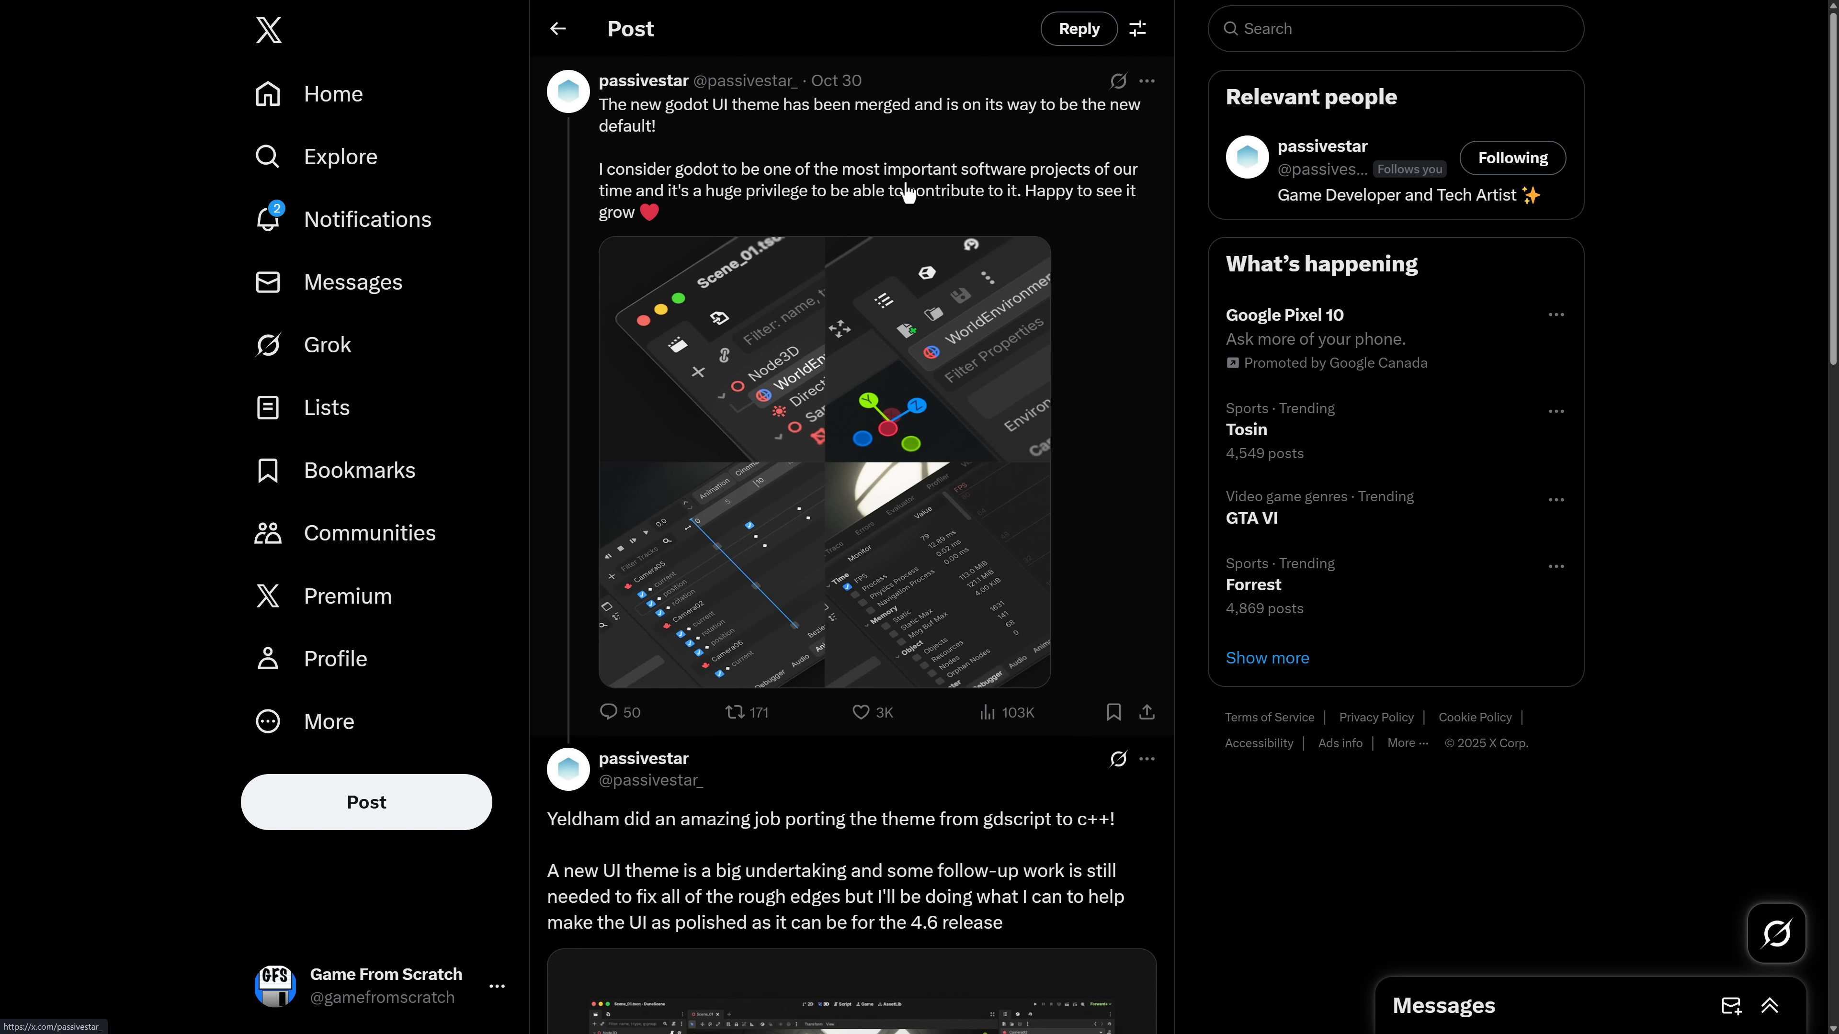
scroll("down", 3)
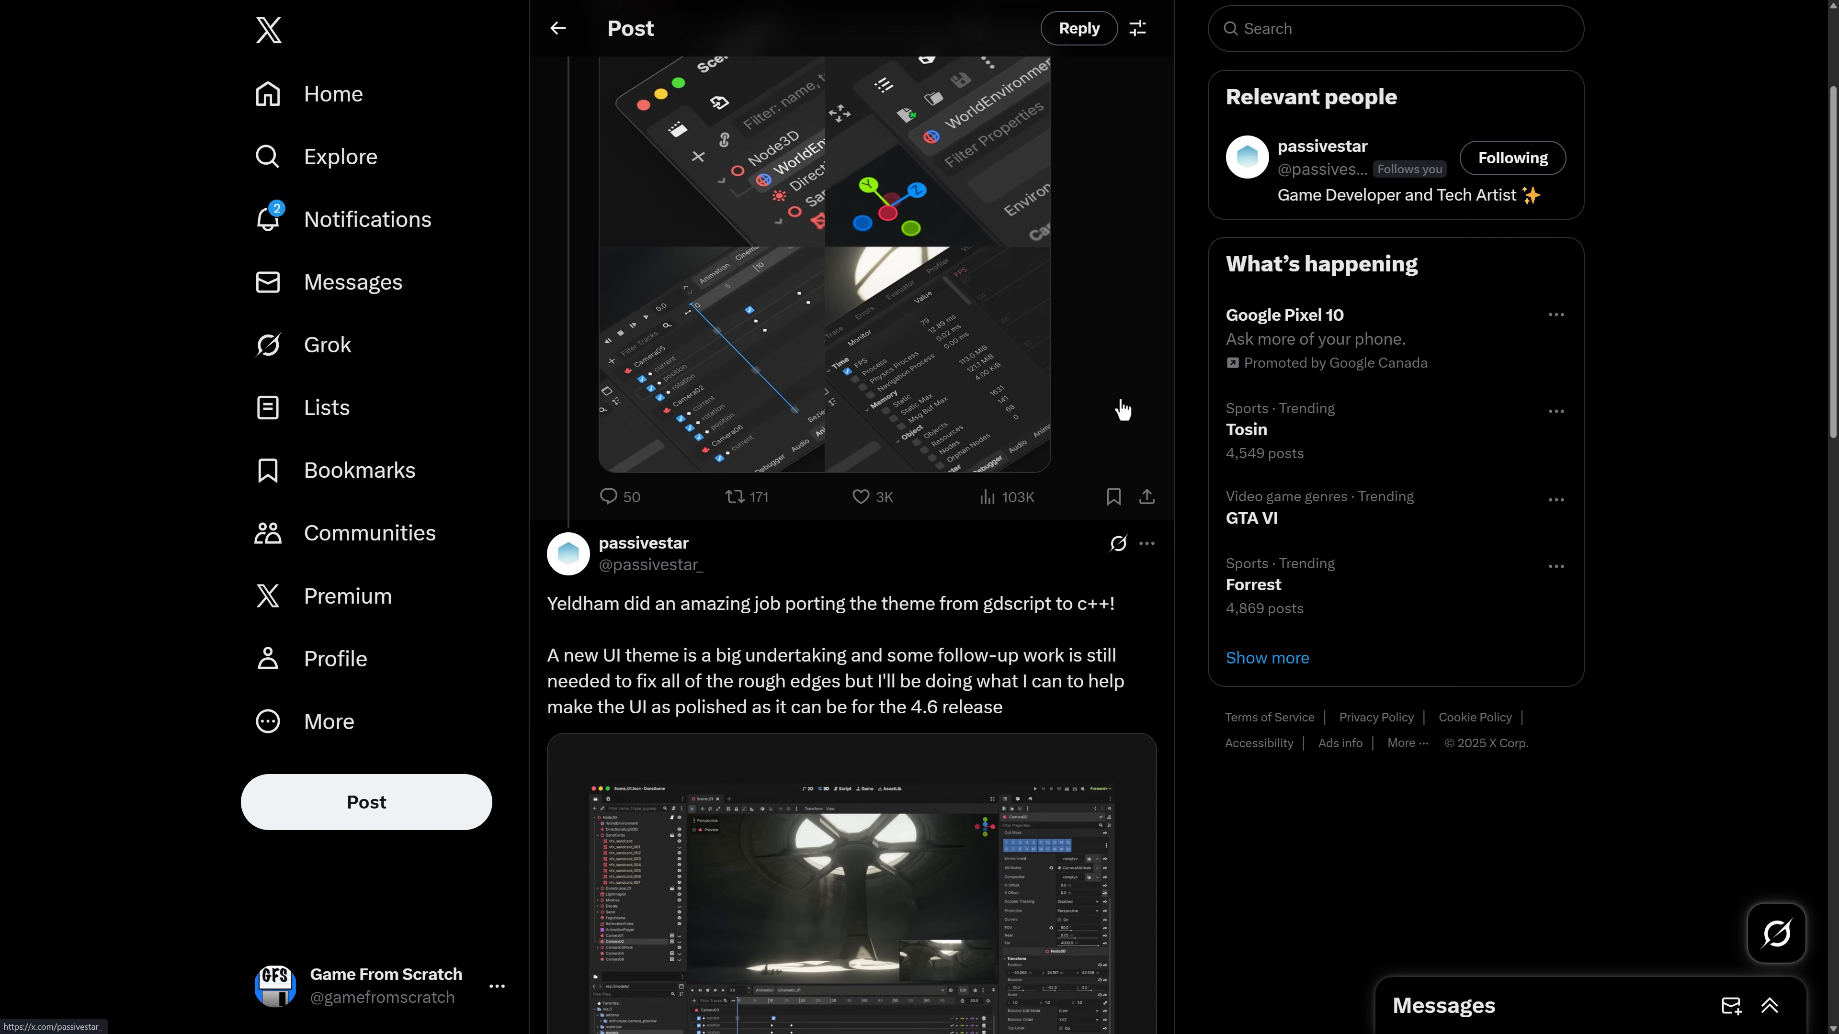
scroll("down", 3)
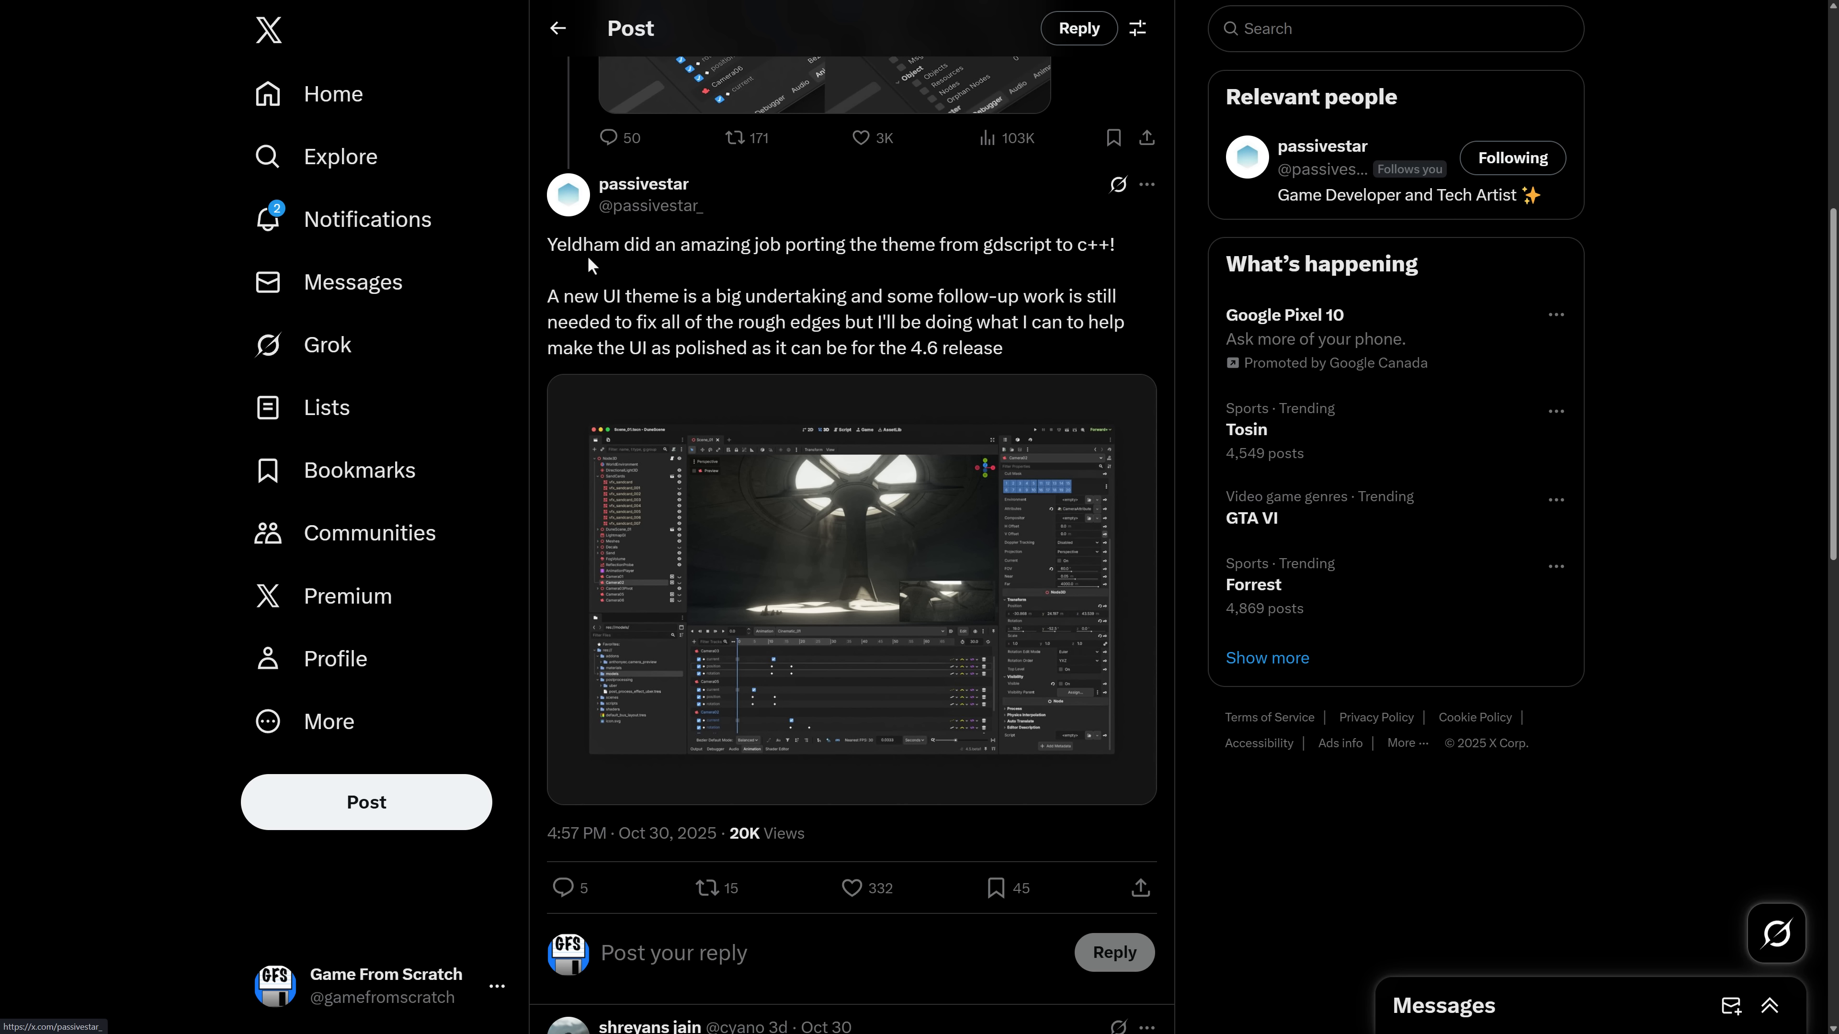
mouse_move(928, 251)
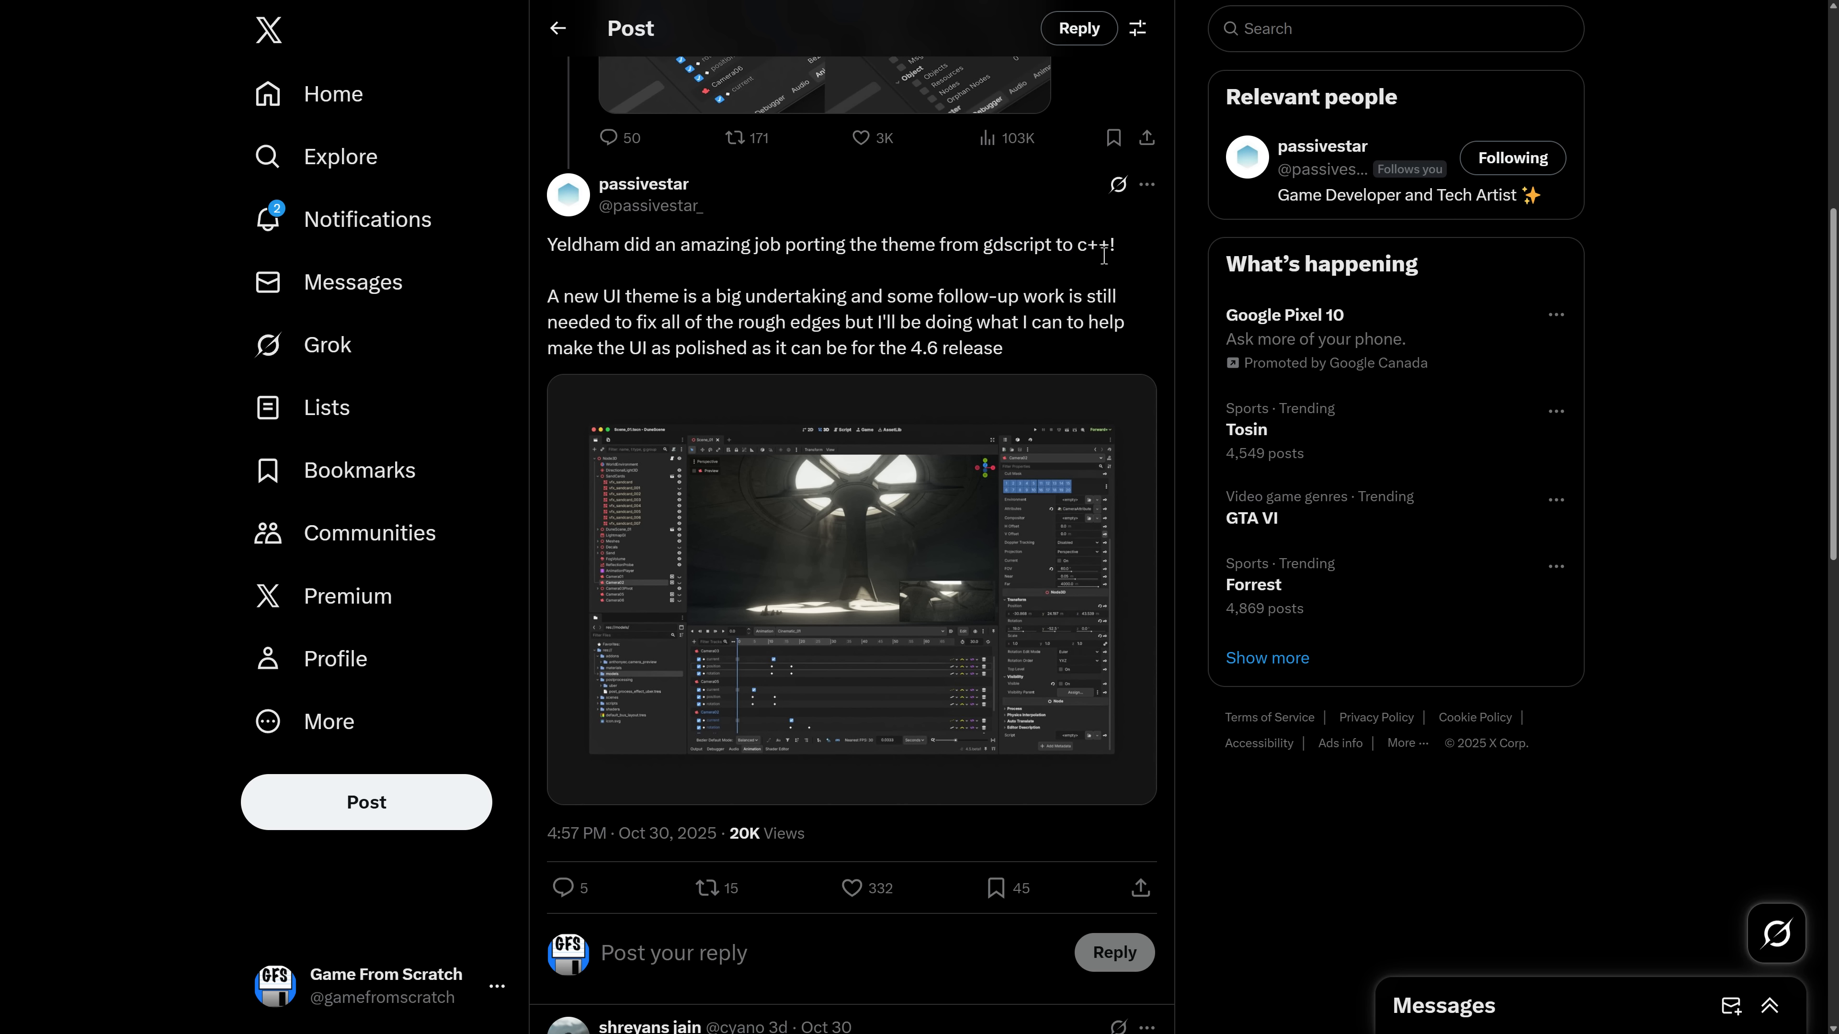
left_click_drag(979, 244, 1112, 244)
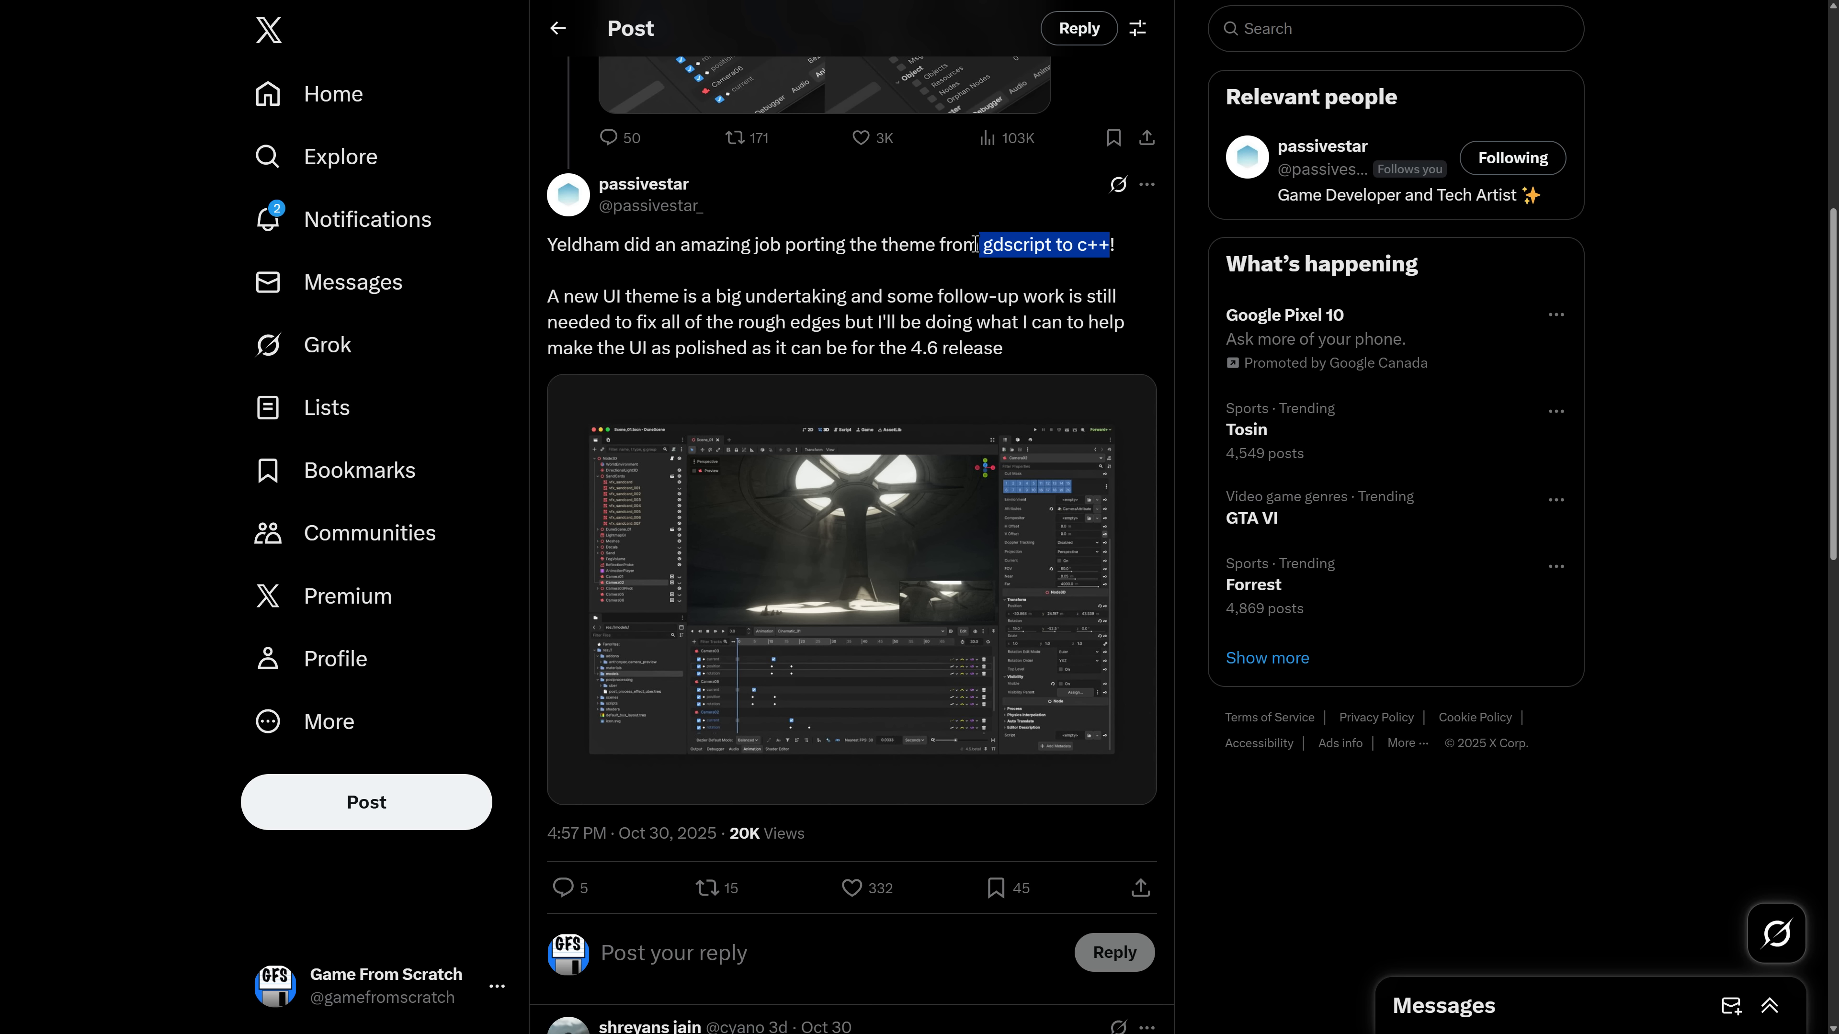
left_click(751, 286)
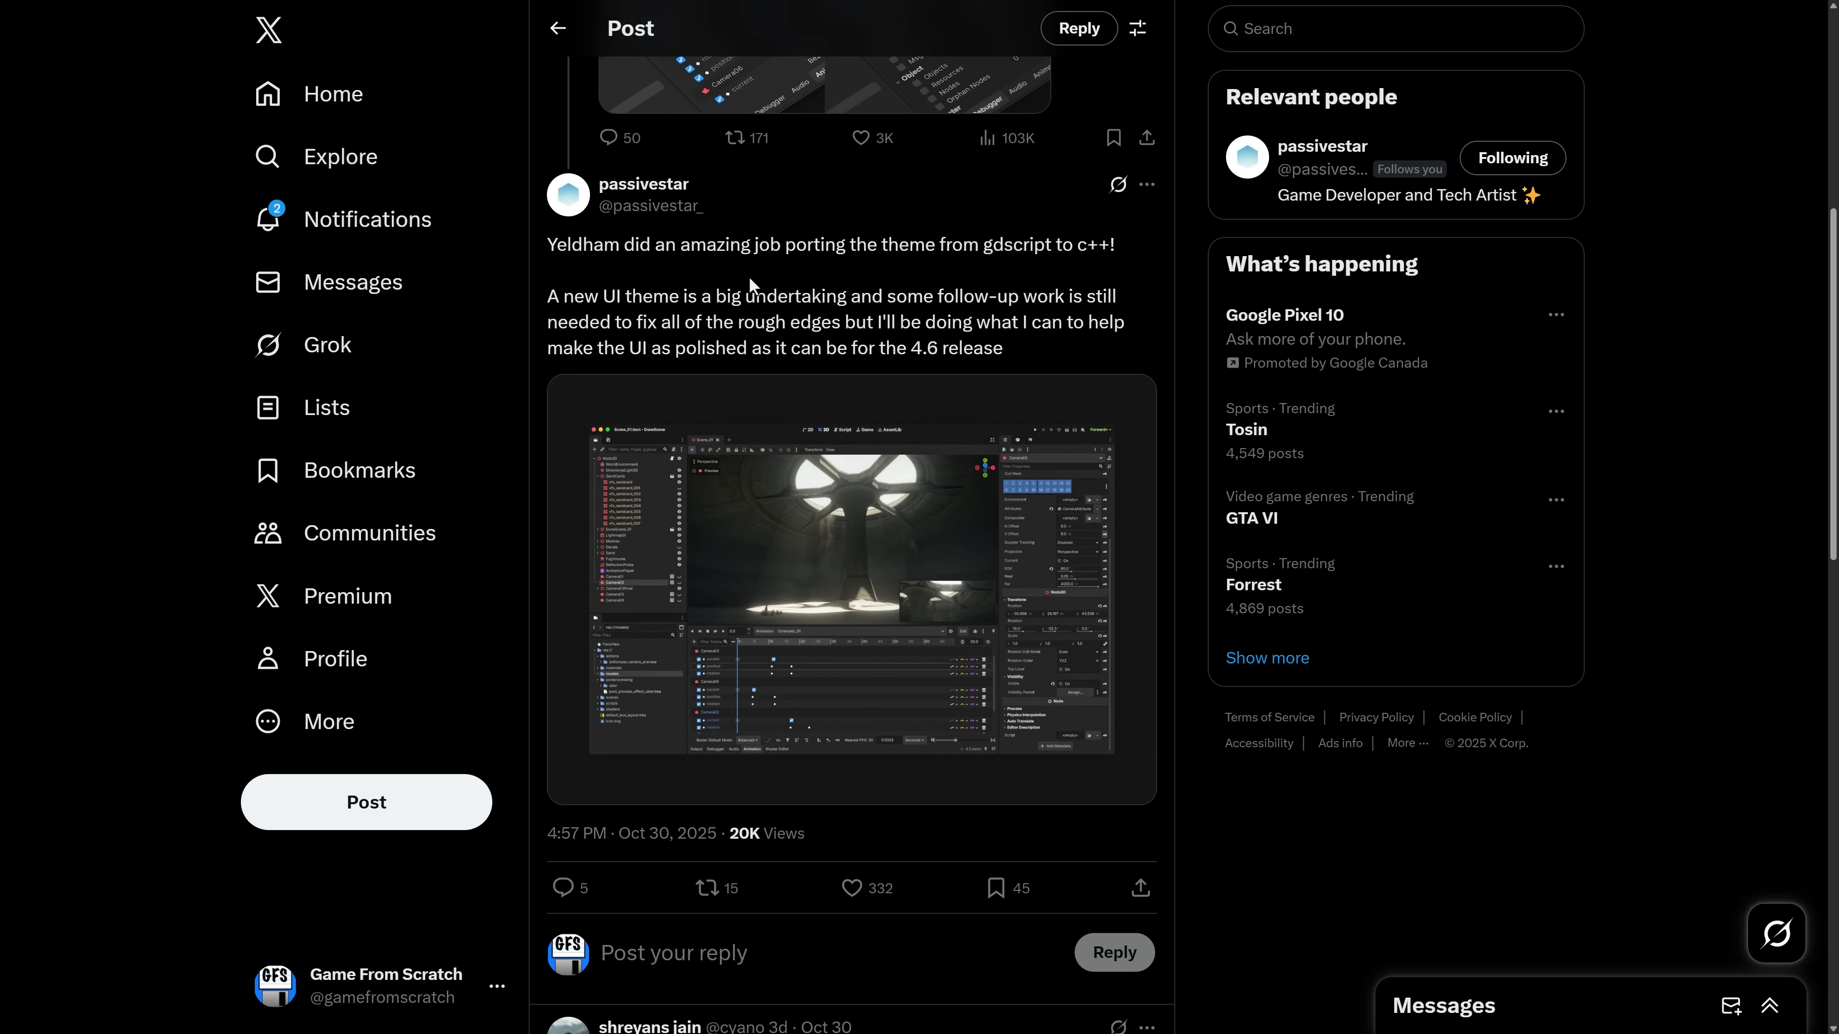
mouse_move(893, 673)
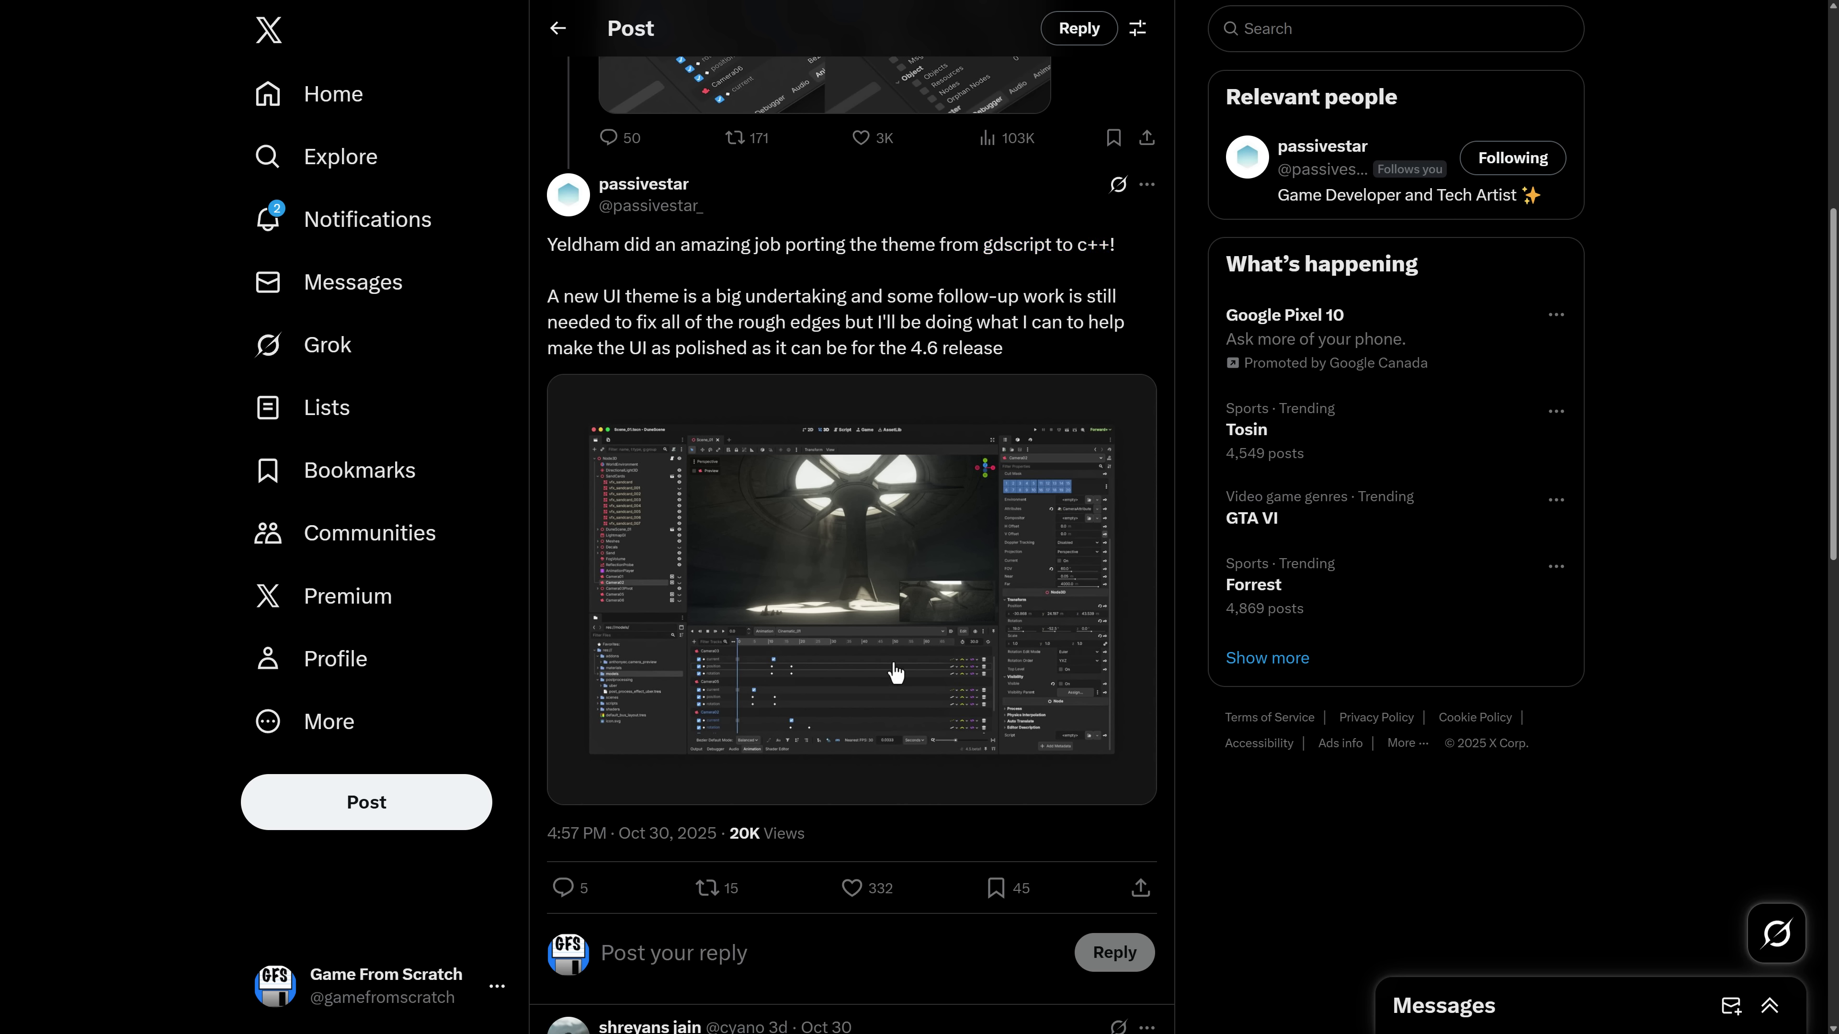
mouse_move(859, 597)
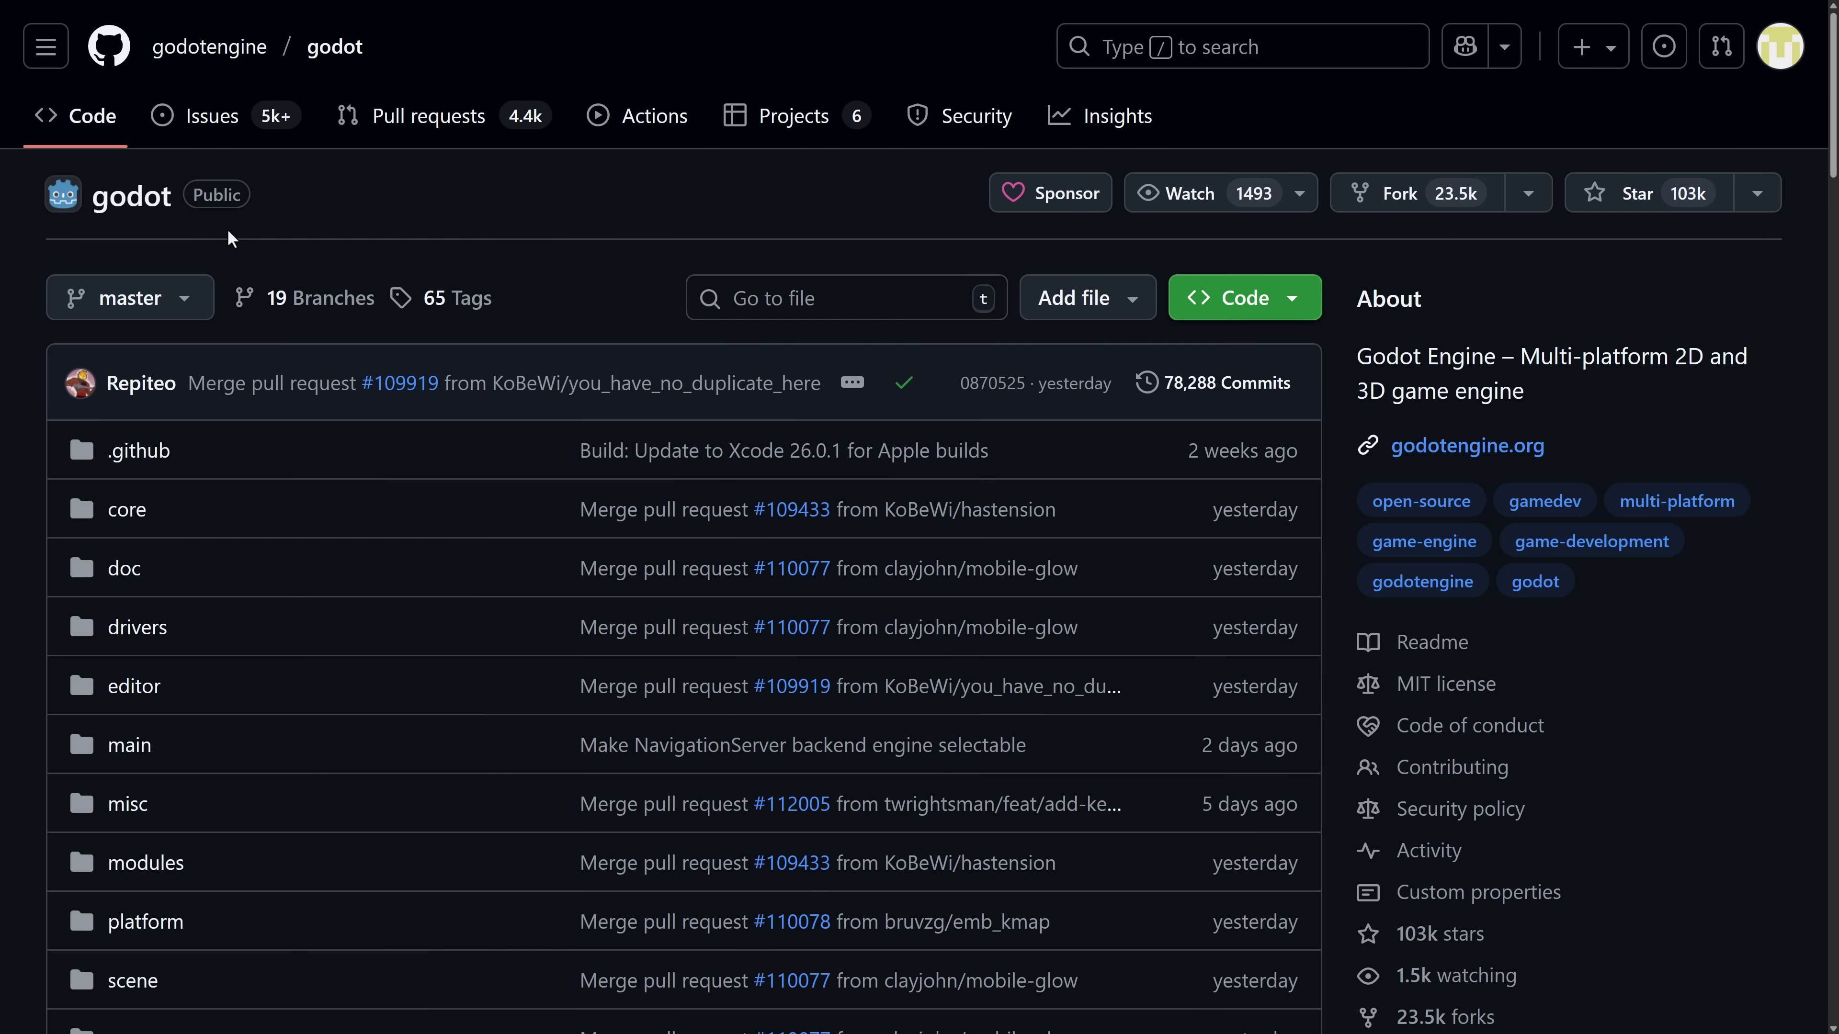
mouse_move(485, 331)
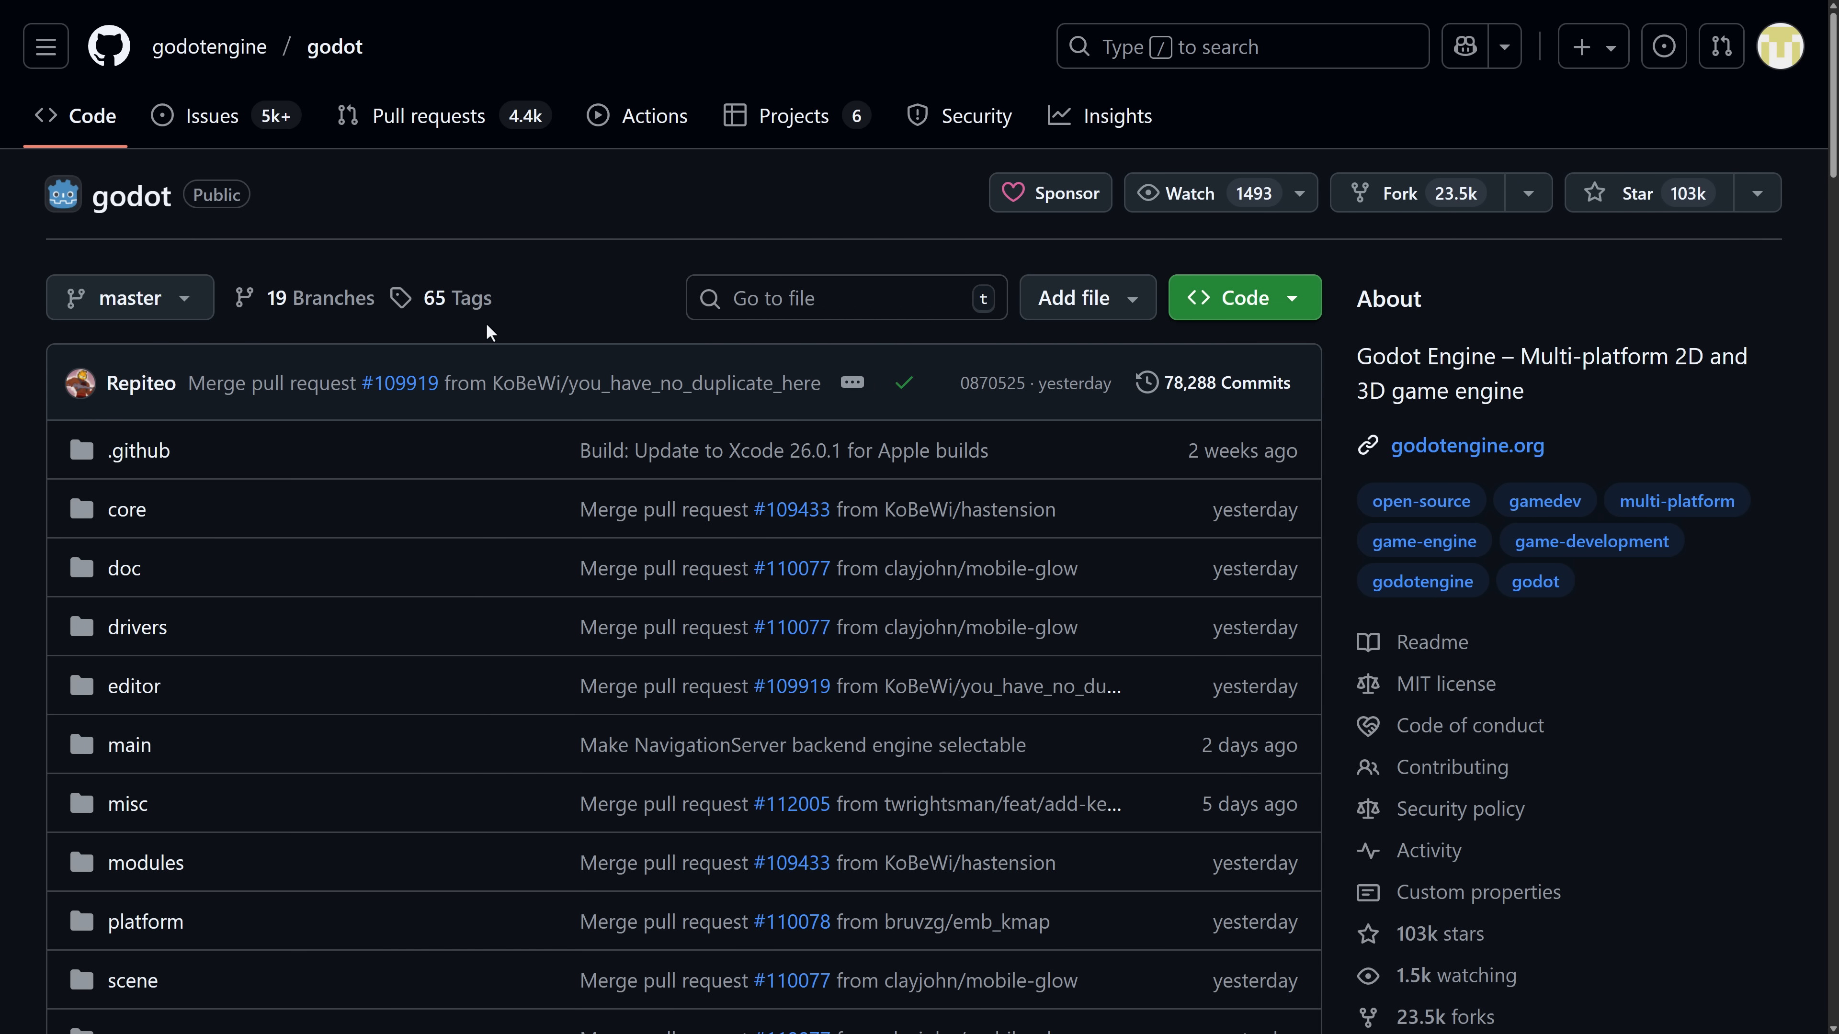
mouse_move(969, 245)
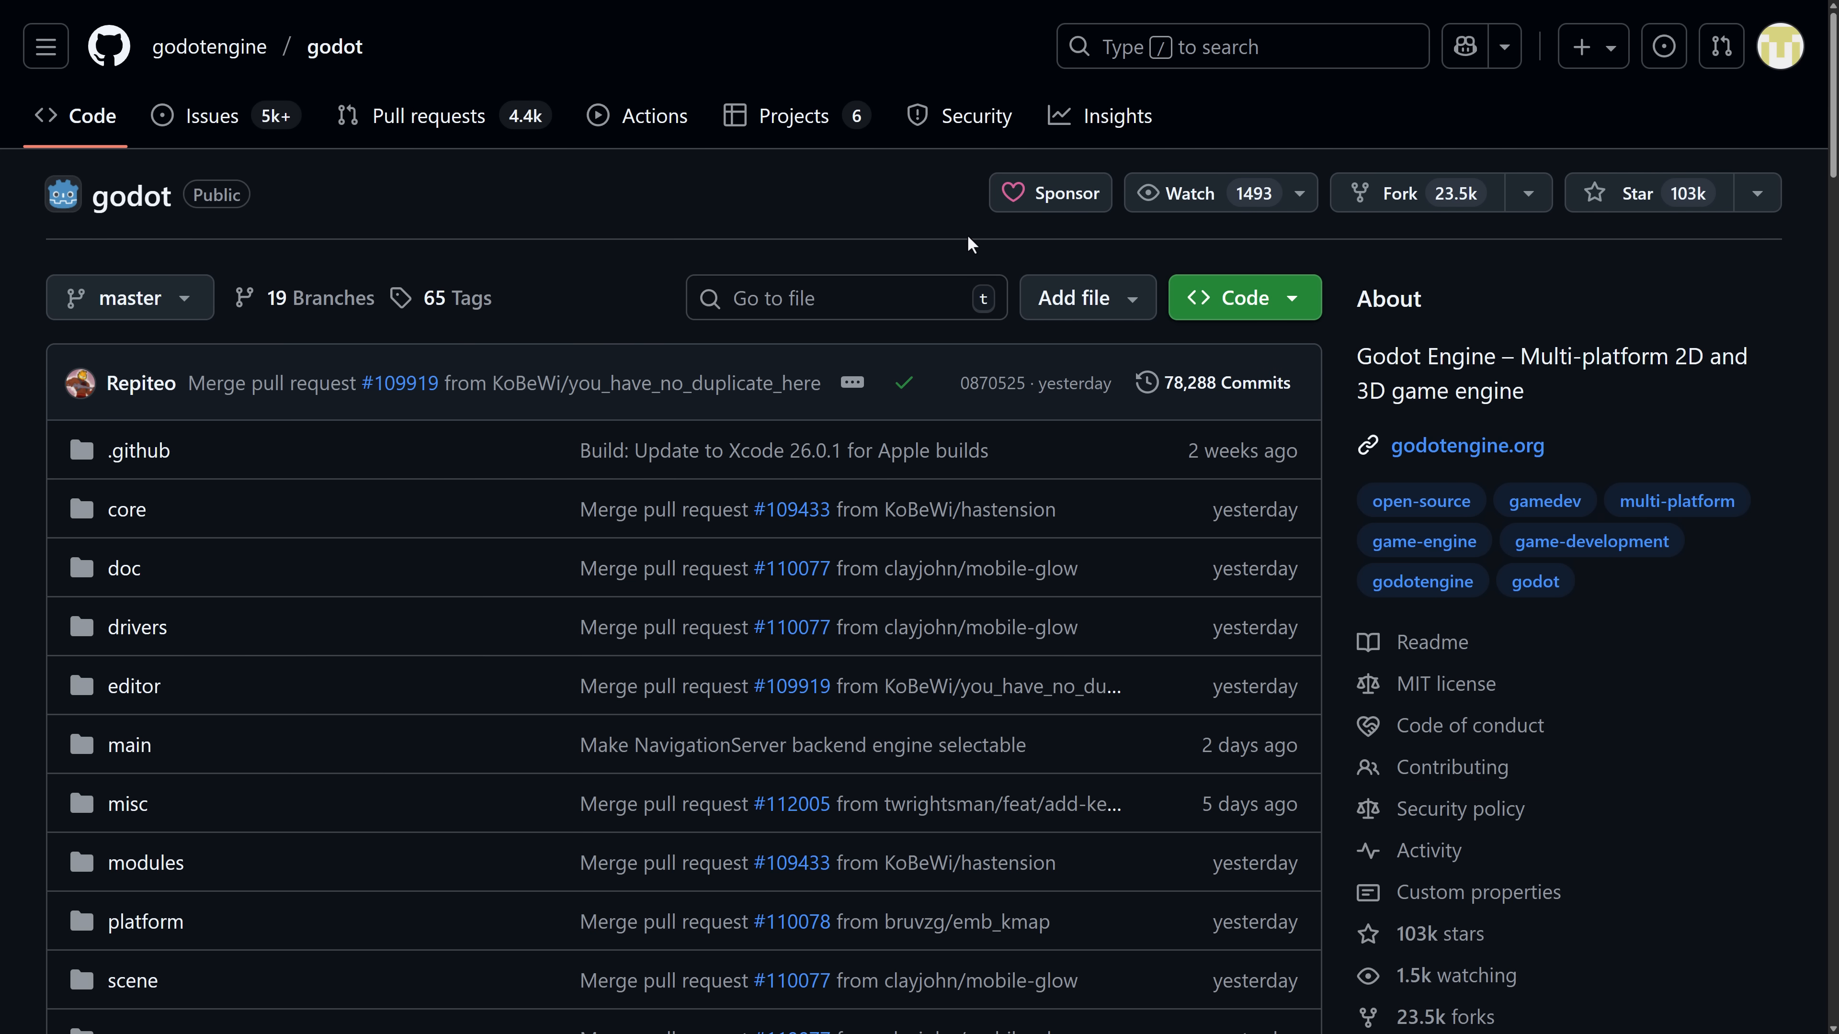
mouse_move(726, 437)
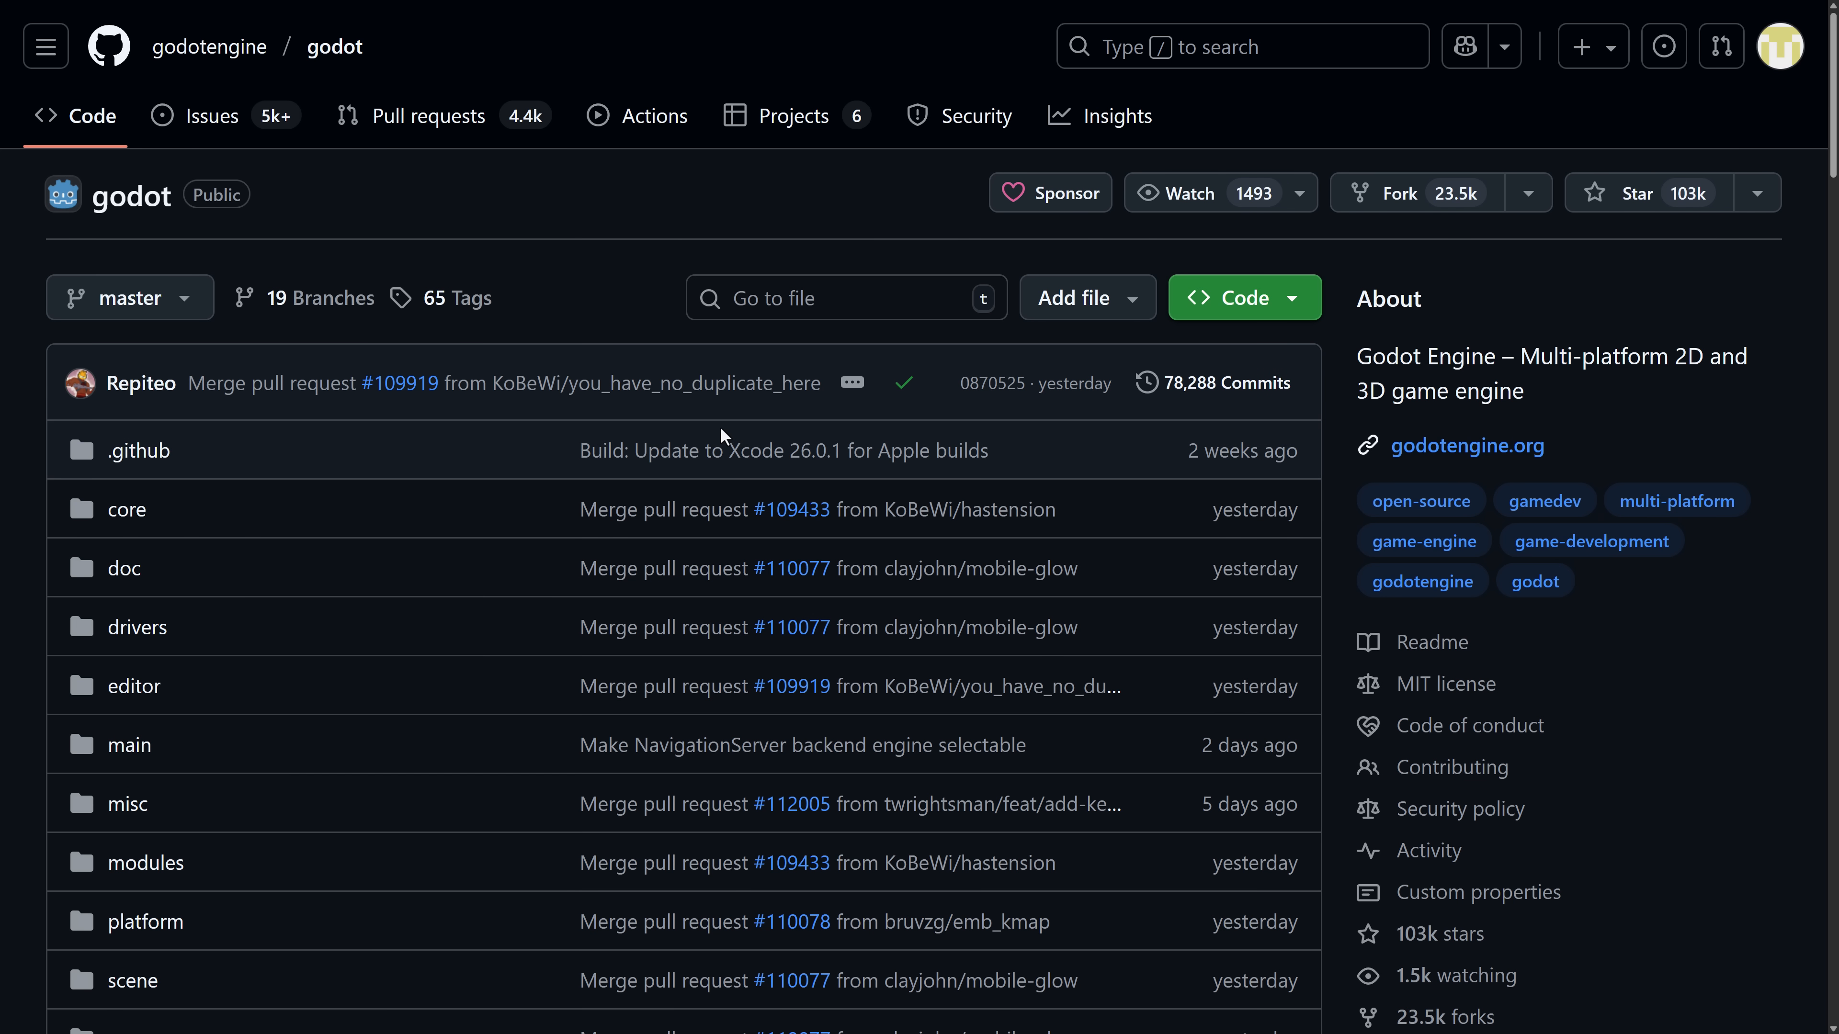
Scroll through the description of PR #111118 'Add a new editor theme'
scroll("down", 3)
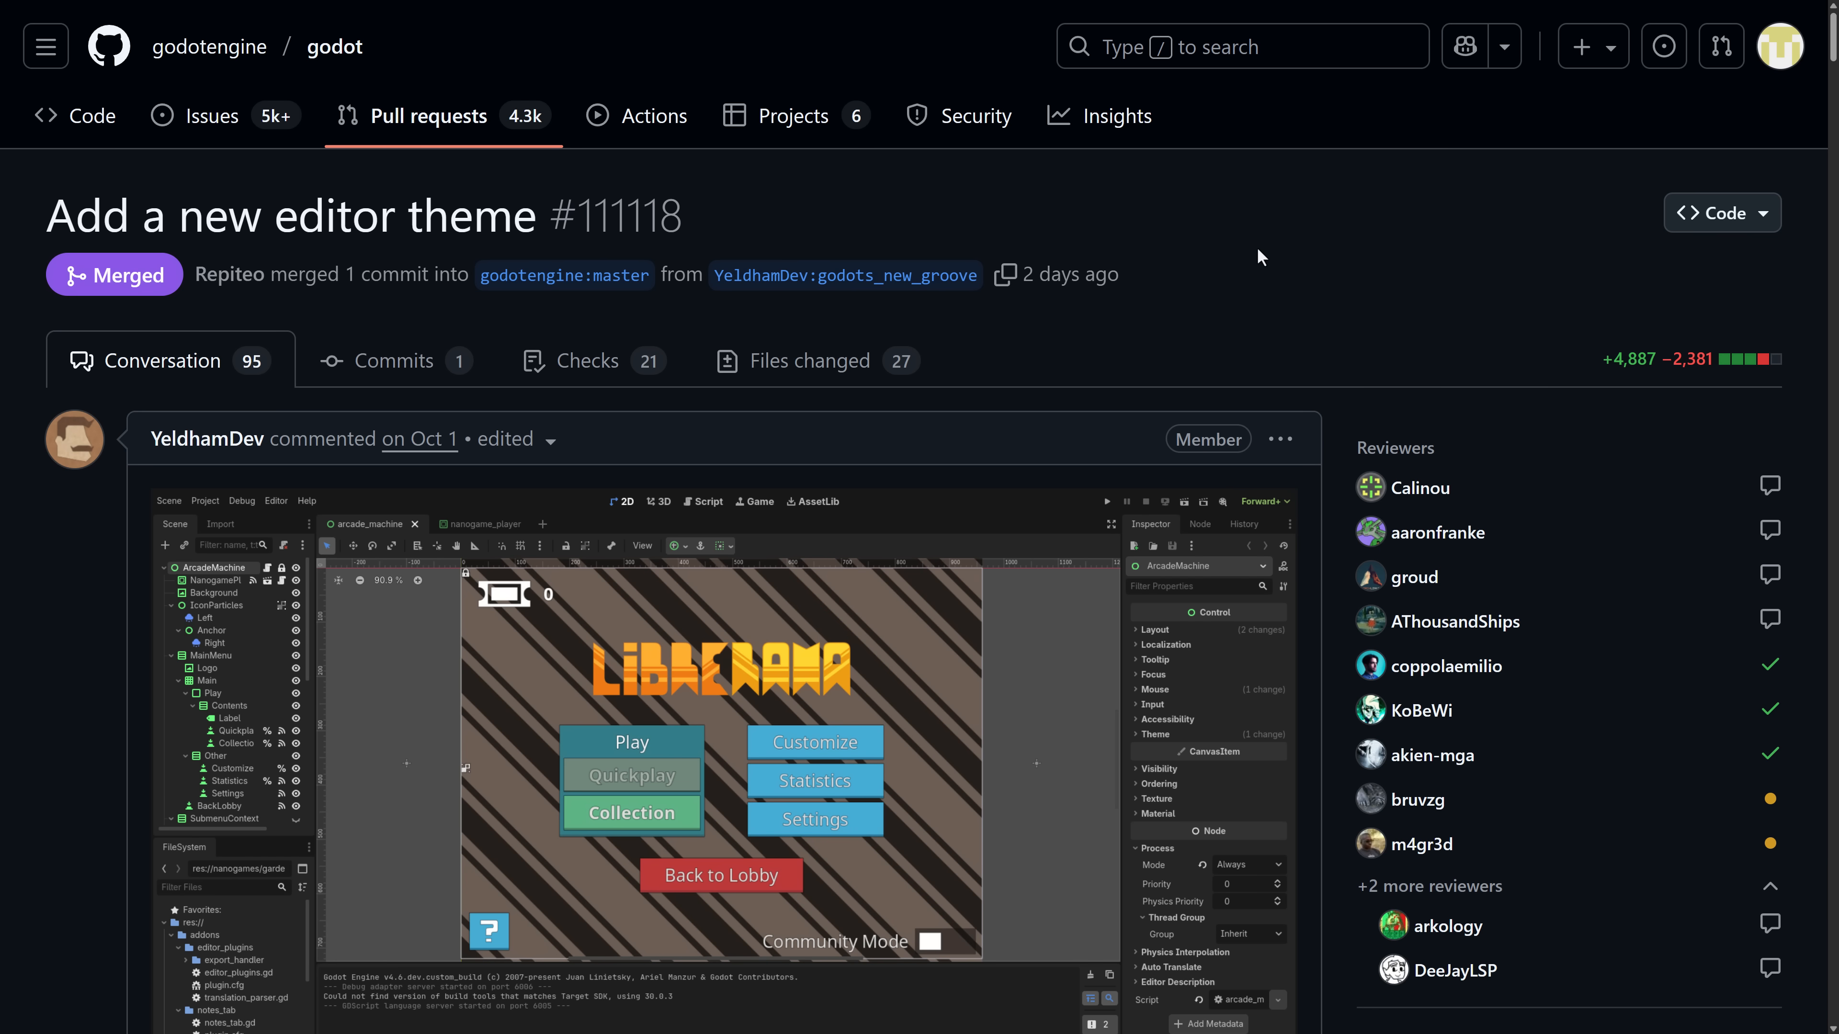
scroll("down", 3)
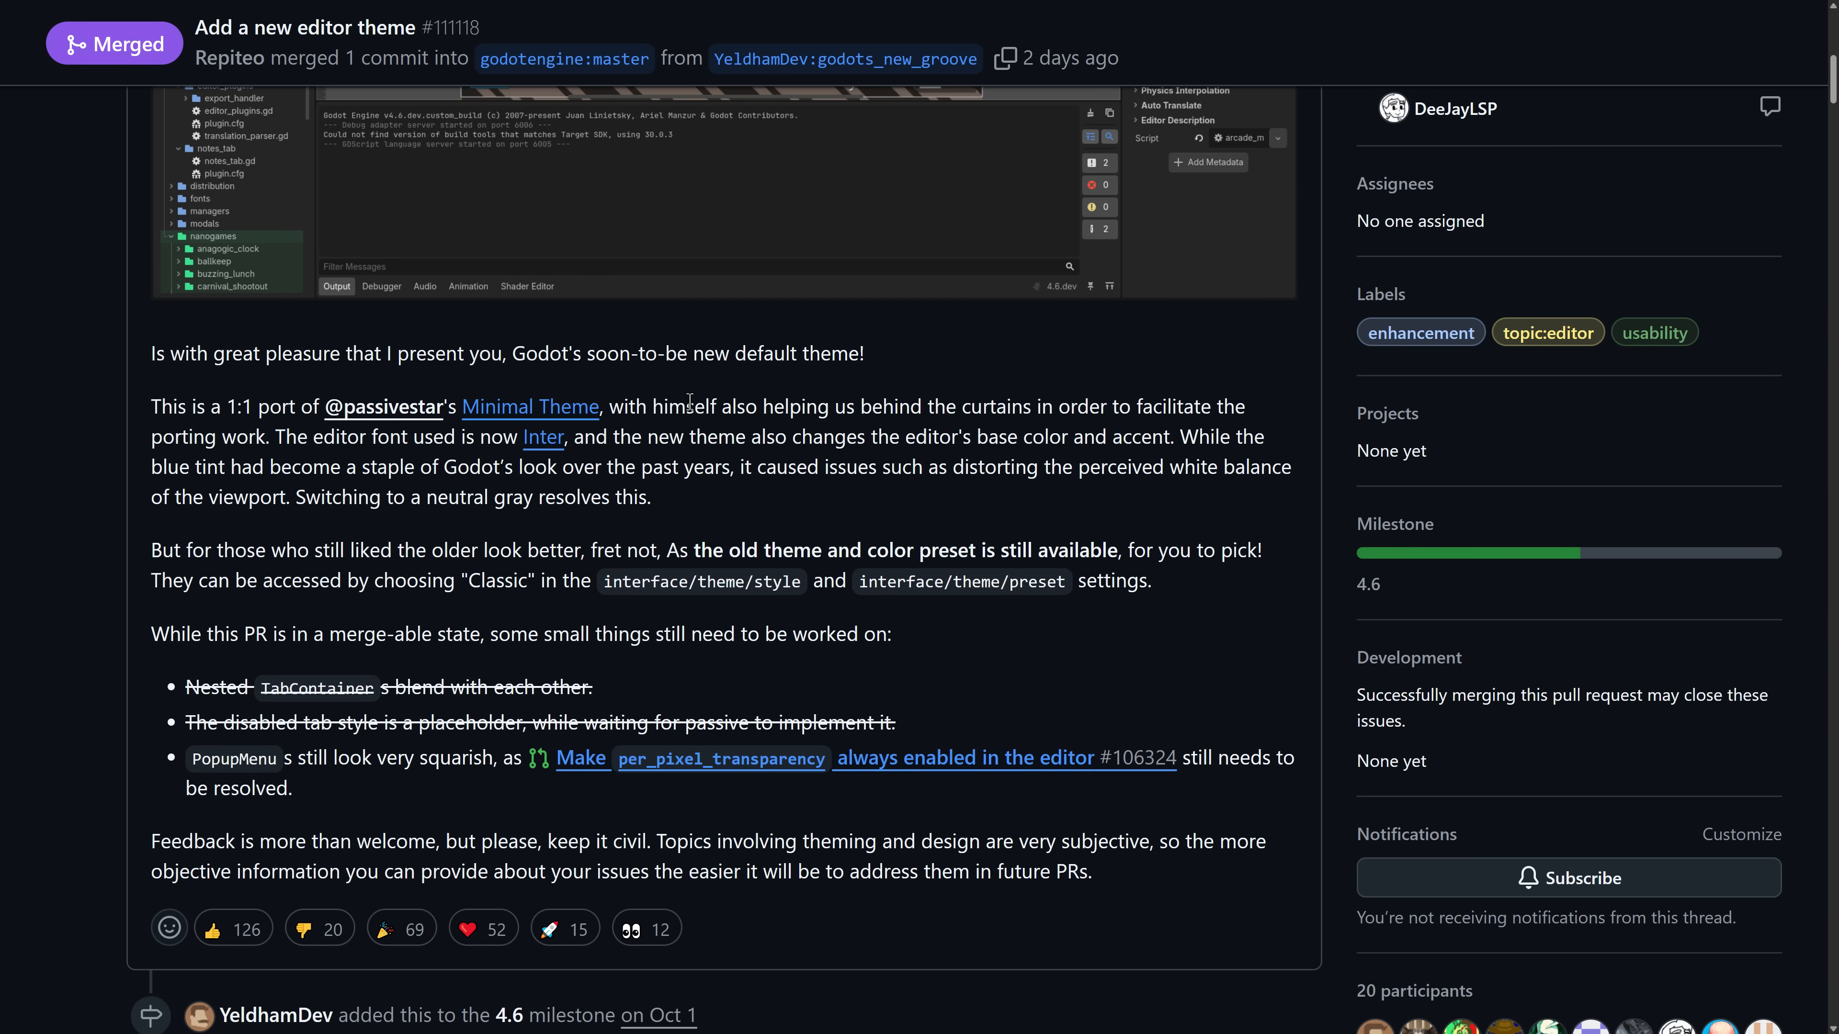
scroll("down", 3)
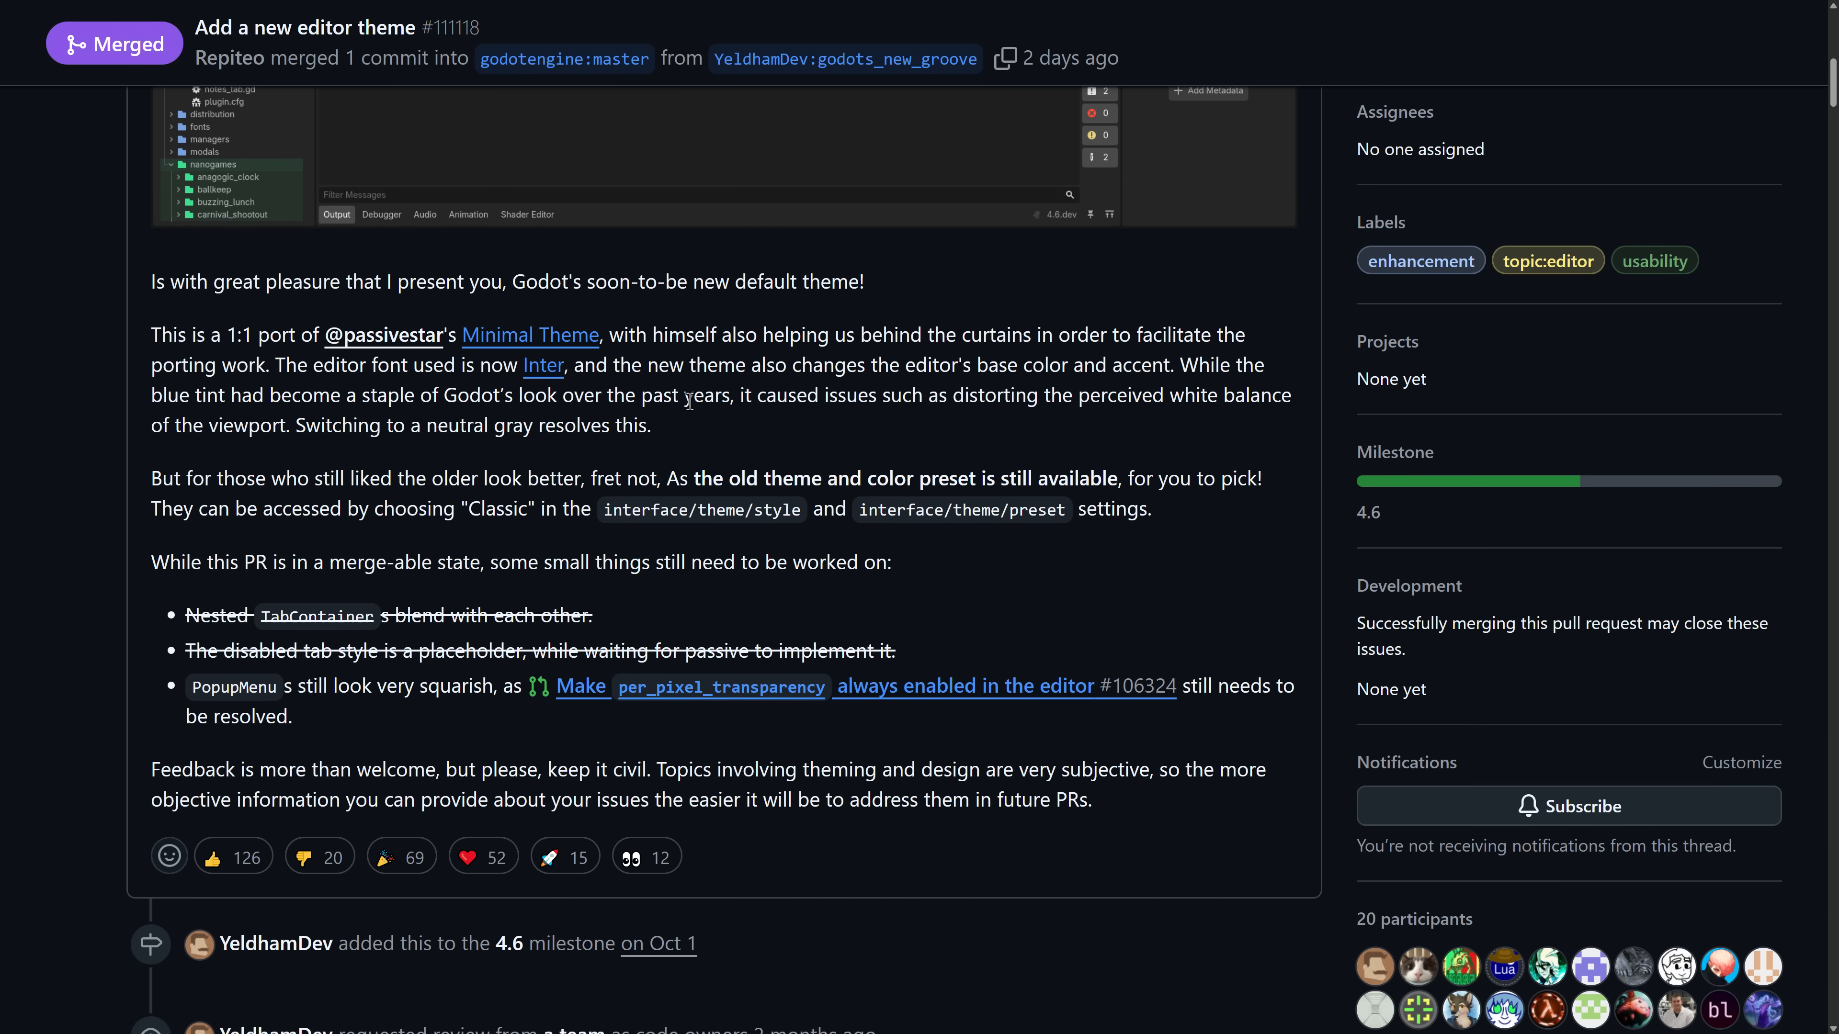
mouse_move(555, 448)
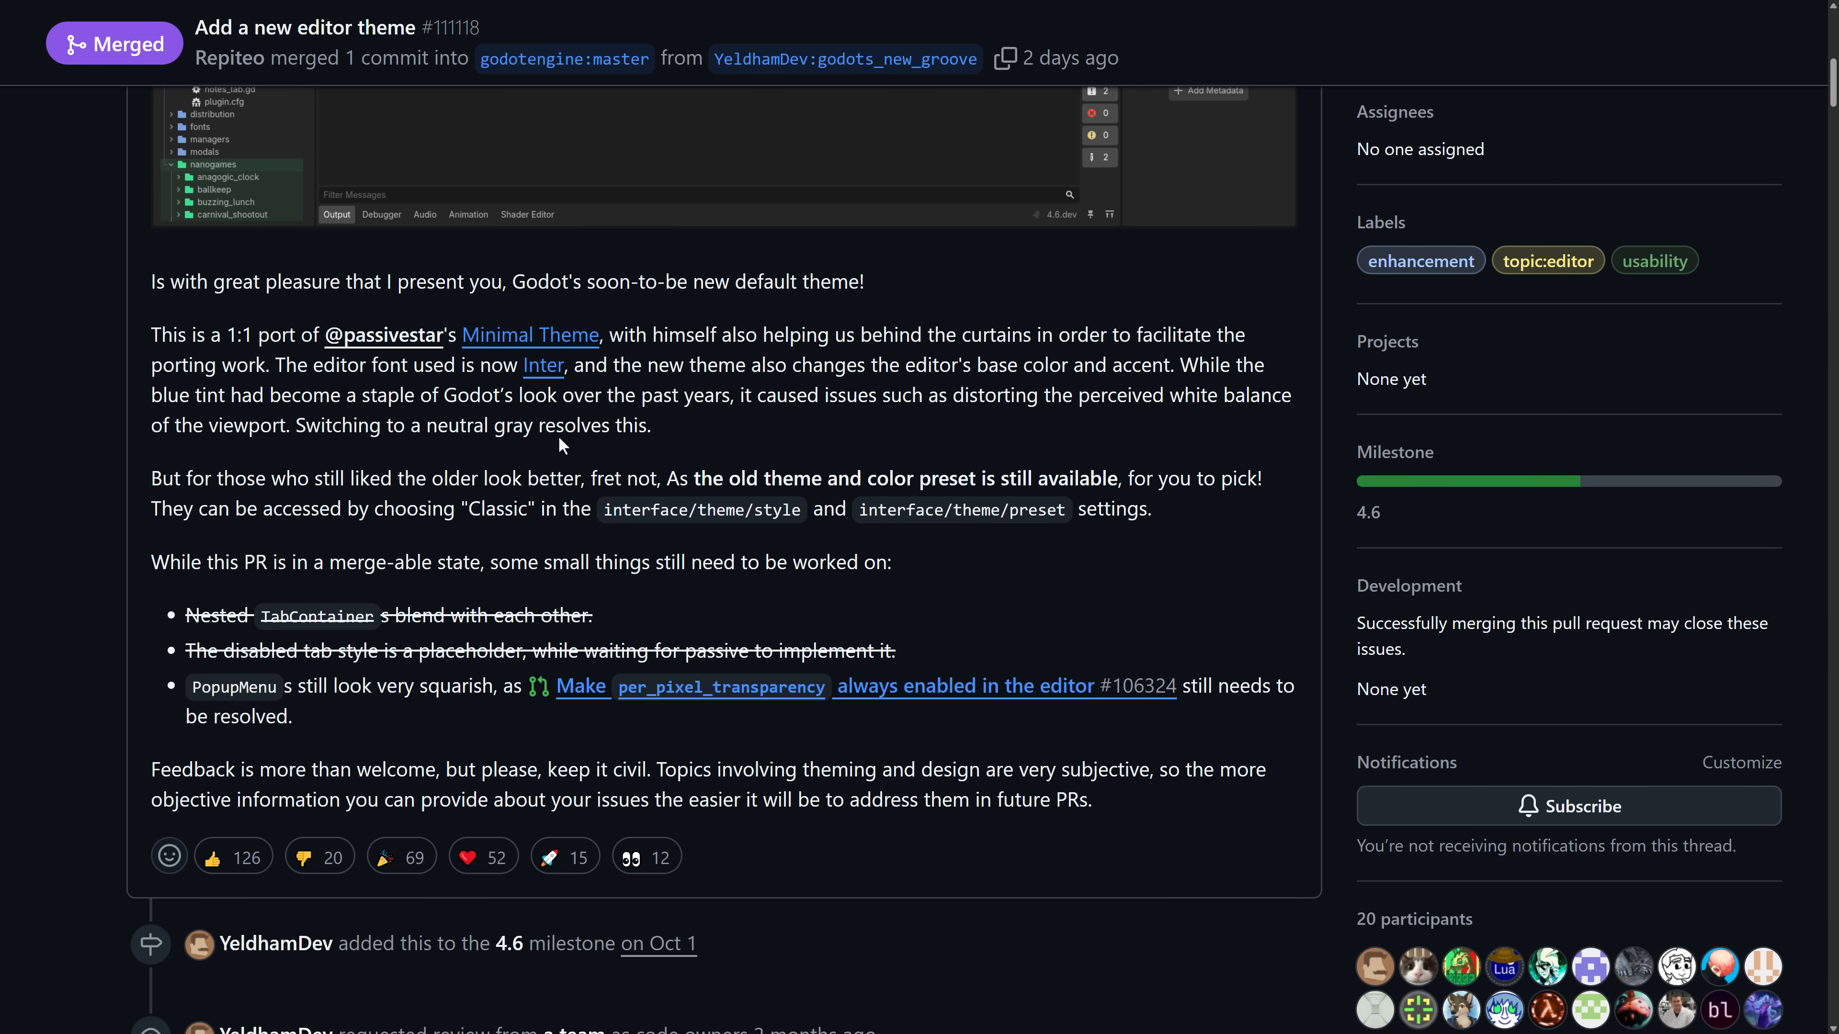
mouse_move(542, 372)
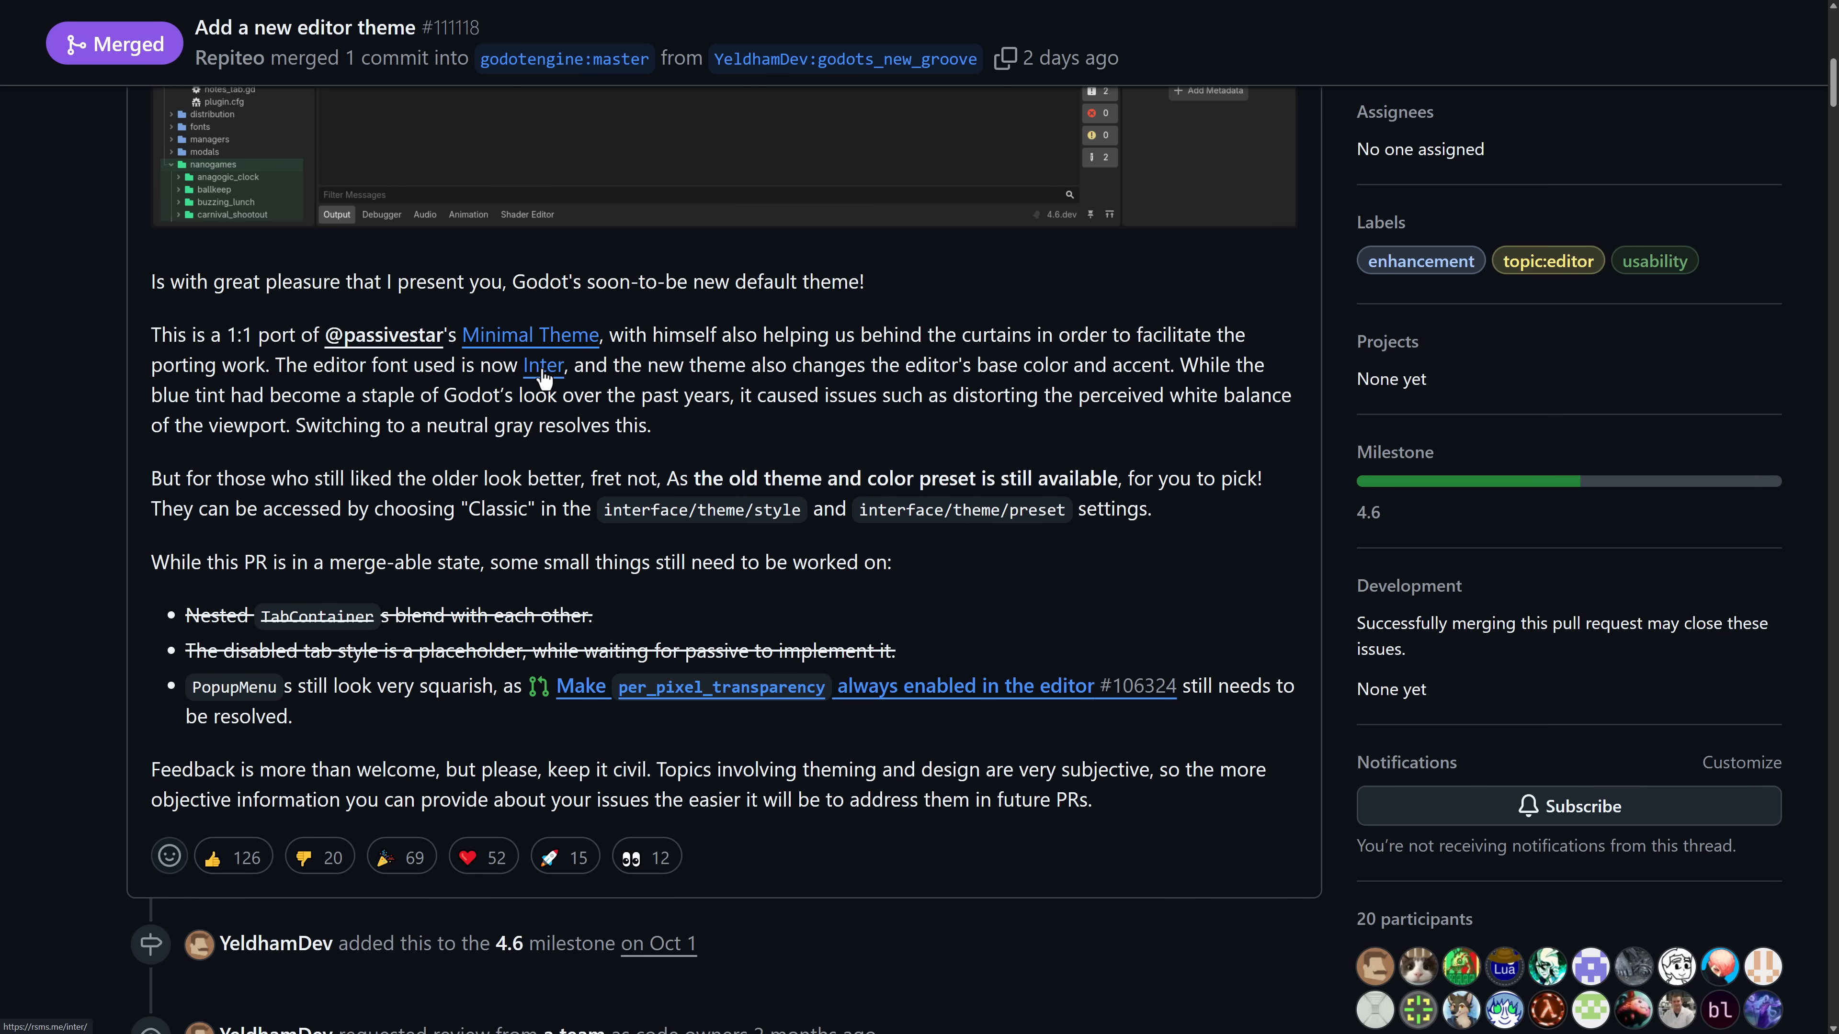
mouse_move(996, 383)
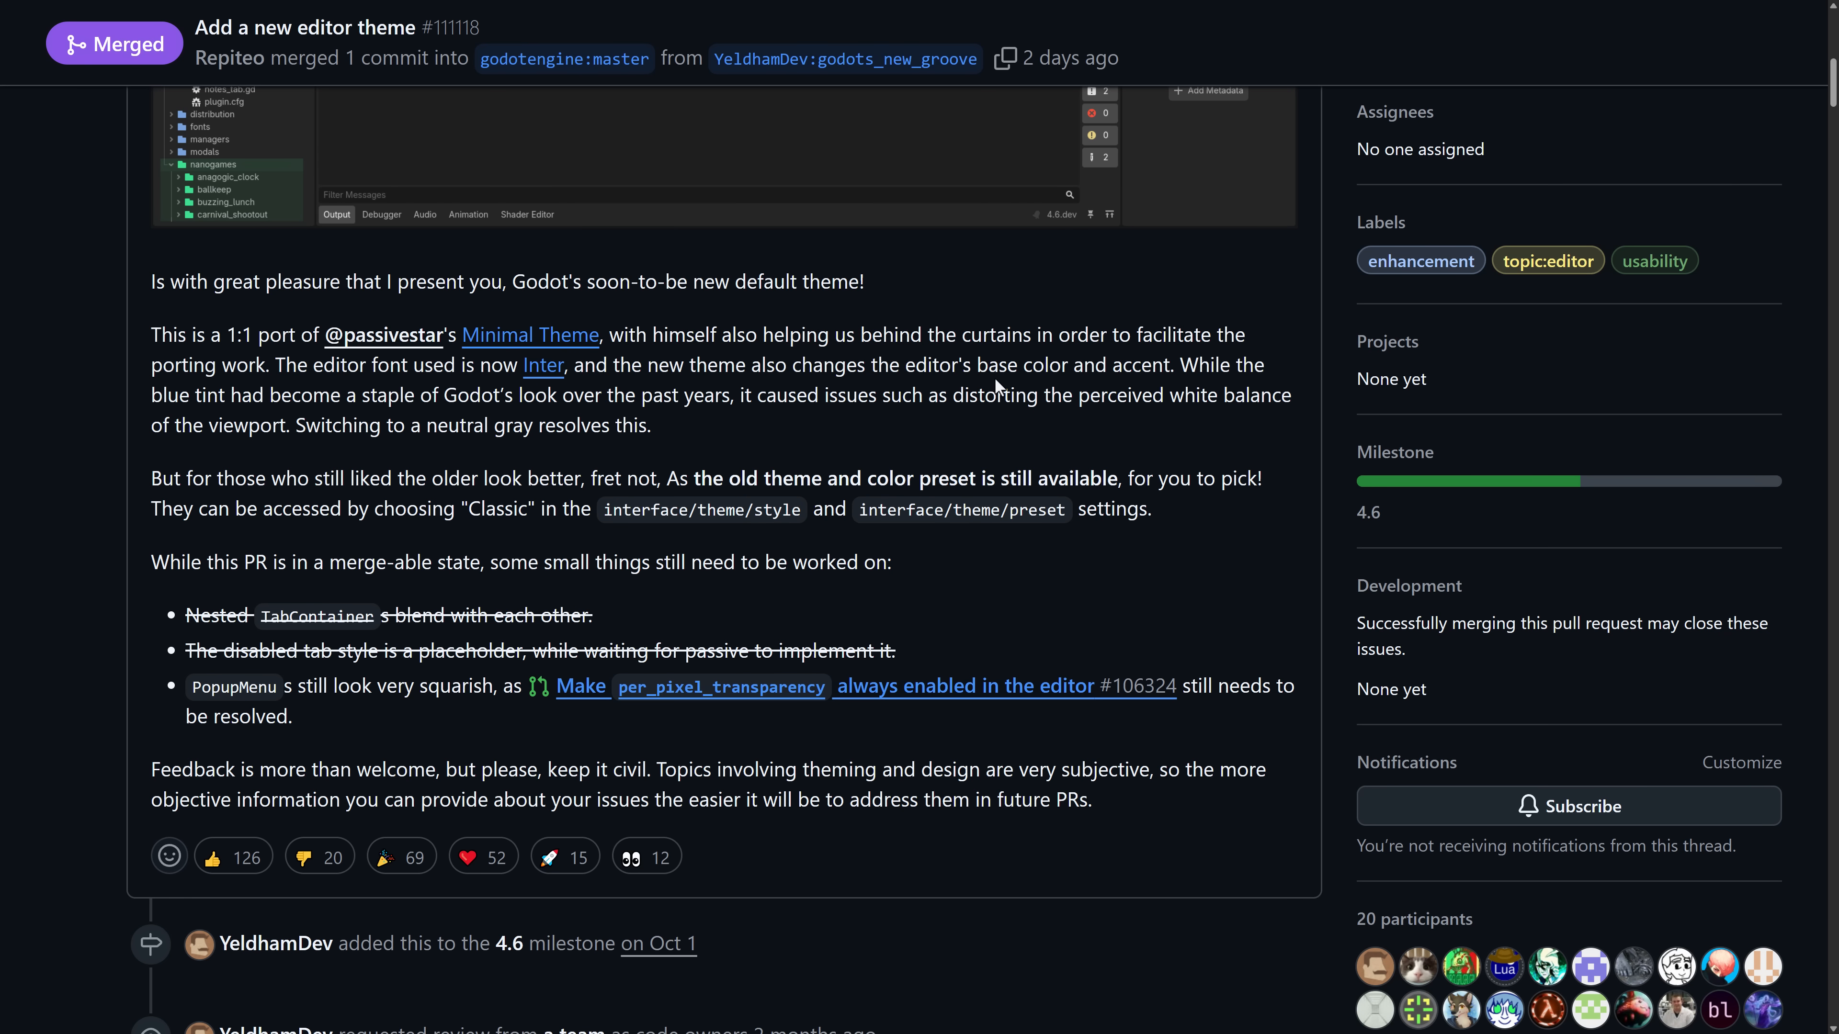
scroll("down", 3)
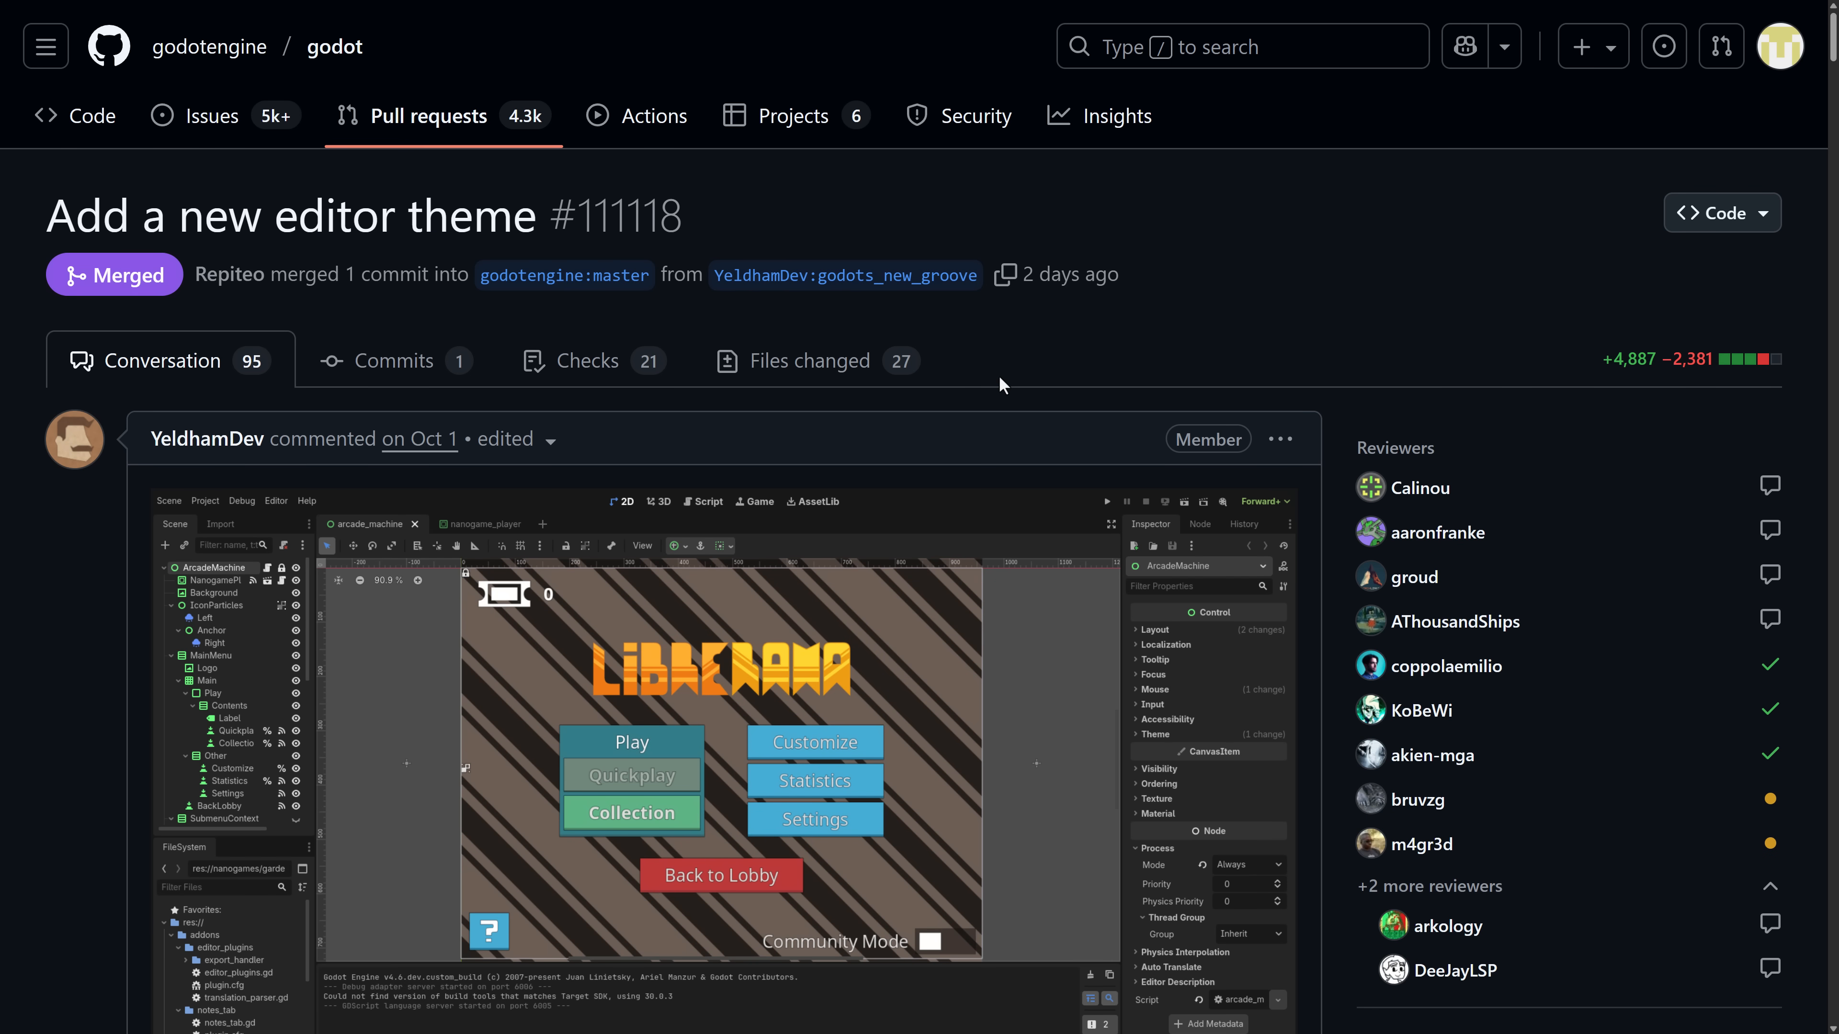
mouse_move(1215, 319)
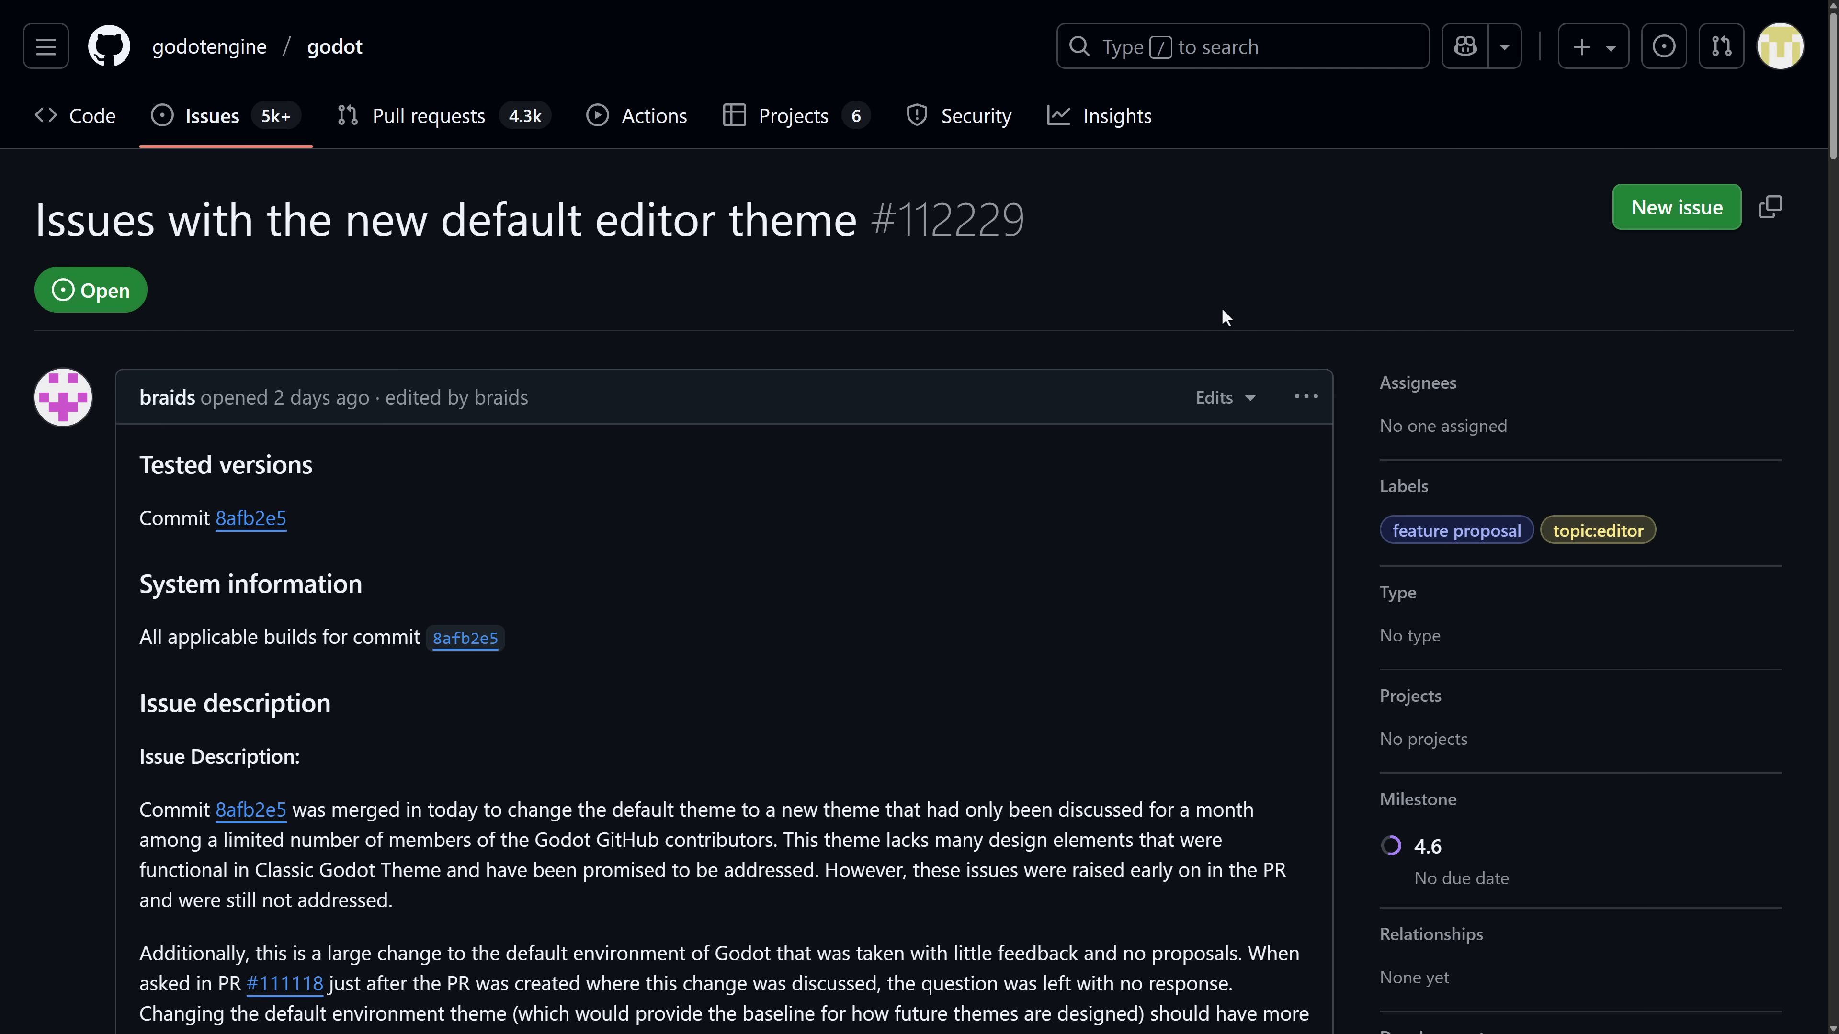
mouse_move(795, 739)
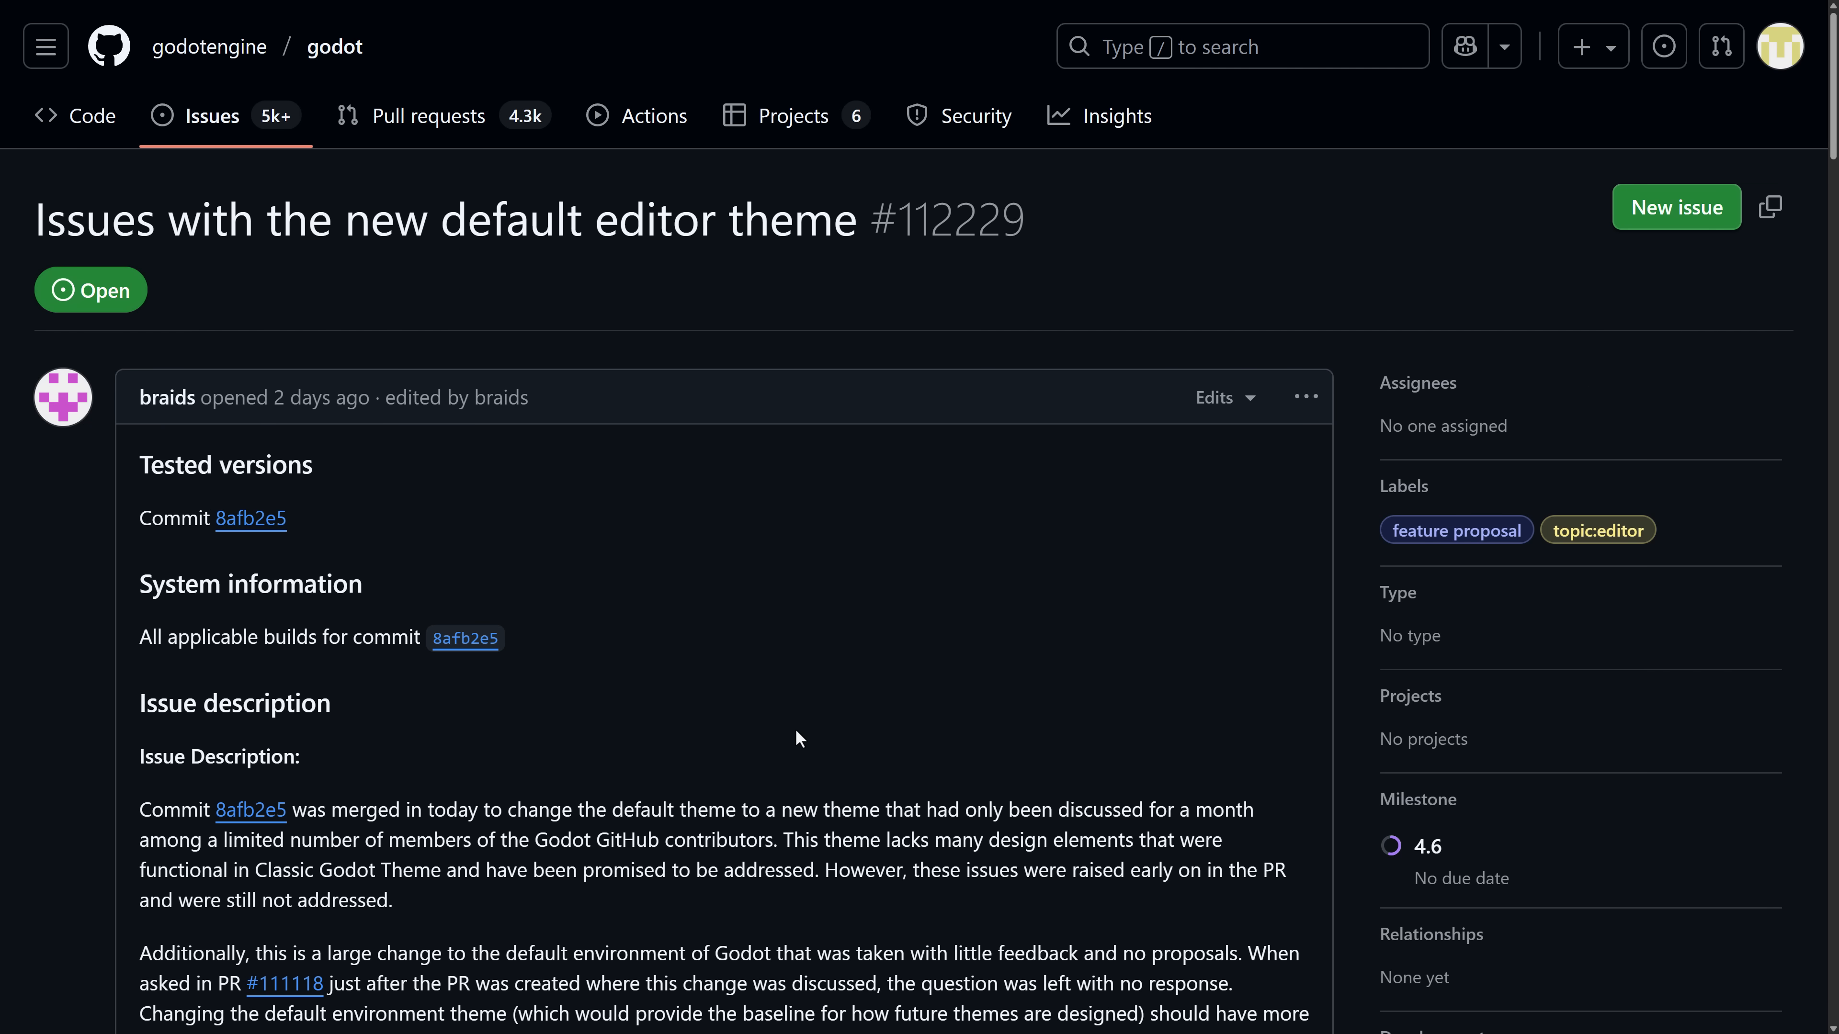
mouse_move(404, 679)
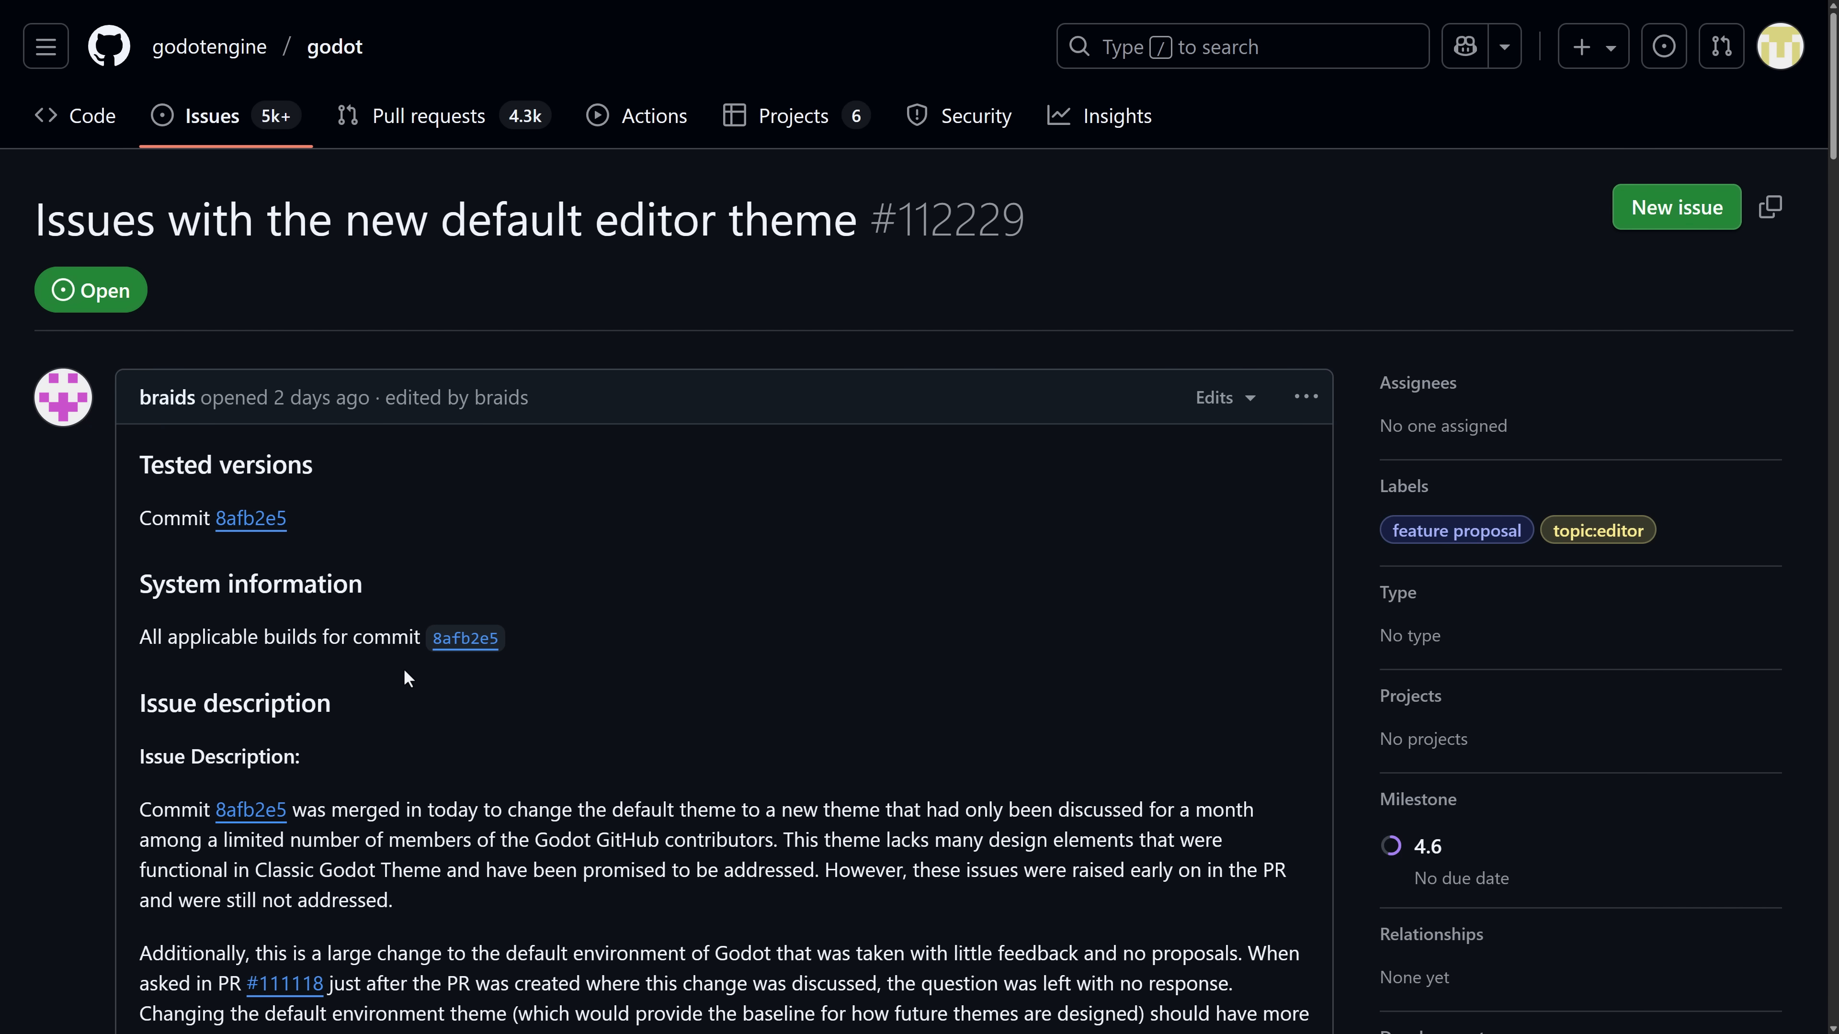
Read through issue #112229 and its comments, highlighting a passage of the maintainer's reply
scroll("down", 3)
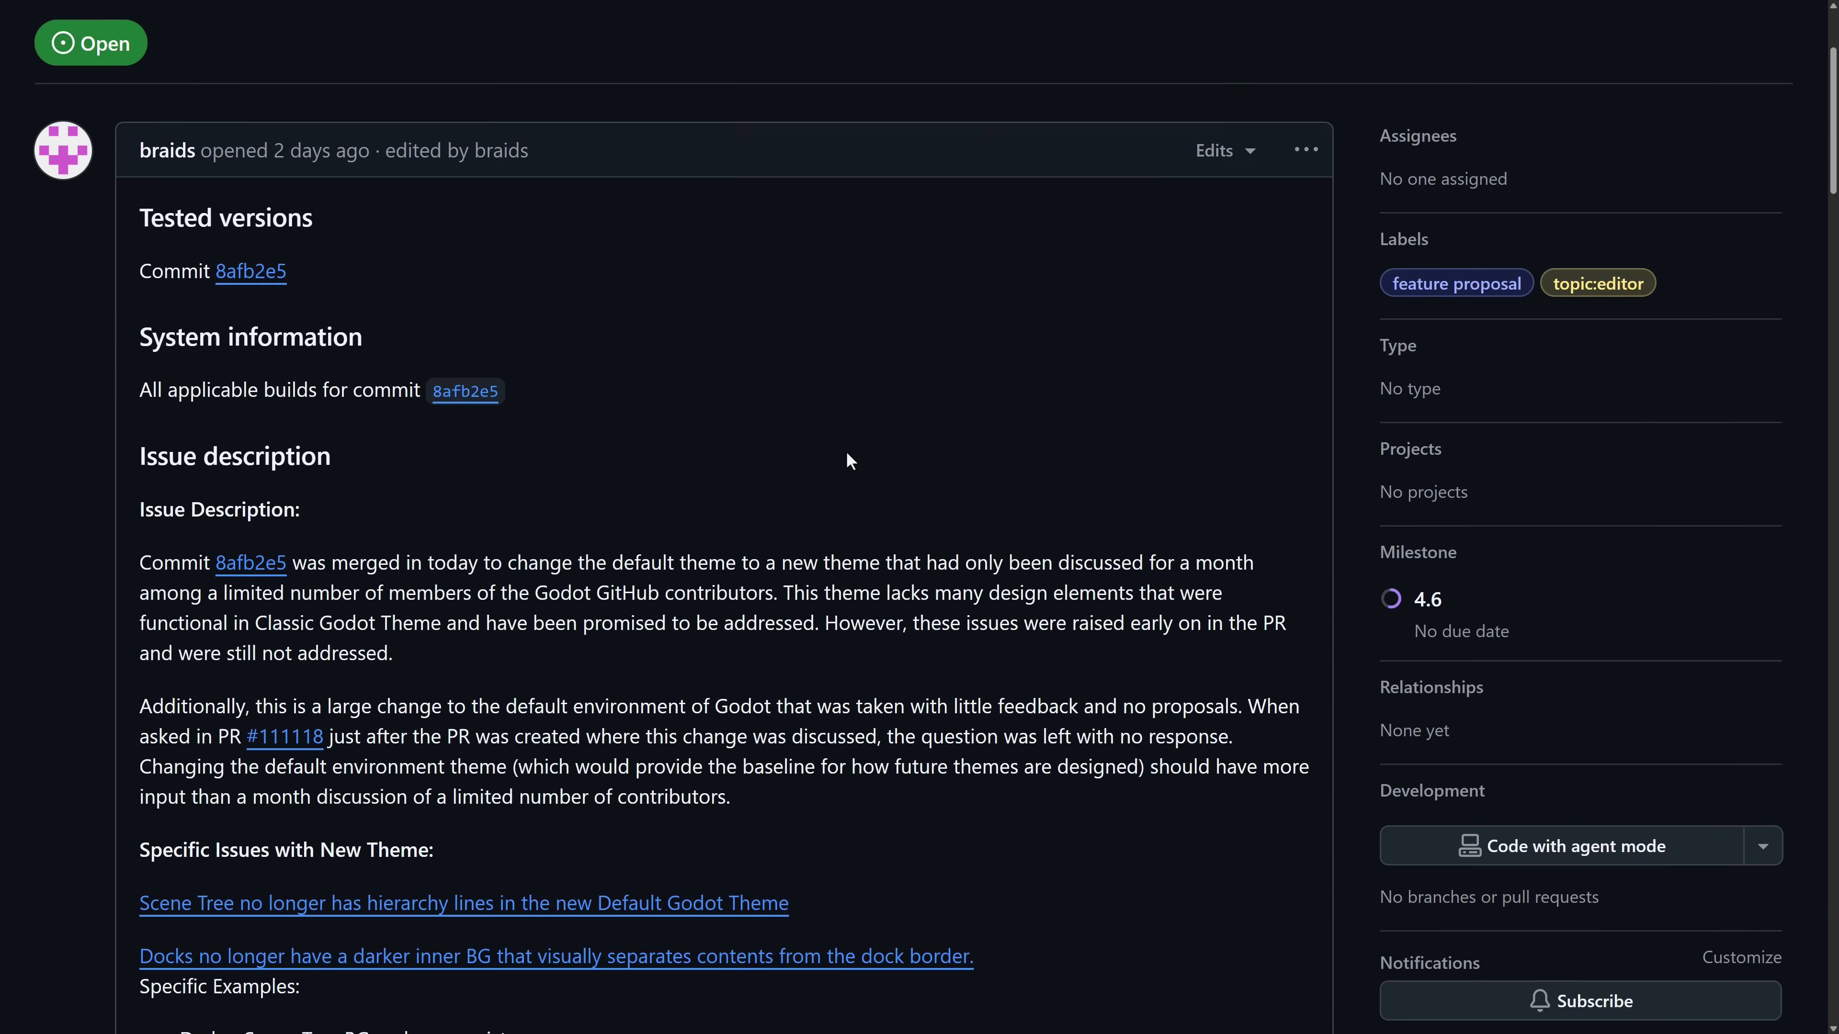
scroll("down", 3)
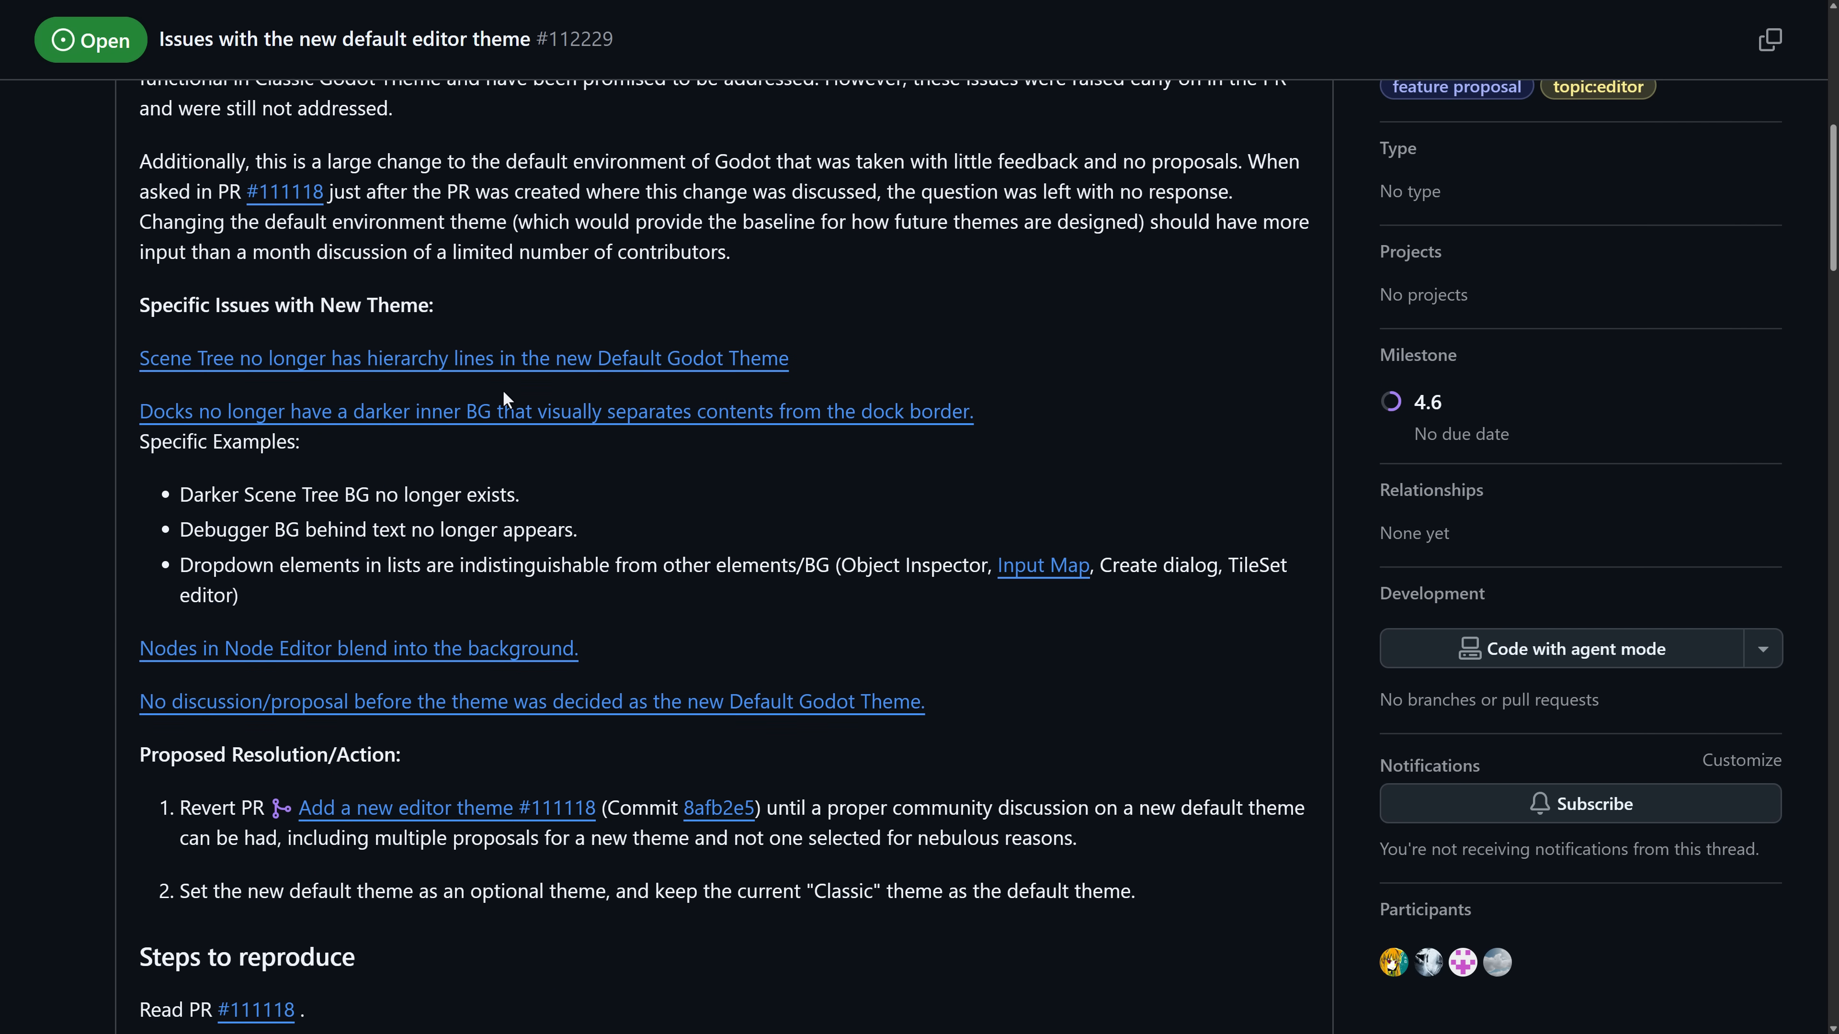
scroll("down", 3)
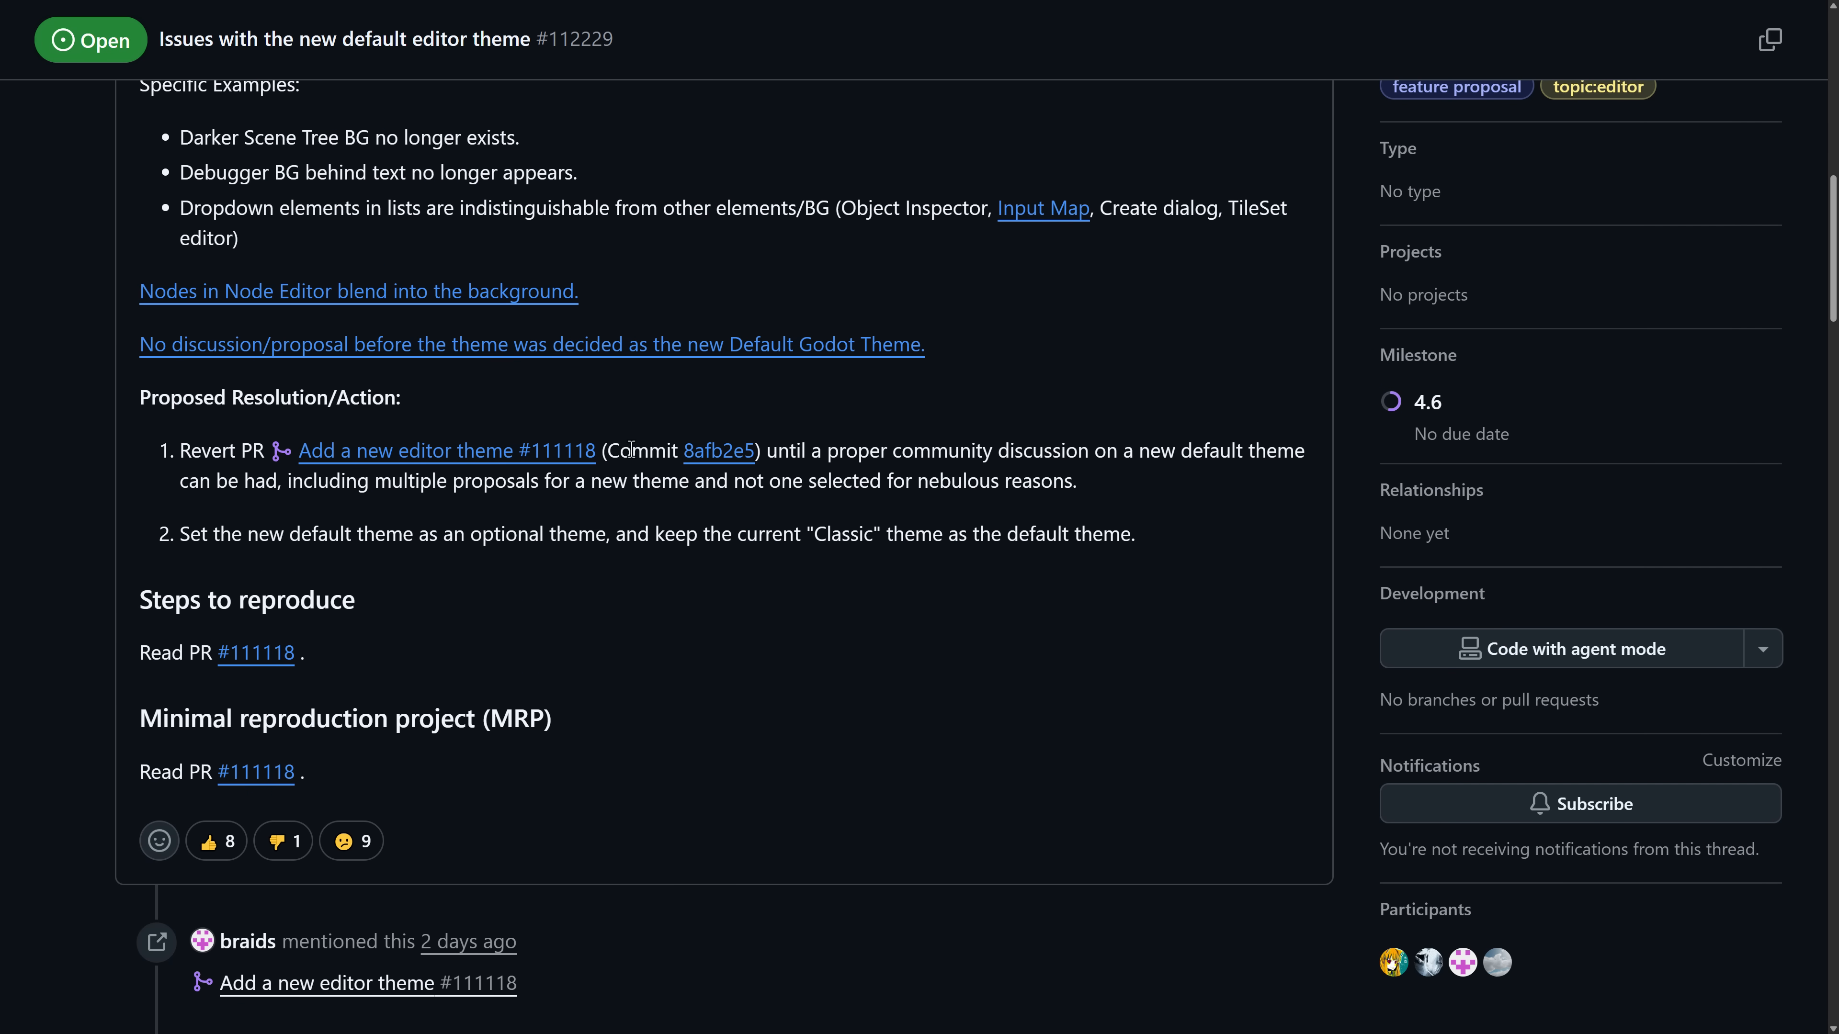
scroll("down", 3)
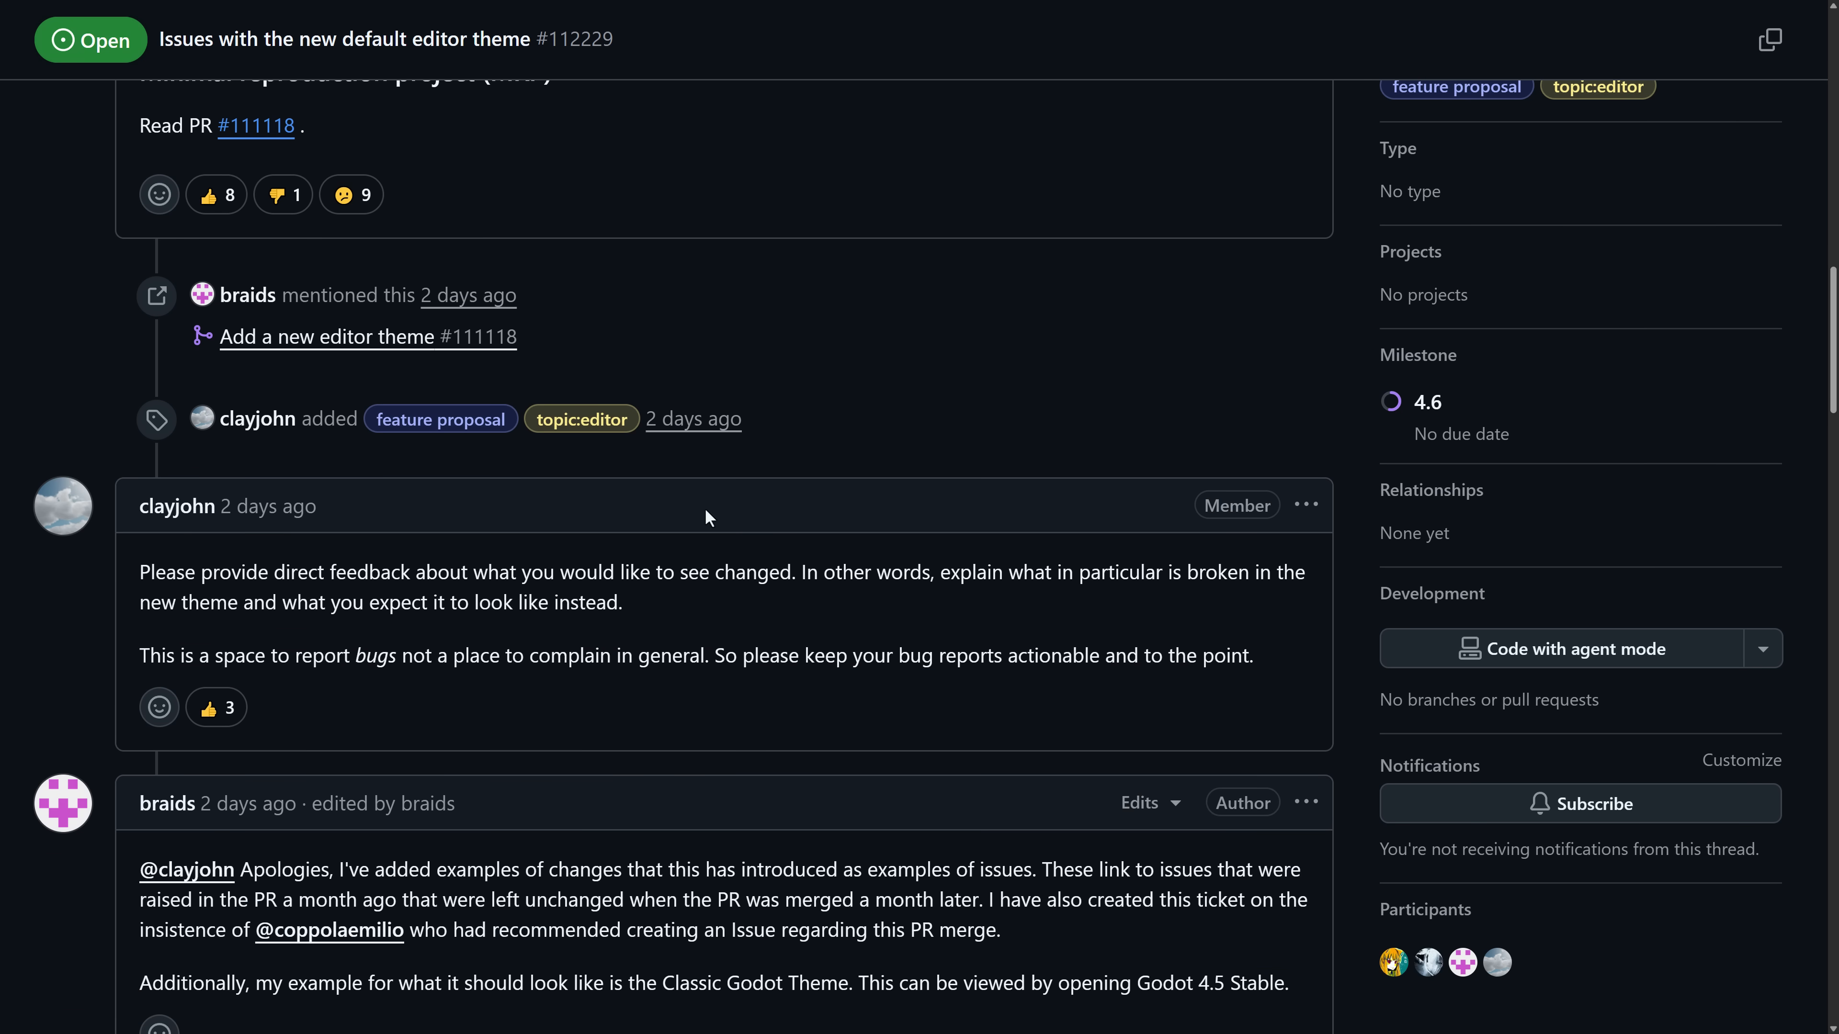
left_click_drag(139, 572, 1248, 655)
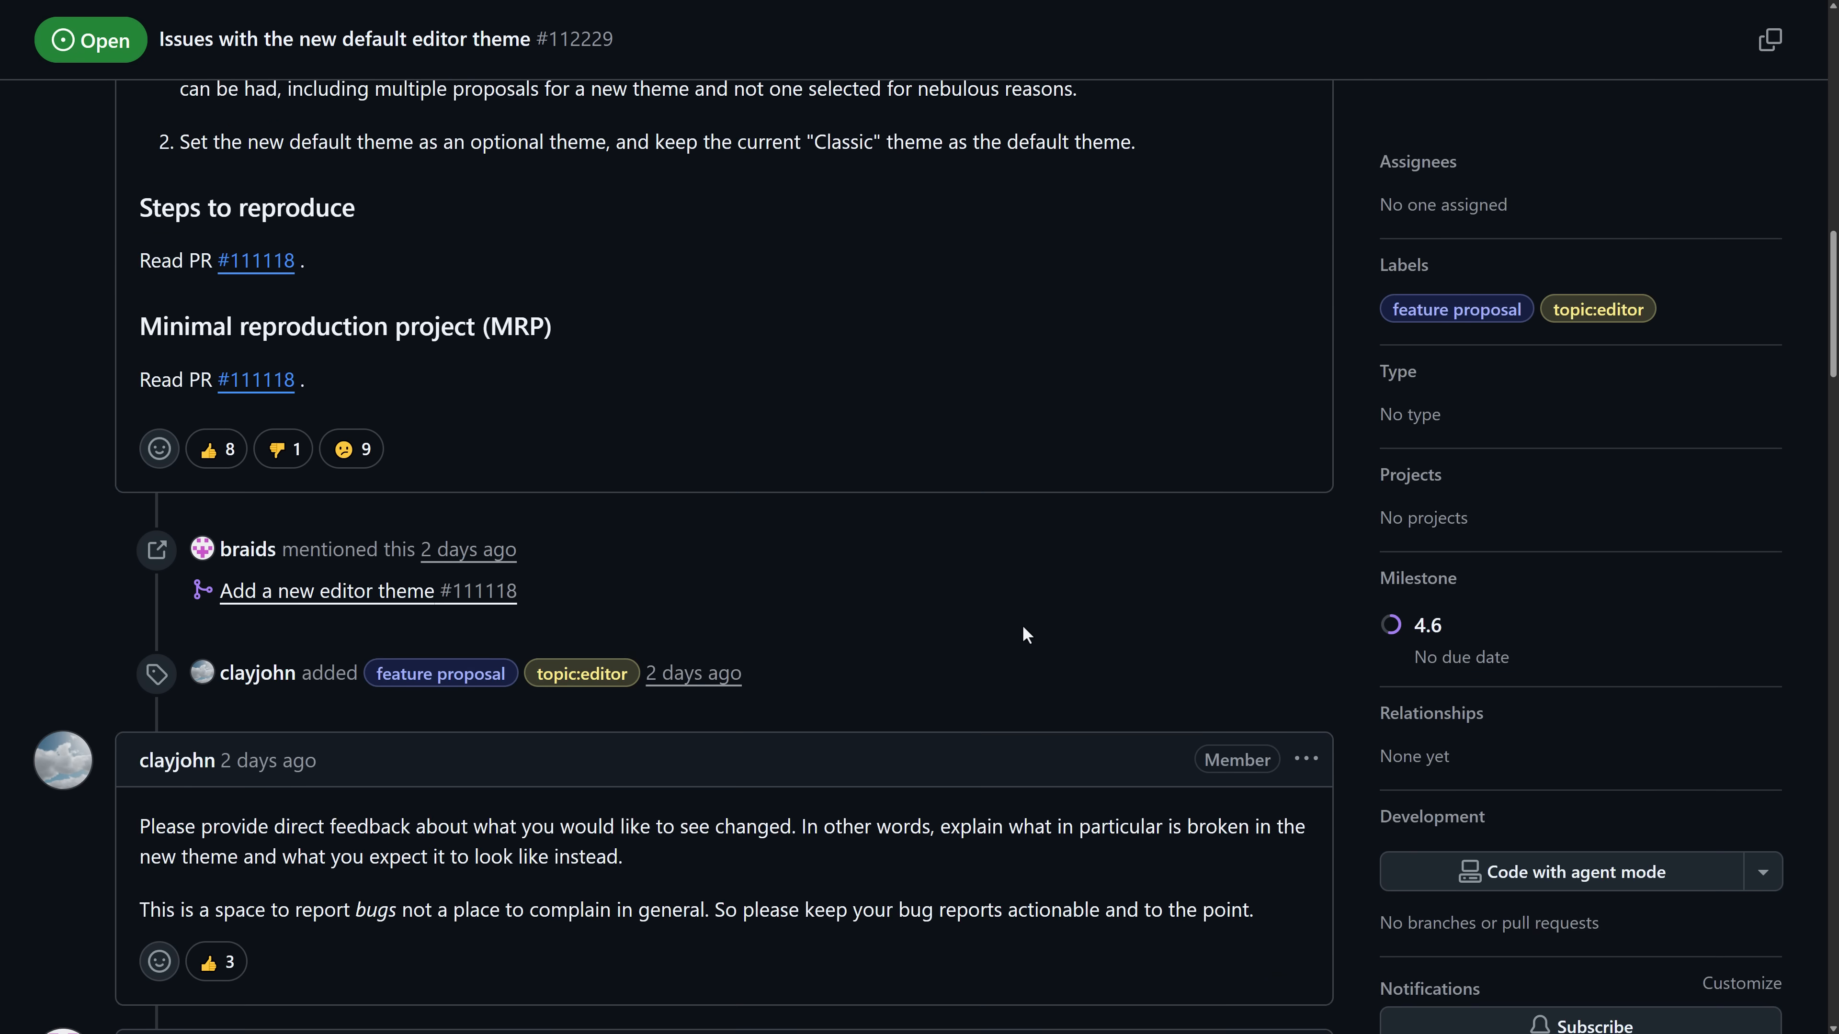
scroll("up", 3)
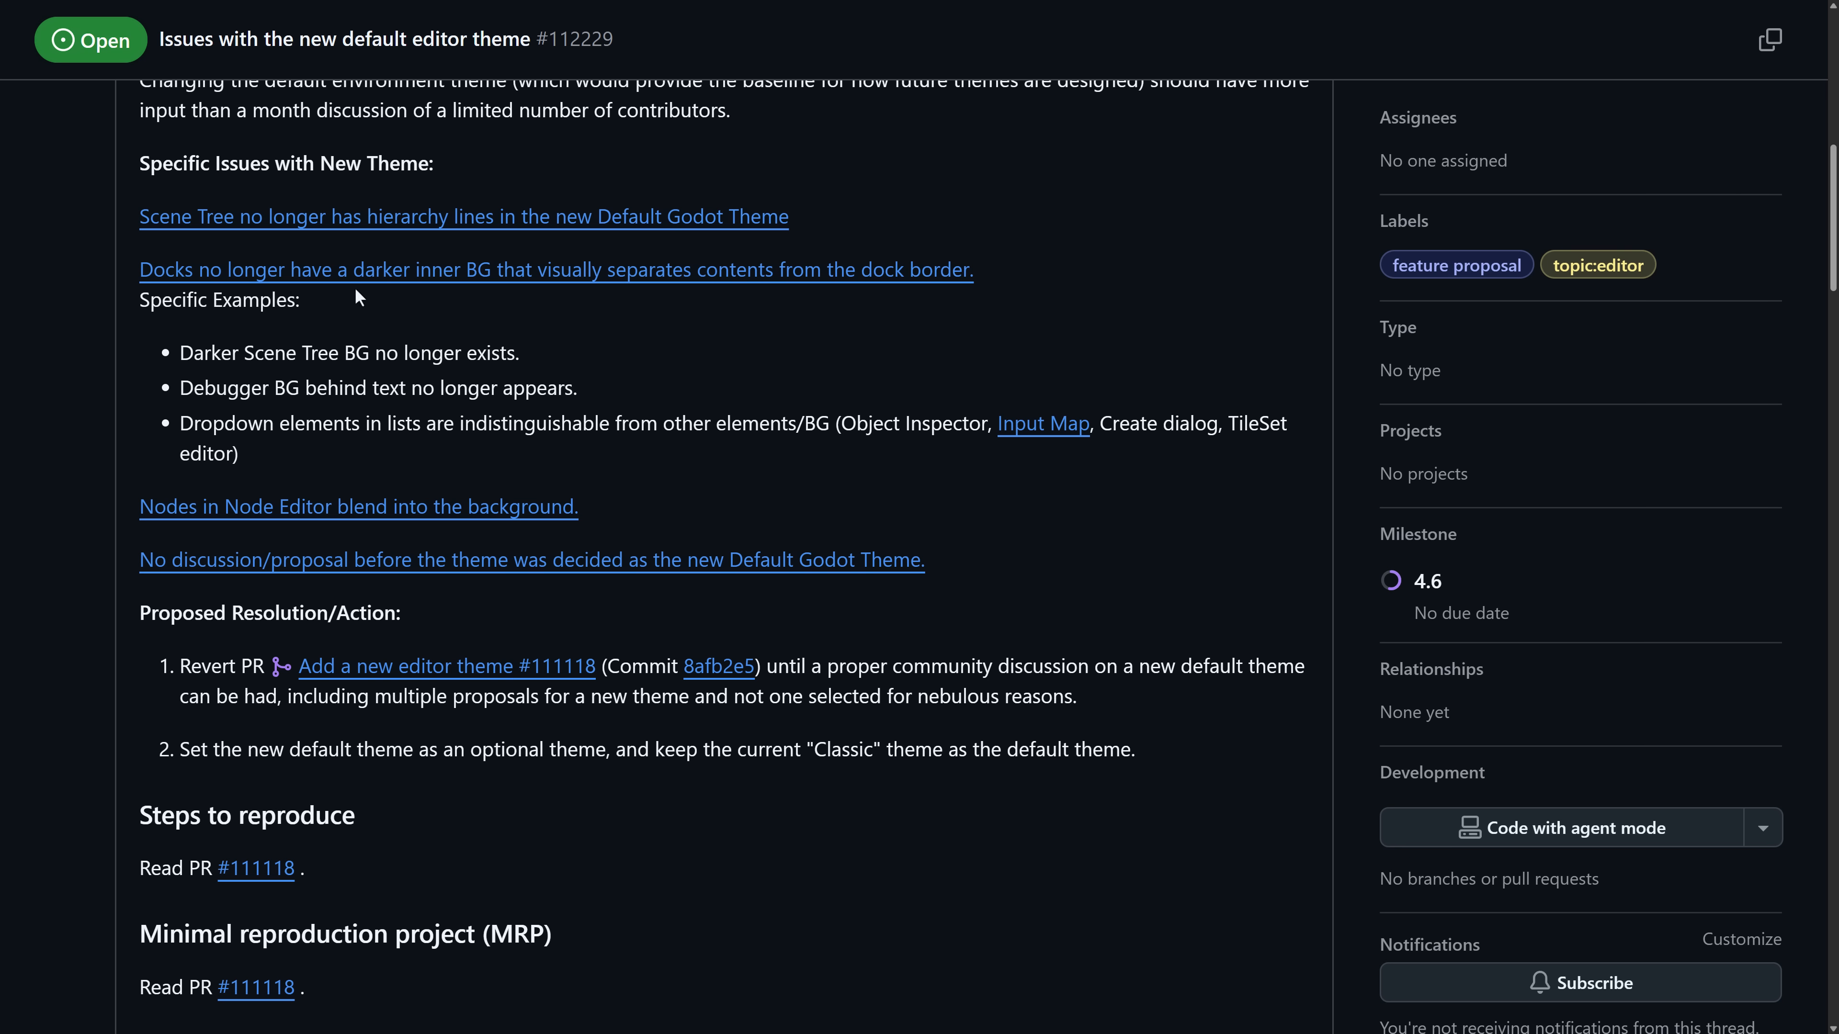
mouse_move(539, 351)
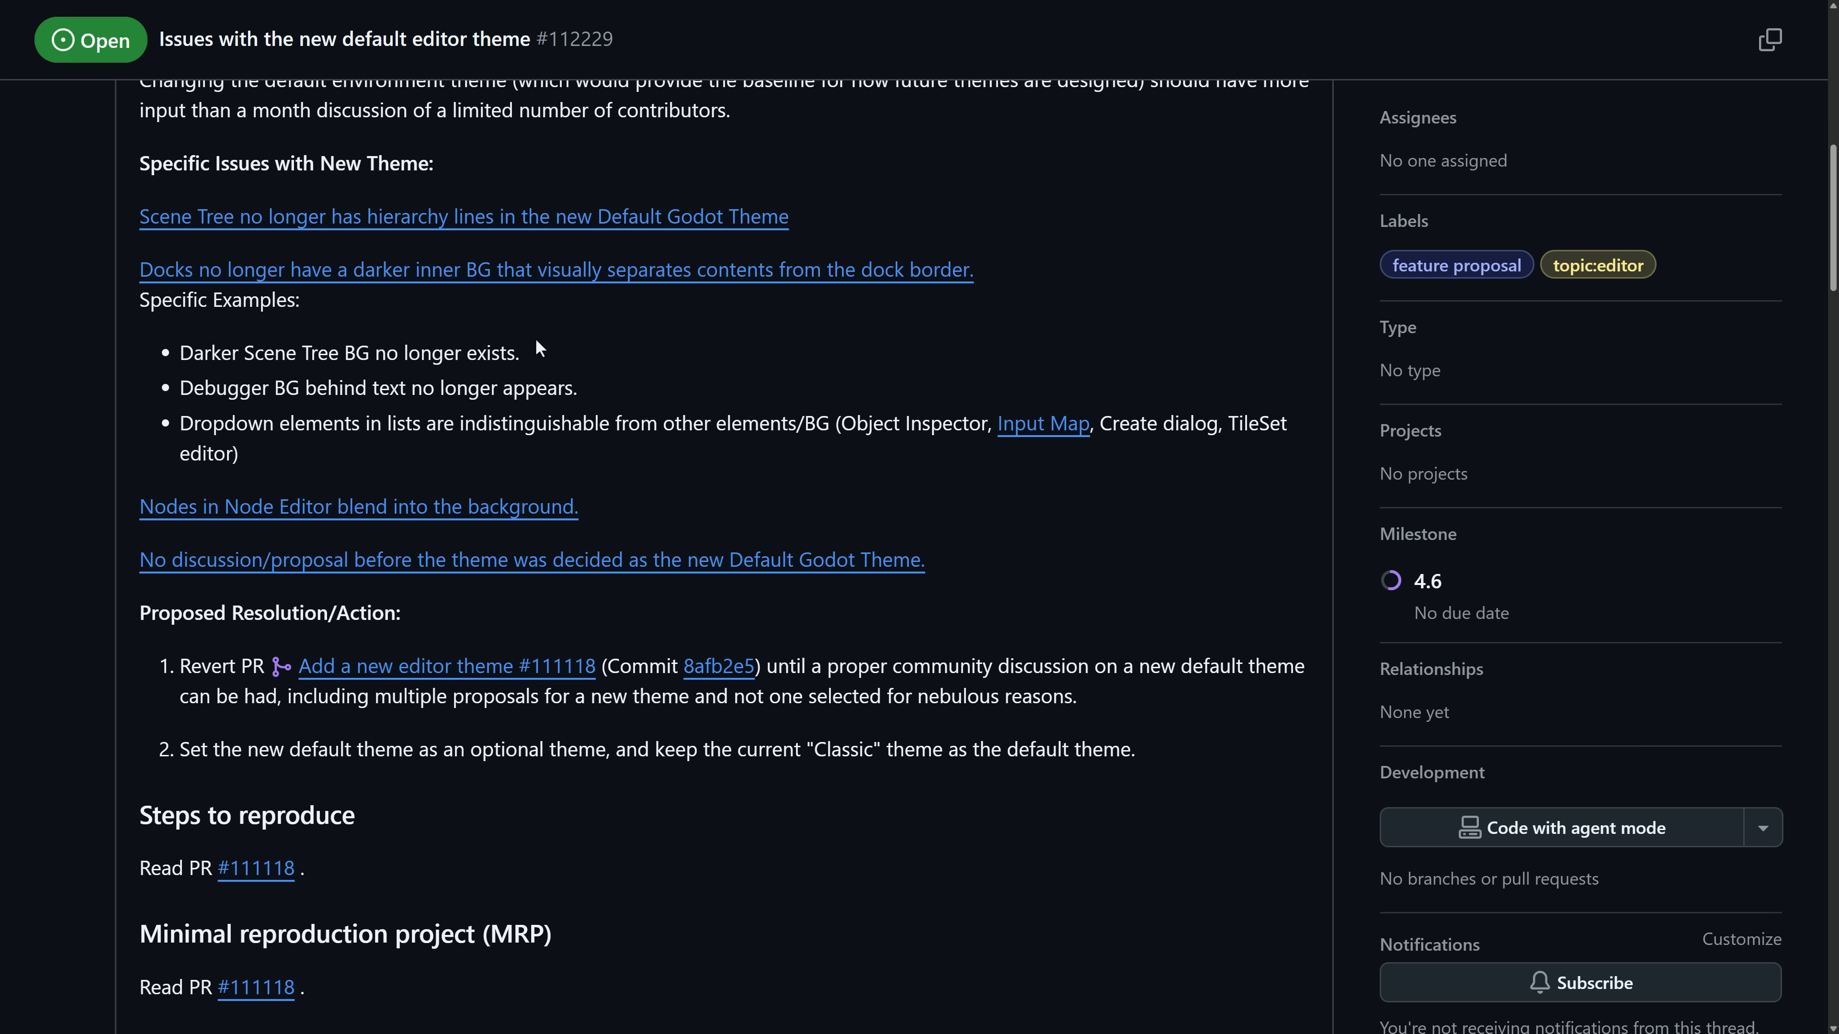
mouse_move(282, 485)
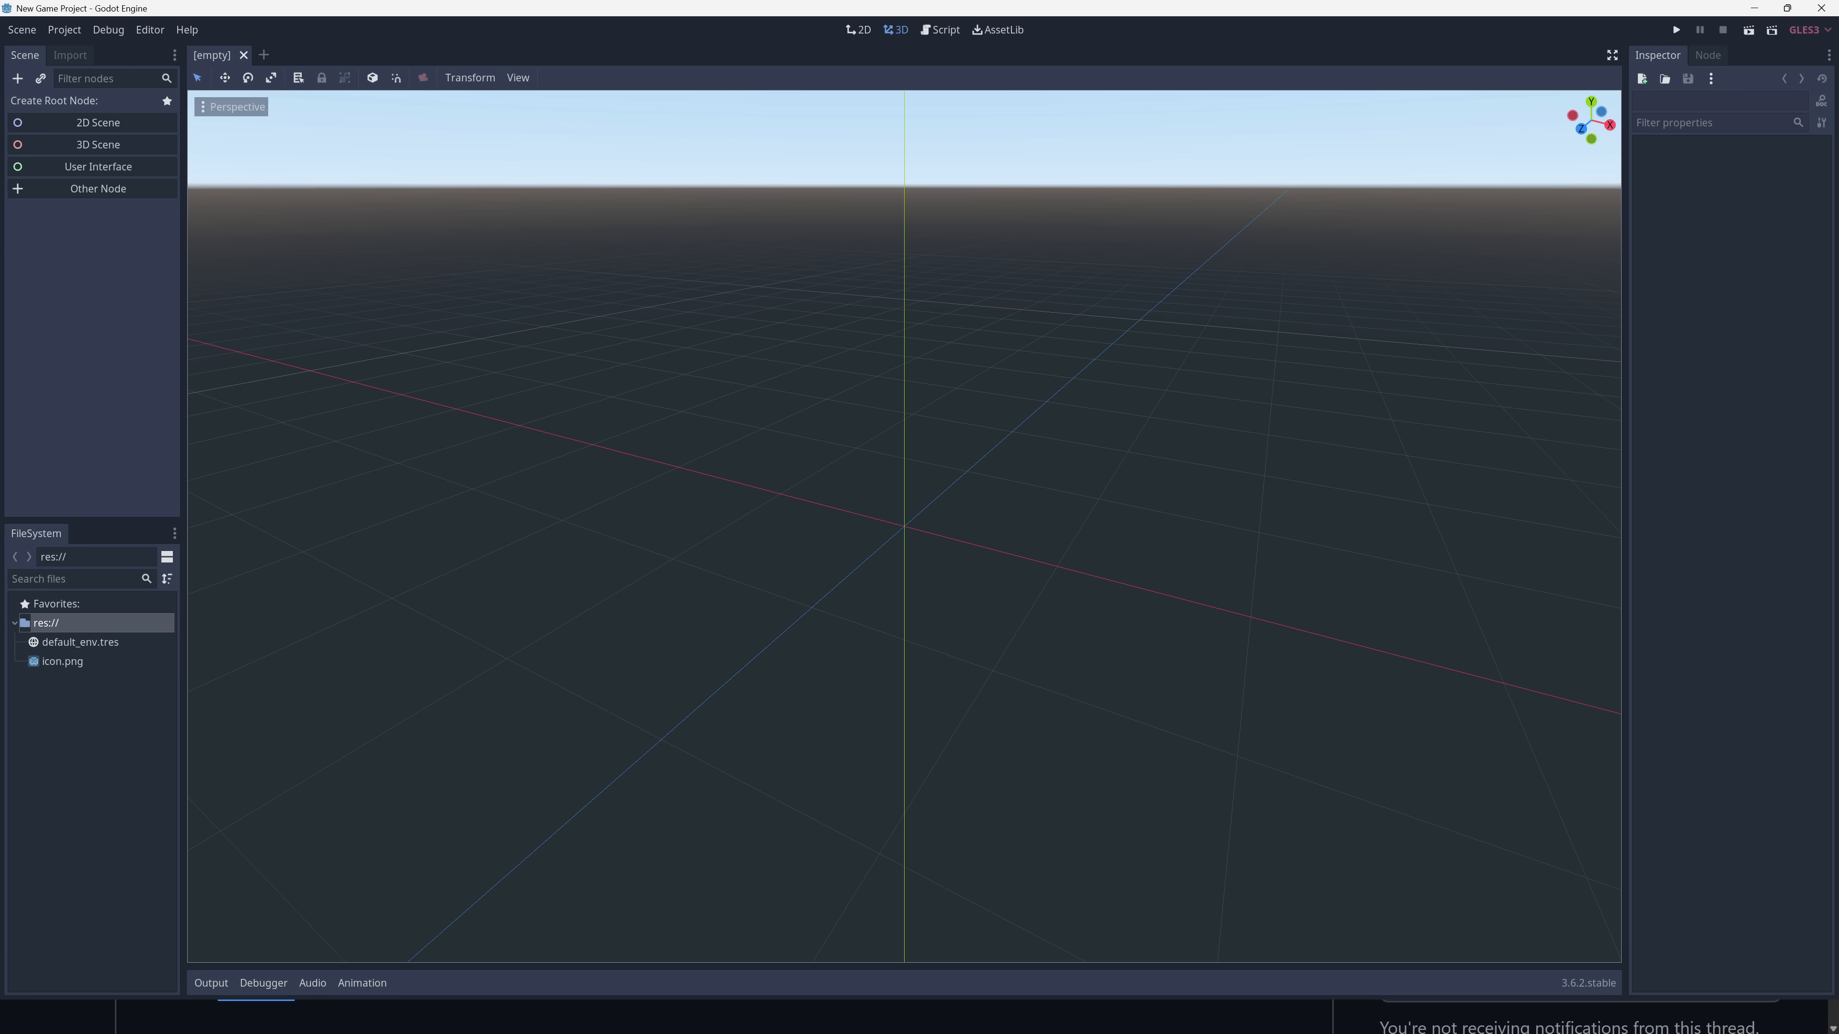
Show the Animation panel beneath the empty 3D viewport in Godot 3.6.2
left_click(361, 983)
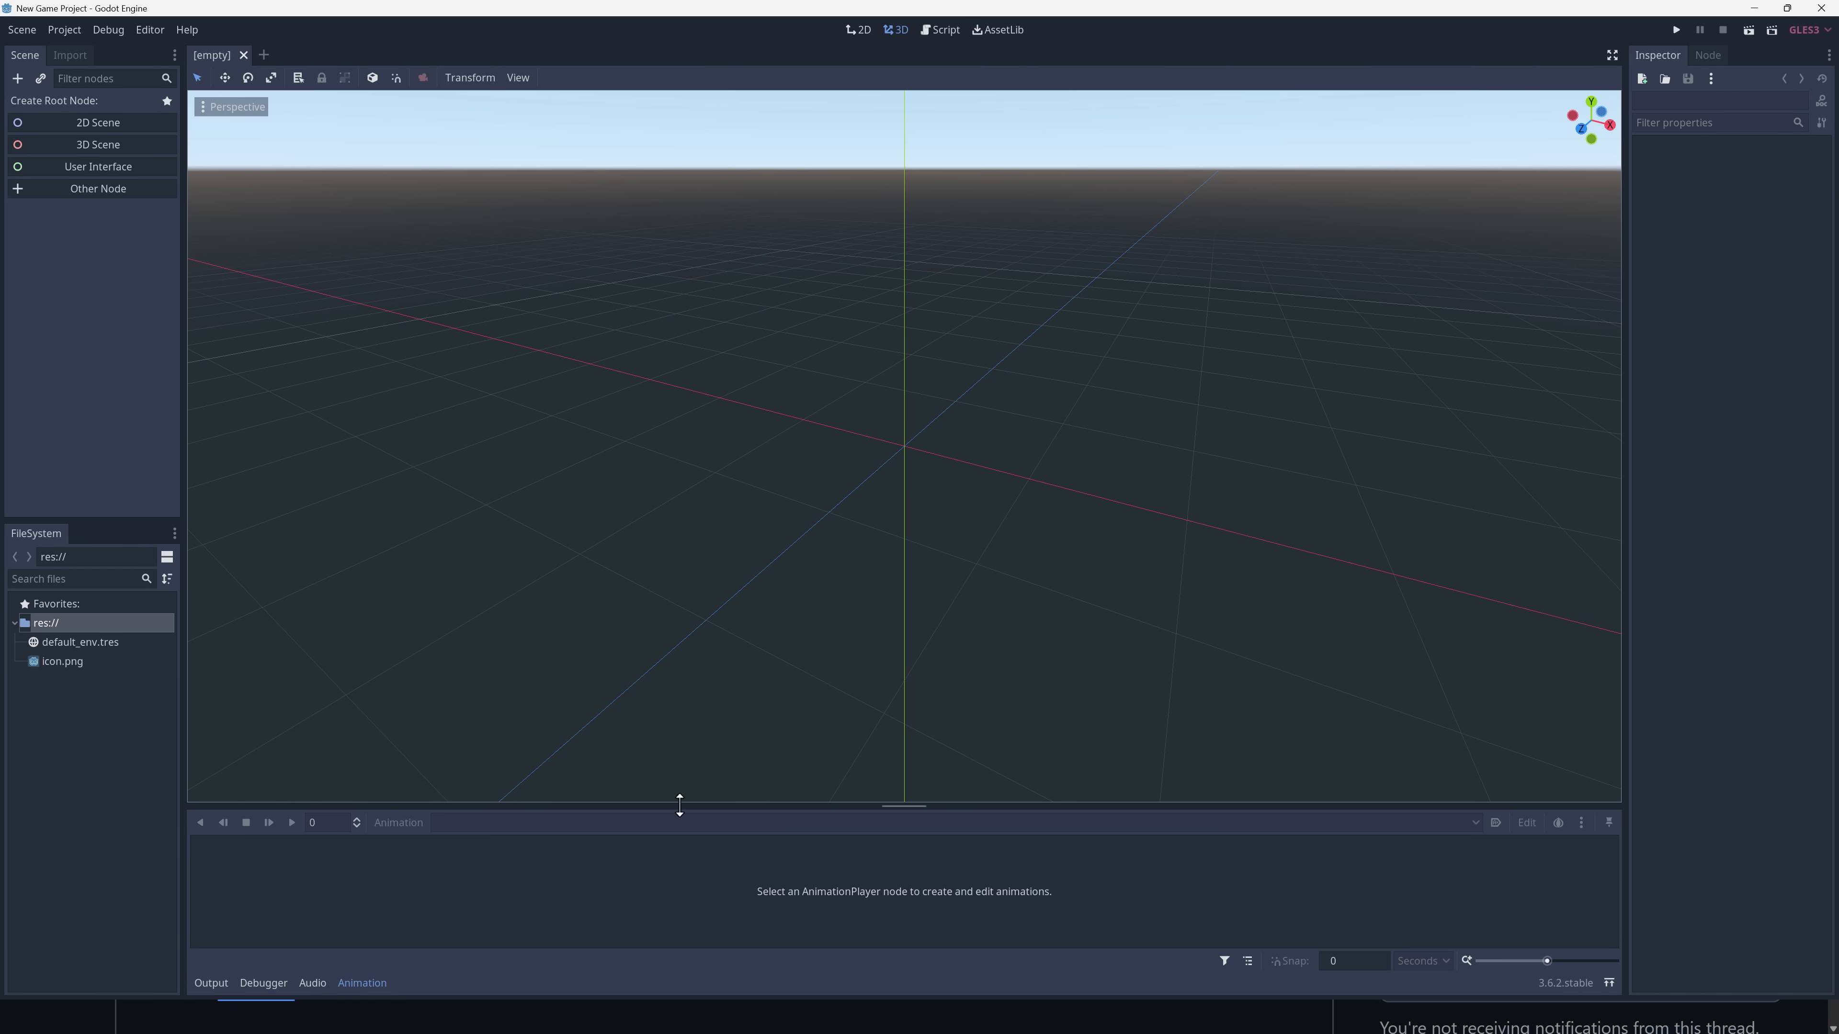
mouse_move(613, 124)
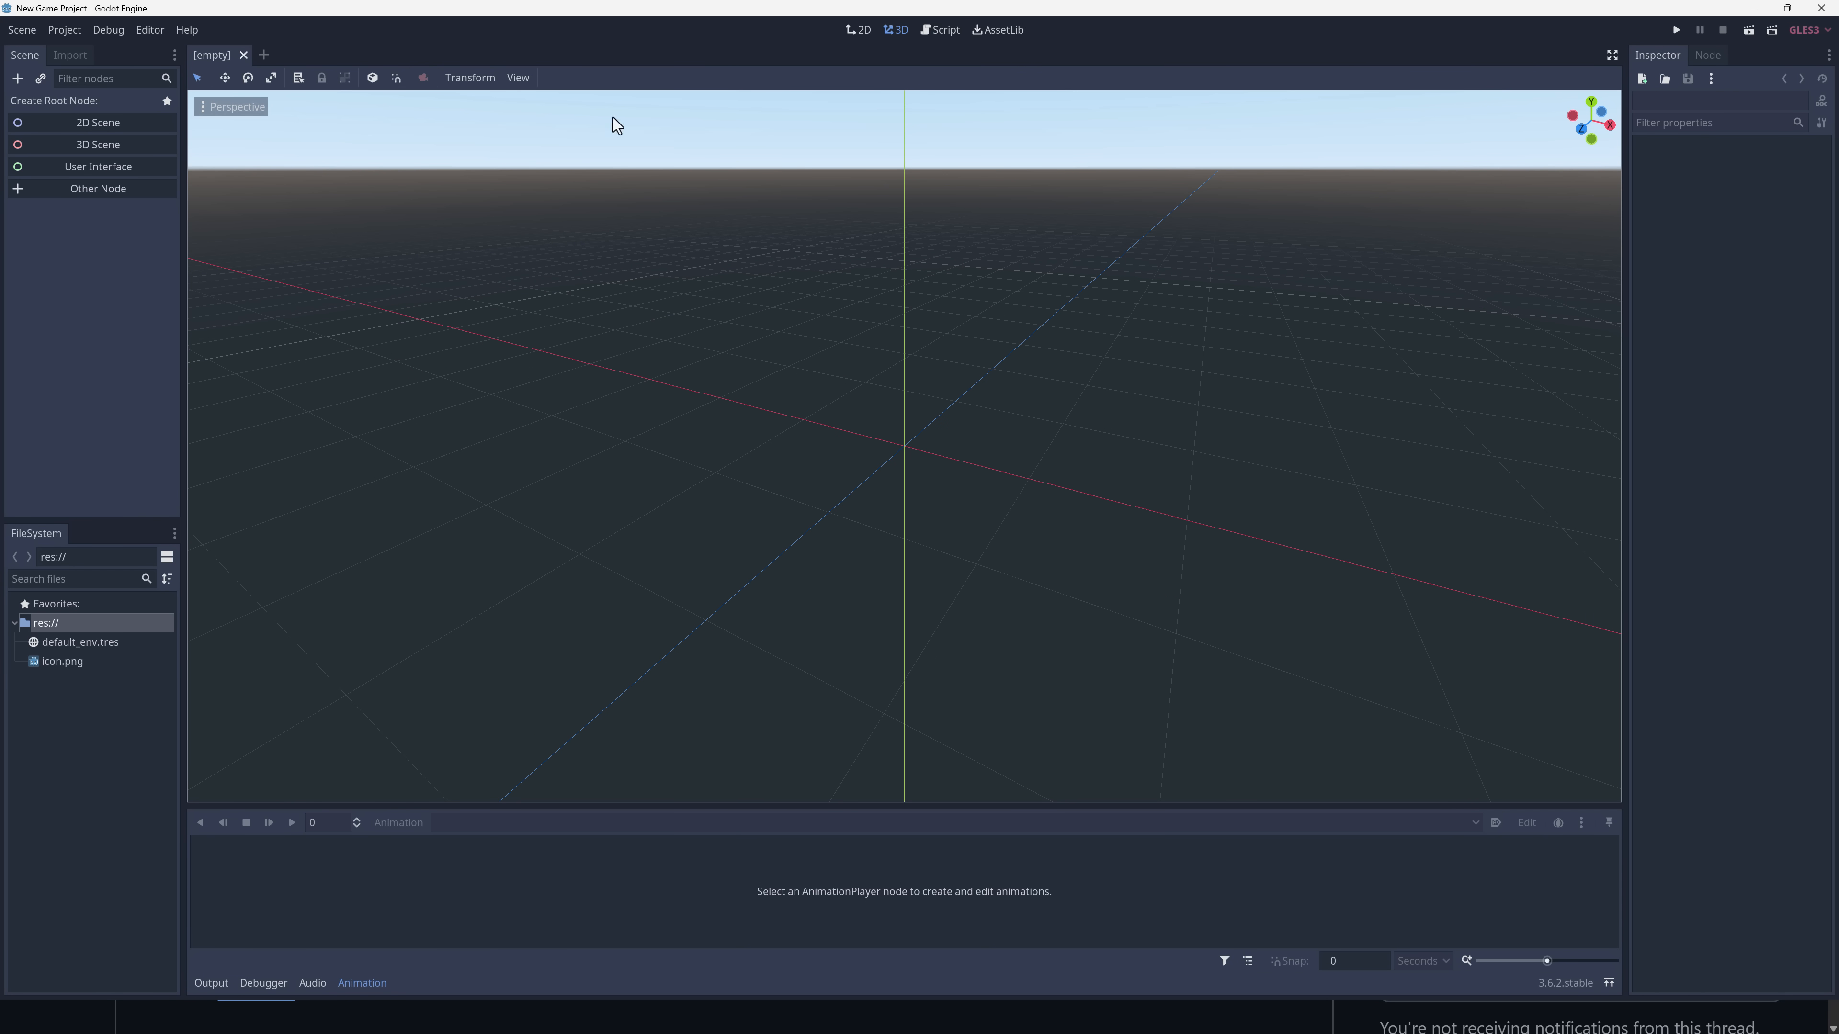
mouse_move(268, 15)
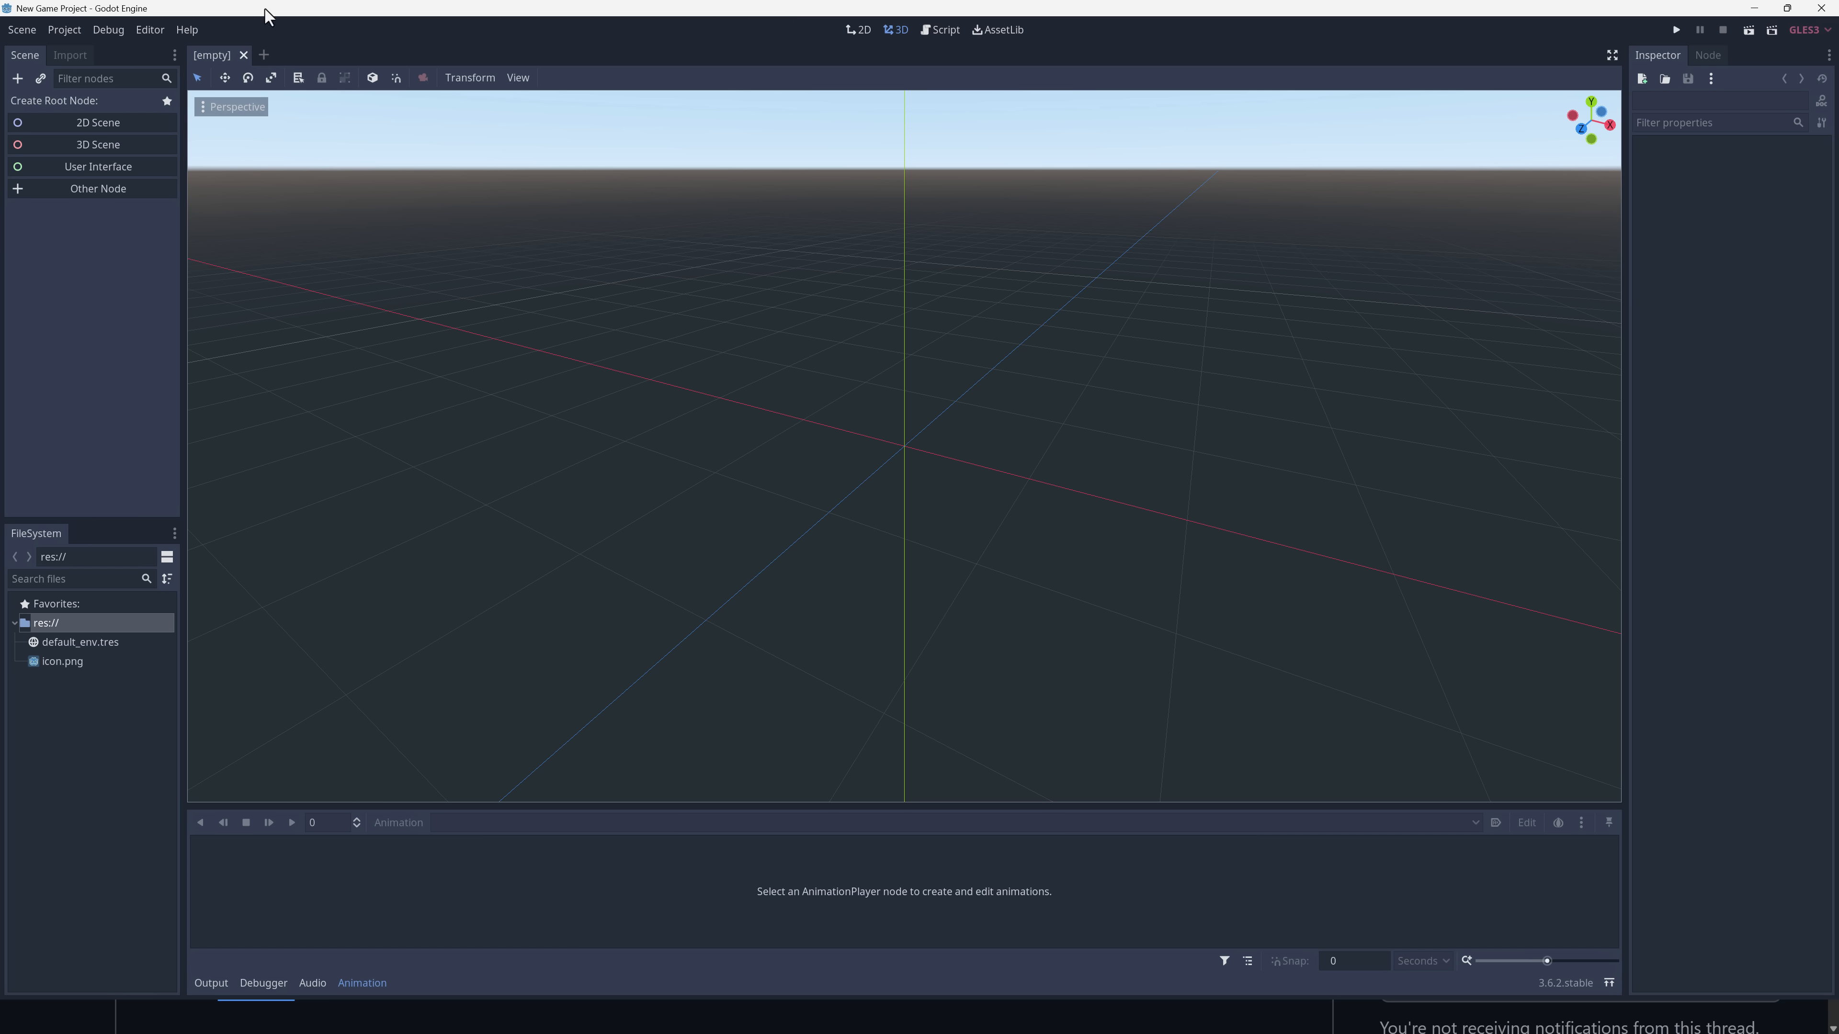
mouse_move(663, 232)
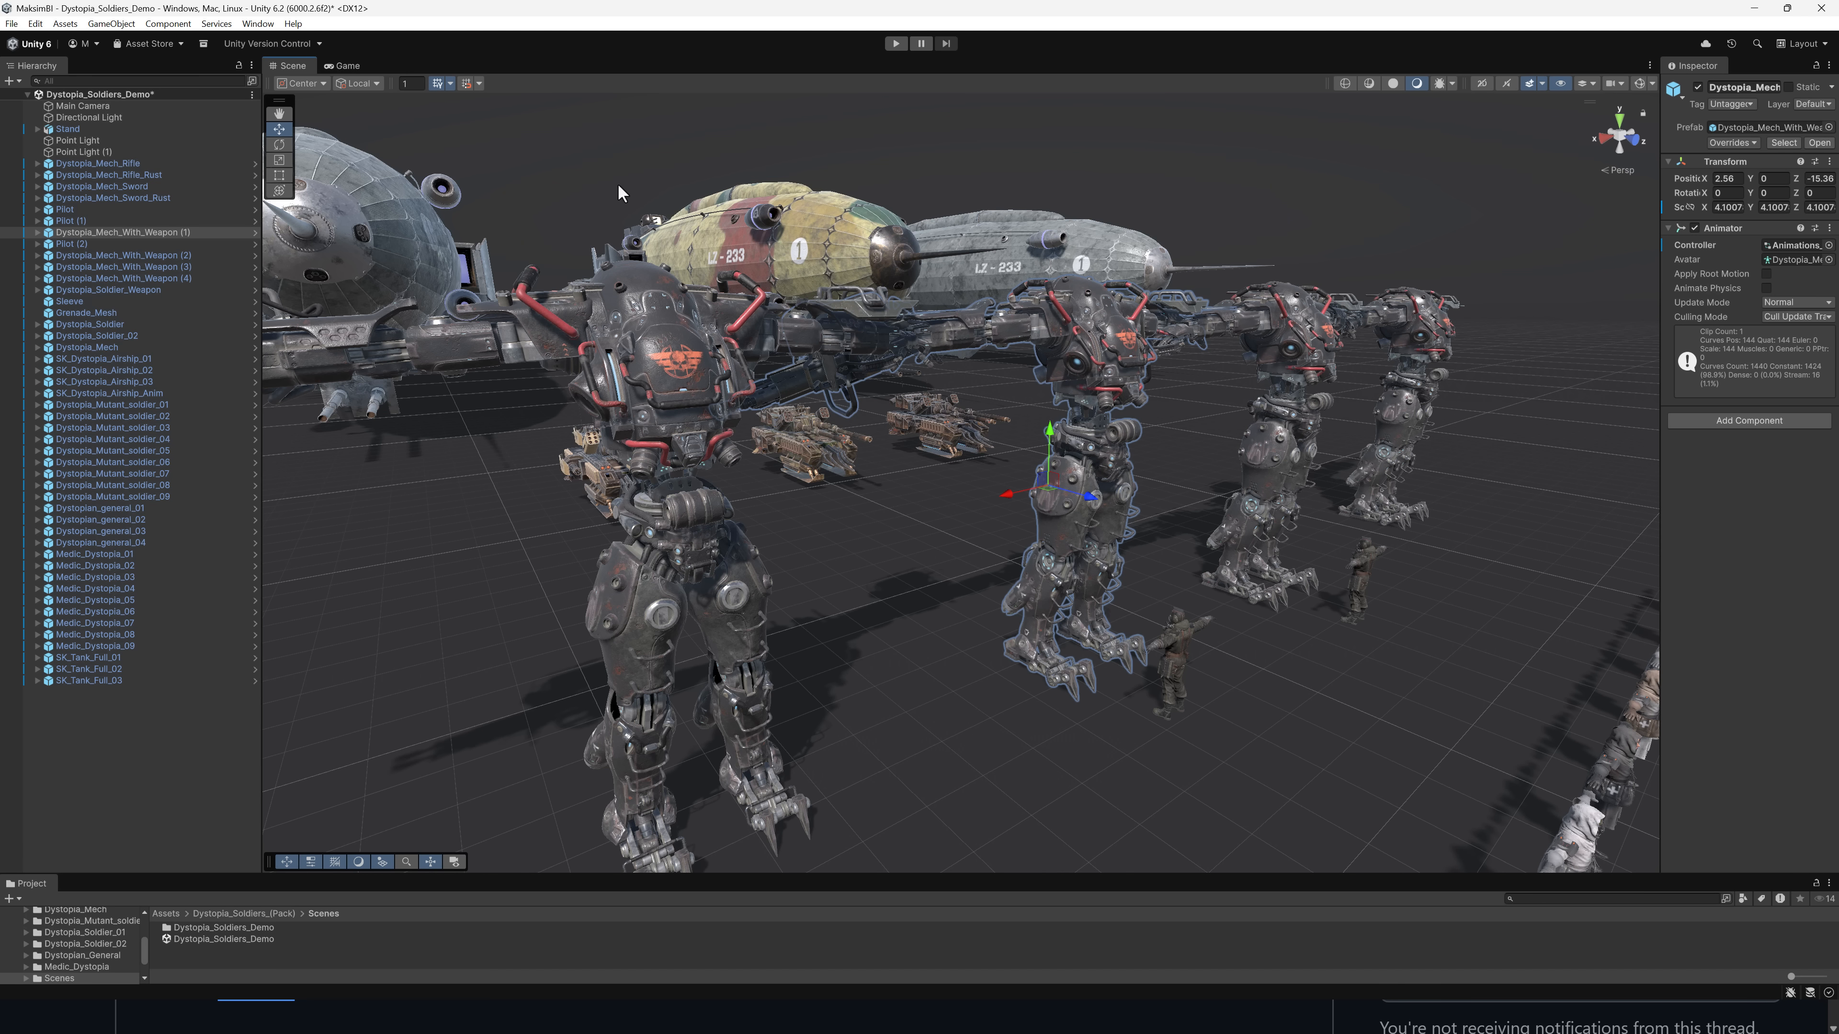
mouse_move(1047, 8)
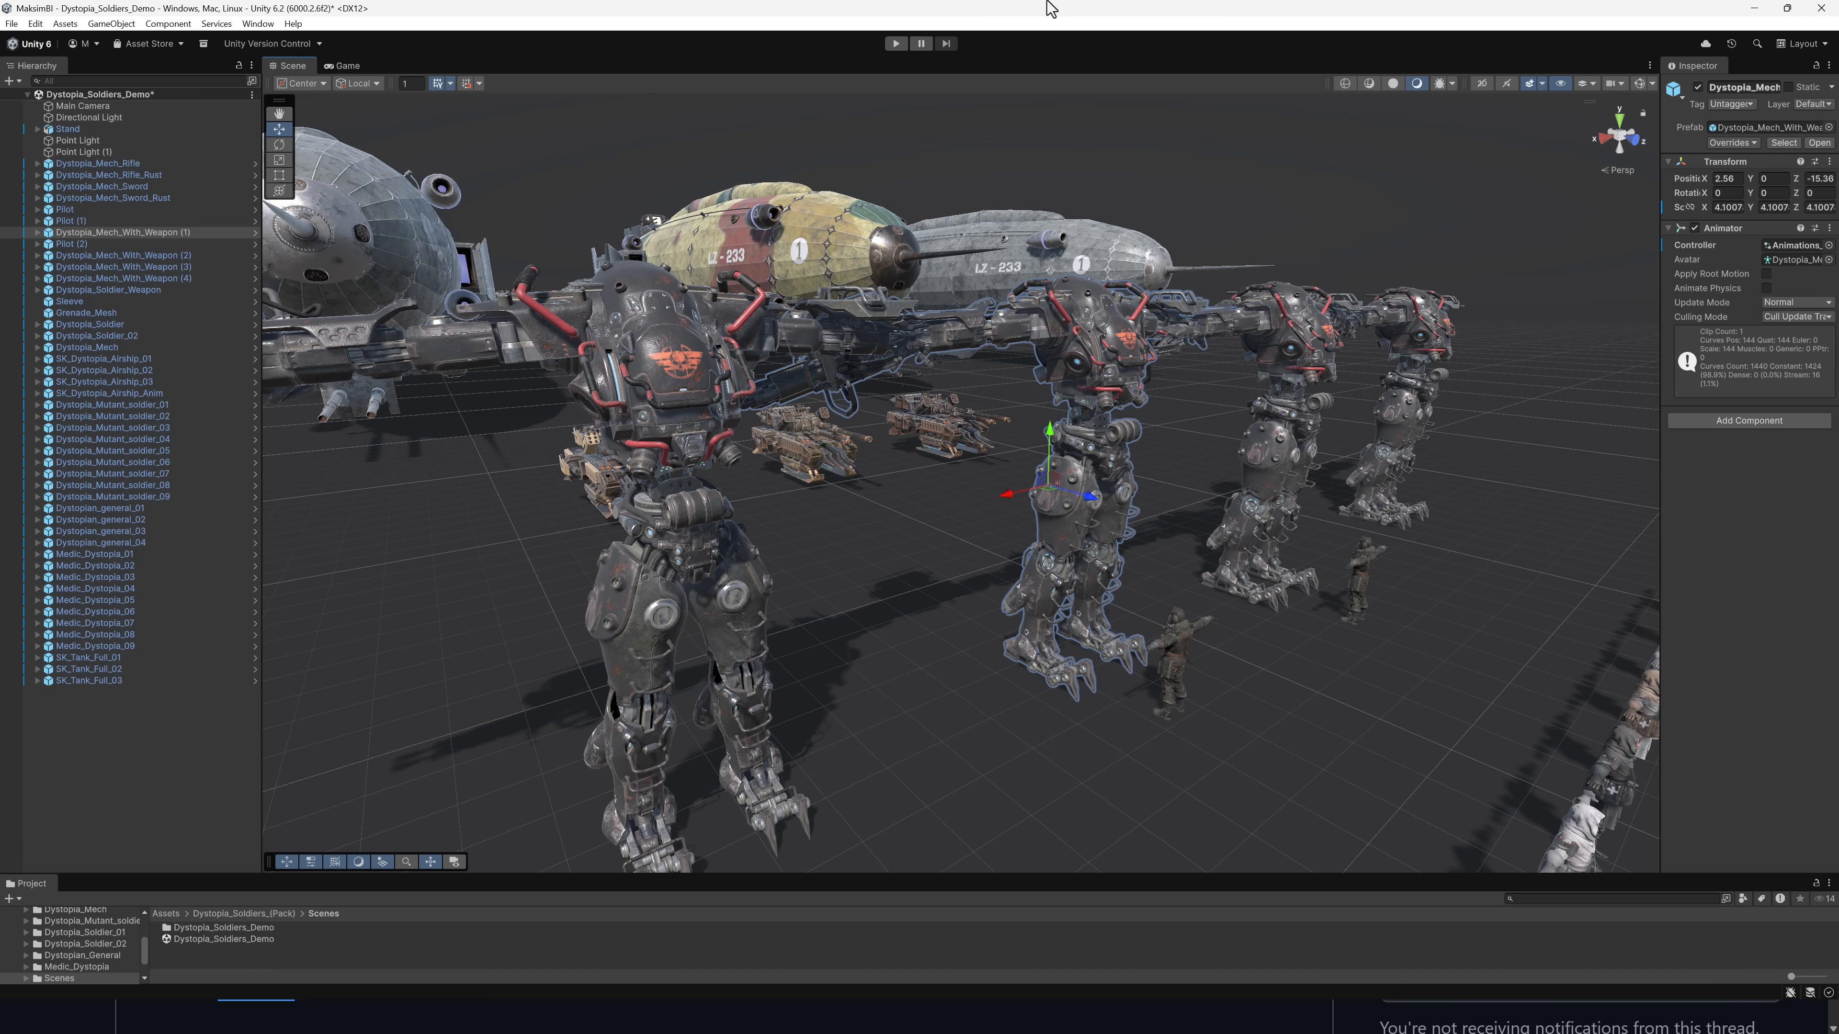
mouse_move(1659, 365)
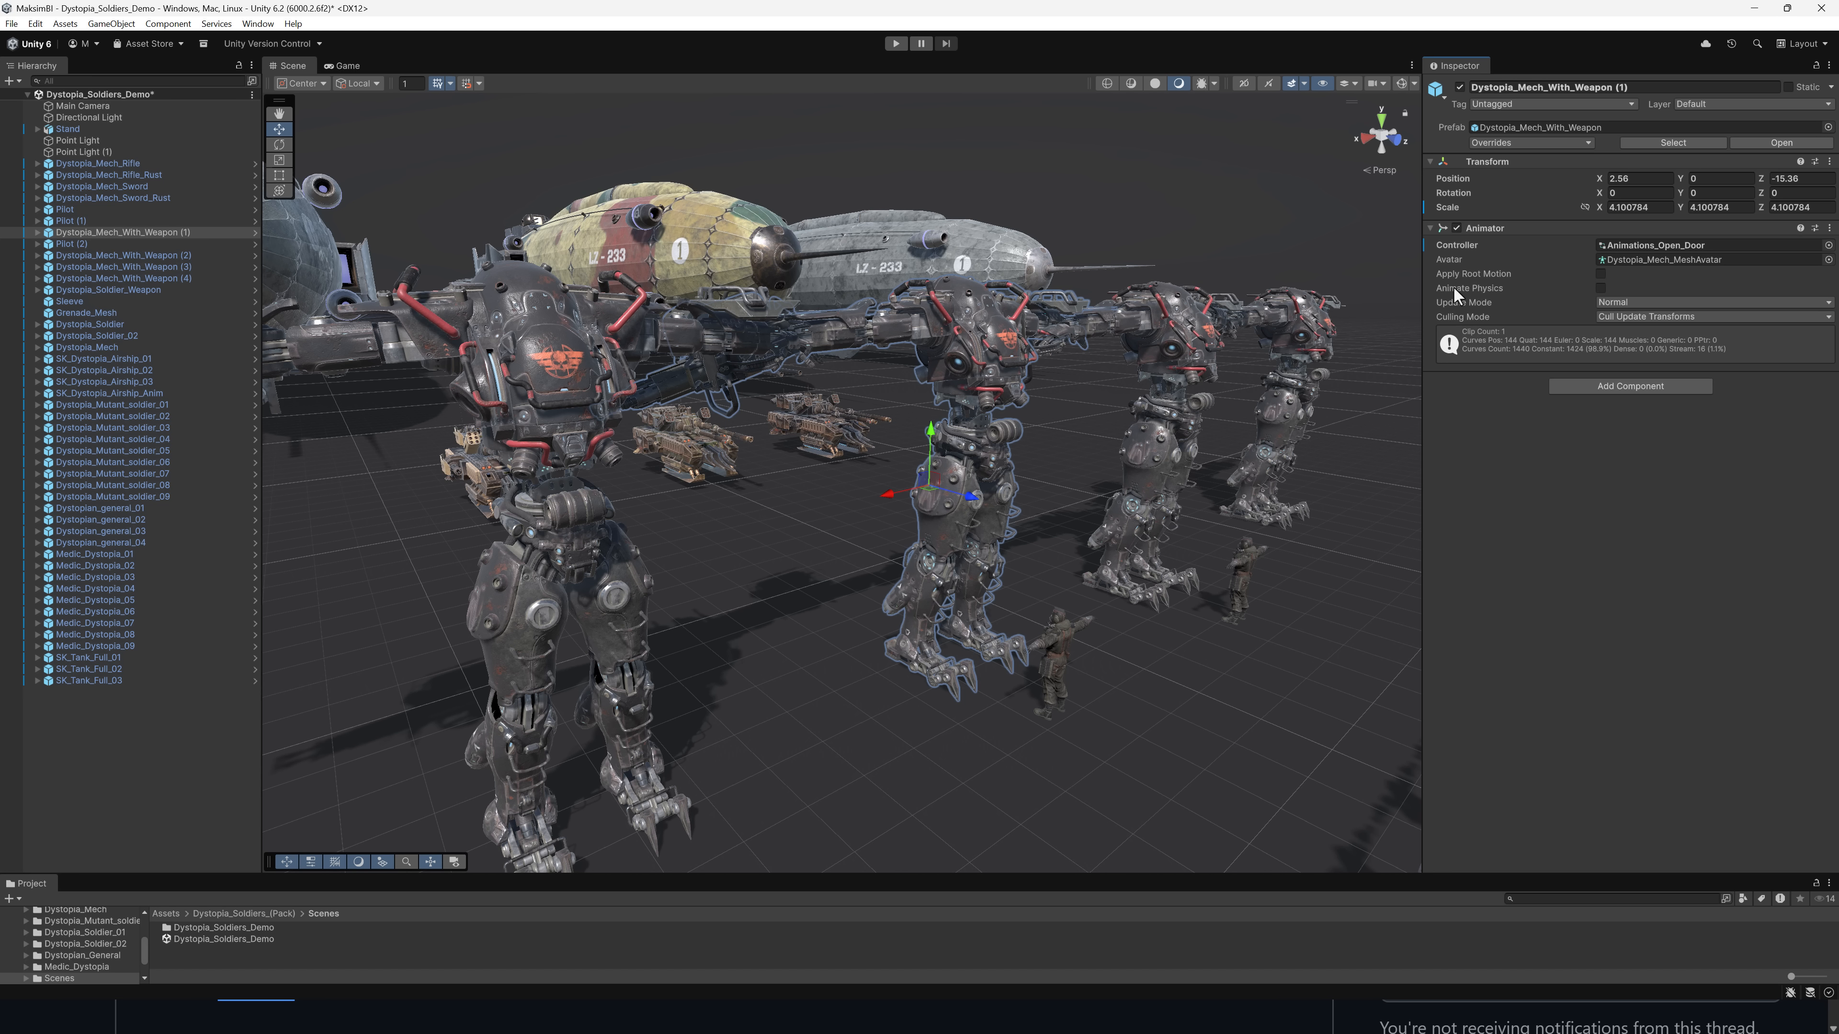
mouse_move(1490, 313)
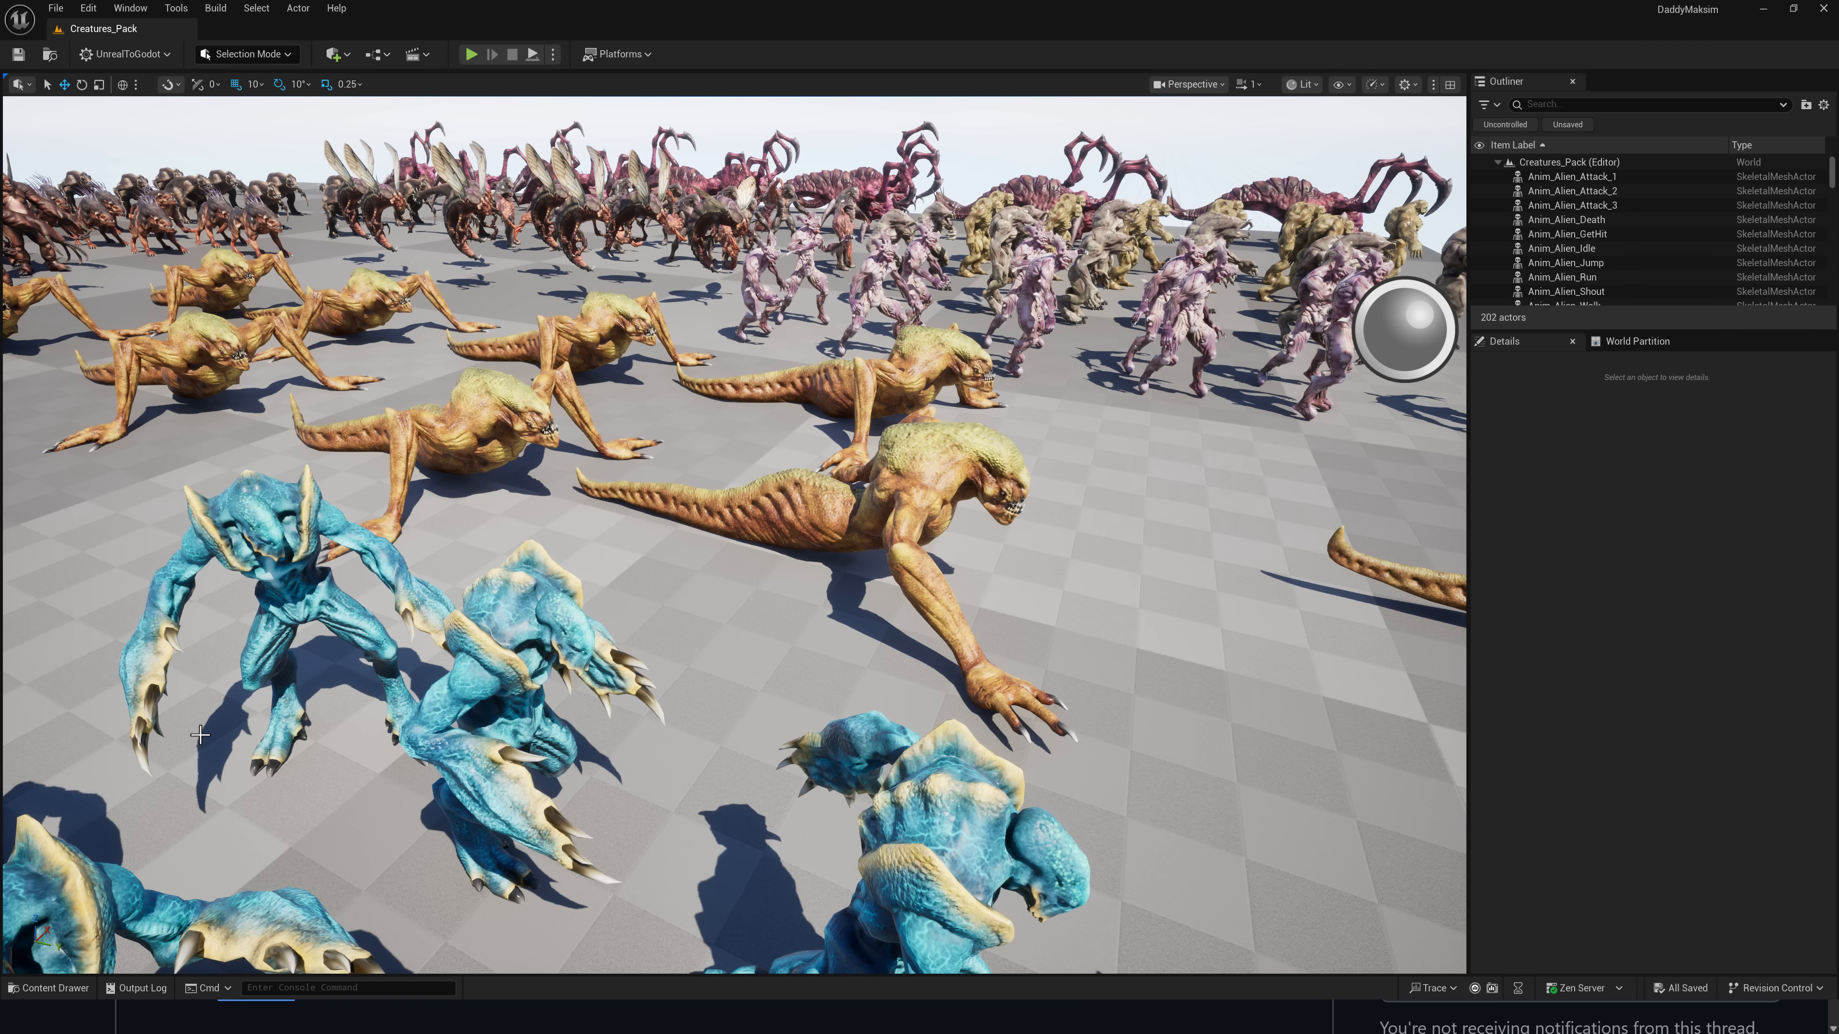
mouse_move(396, 708)
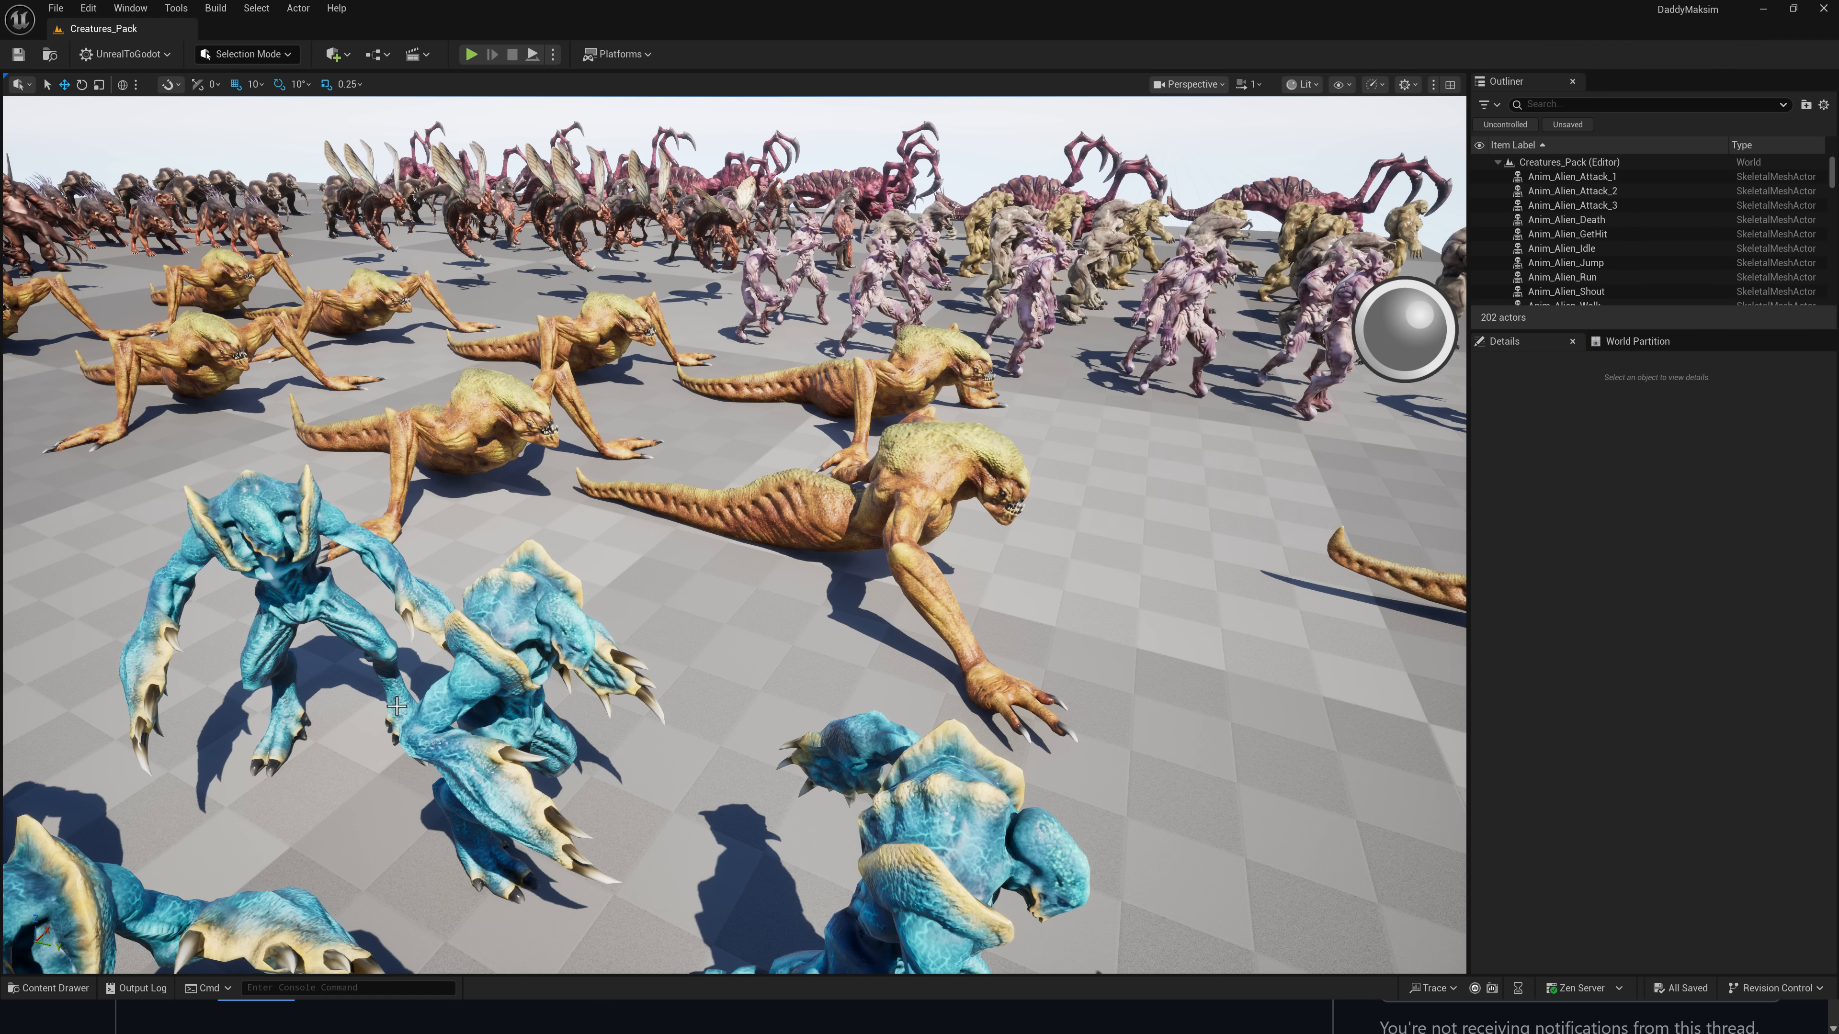